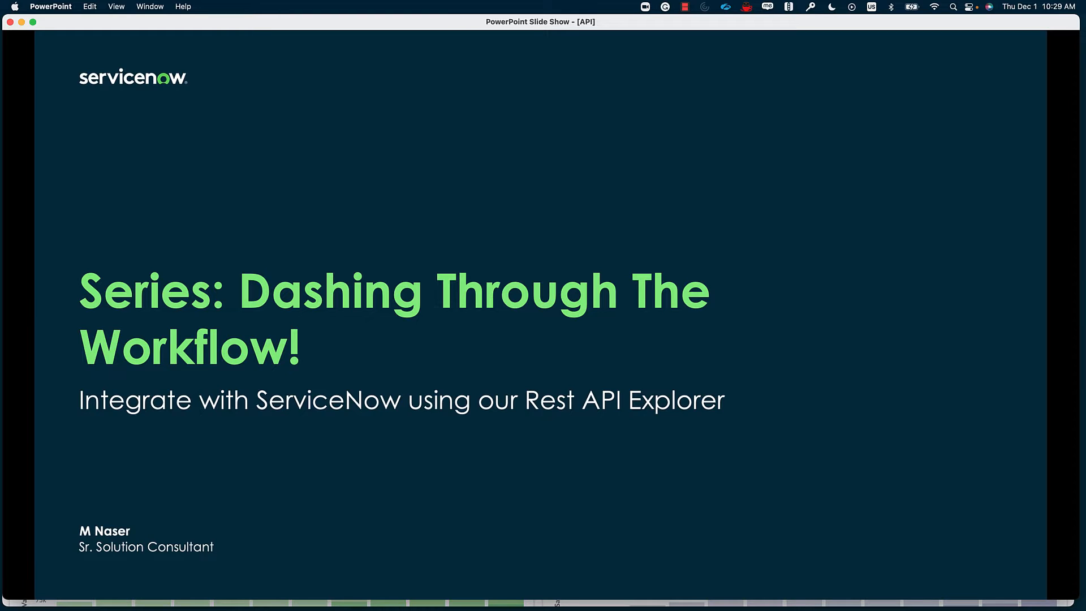
pyautogui.moveTo(372, 357)
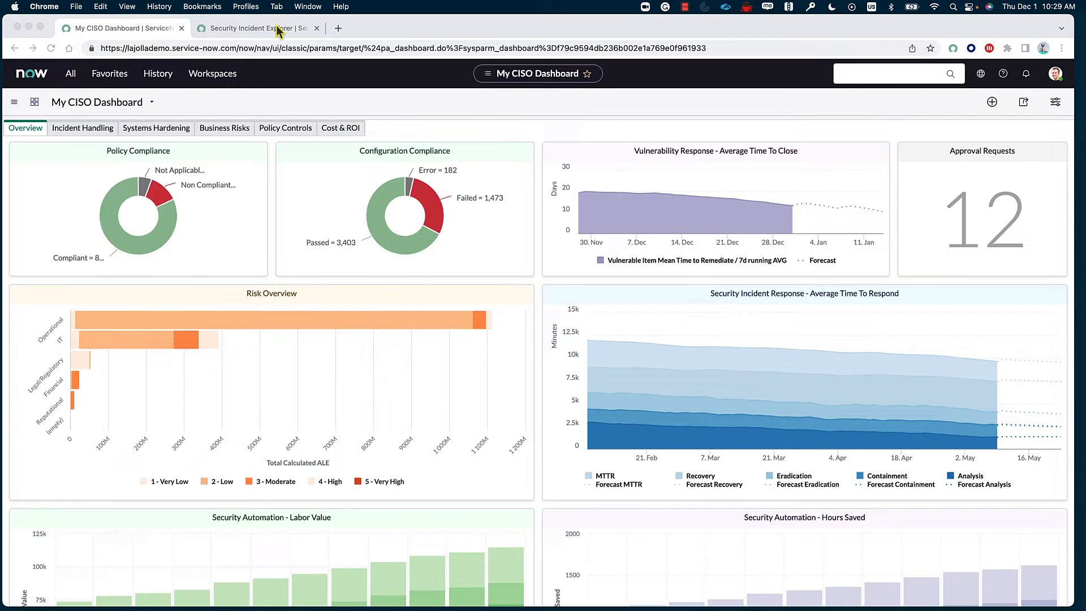
# Switch to the Security Incident Explorer tab showing 933 security incidents
pyautogui.click(256, 27)
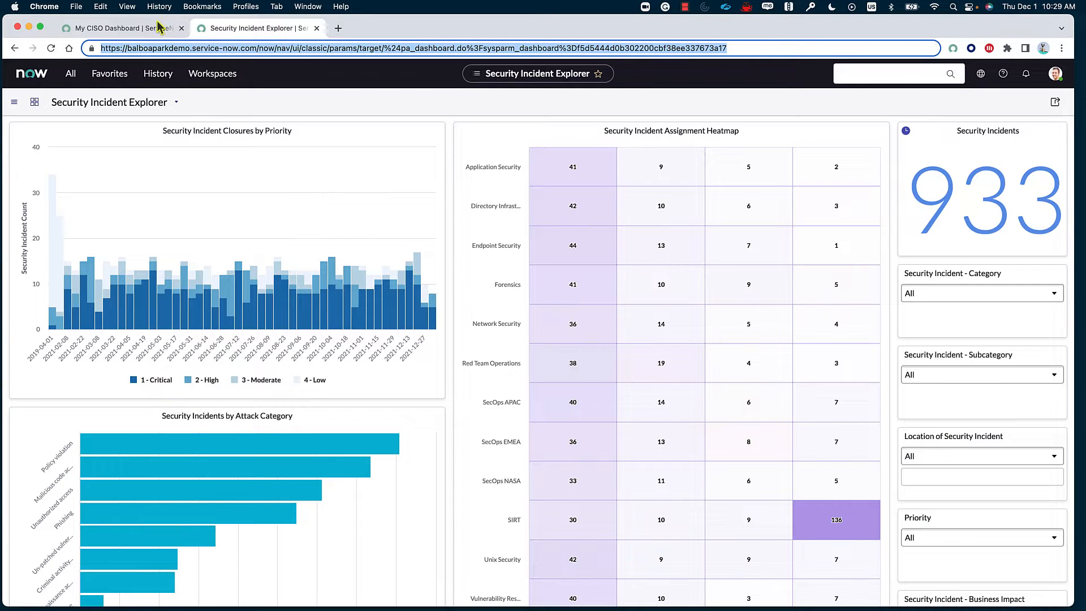
pyautogui.moveTo(660, 284)
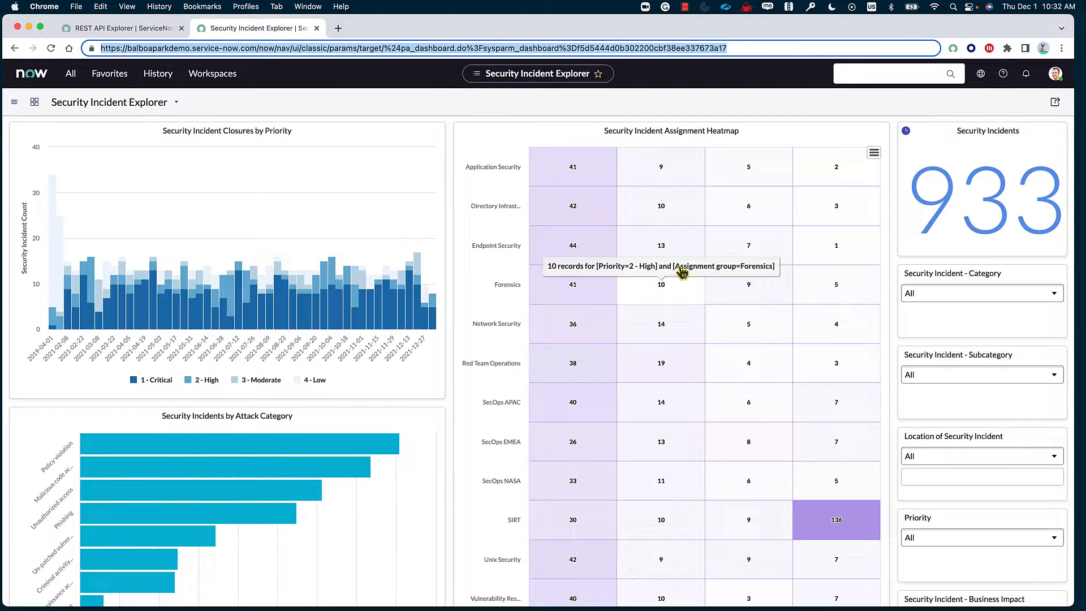
pyautogui.moveTo(121, 41)
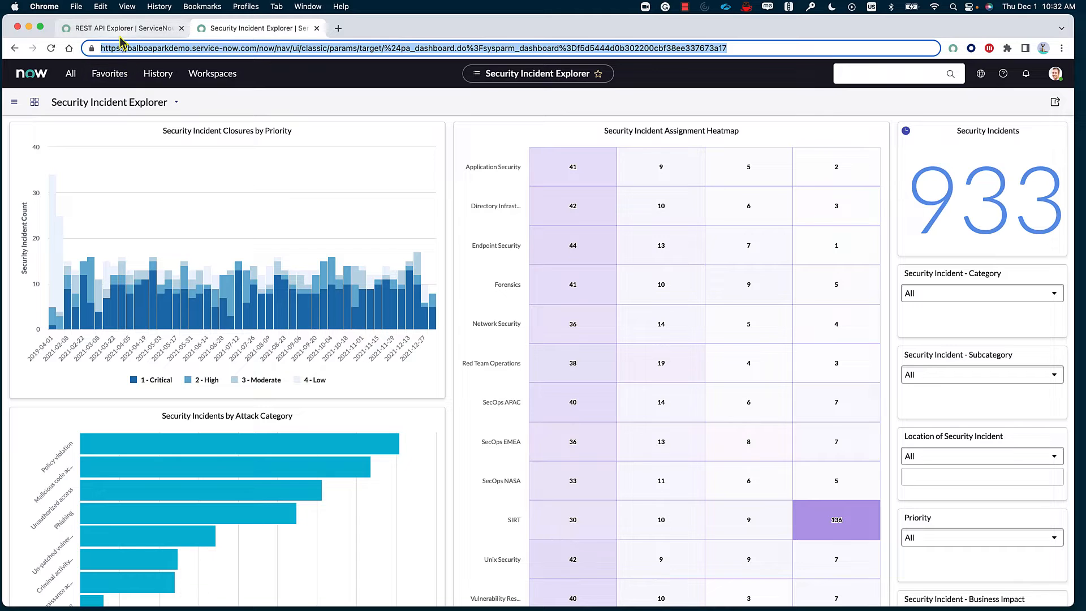
pyautogui.moveTo(121, 27)
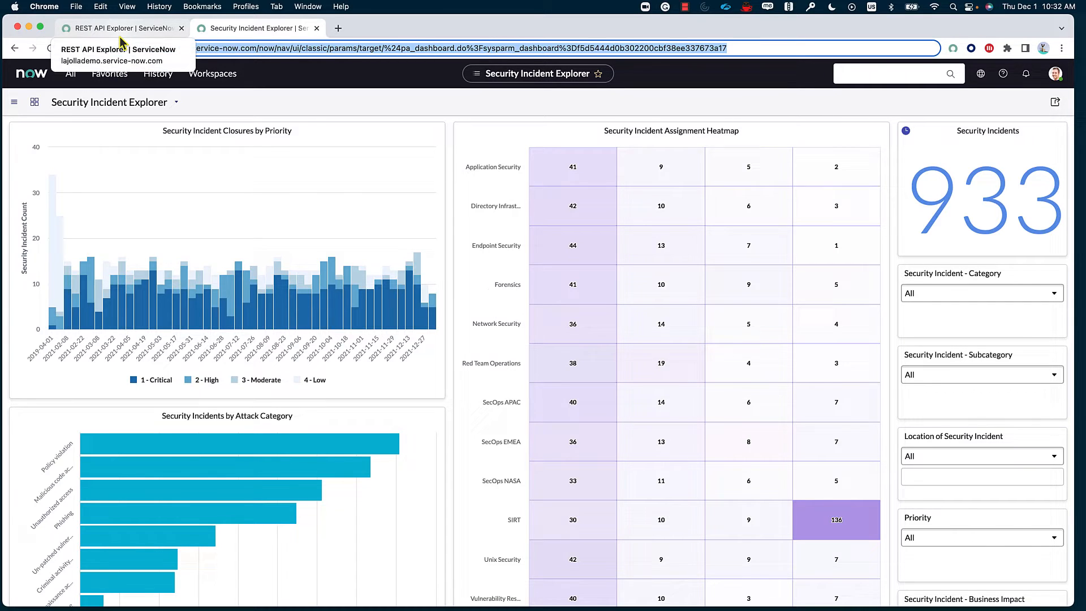
# Switch to the REST API Explorer tab to review its request headers and code samples
pyautogui.click(118, 28)
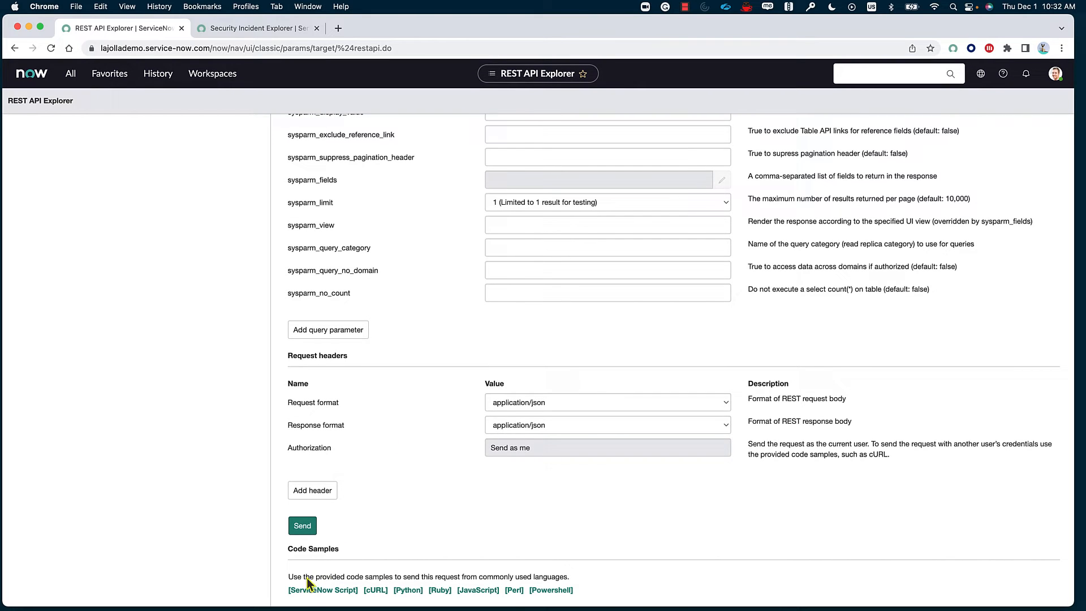
pyautogui.moveTo(414, 588)
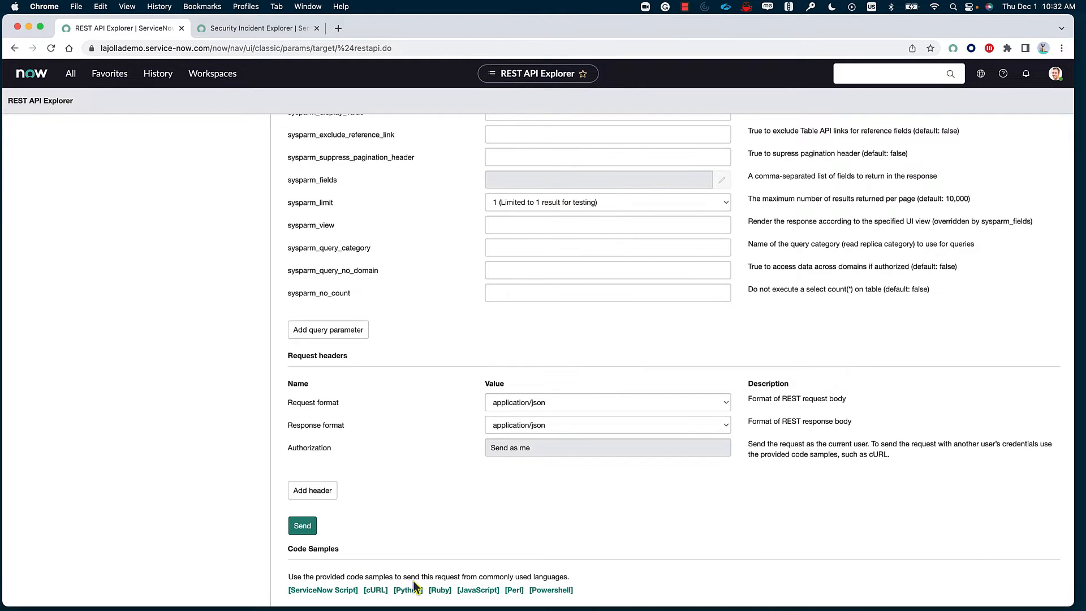
pyautogui.moveTo(334, 604)
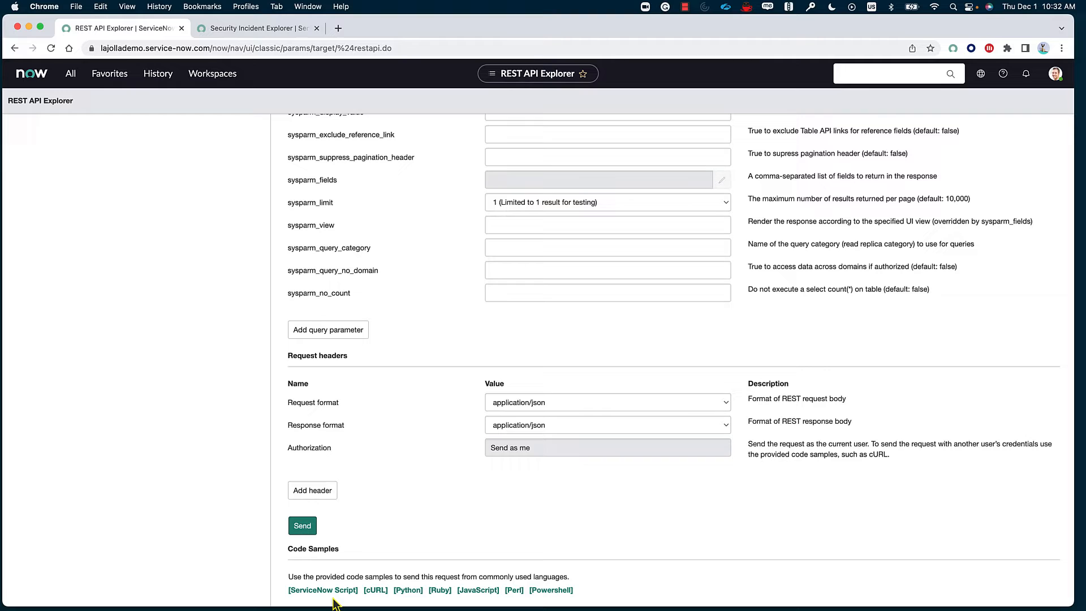
pyautogui.moveTo(322, 589)
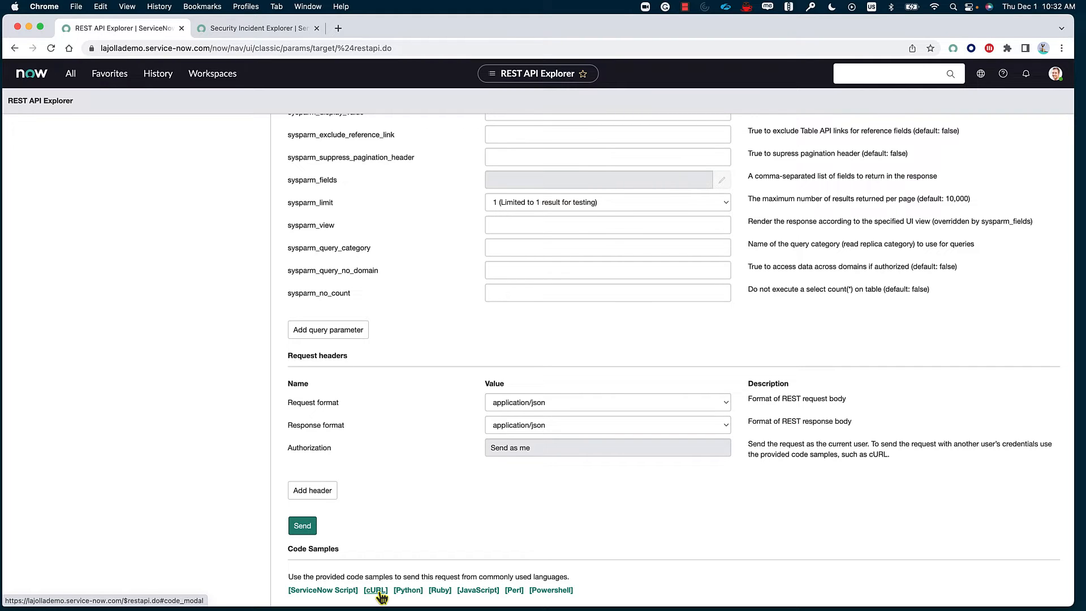
pyautogui.moveTo(438, 594)
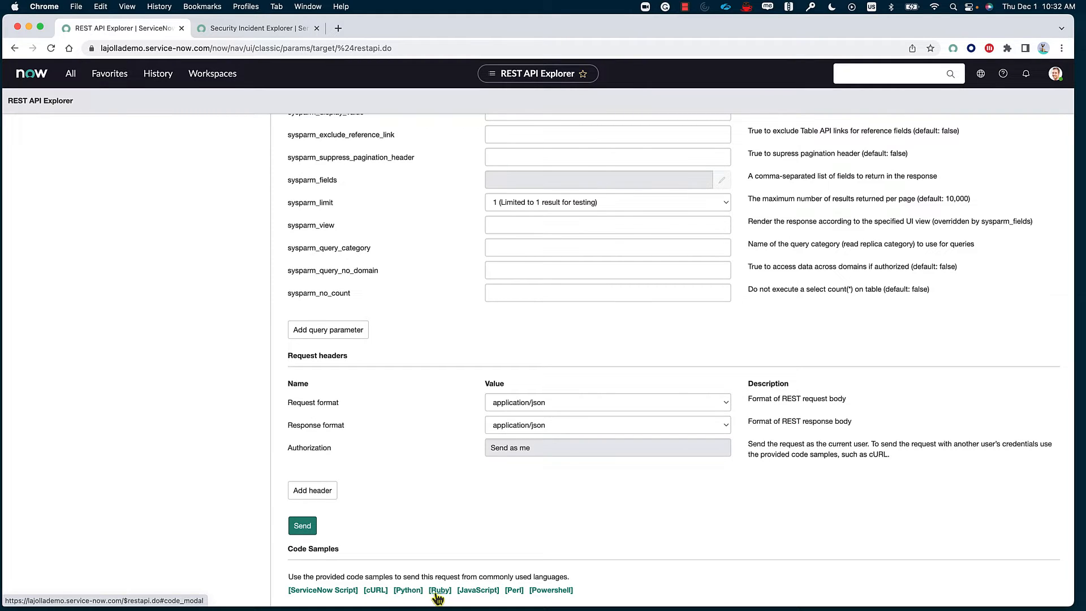
pyautogui.moveTo(550, 590)
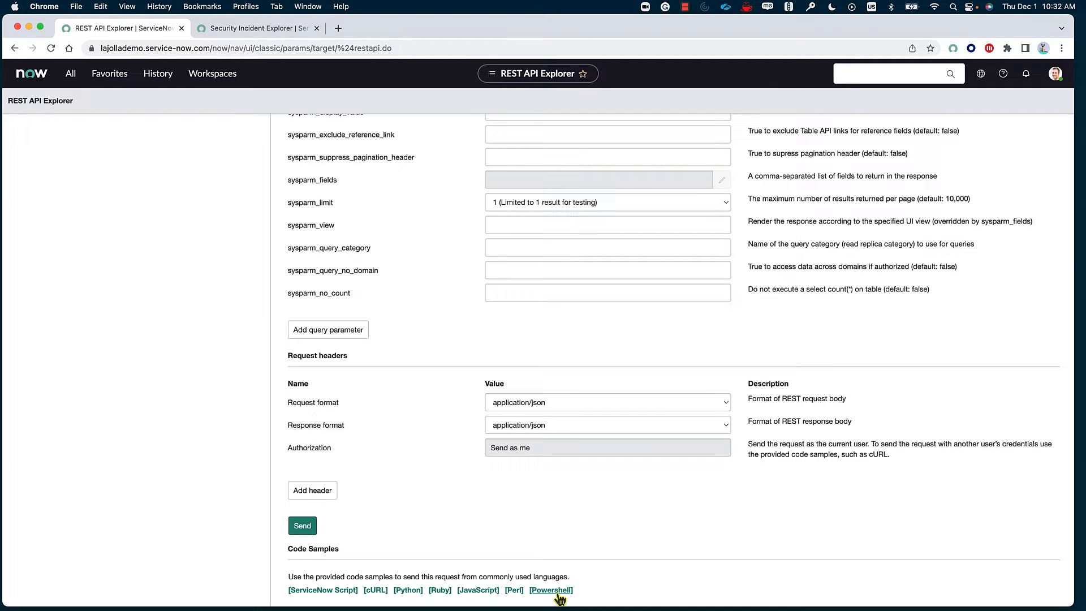
pyautogui.scroll(3)
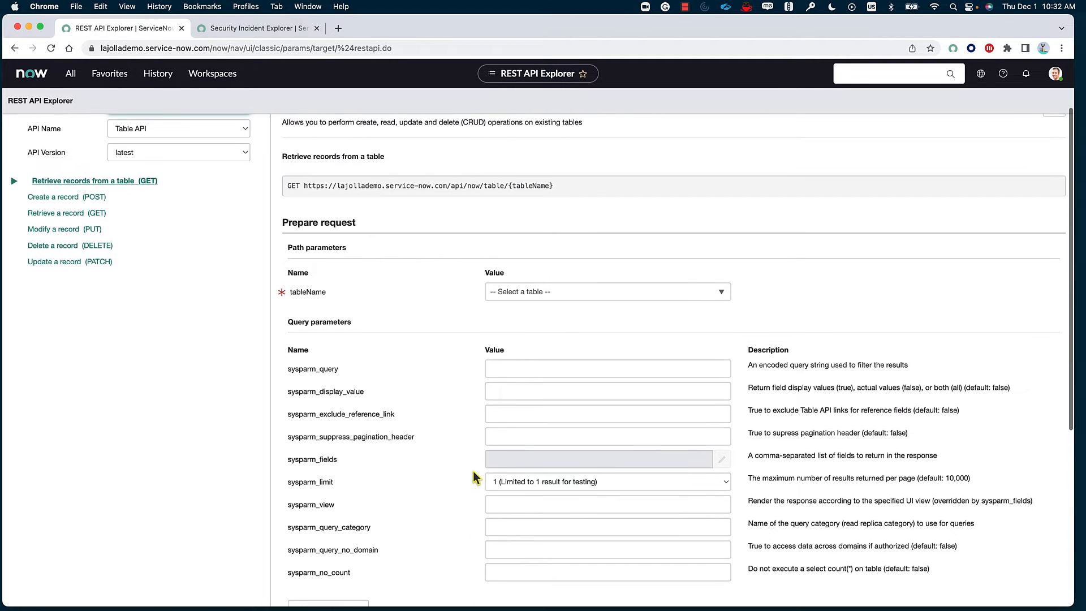
pyautogui.scroll(3)
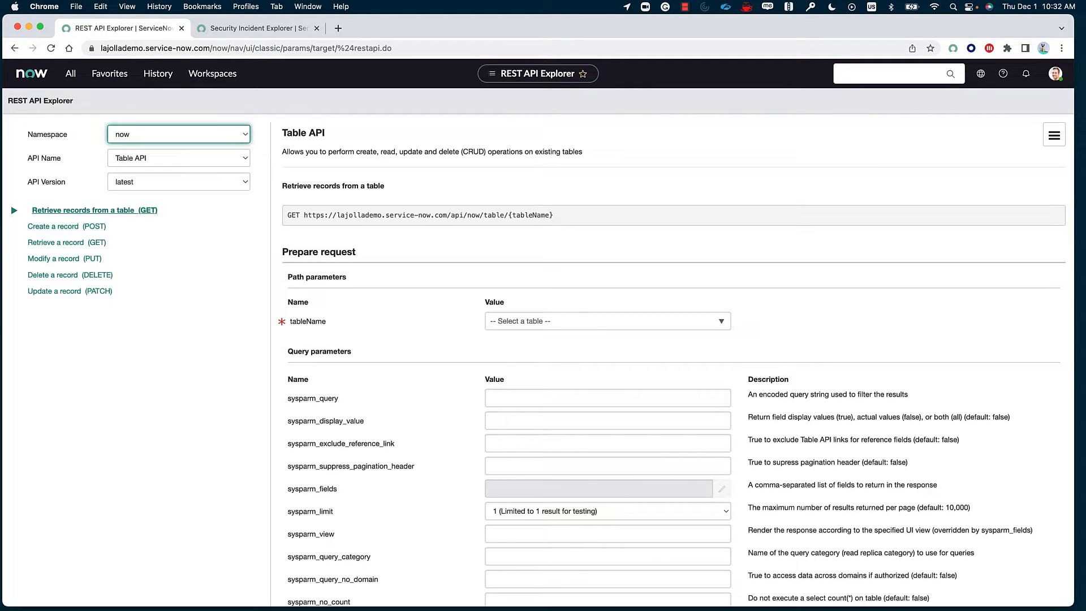
pyautogui.moveTo(219, 387)
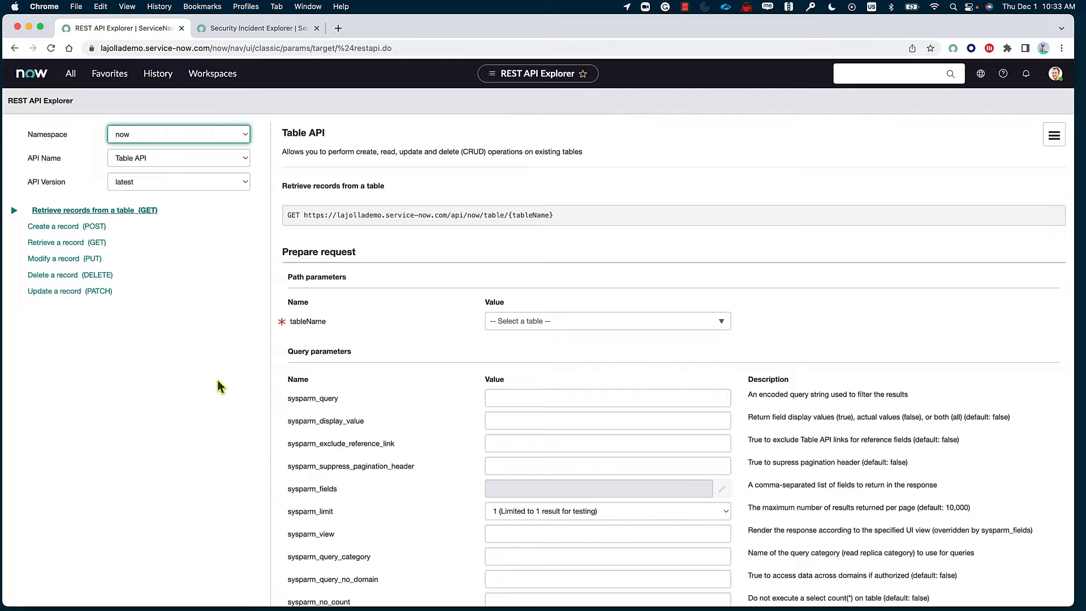
pyautogui.click(178, 133)
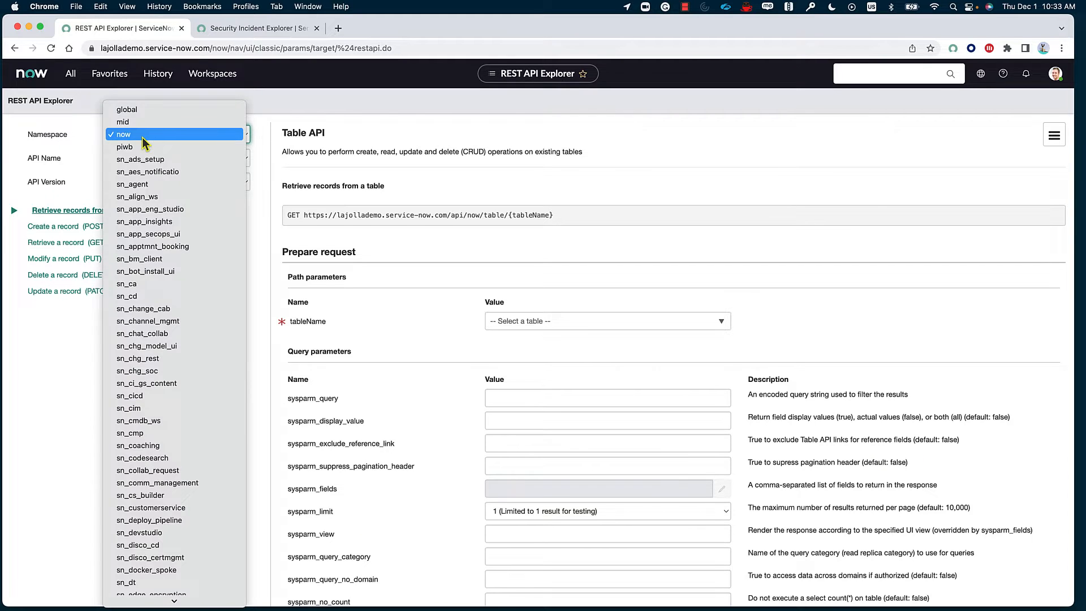
pyautogui.moveTo(175, 458)
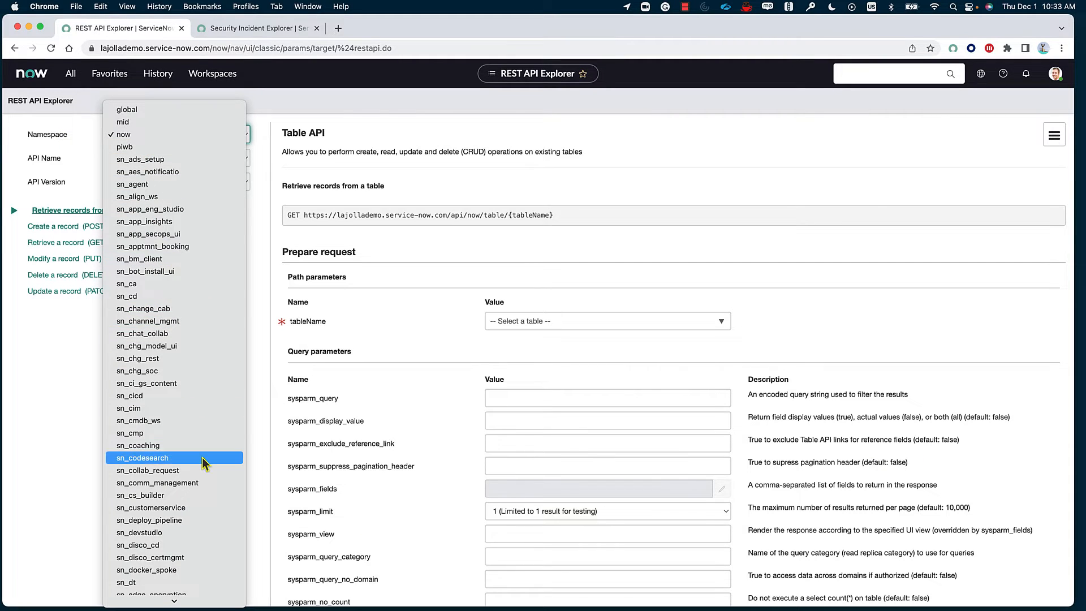
pyautogui.scroll(-3)
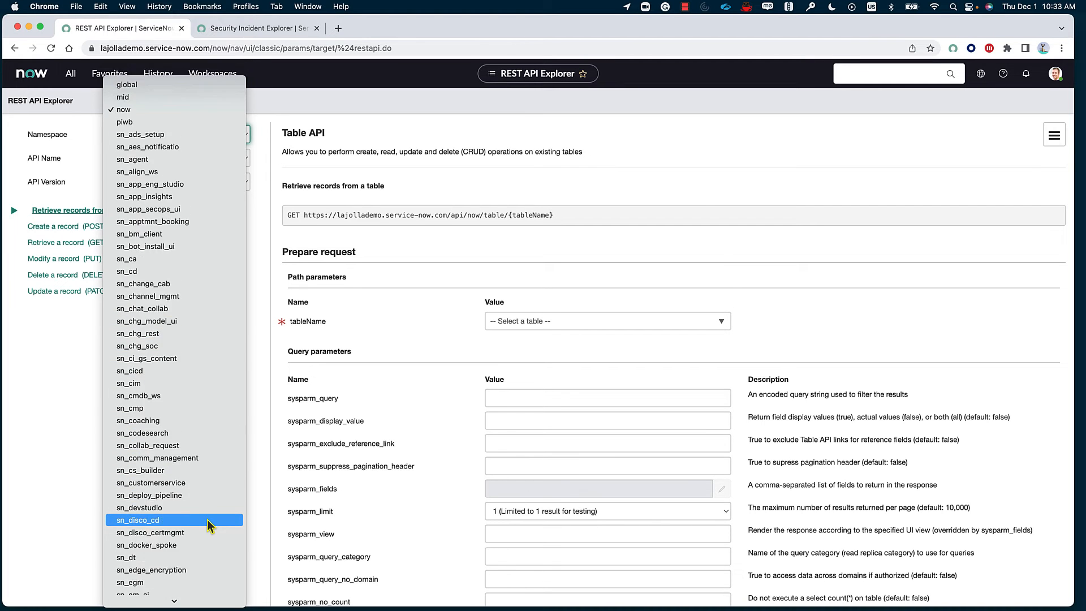
pyautogui.scroll(-3)
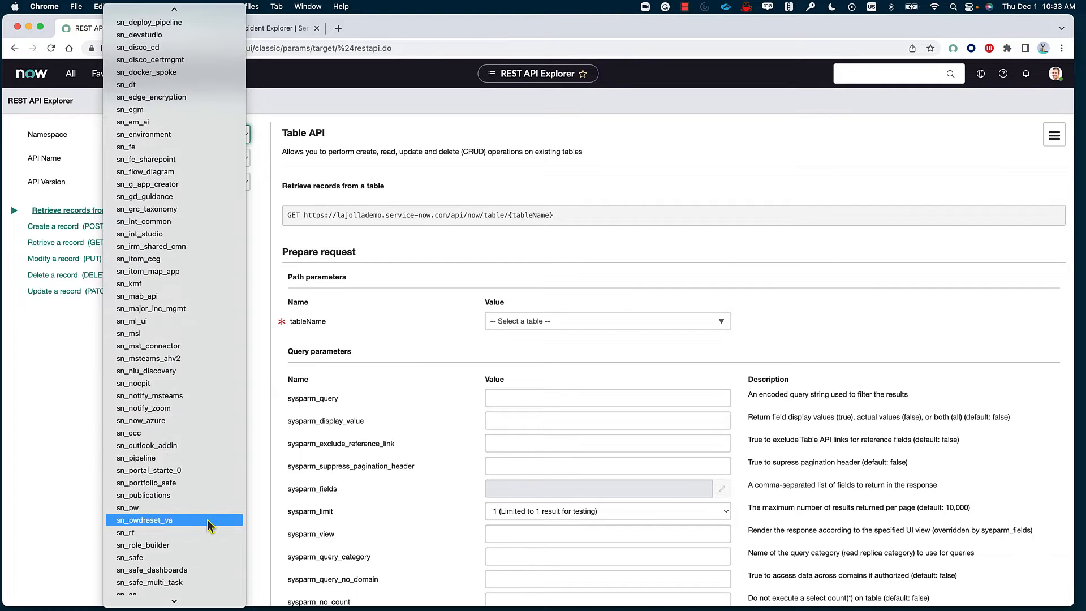
pyautogui.scroll(-3)
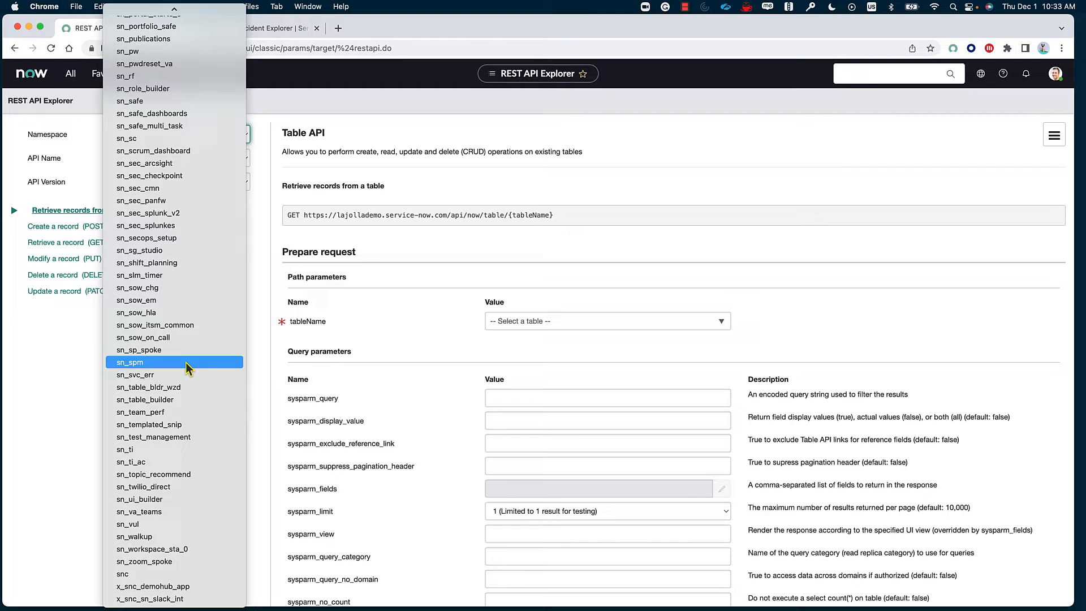
pyautogui.scroll(3)
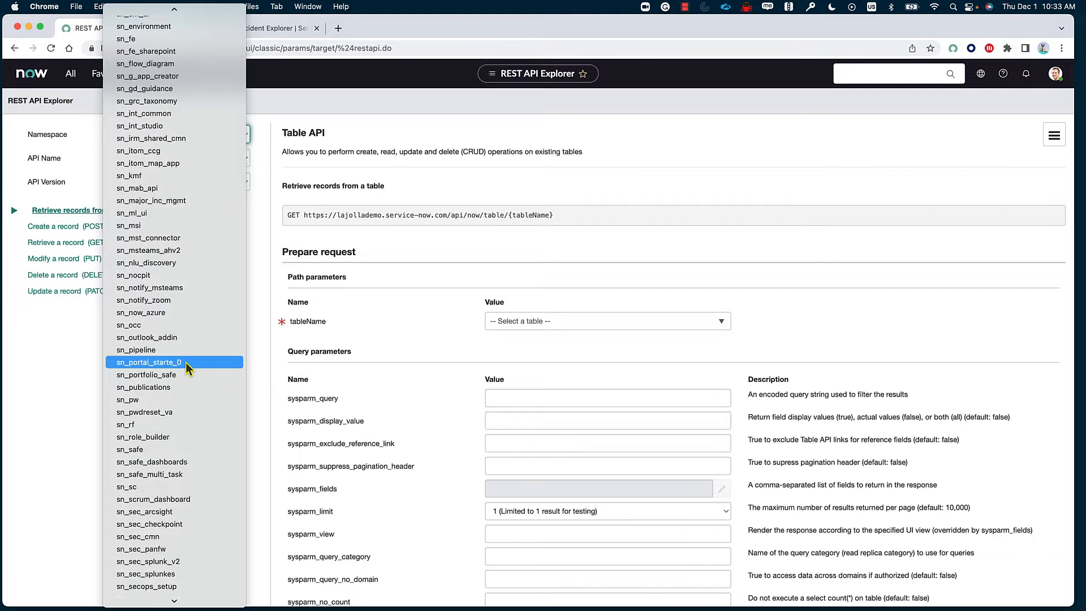
pyautogui.scroll(3)
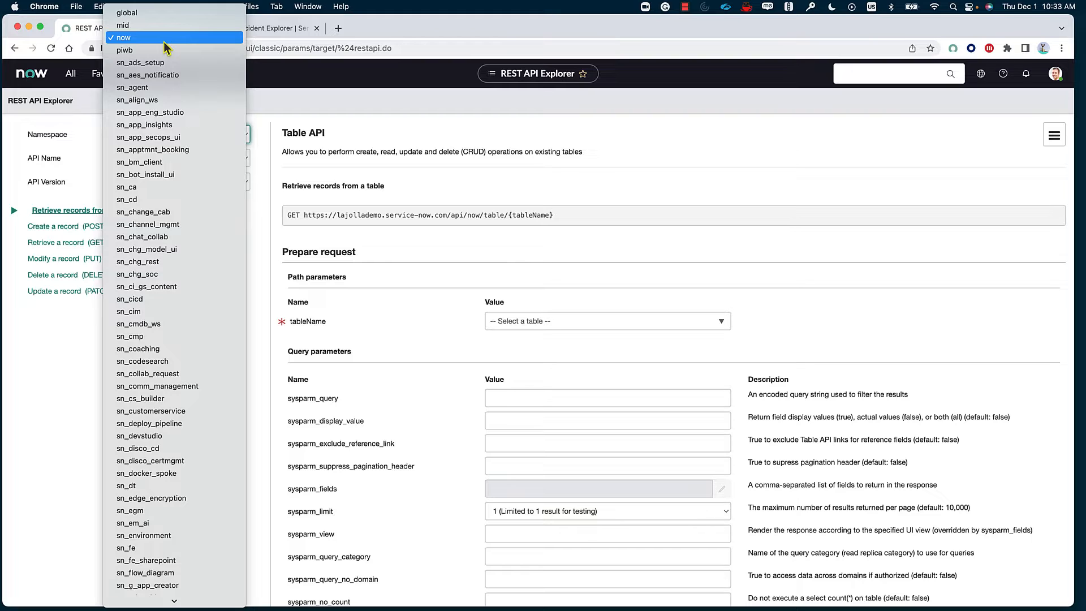
pyautogui.click(121, 38)
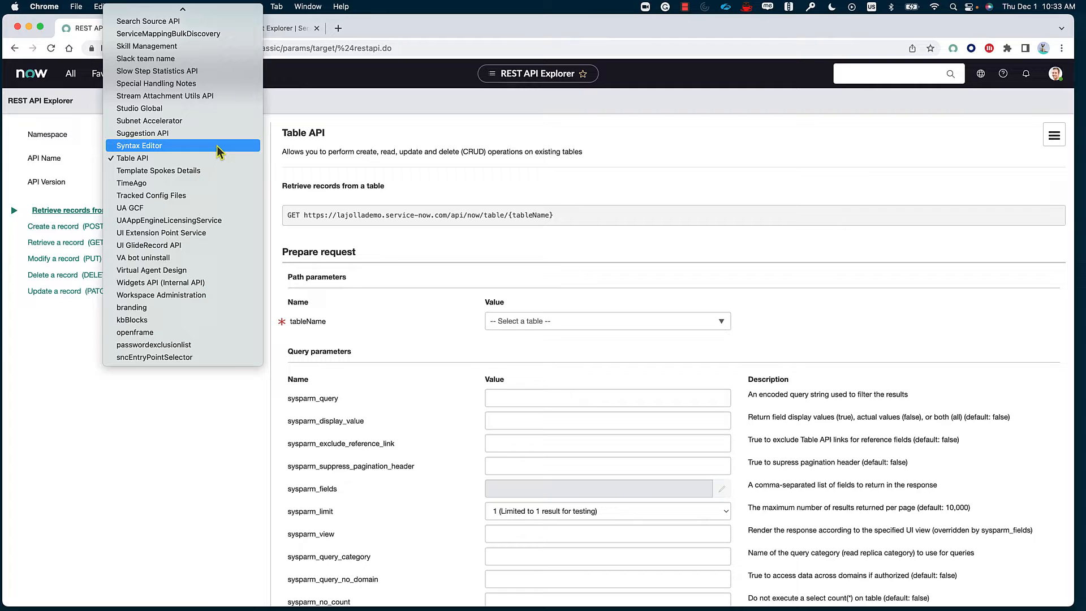
pyautogui.moveTo(205, 250)
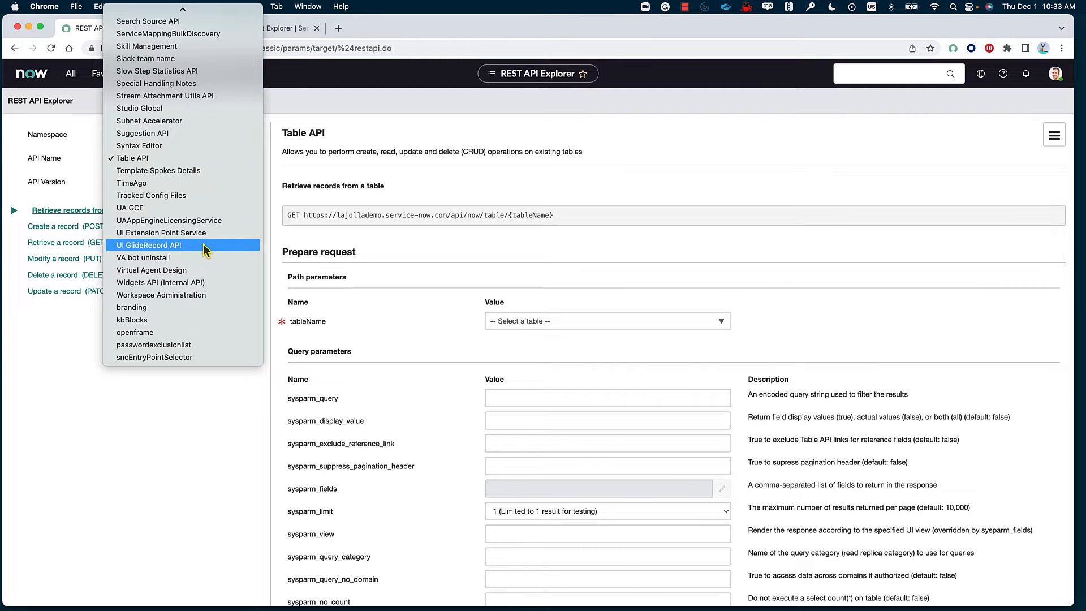
pyautogui.moveTo(183, 158)
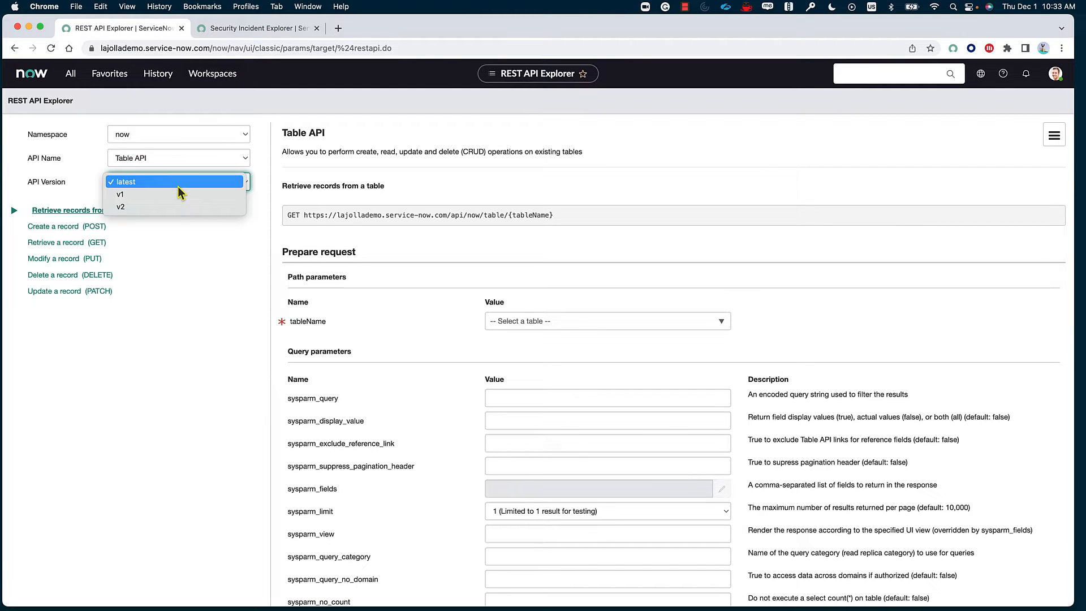
pyautogui.moveTo(176, 194)
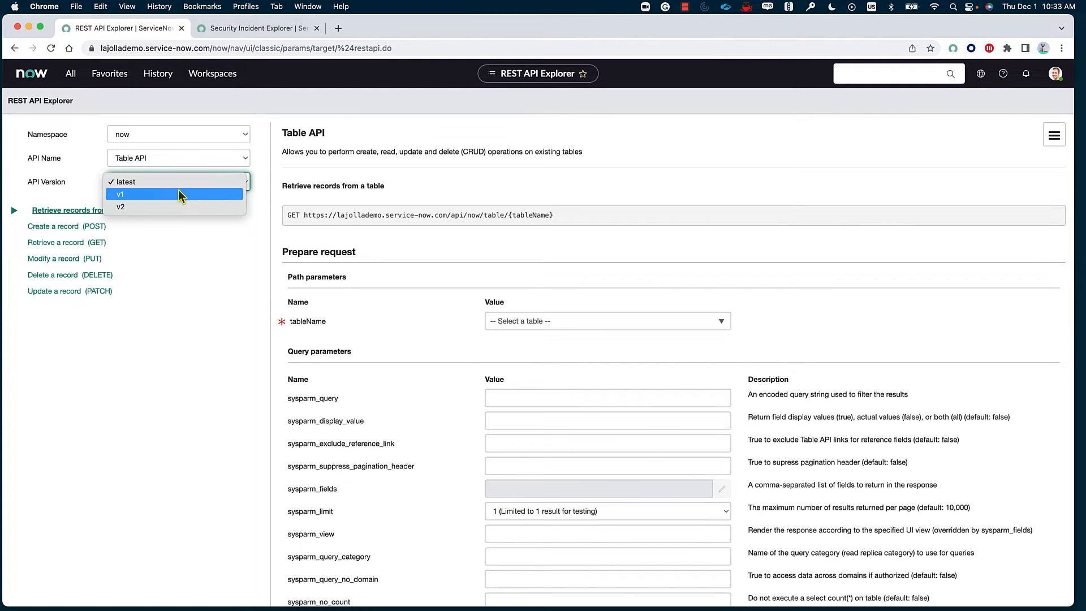
pyautogui.moveTo(188, 230)
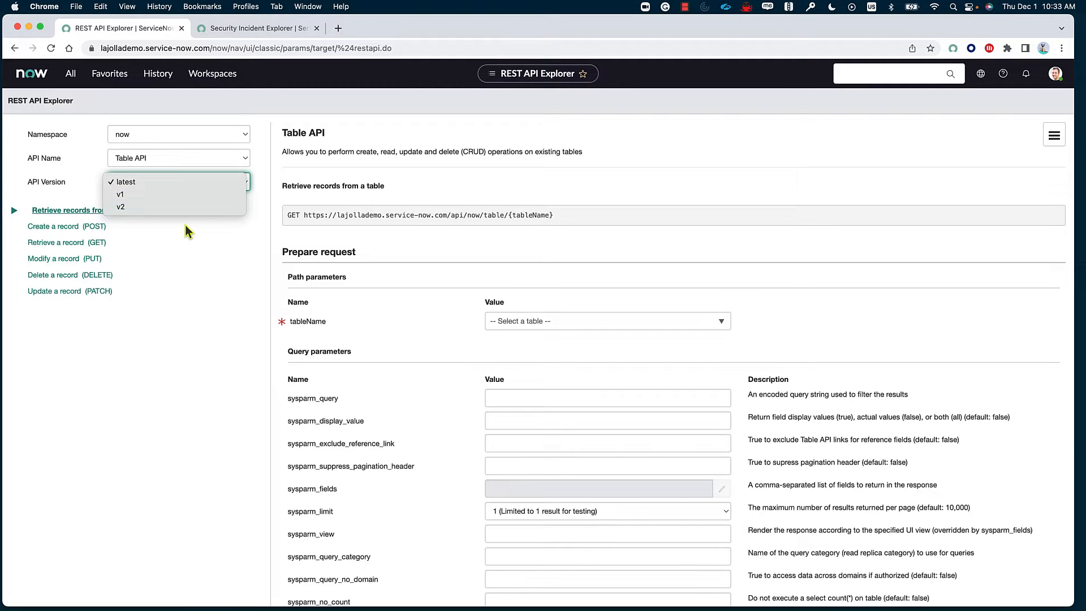
pyautogui.moveTo(180, 181)
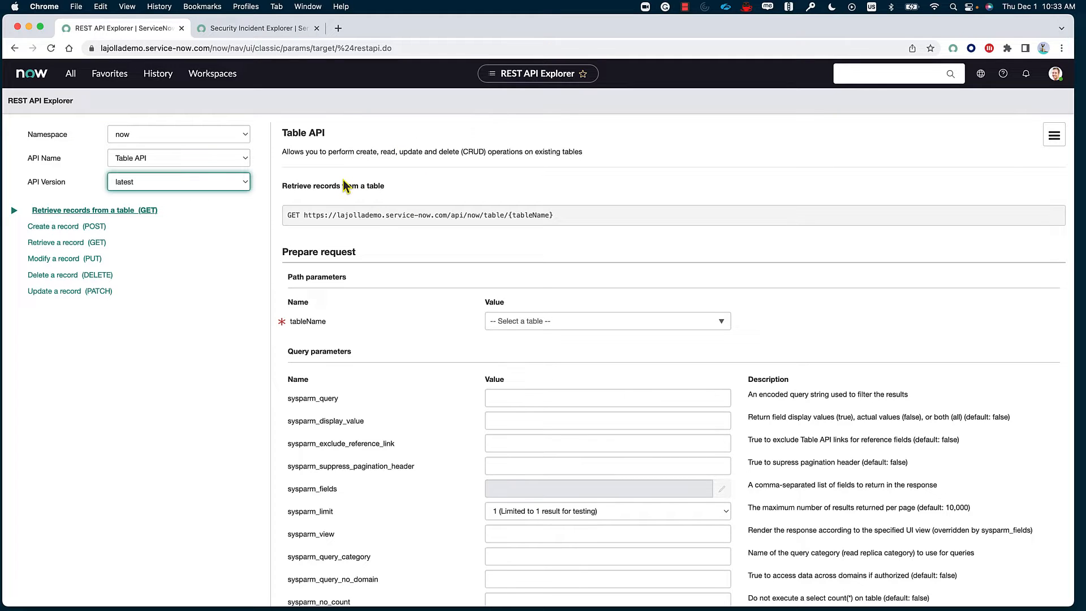
pyautogui.moveTo(438, 242)
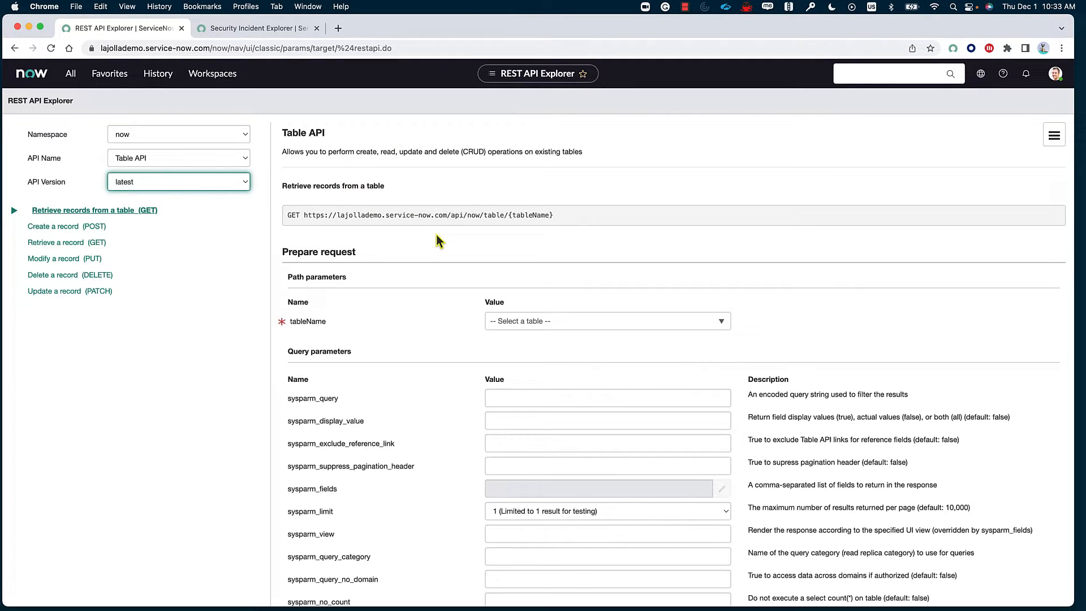
# Review API version choices and keep 'latest' for the Table API retrieve-records request
pyautogui.click(1053, 134)
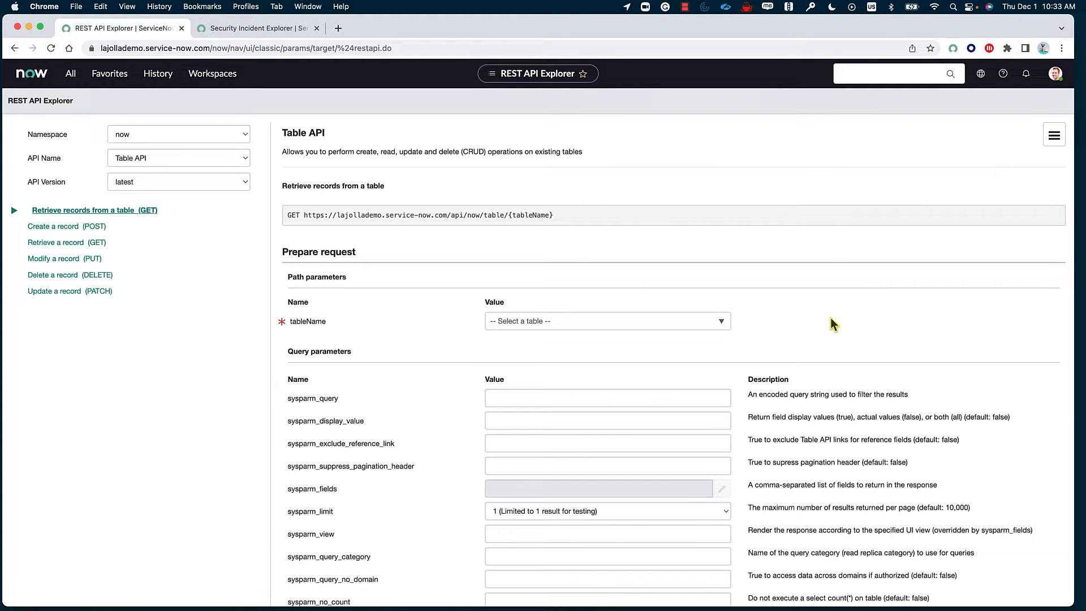
pyautogui.scroll(-3)
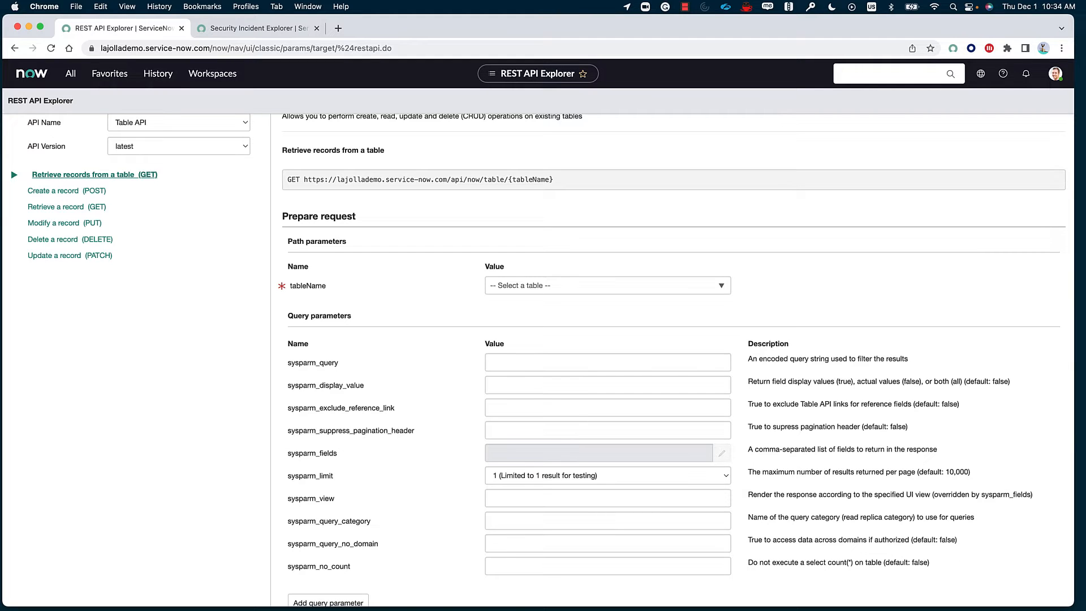
pyautogui.moveTo(67, 206)
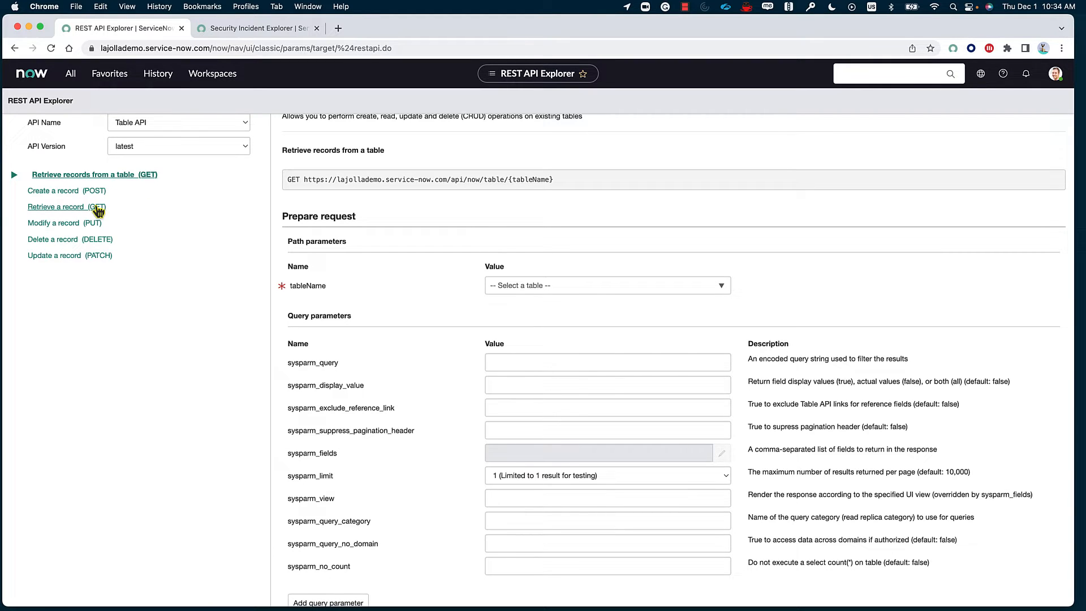
pyautogui.moveTo(107, 179)
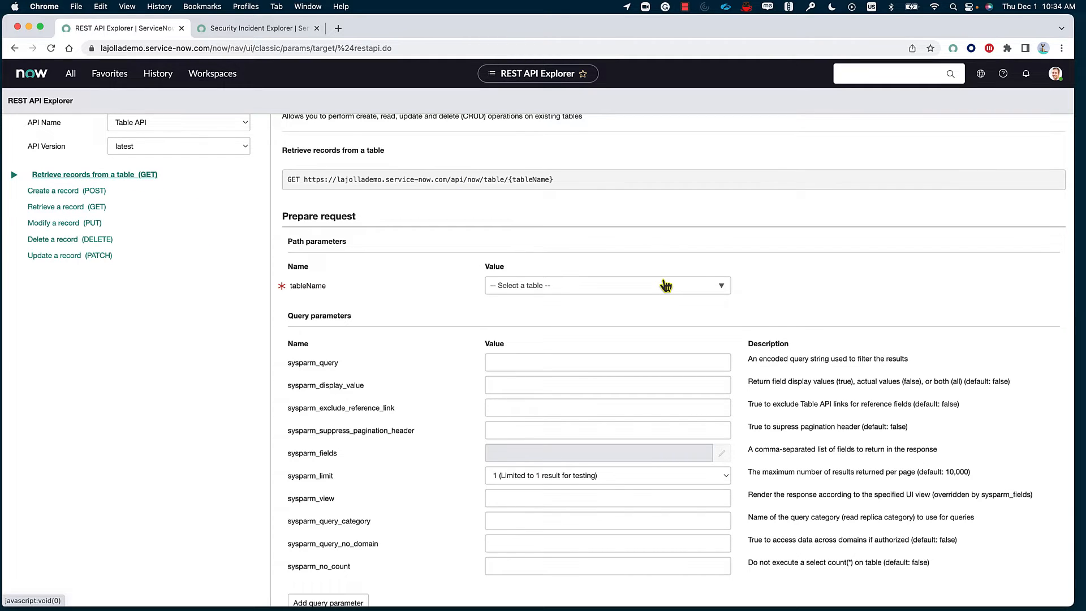
# Point the retrieve-records request's tableName at Incident (incident)
pyautogui.click(606, 284)
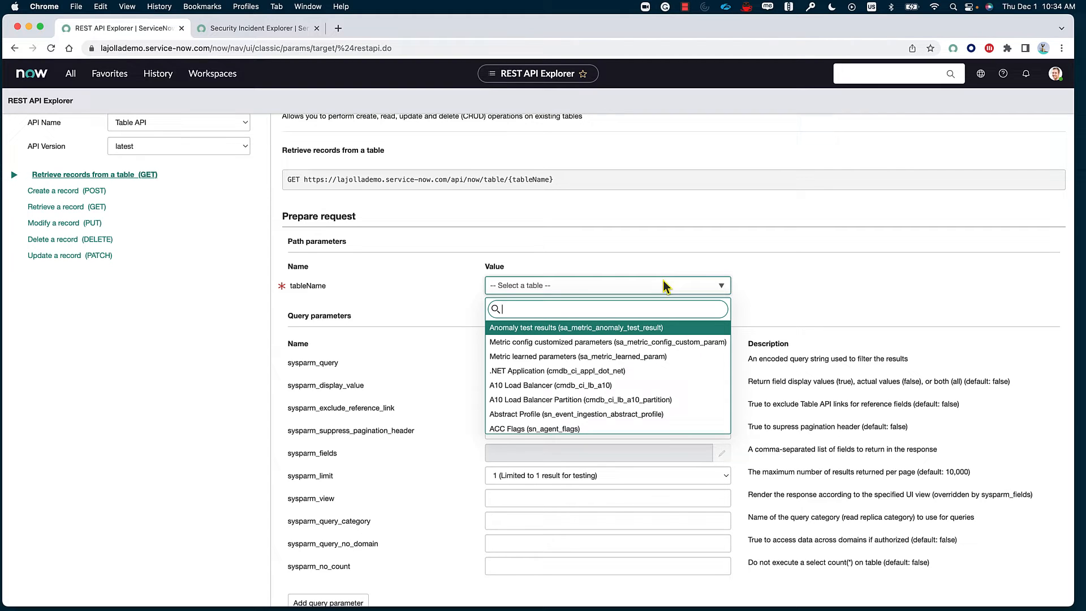
pyautogui.moveTo(664, 285)
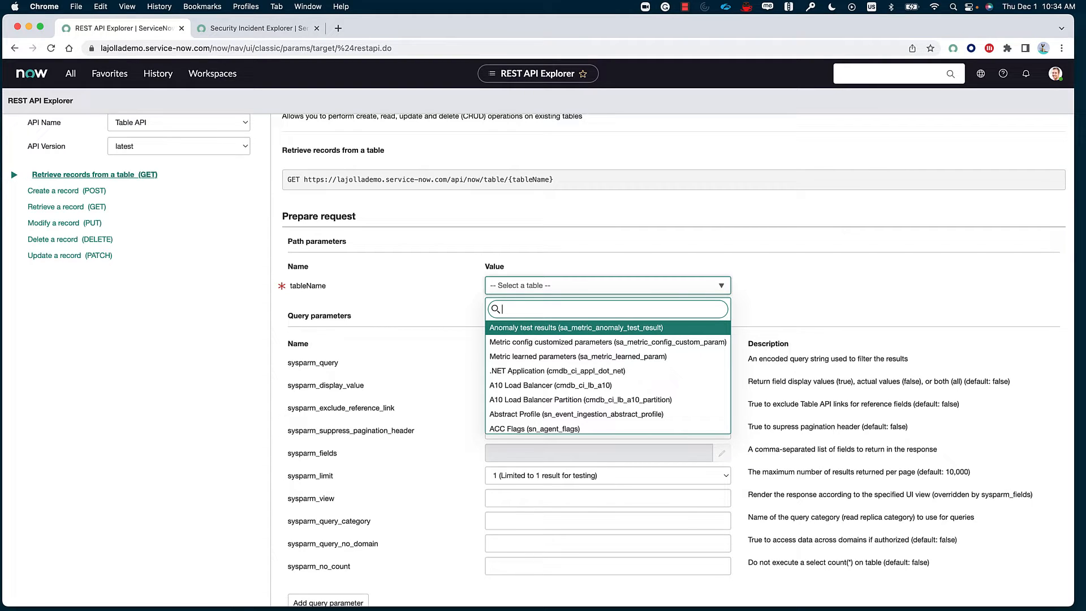
pyautogui.write('inc')
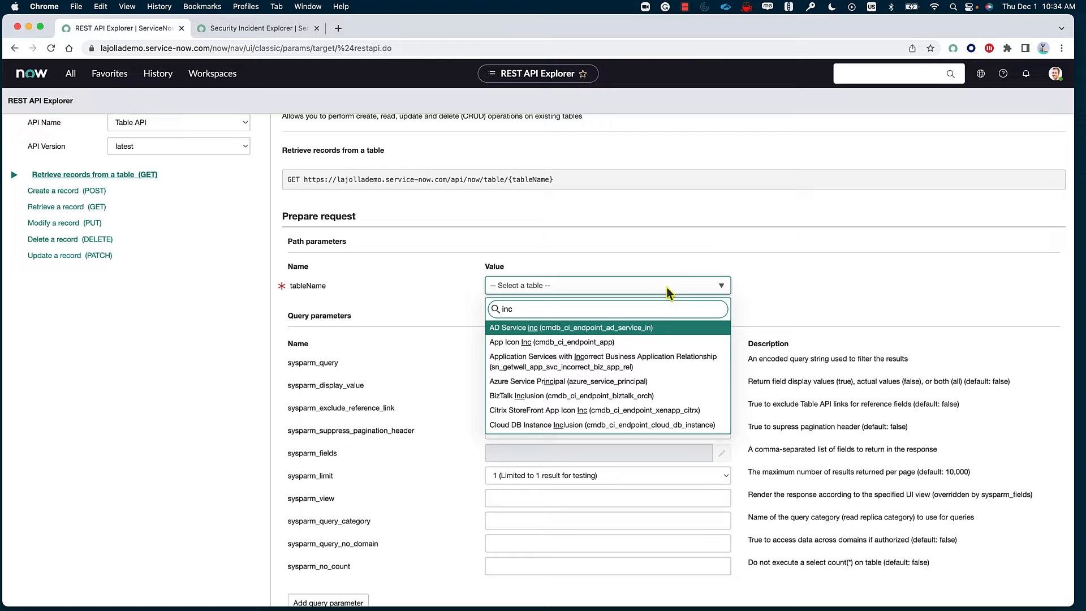
pyautogui.scroll(-3)
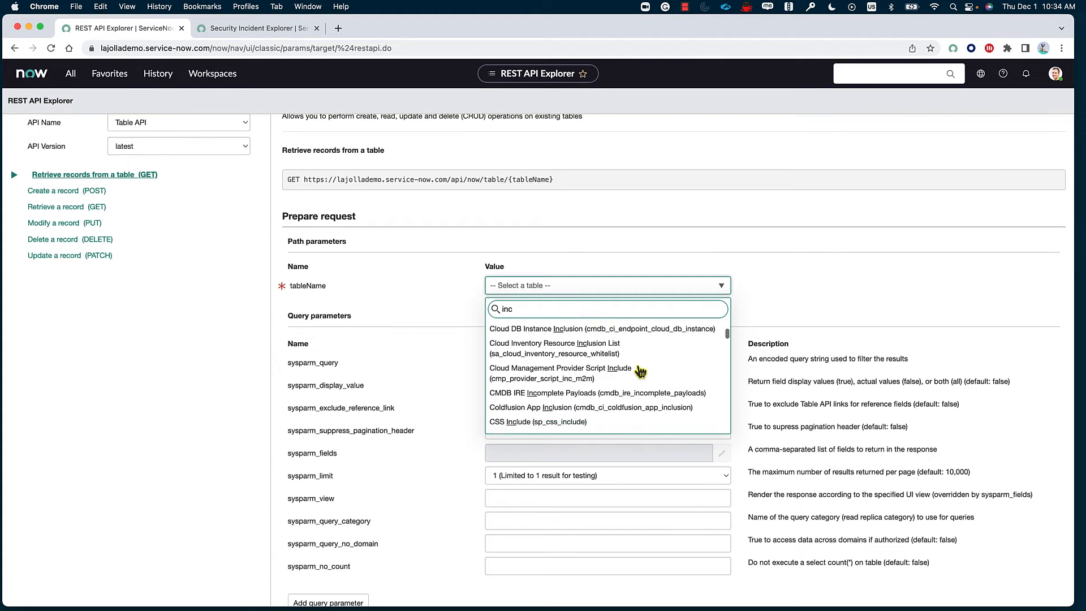
pyautogui.write('i')
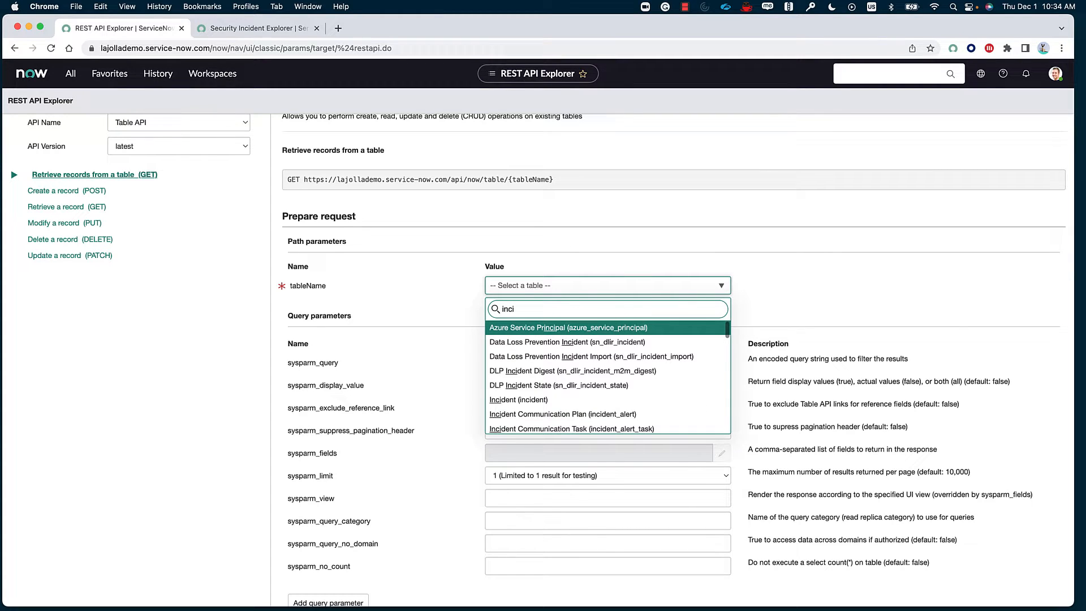
pyautogui.click(518, 399)
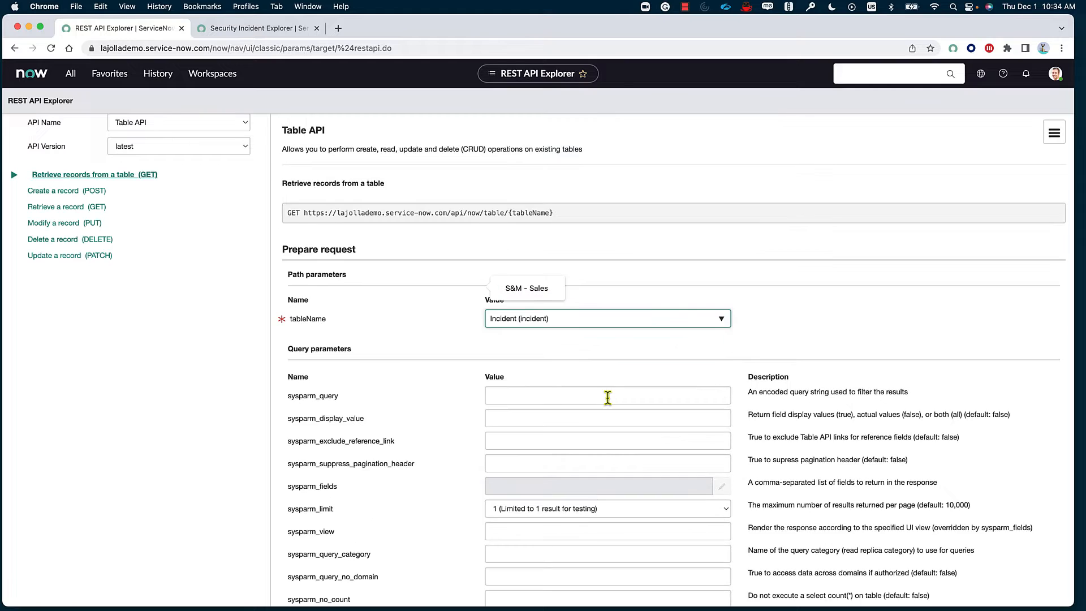
pyautogui.scroll(-3)
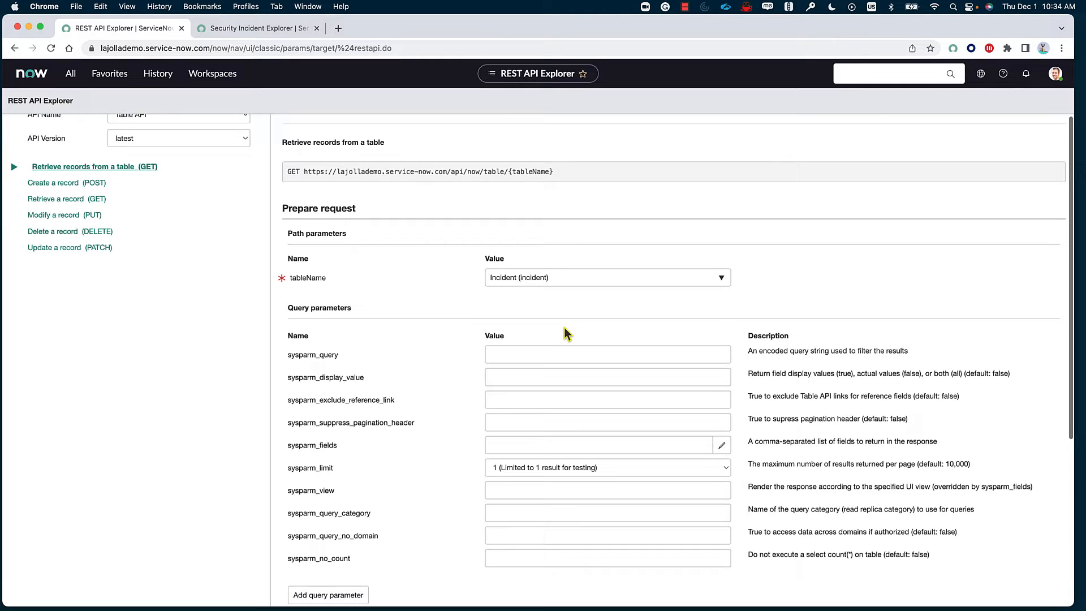
pyautogui.scroll(-3)
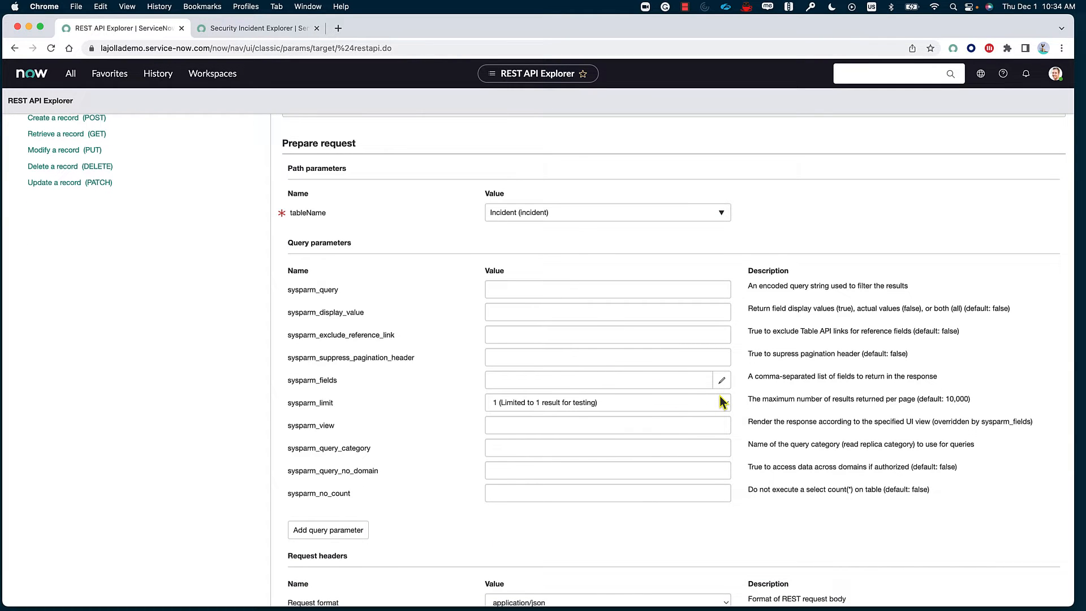
pyautogui.scroll(-3)
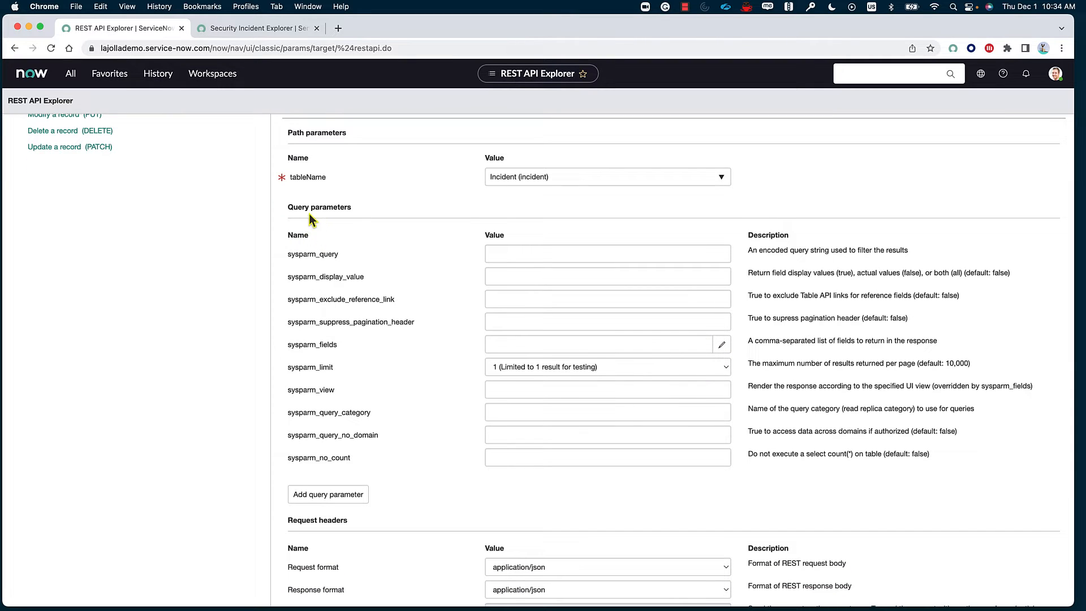
pyautogui.moveTo(407, 262)
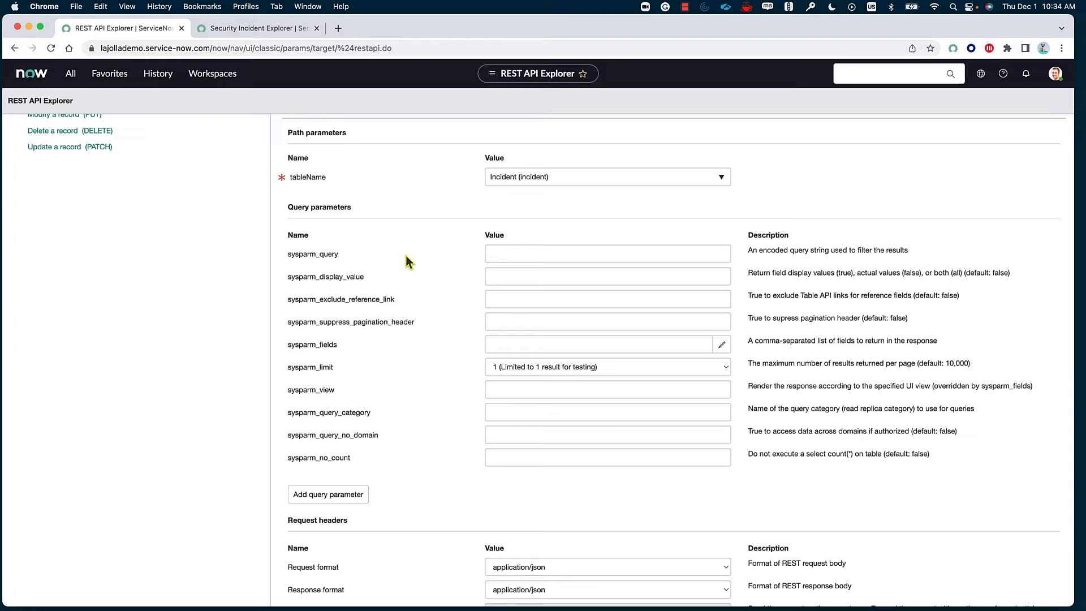
pyautogui.moveTo(592, 376)
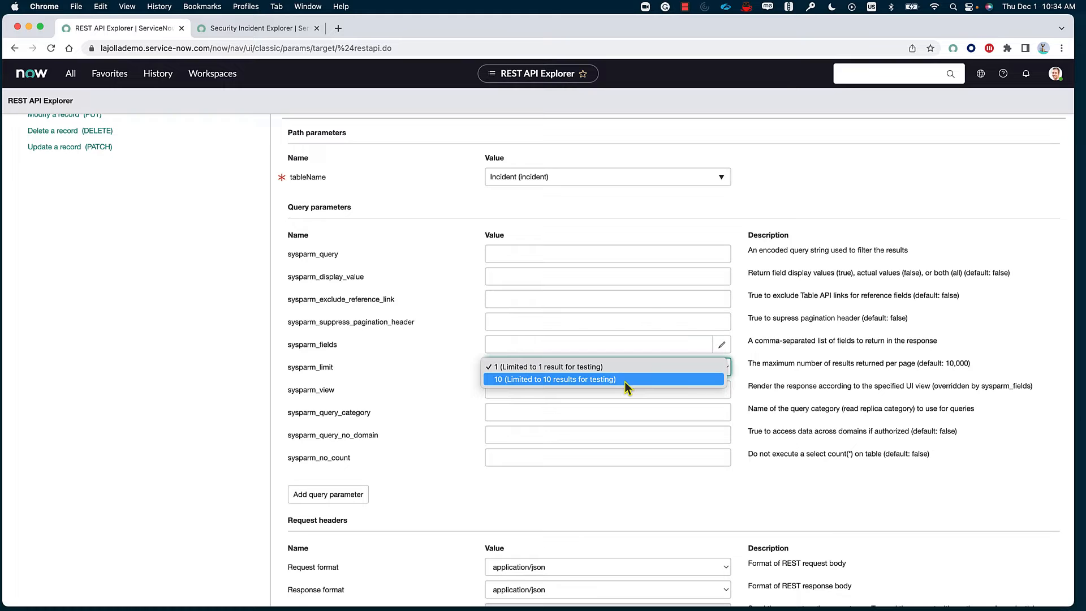
pyautogui.moveTo(547, 374)
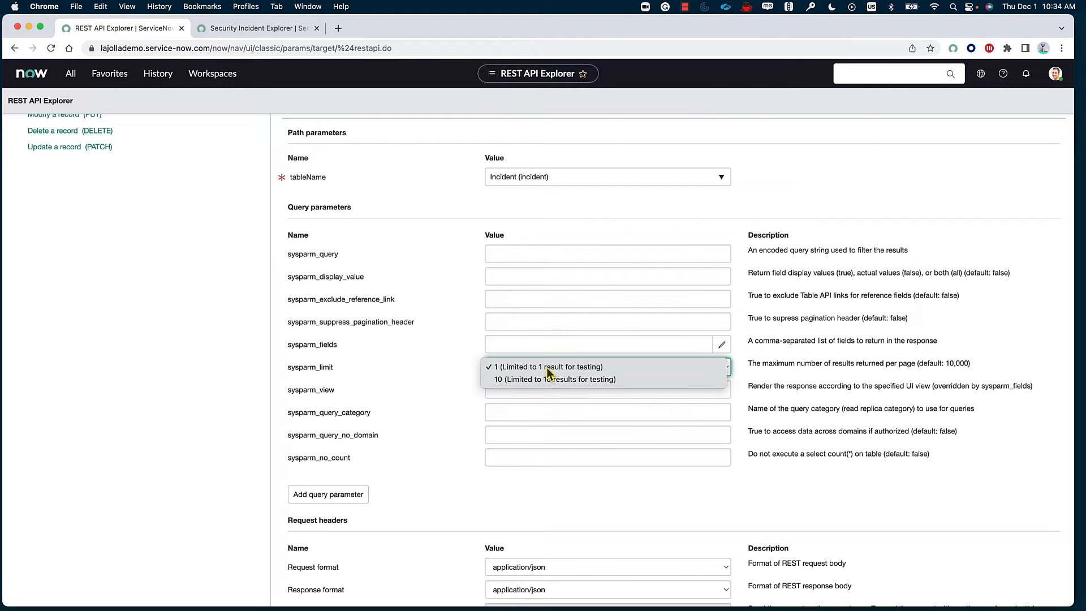
pyautogui.click(547, 367)
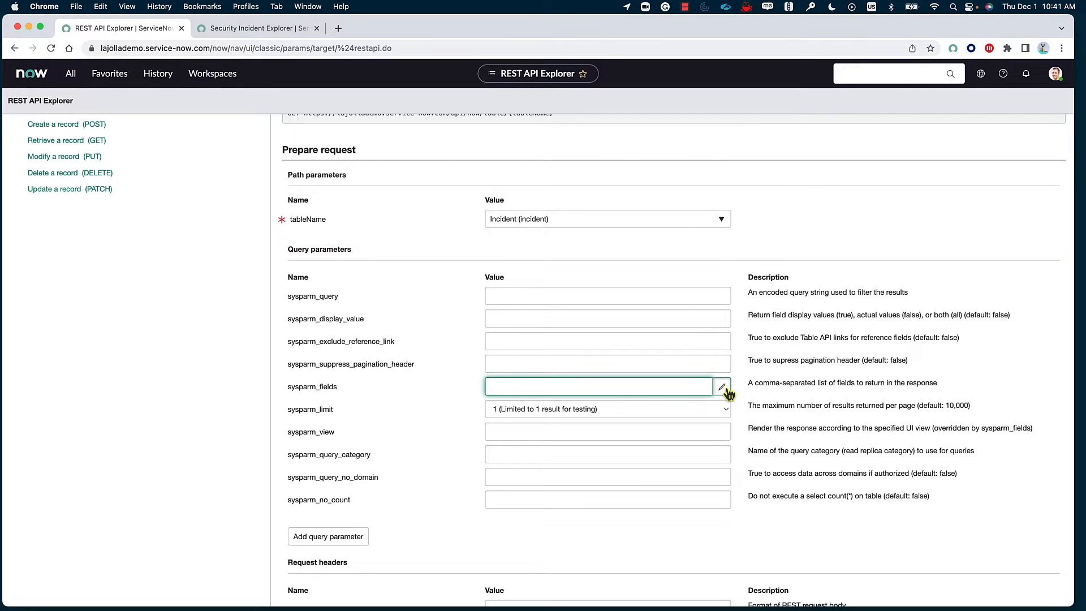
# Set sysparm_fields to active, sys_updated_on, state, priority and overview, and save
pyautogui.click(722, 386)
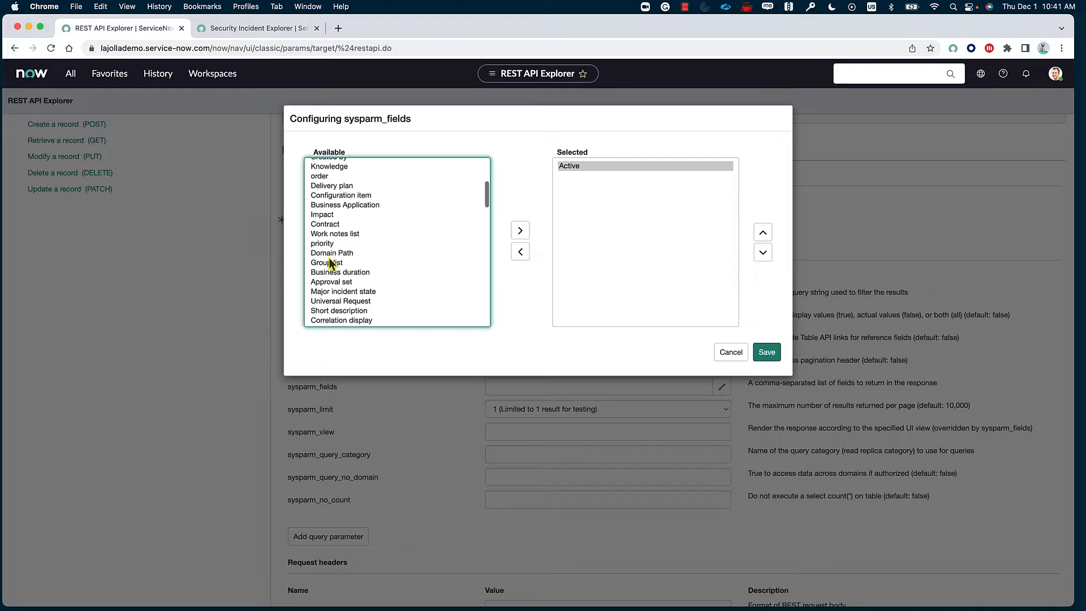
pyautogui.scroll(-3)
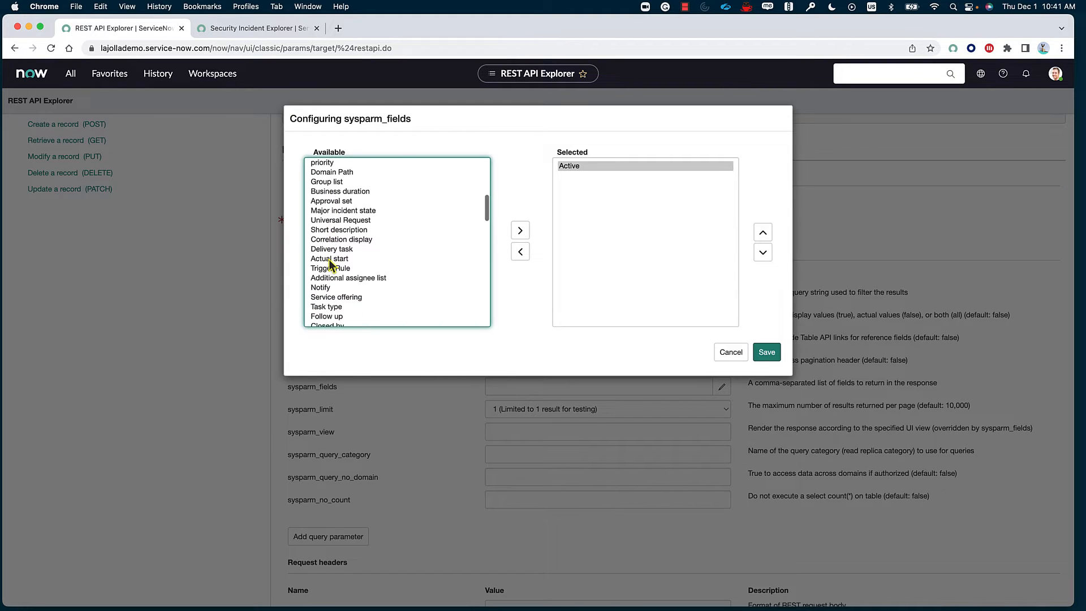
pyautogui.scroll(3)
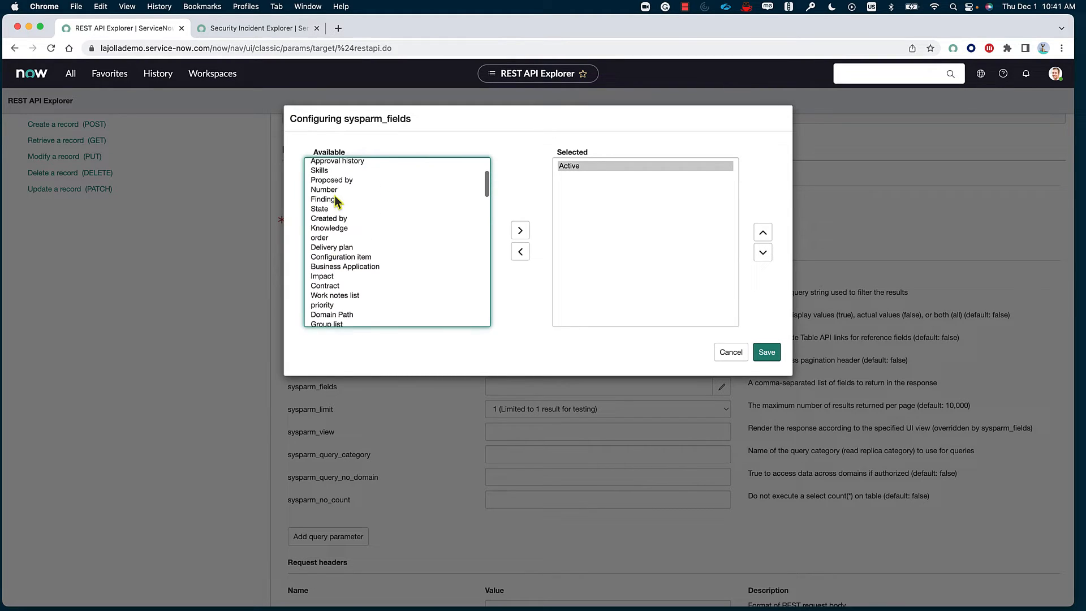
pyautogui.scroll(3)
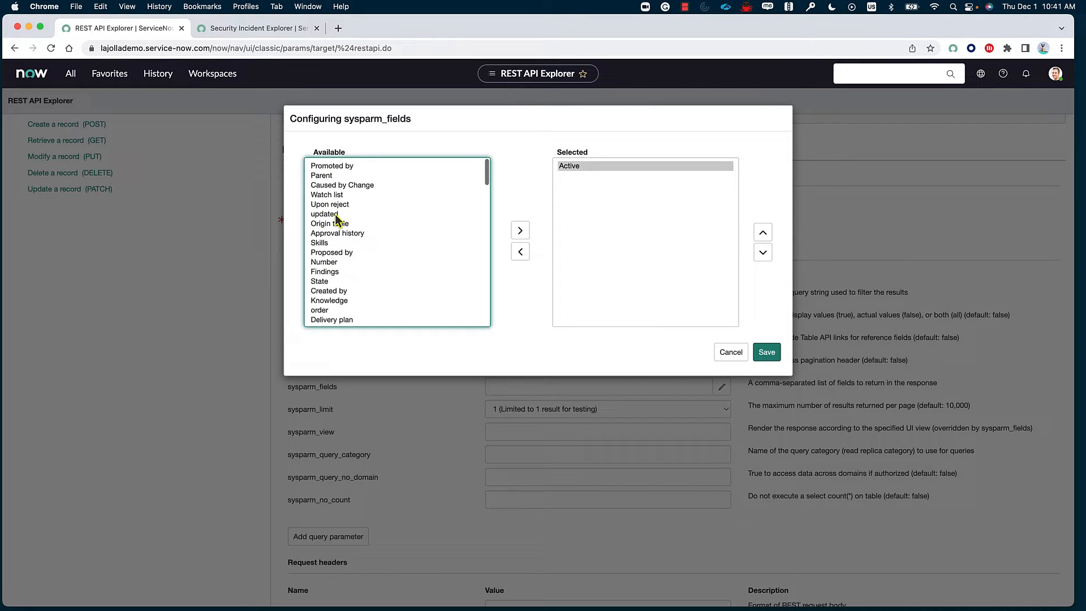
pyautogui.click(519, 230)
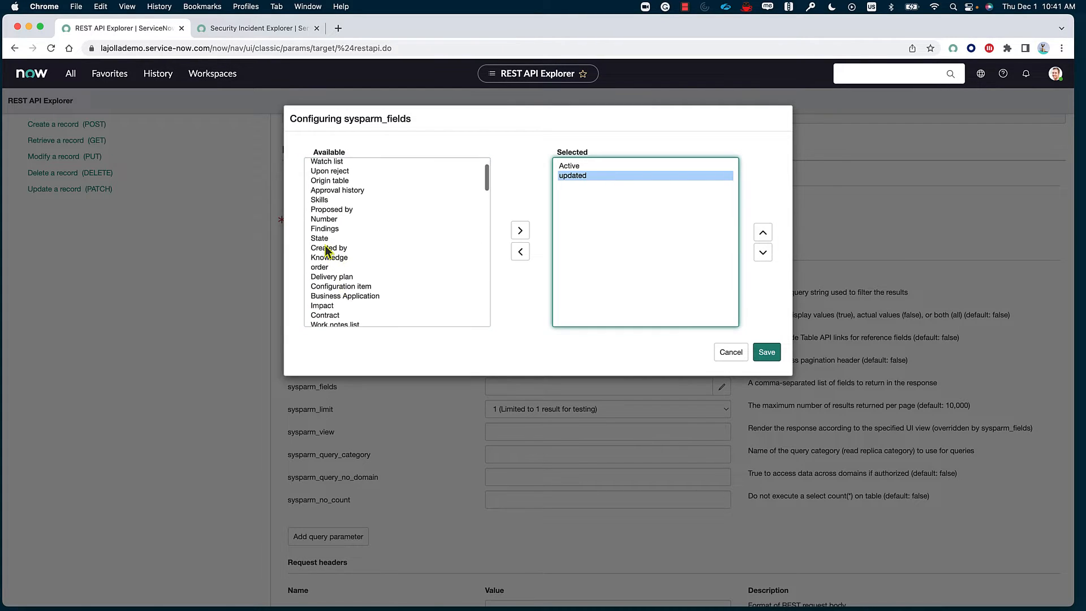
pyautogui.click(519, 230)
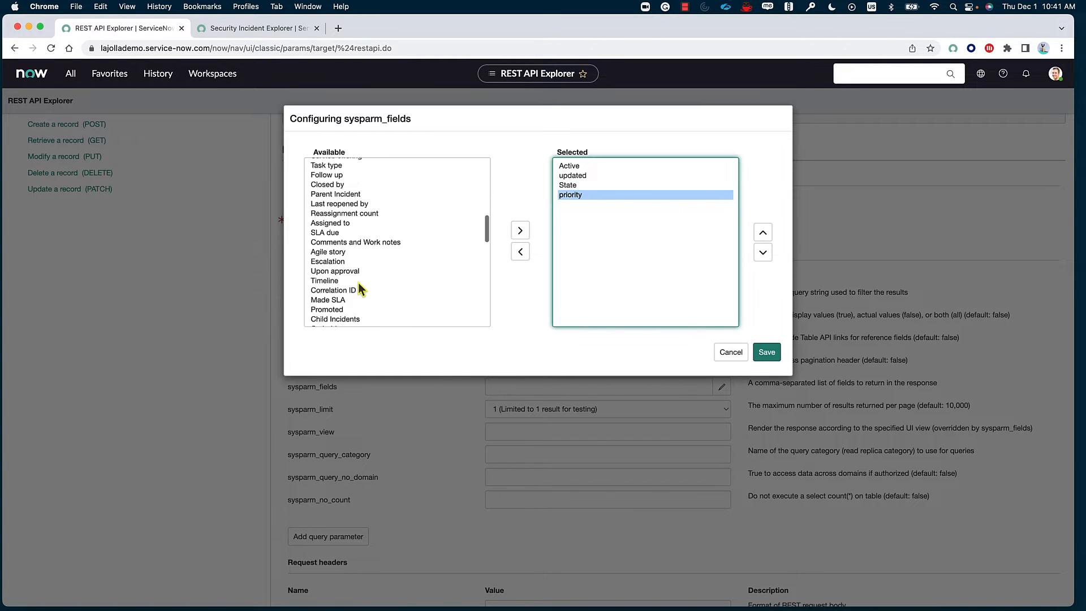
pyautogui.scroll(-3)
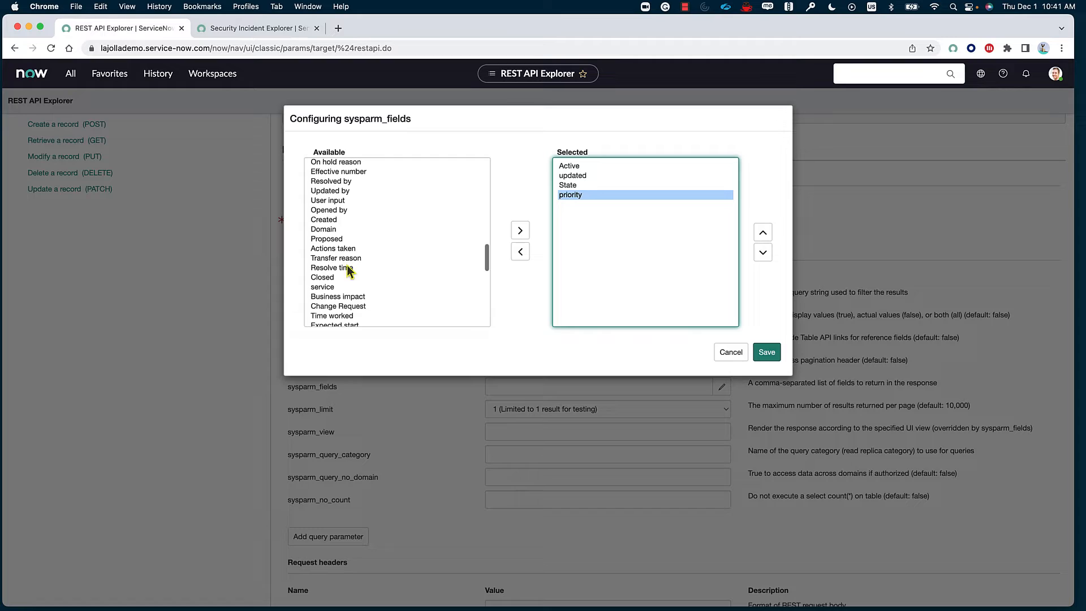
pyautogui.moveTo(339, 195)
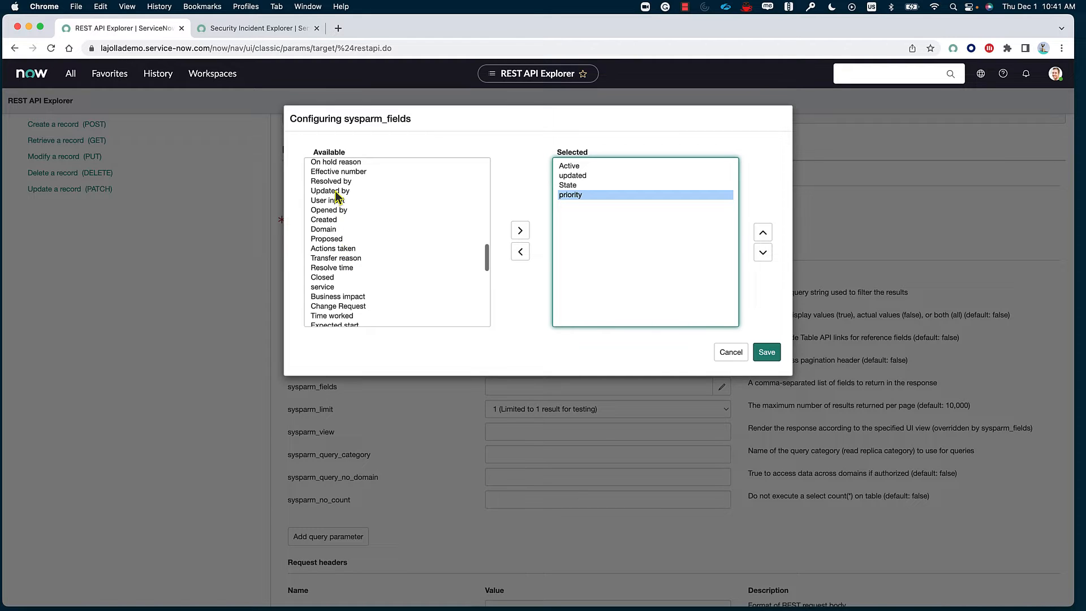
pyautogui.scroll(-3)
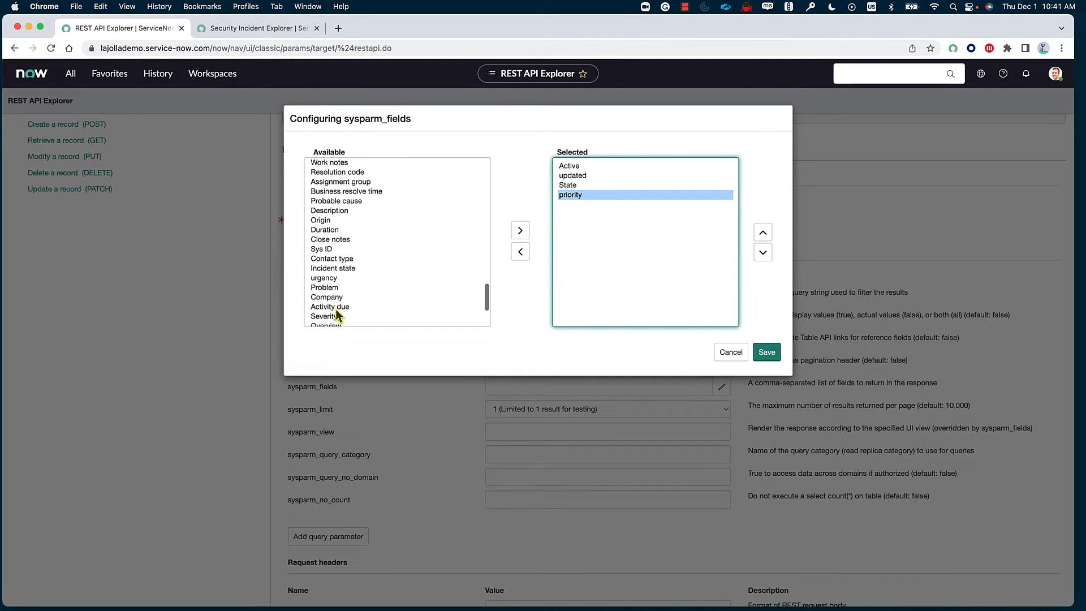
pyautogui.scroll(-3)
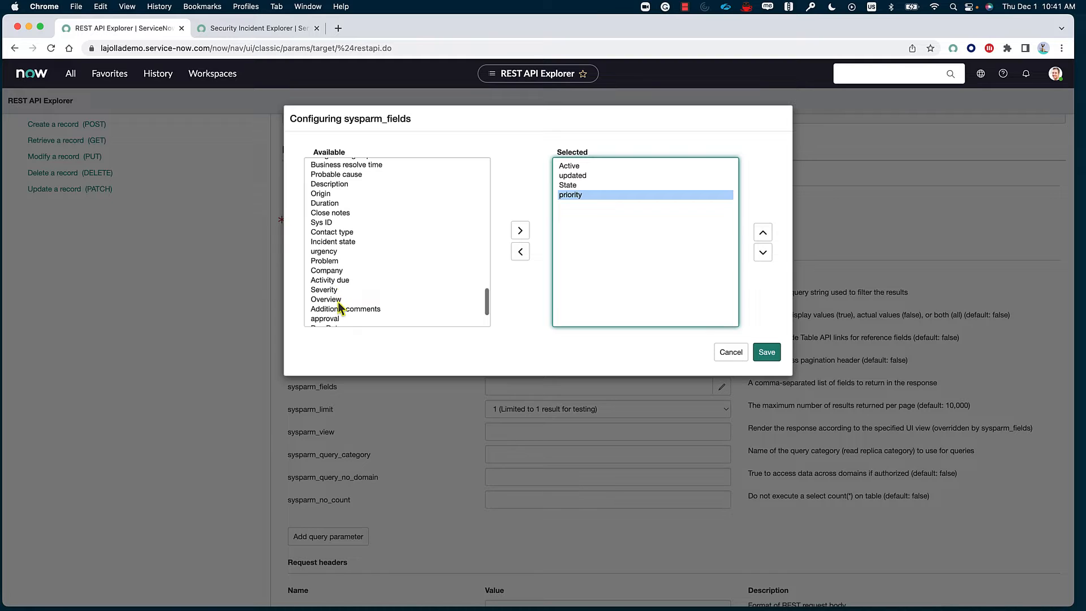
pyautogui.click(520, 229)
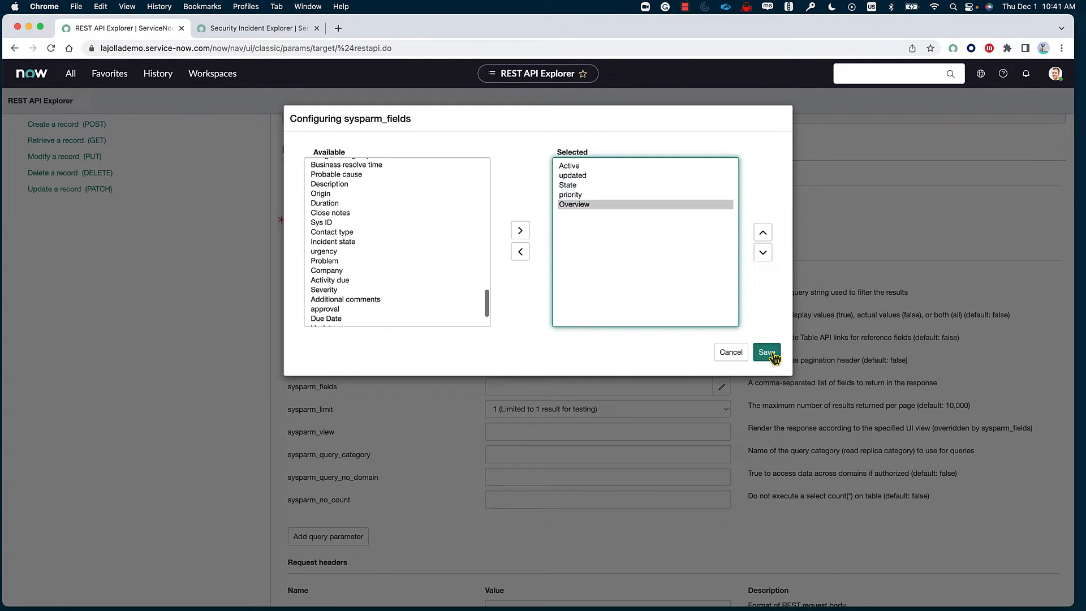
pyautogui.click(765, 352)
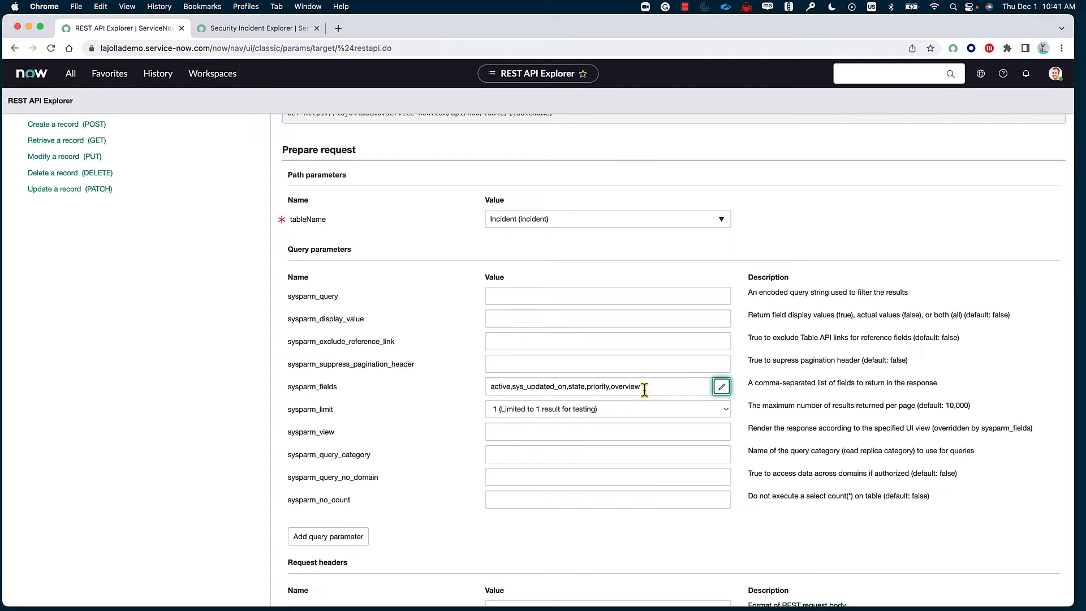
pyautogui.moveTo(423, 526)
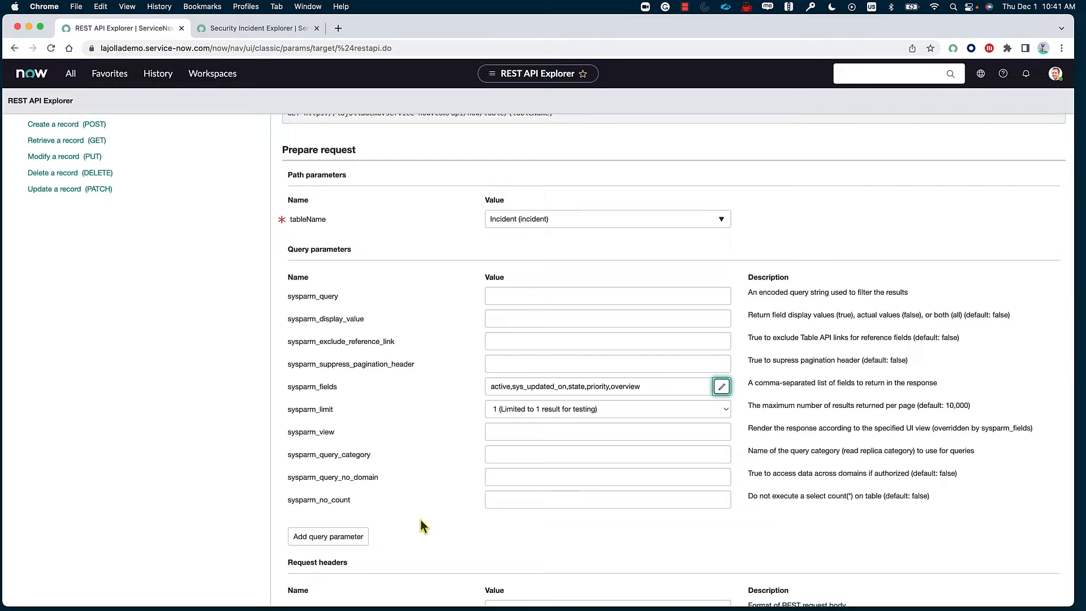
pyautogui.scroll(-3)
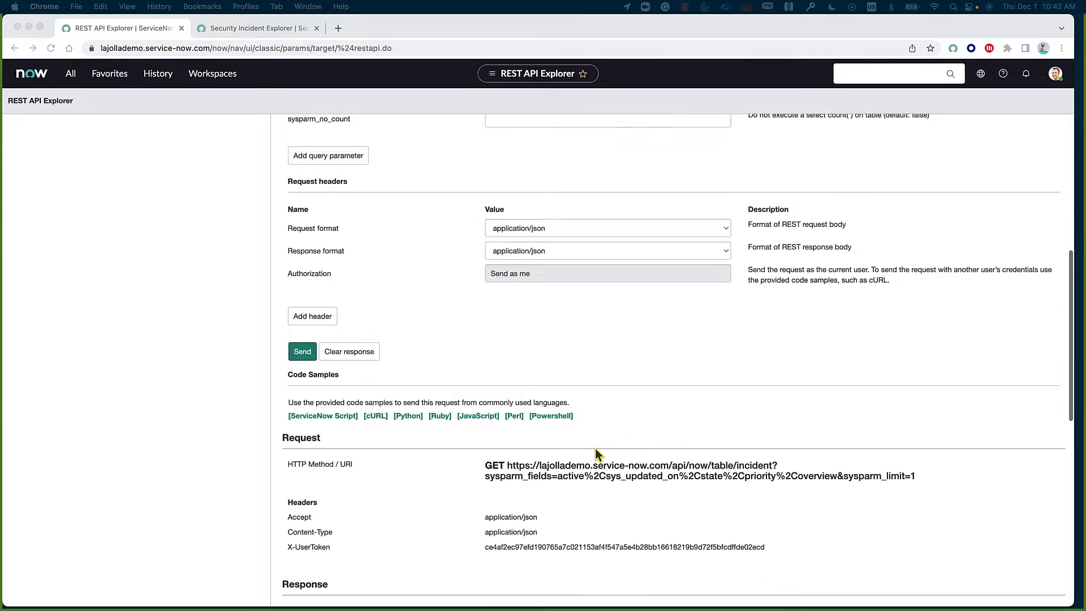
pyautogui.click(302, 351)
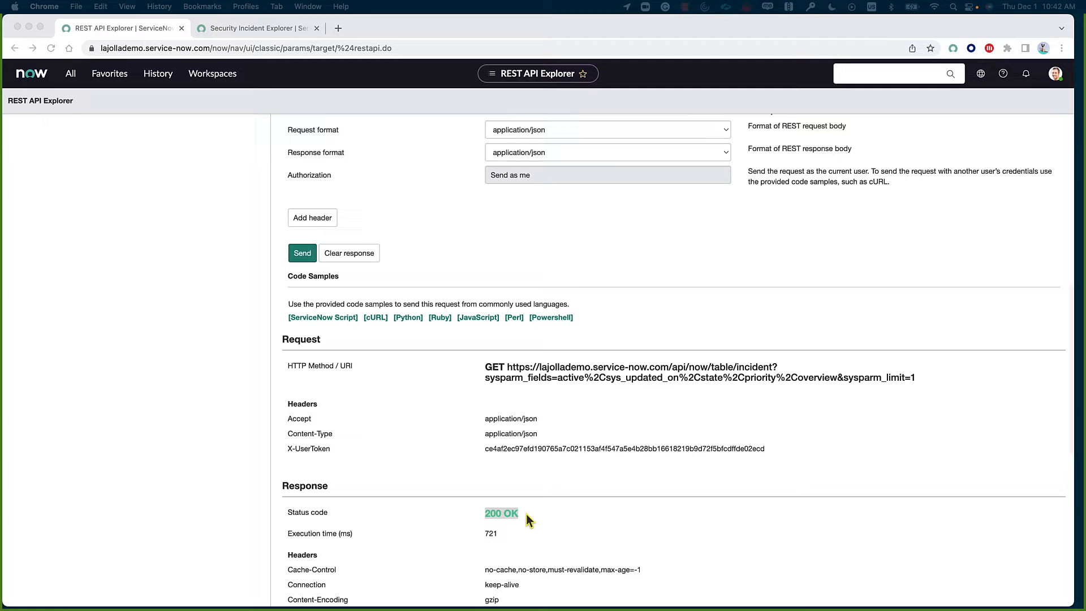
pyautogui.moveTo(416, 513)
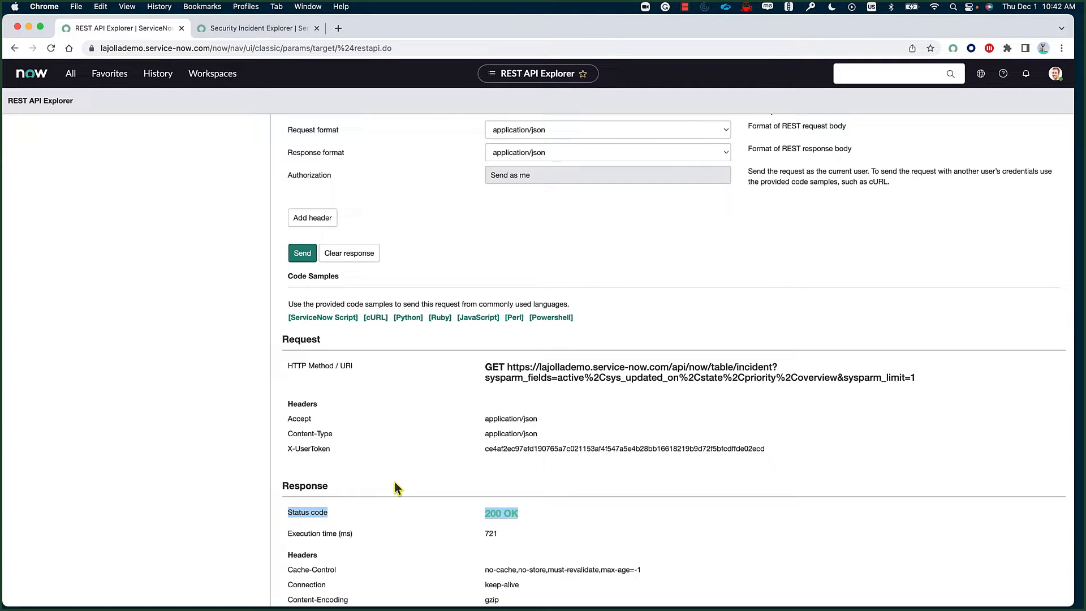
pyautogui.scroll(3)
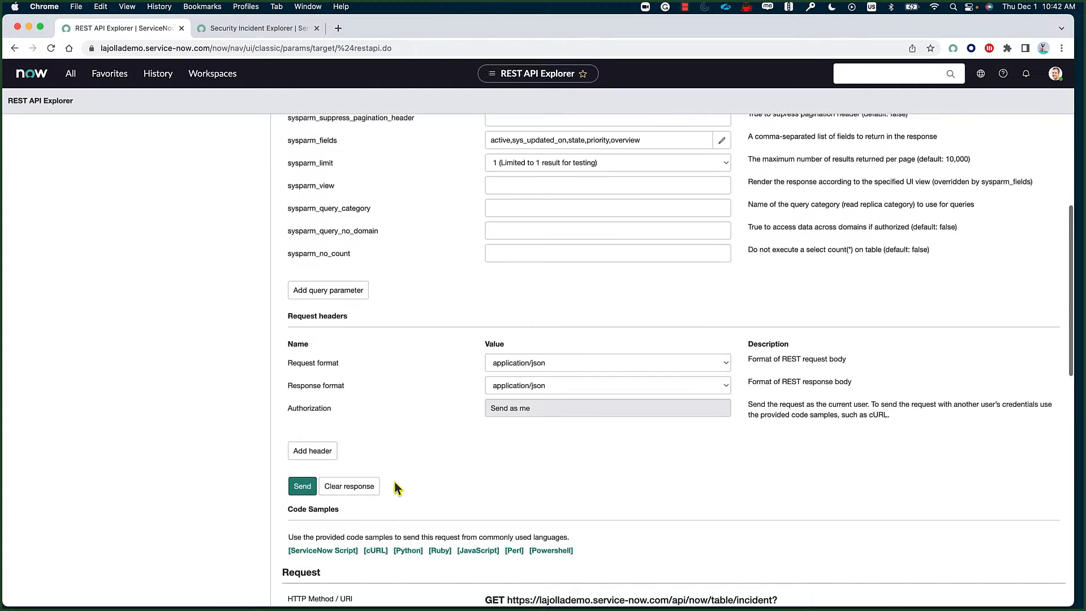
pyautogui.scroll(3)
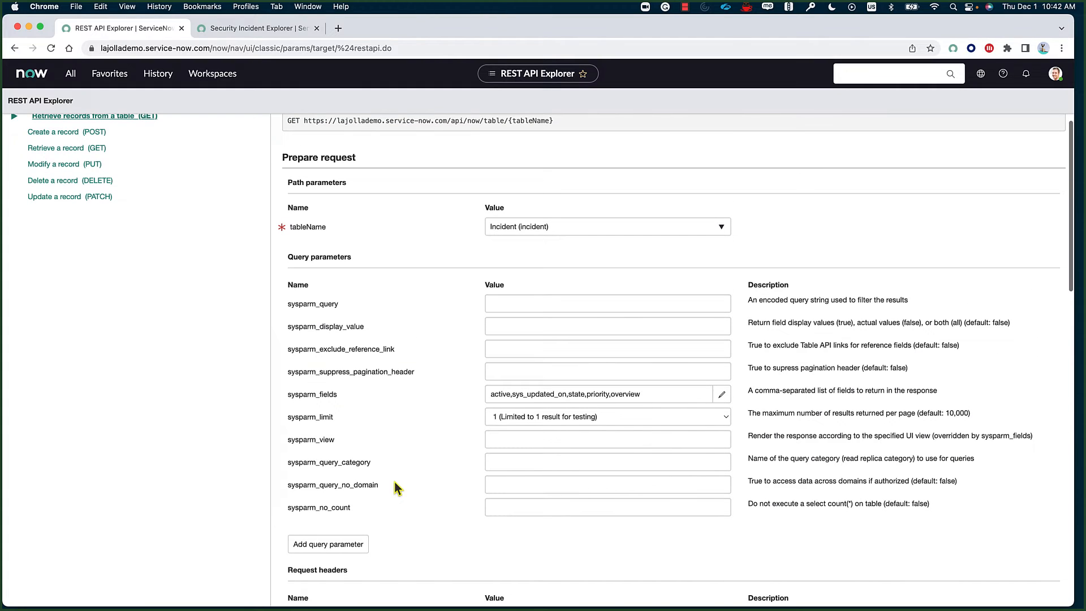
pyautogui.moveTo(754, 358)
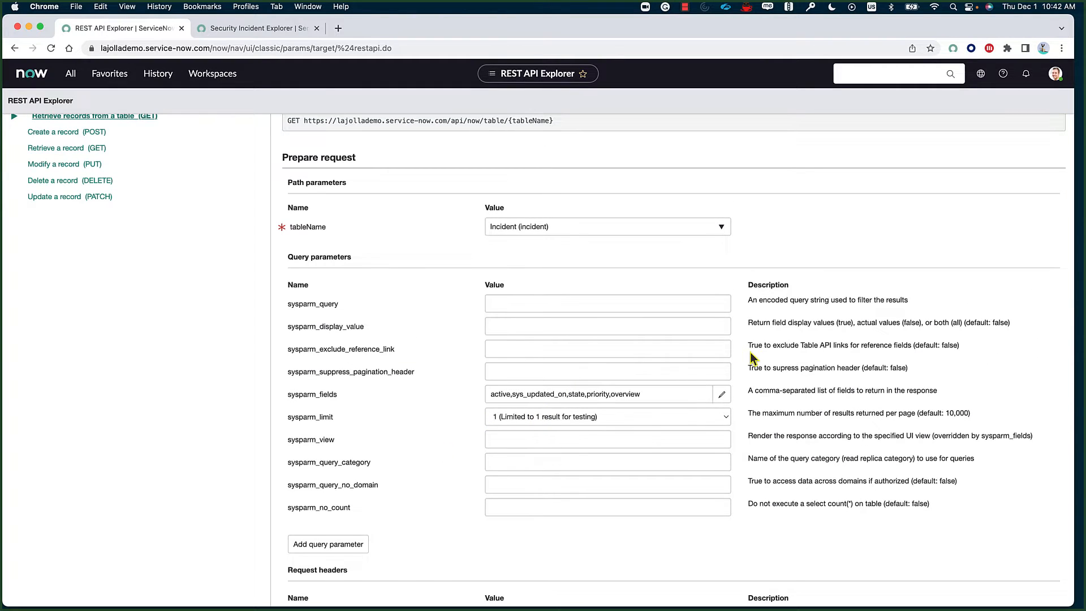
pyautogui.scroll(3)
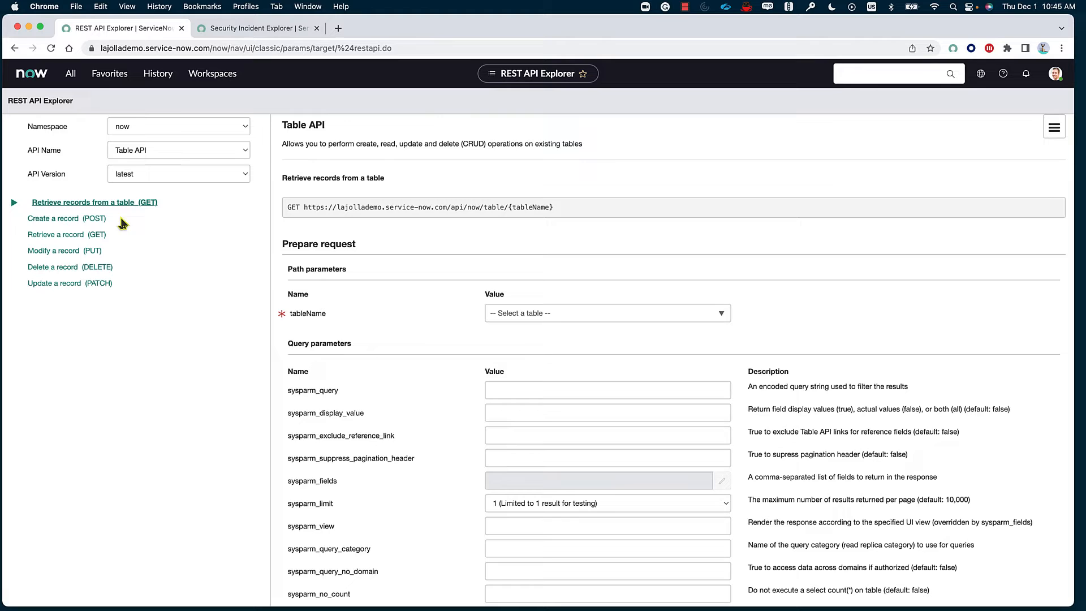
# Switch to Create a record (POST) with tableName set to Incident (incident)
pyautogui.click(67, 218)
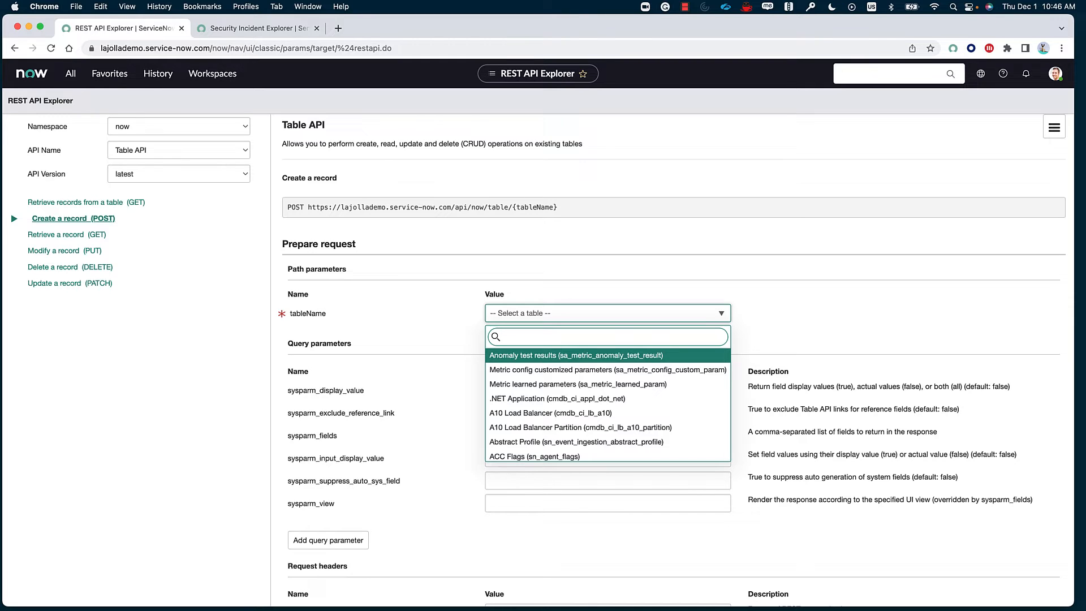
pyautogui.moveTo(688, 324)
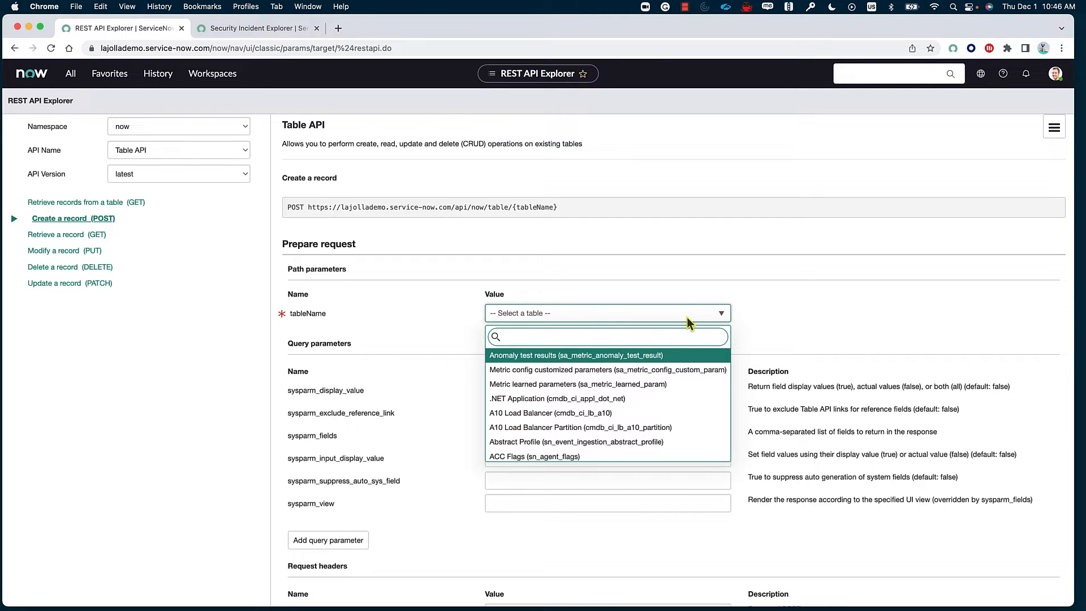
pyautogui.write('inci')
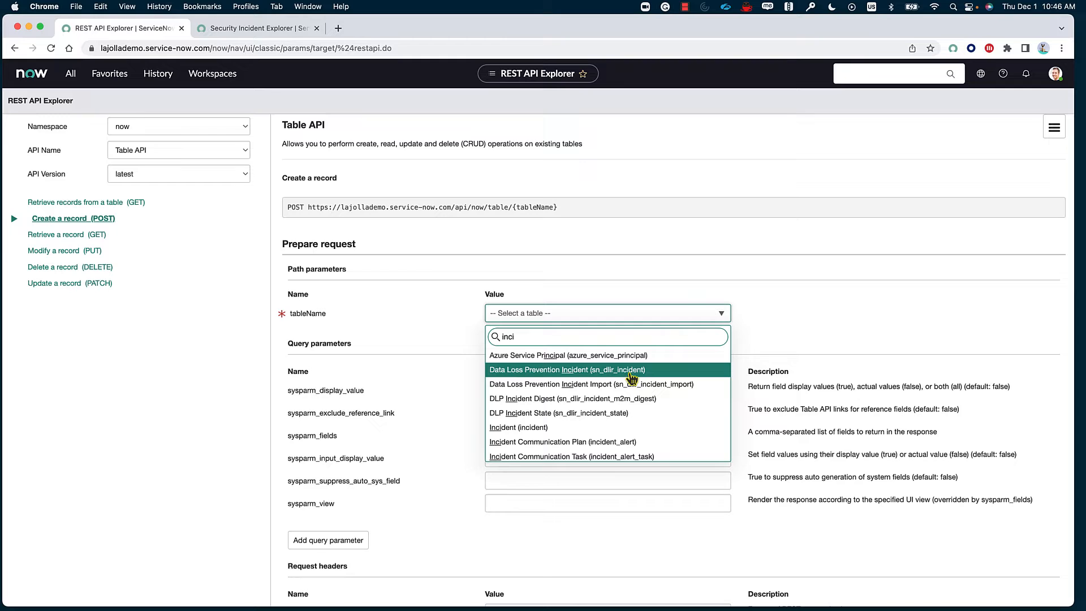
pyautogui.moveTo(631, 398)
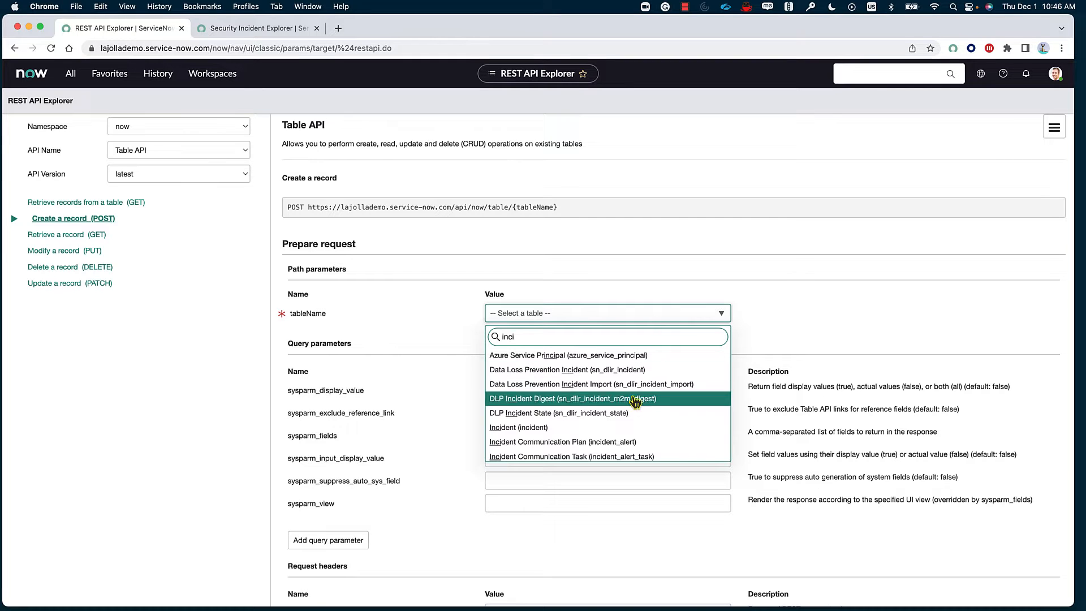
pyautogui.scroll(-3)
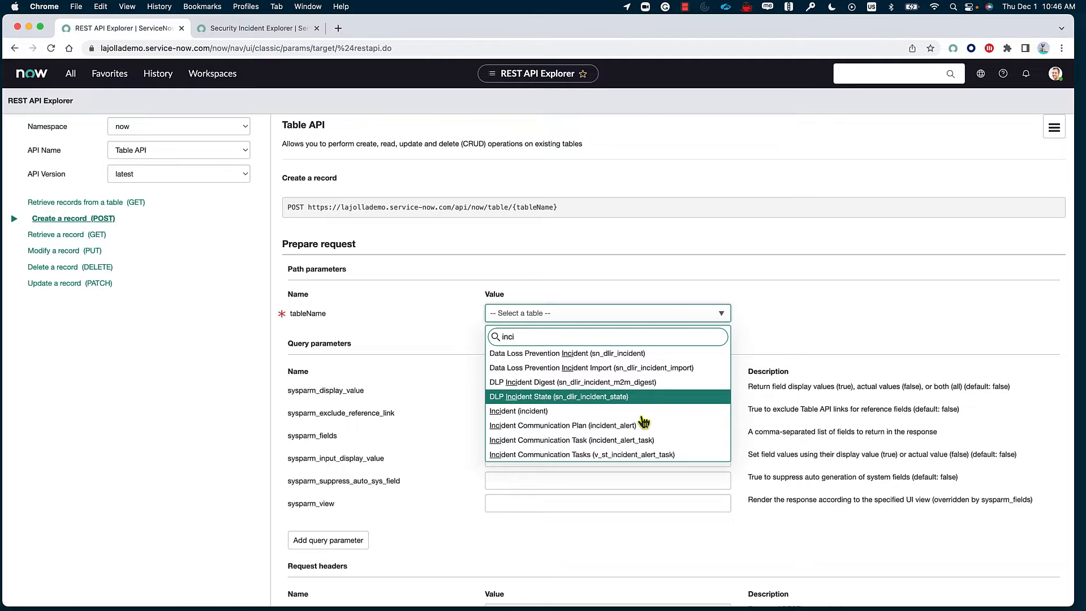
pyautogui.moveTo(637, 411)
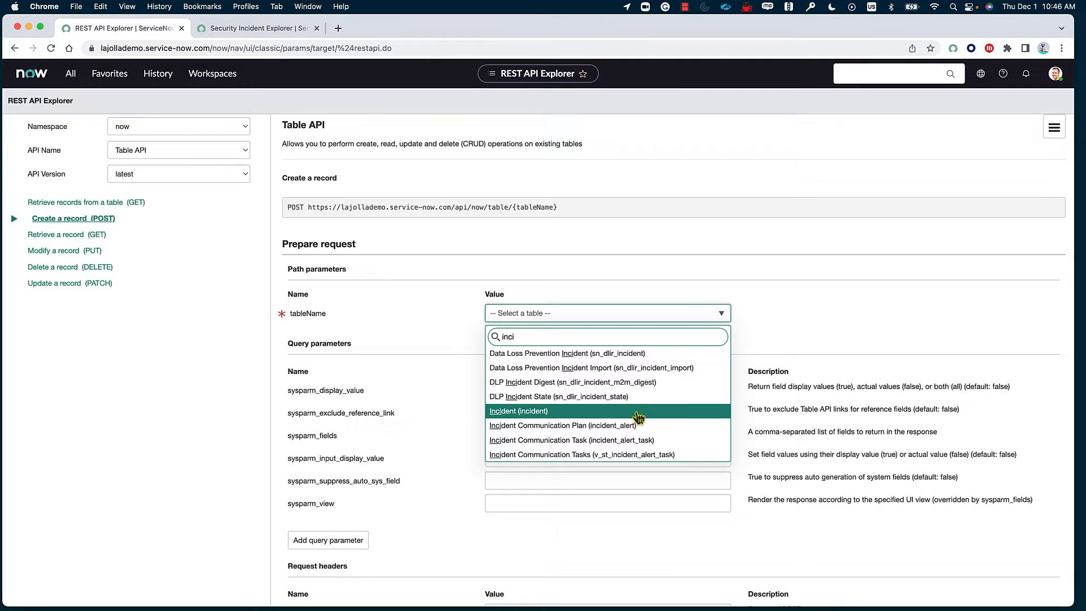
pyautogui.moveTo(655, 395)
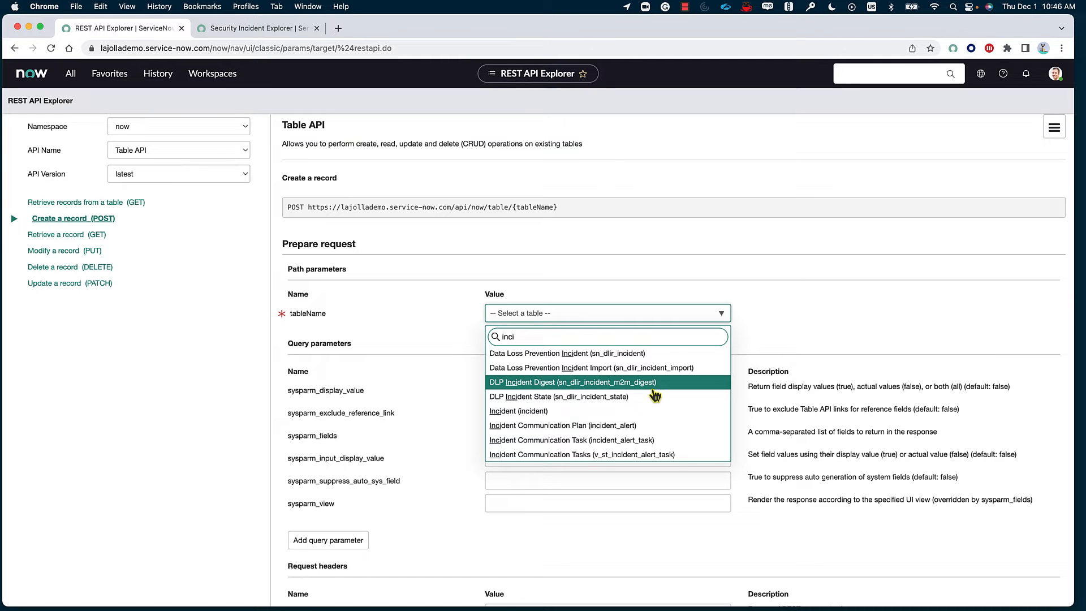
pyautogui.scroll(-3)
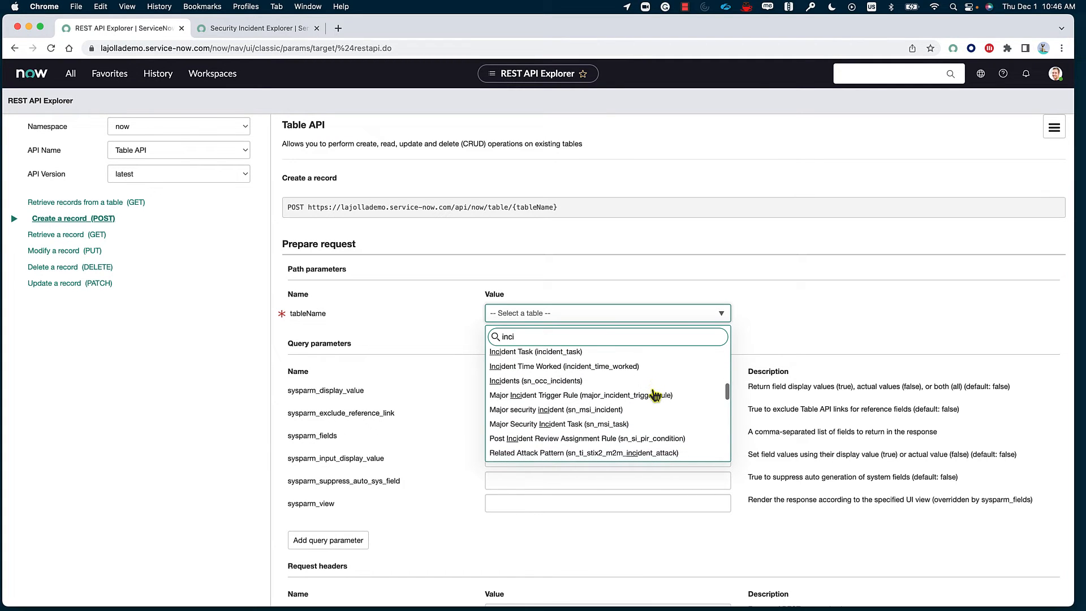
pyautogui.scroll(3)
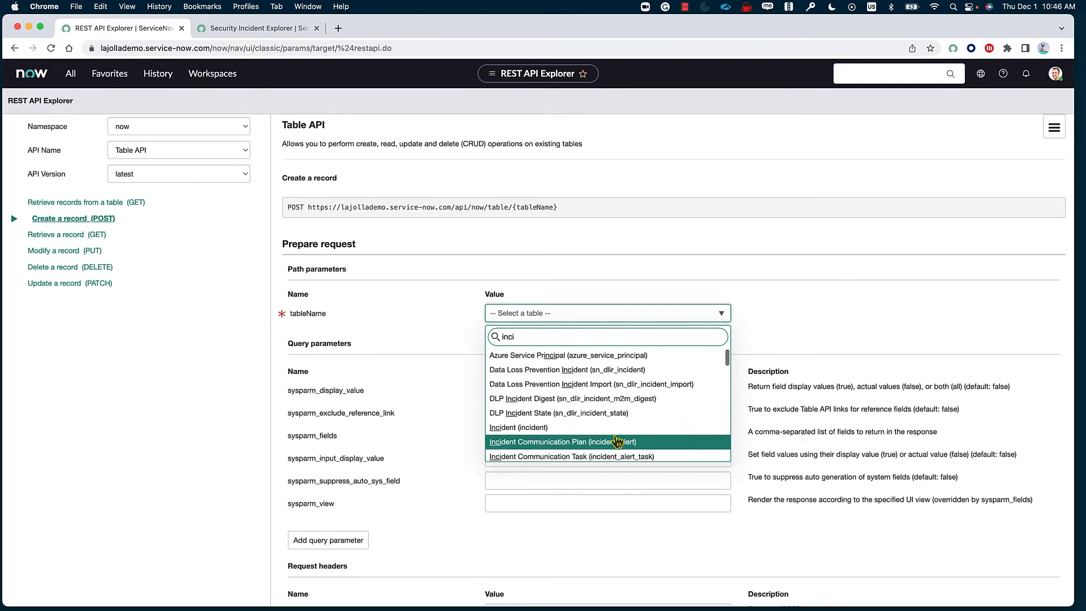
pyautogui.click(518, 426)
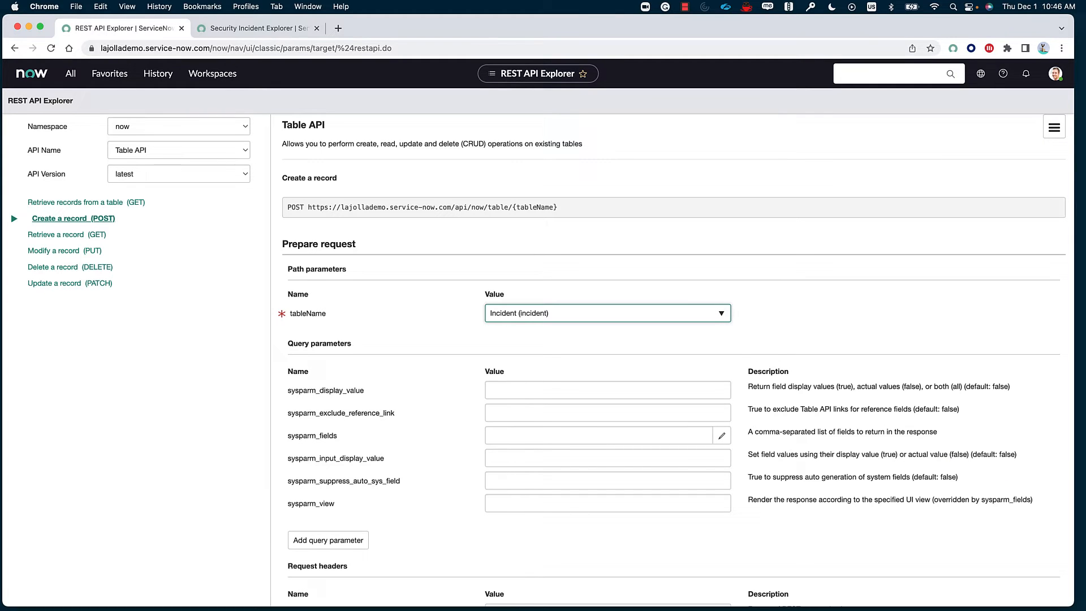
pyautogui.scroll(-3)
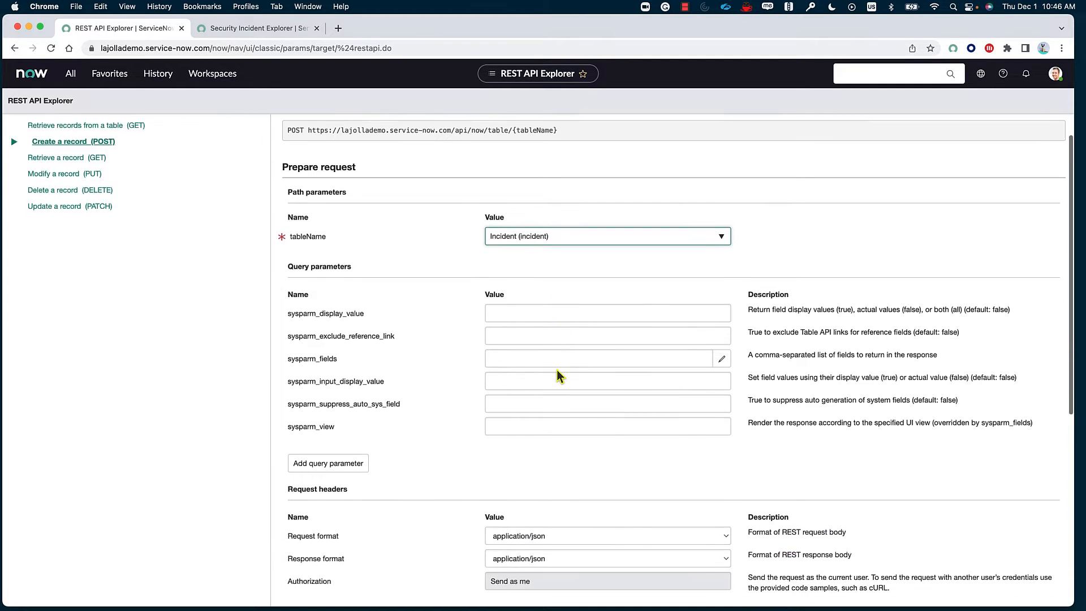
pyautogui.scroll(-3)
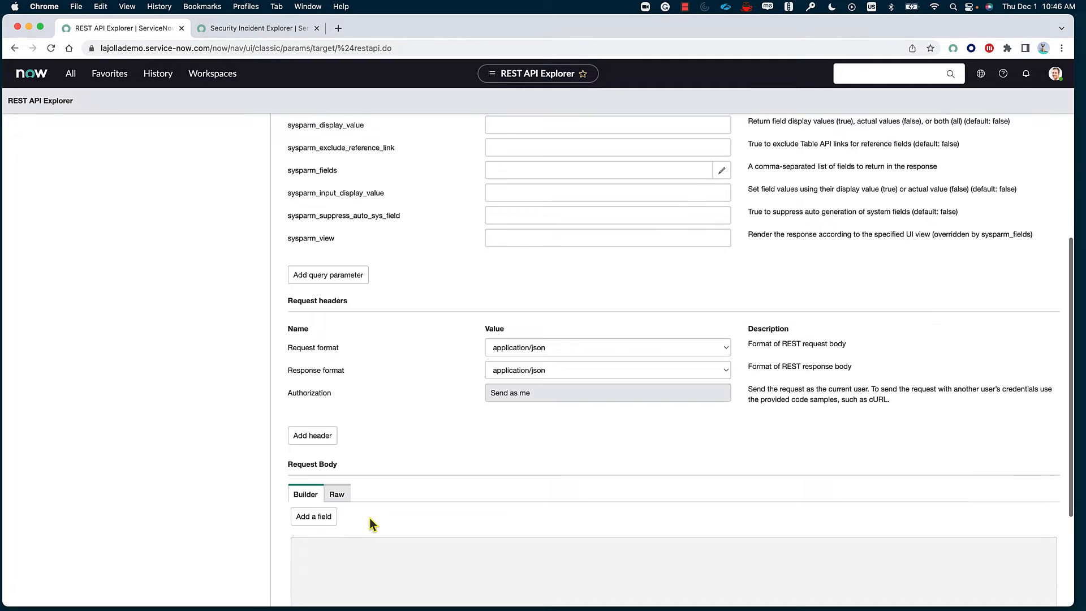
pyautogui.scroll(-3)
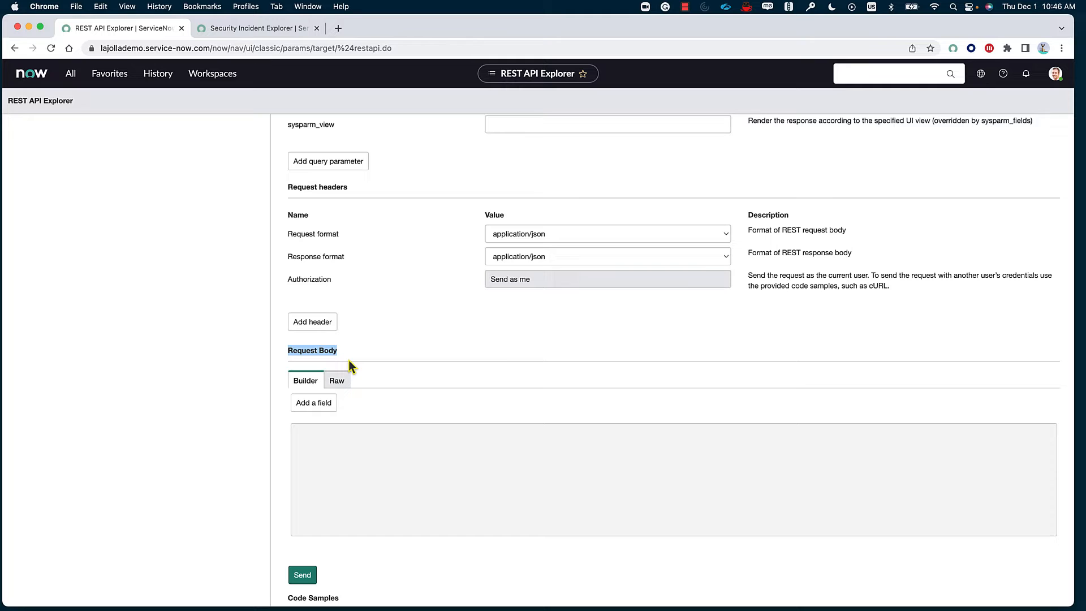
pyautogui.scroll(3)
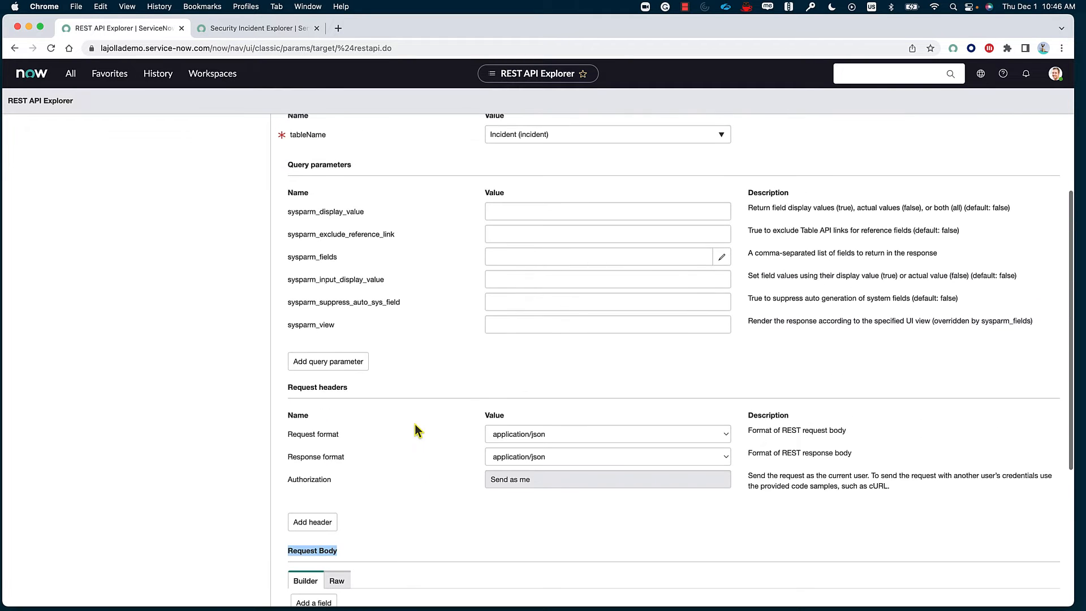
pyautogui.scroll(-3)
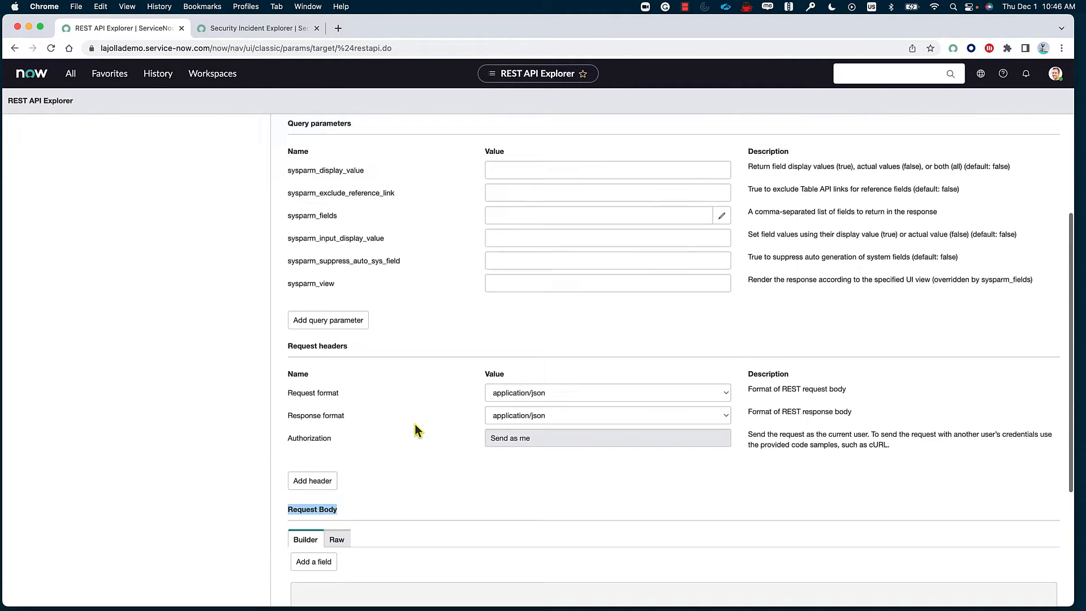
pyautogui.scroll(3)
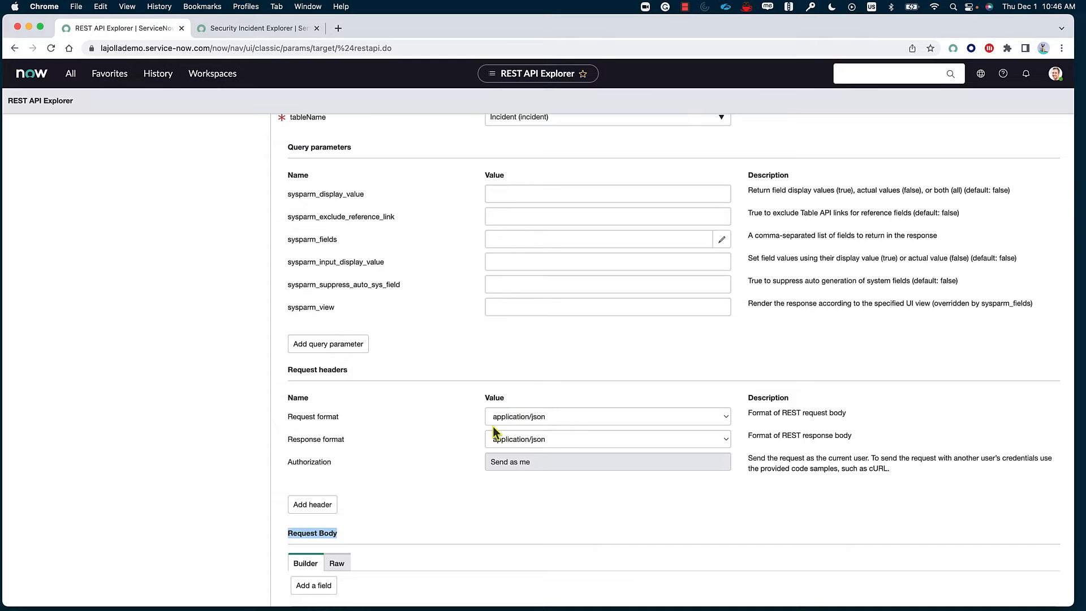
pyautogui.moveTo(324, 441)
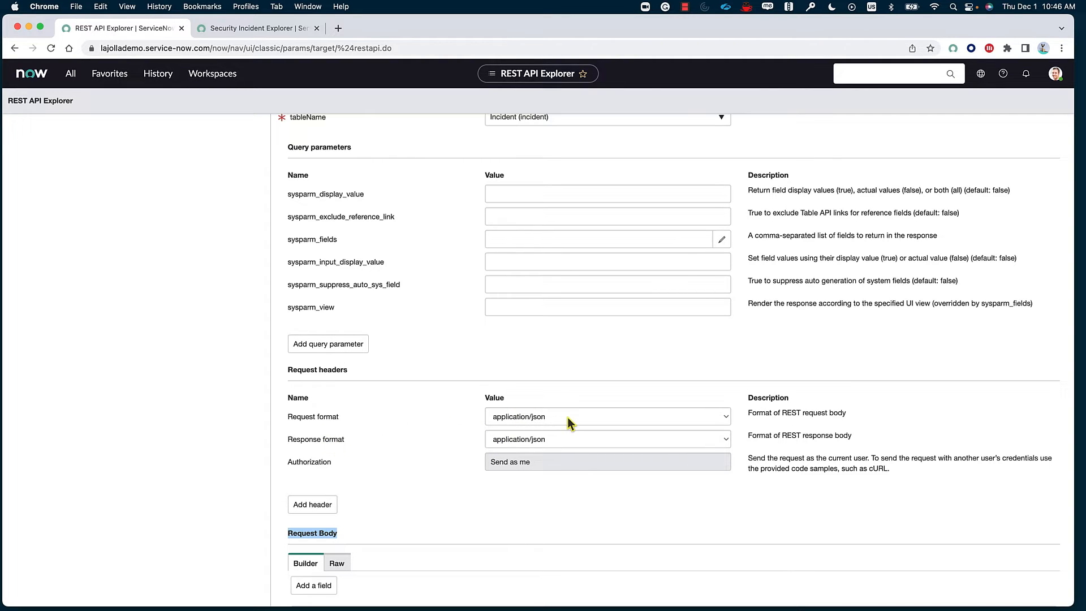
pyautogui.moveTo(455, 499)
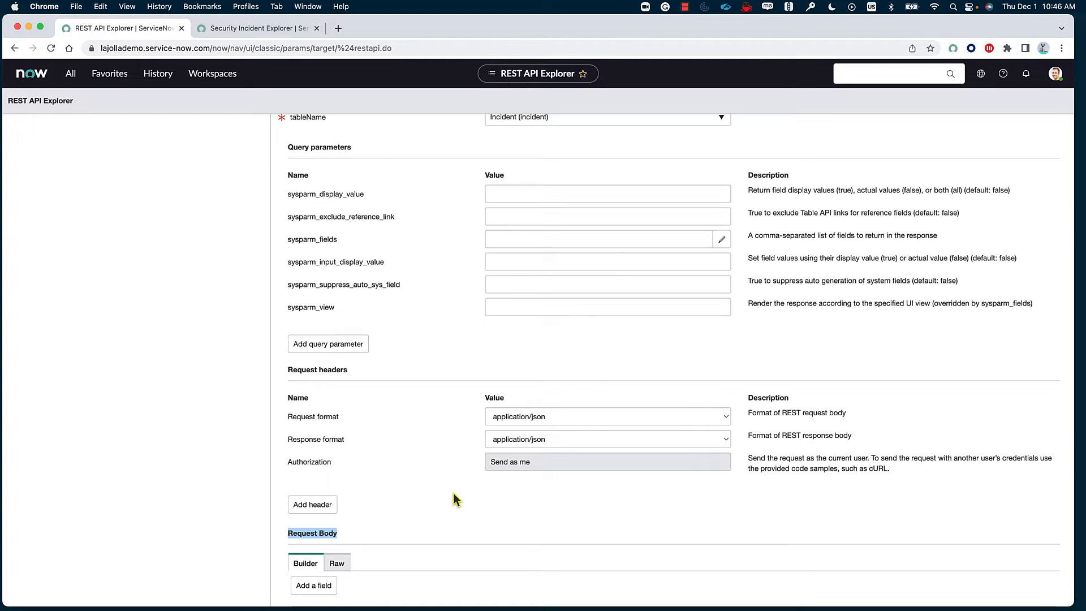
pyautogui.scroll(-3)
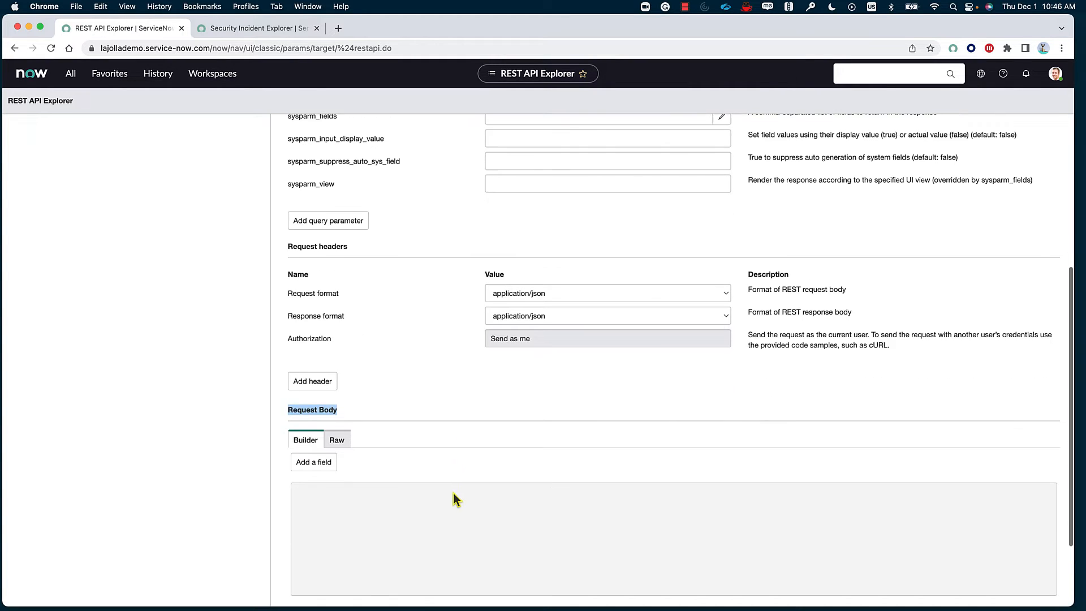
pyautogui.scroll(-3)
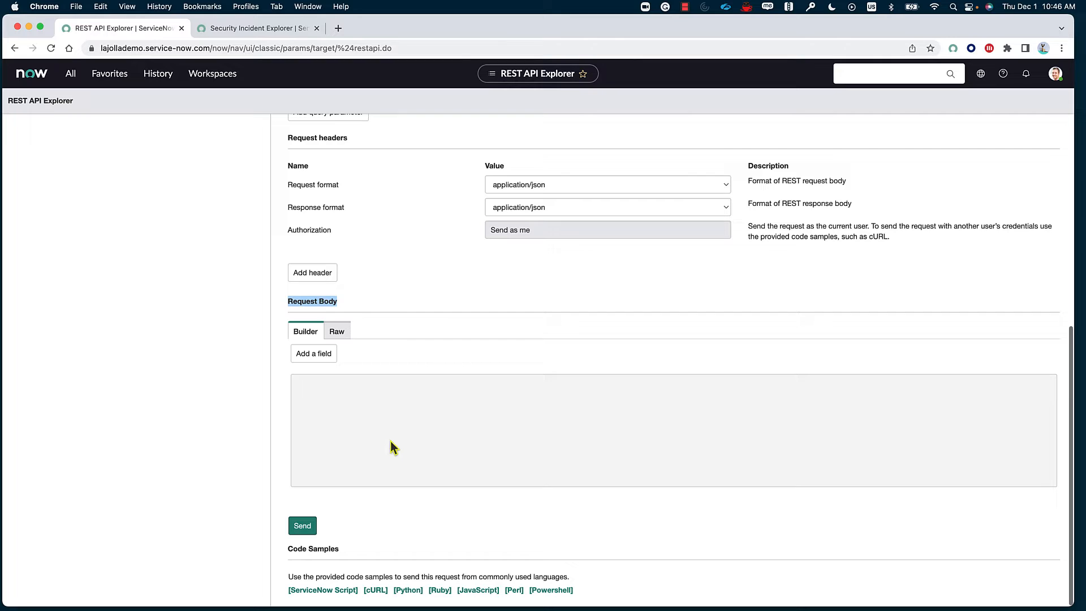
# Add blank field rows to the Request Body Builder until five rows exist
pyautogui.click(313, 353)
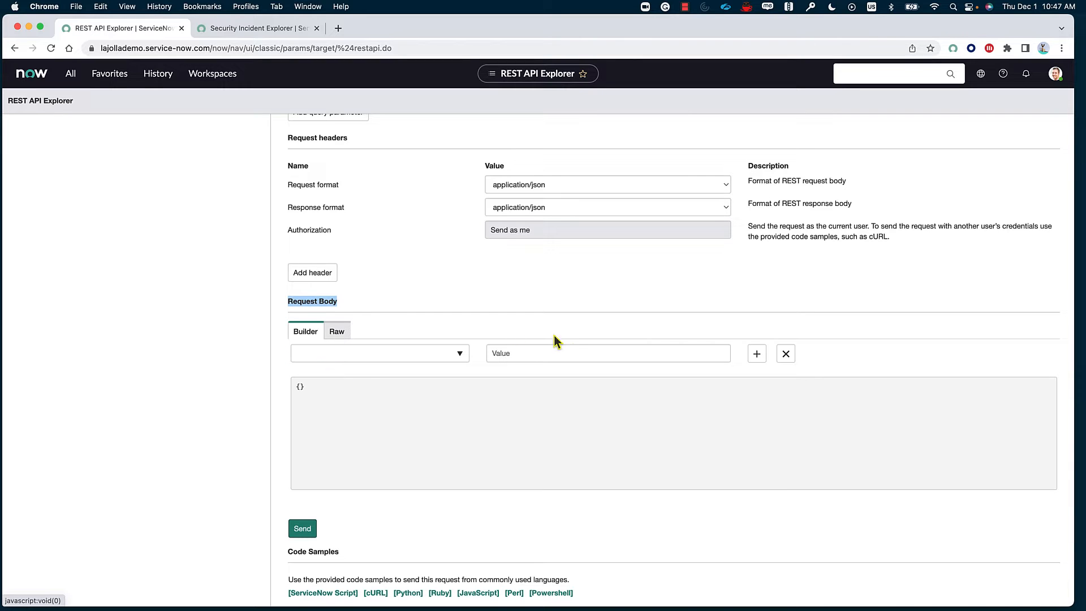
pyautogui.click(756, 353)
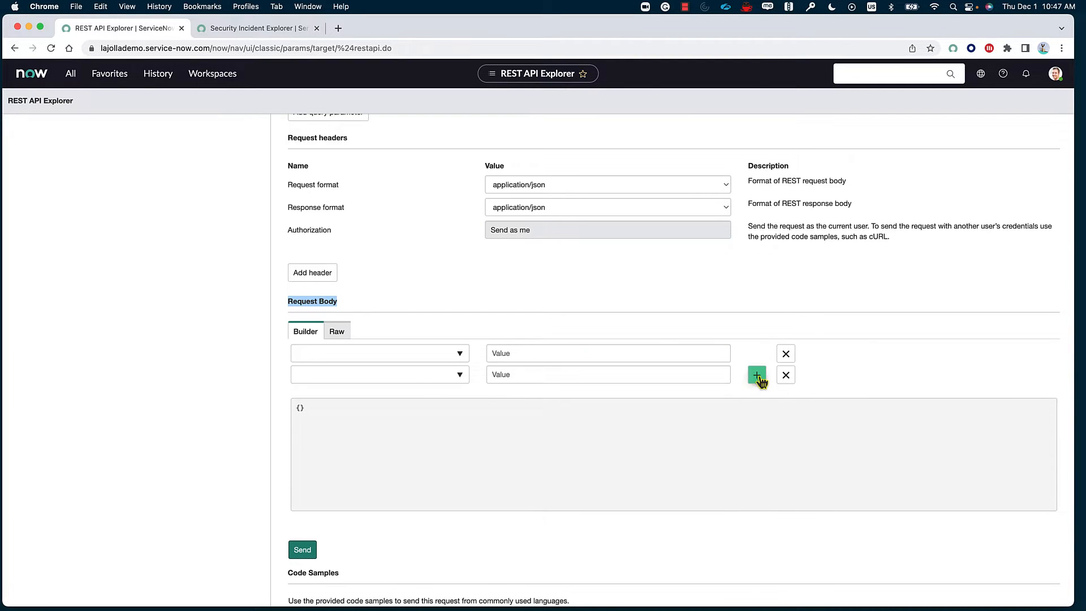
pyautogui.click(756, 375)
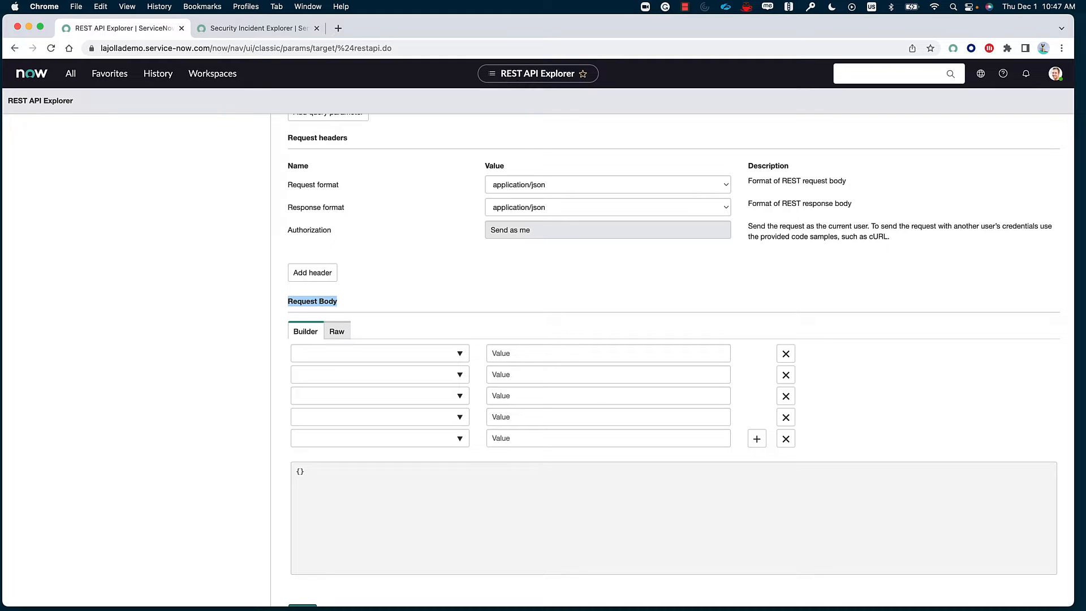
pyautogui.moveTo(1065, 265)
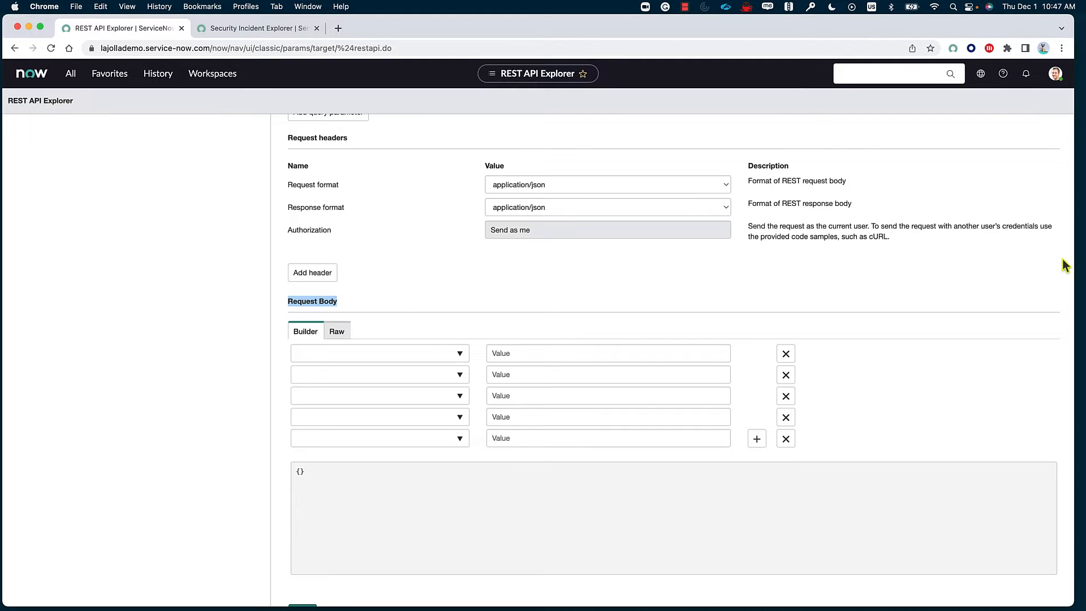
# Fill the first three body rows: description Test, priority 3, contact_type Email
pyautogui.click(379, 353)
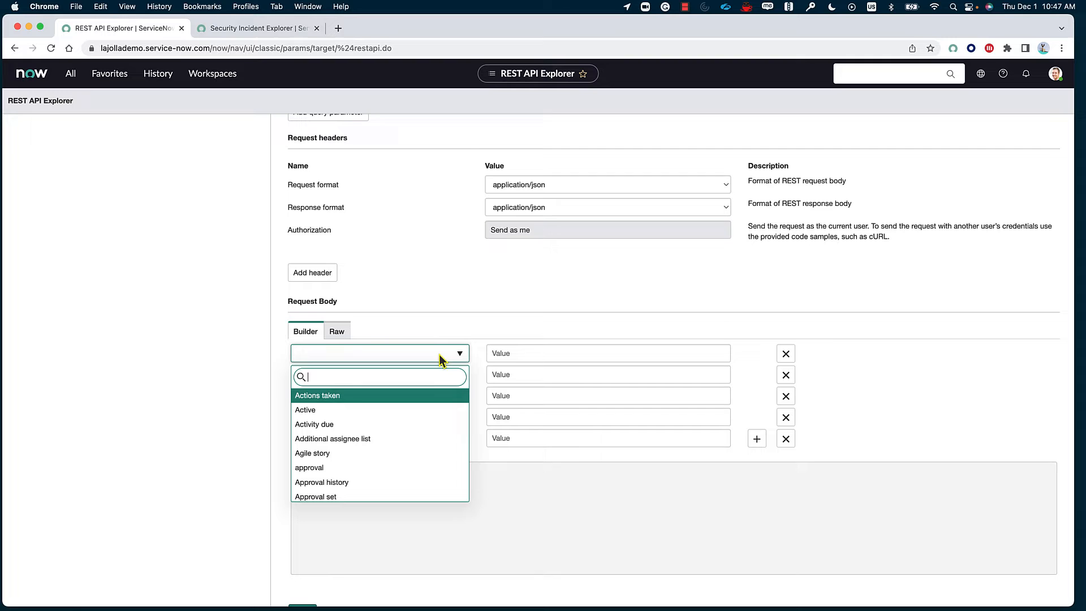
pyautogui.write('des')
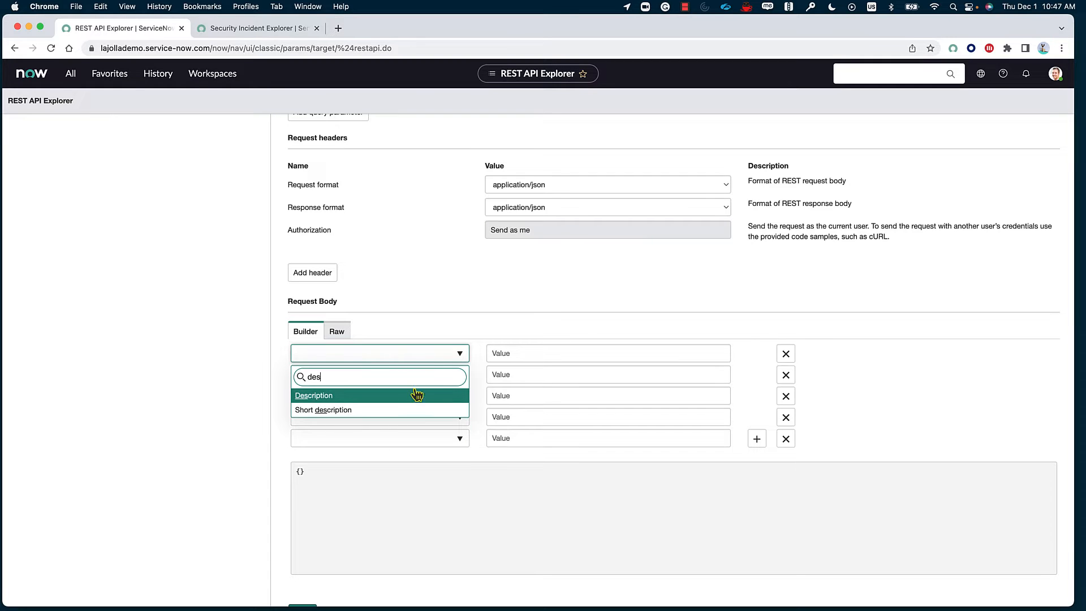
pyautogui.click(313, 395)
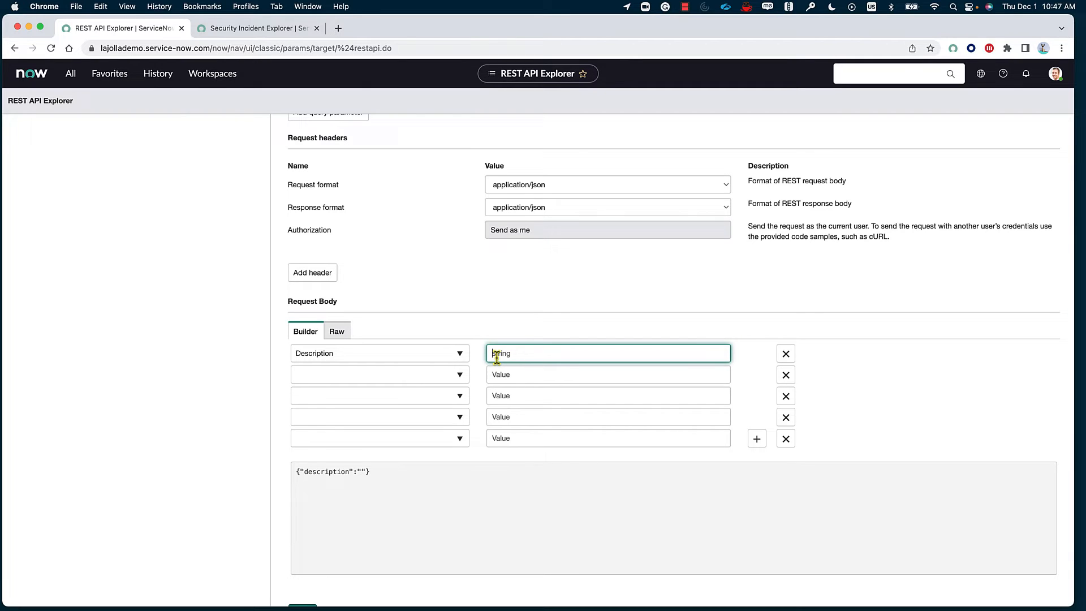
pyautogui.write('T')
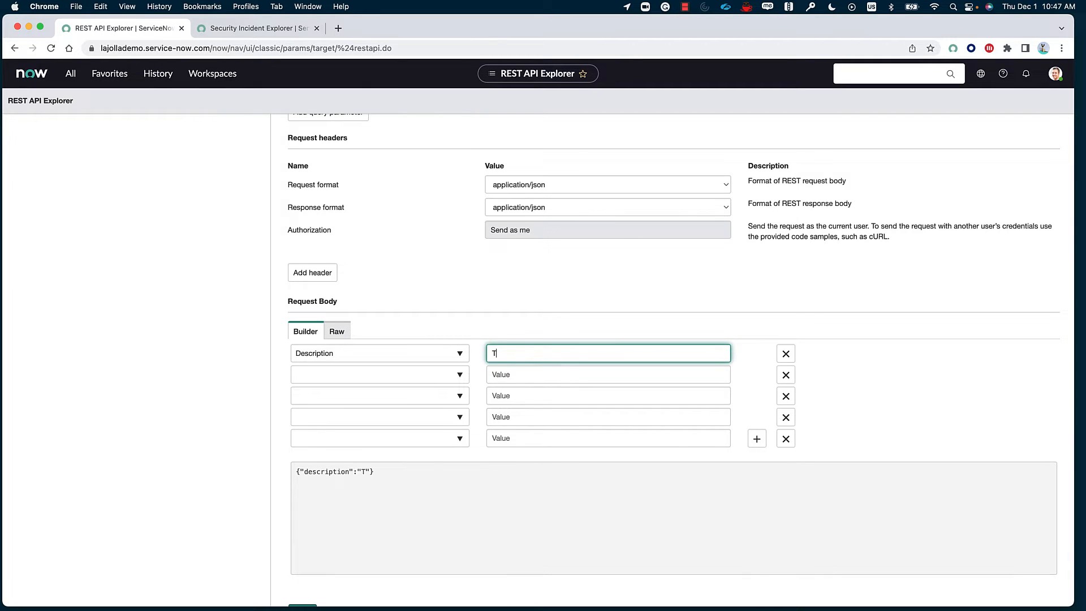
pyautogui.write('es')
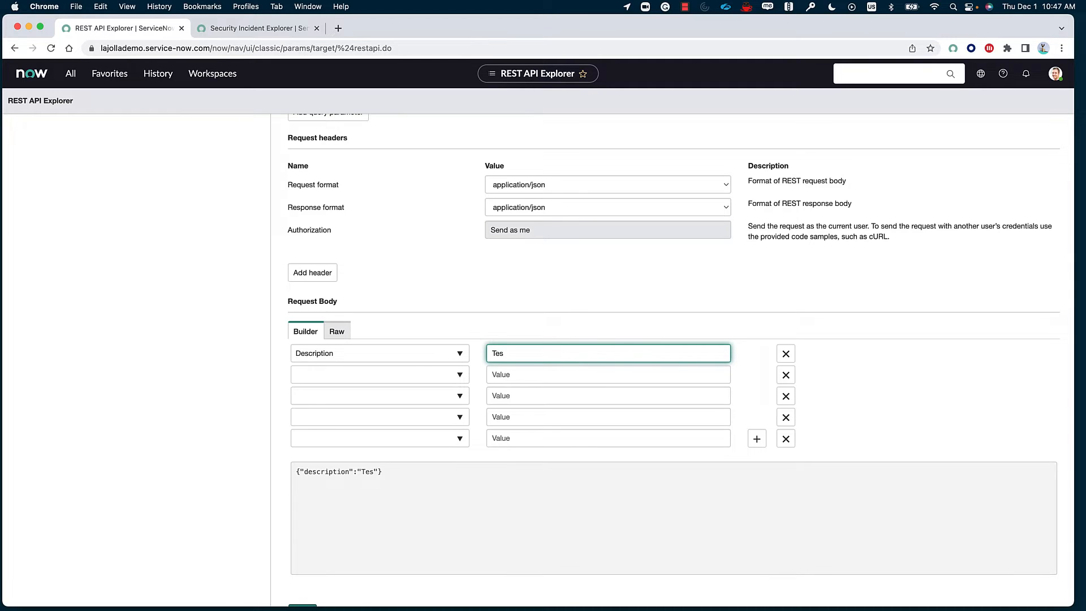
pyautogui.click(380, 374)
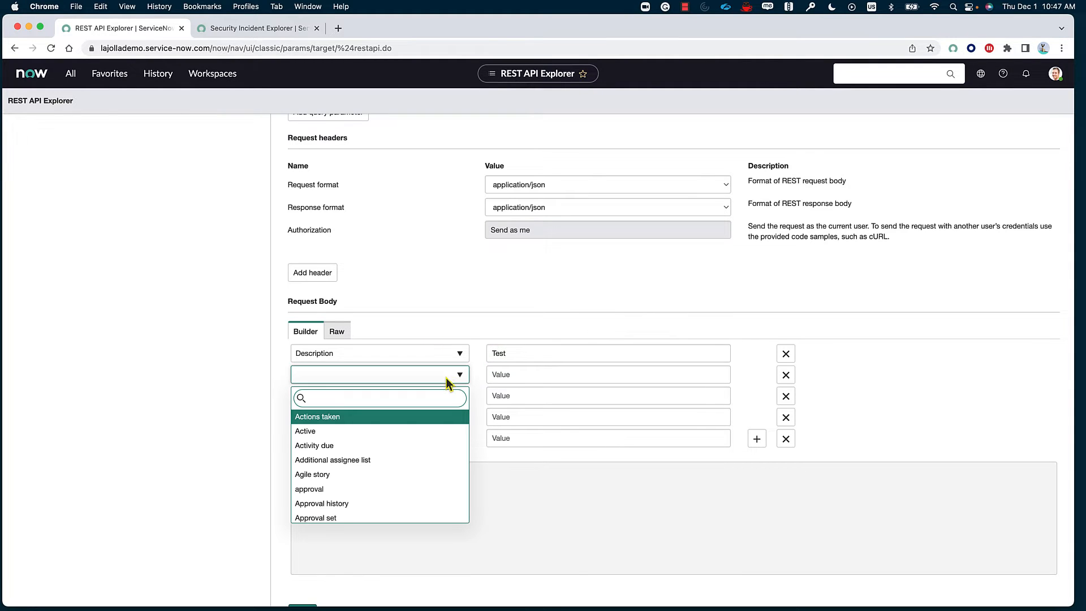
pyautogui.write('priority')
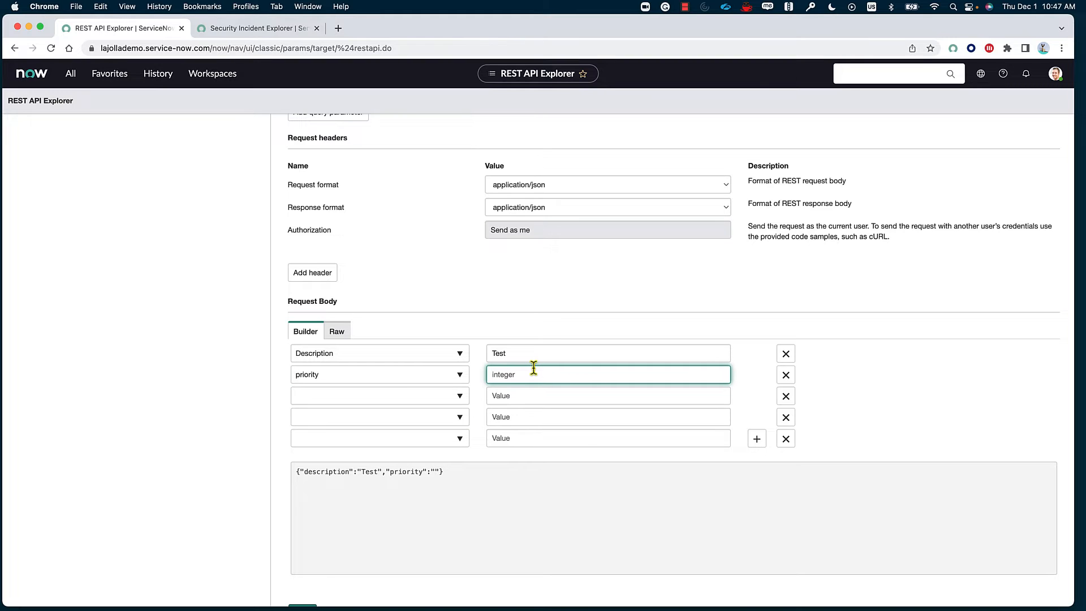
pyautogui.write('3')
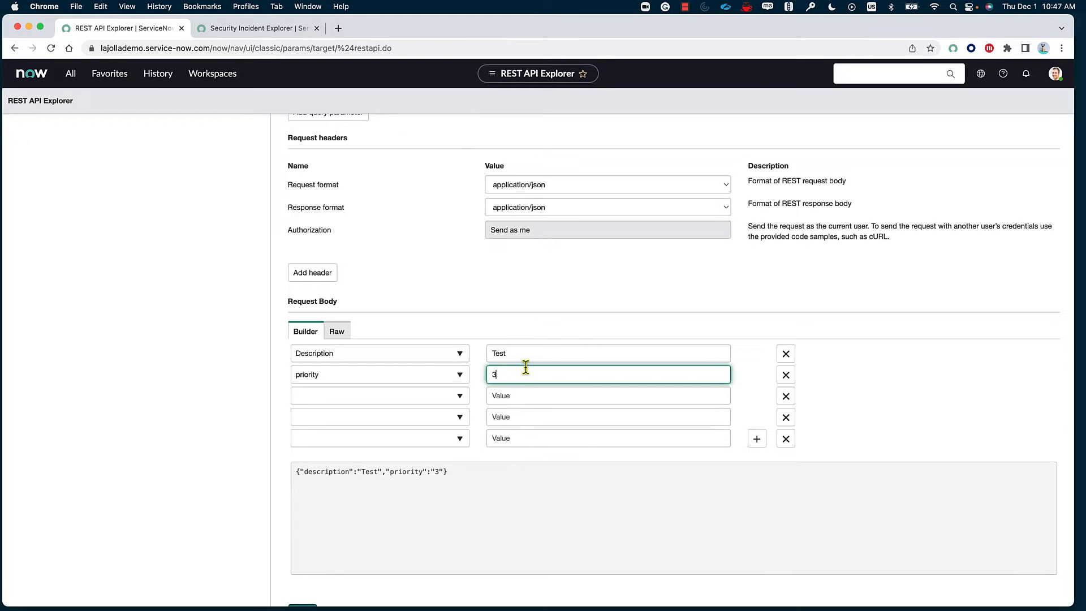
pyautogui.click(379, 395)
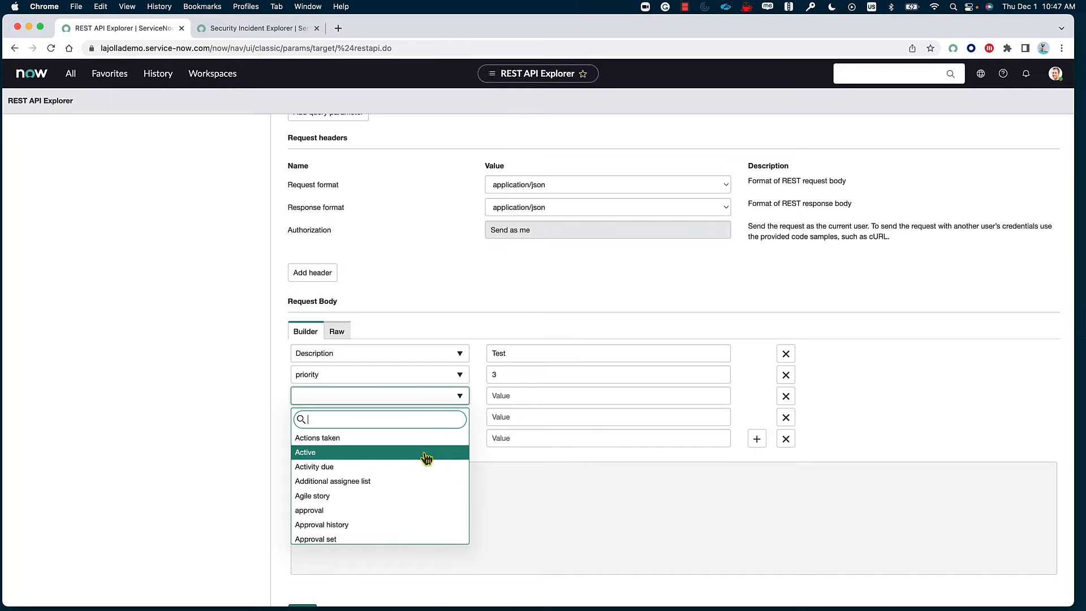
pyautogui.write('cont')
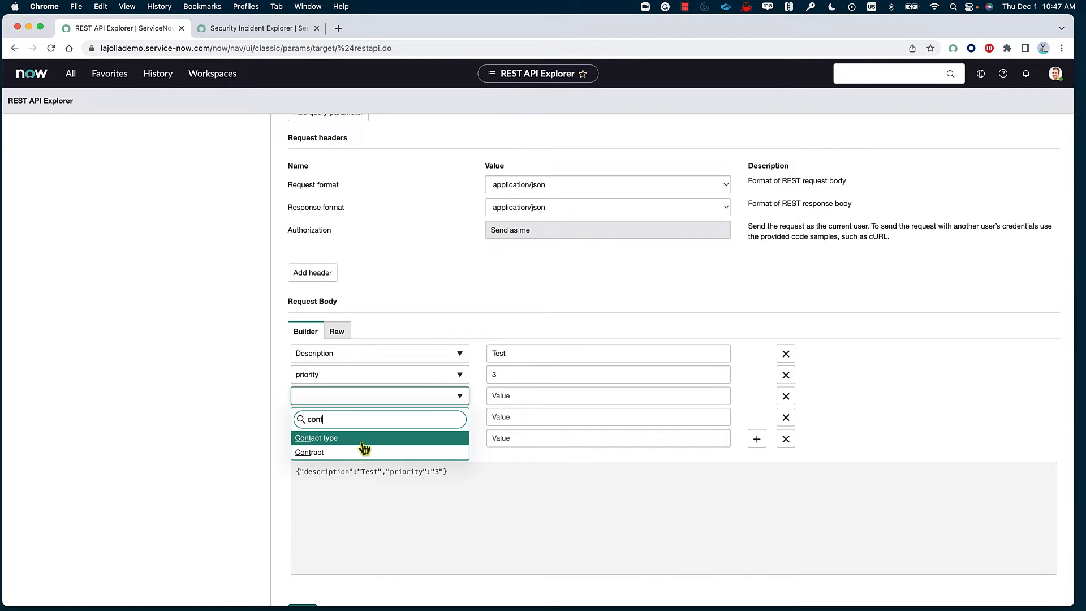
pyautogui.click(316, 438)
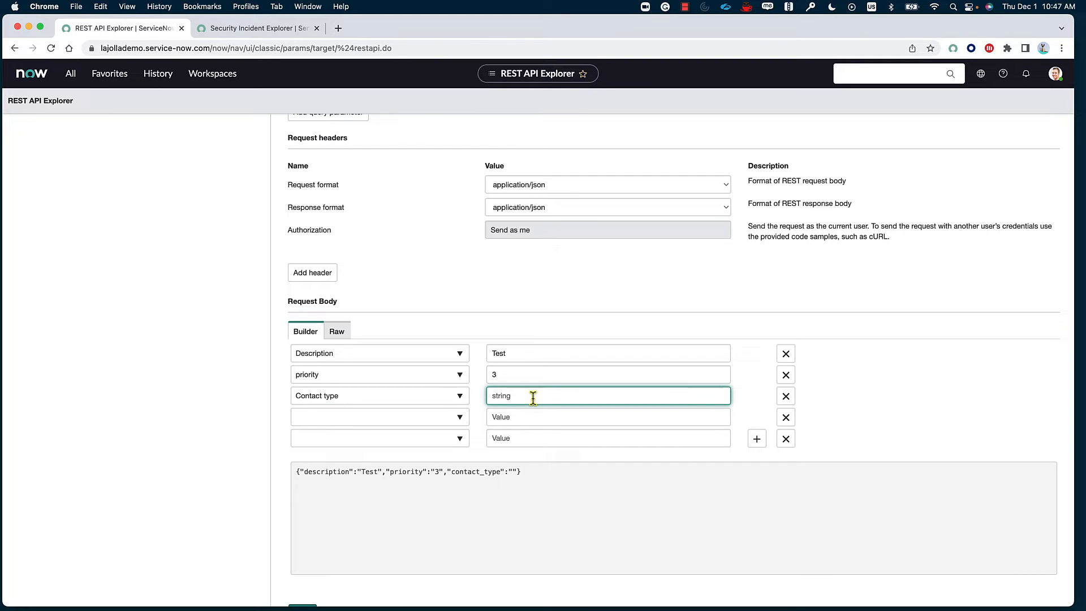
pyautogui.write('Email')
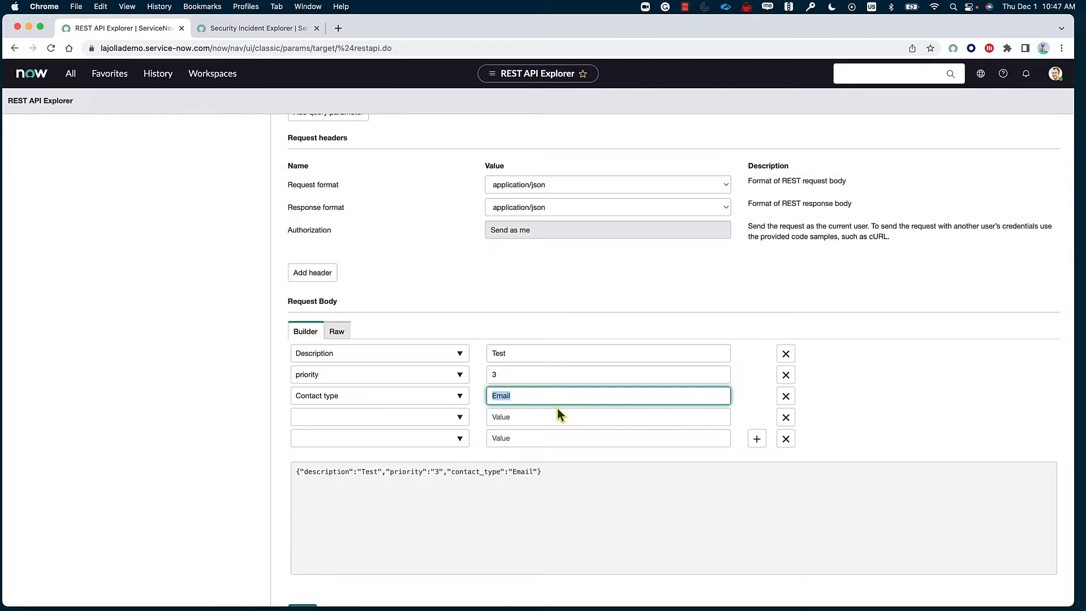
pyautogui.moveTo(410, 414)
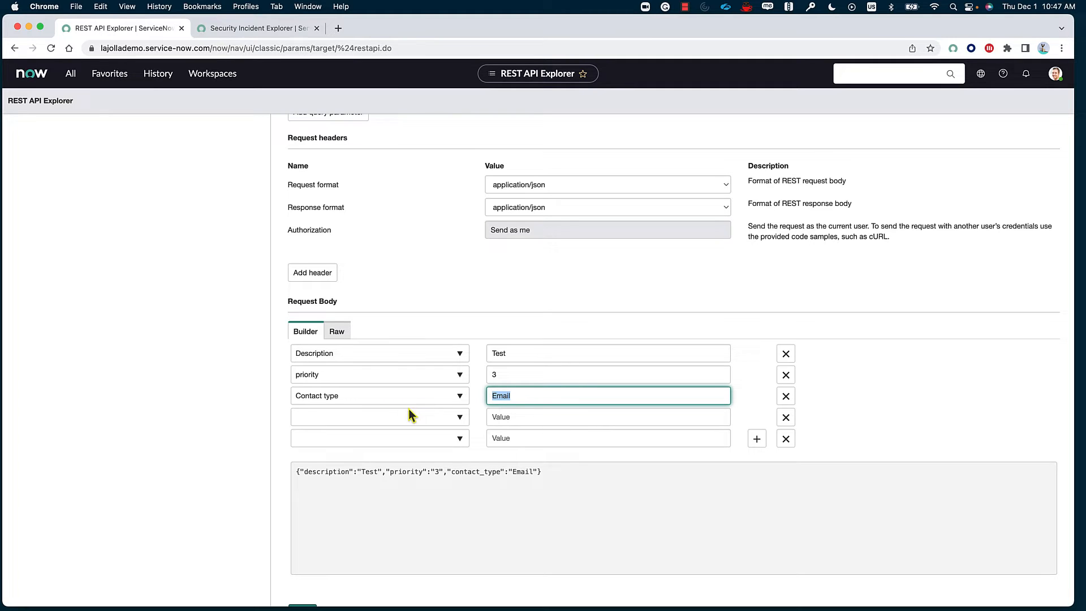
pyautogui.moveTo(438, 417)
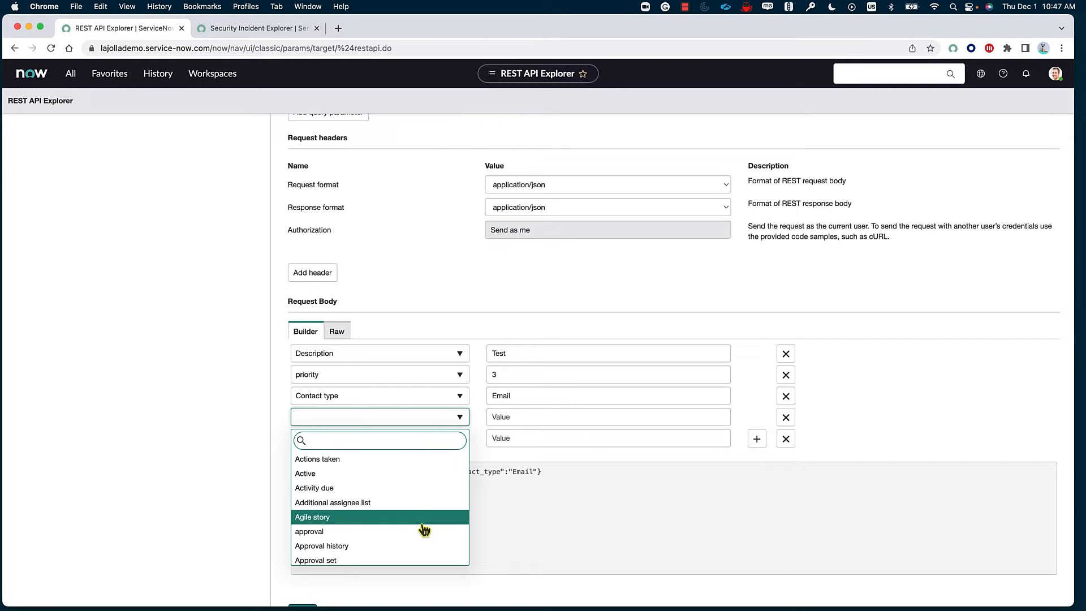
# Fill the fourth and fifth body rows with urgency 1 and impact 2
pyautogui.scroll(-3)
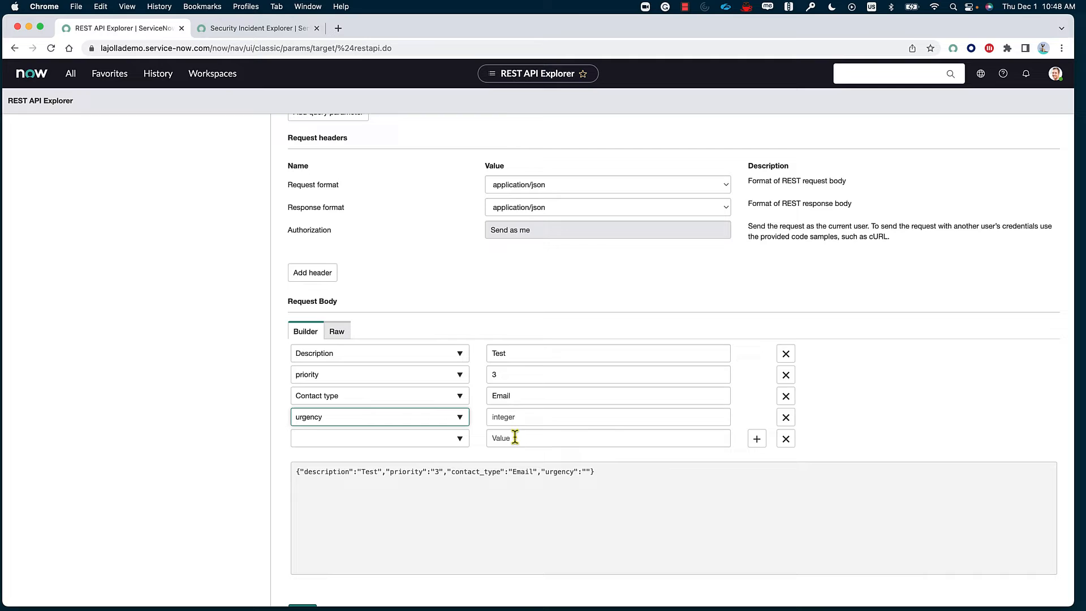
pyautogui.click(608, 416)
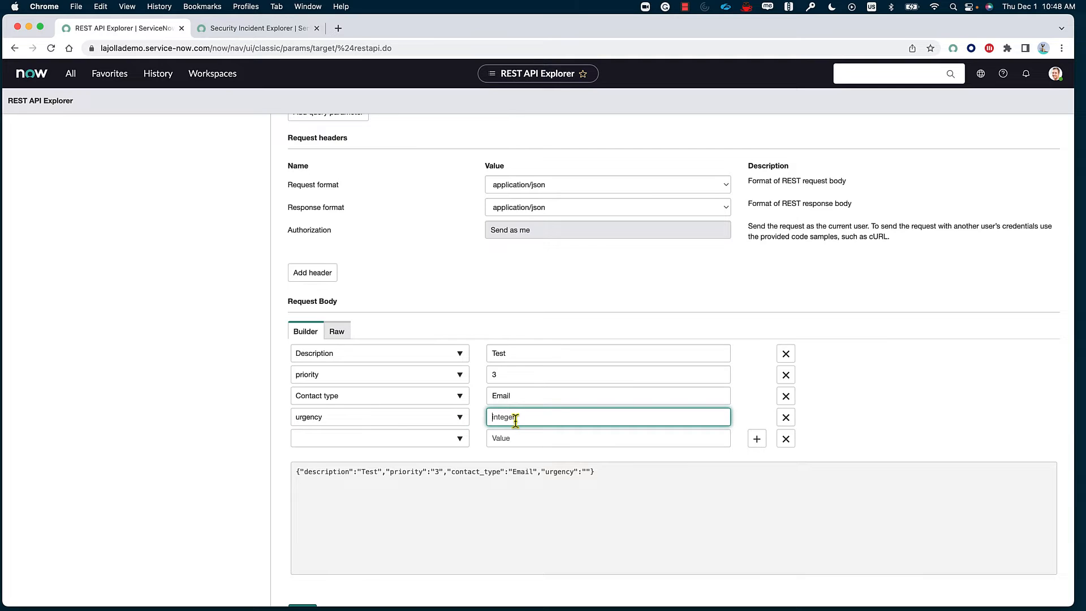
pyautogui.write('1')
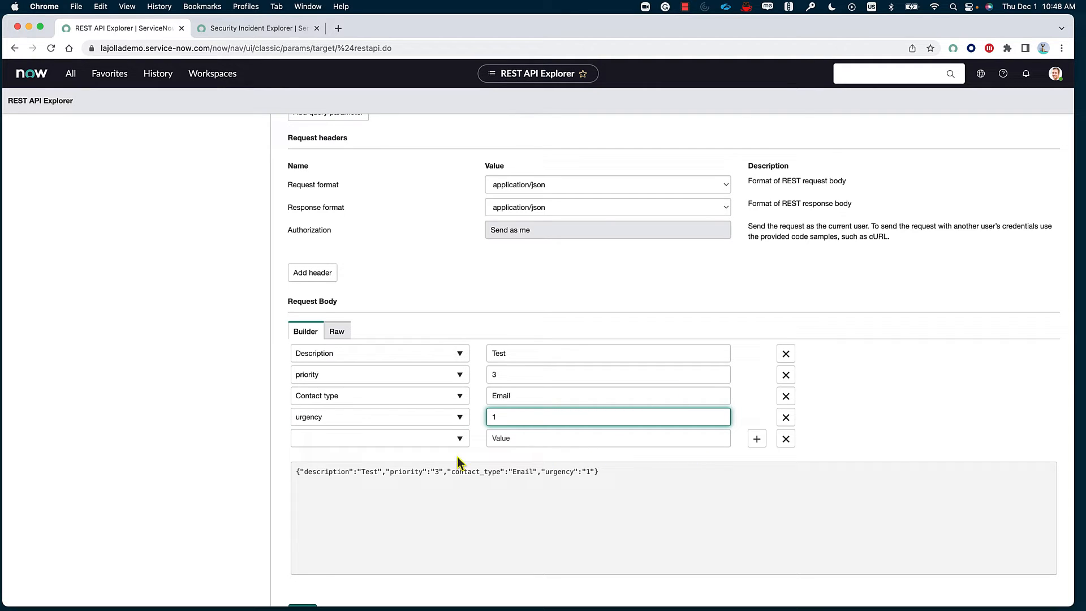
pyautogui.click(379, 437)
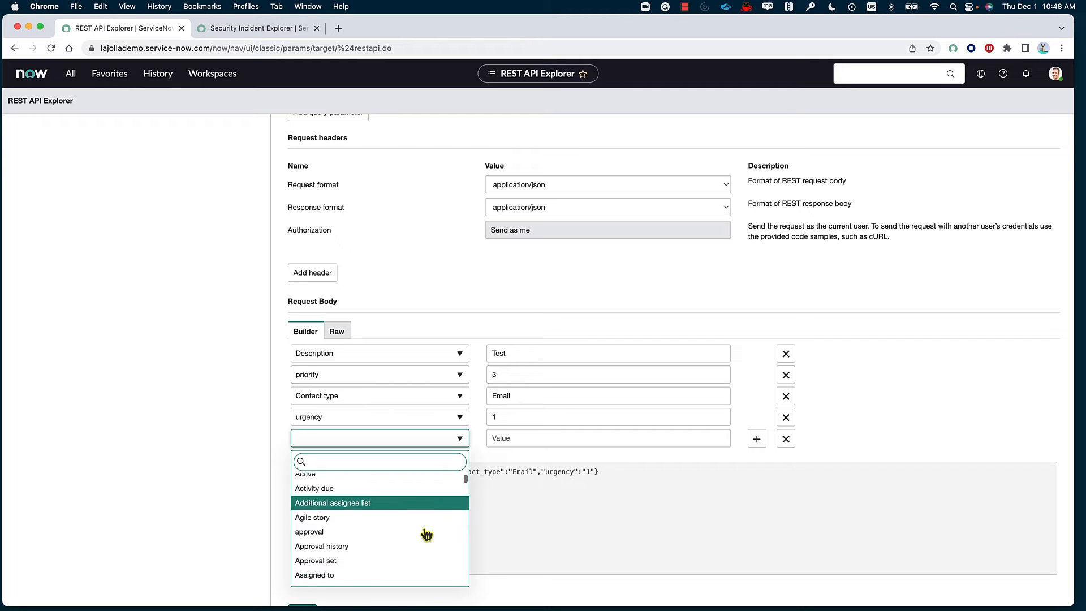
pyautogui.scroll(-3)
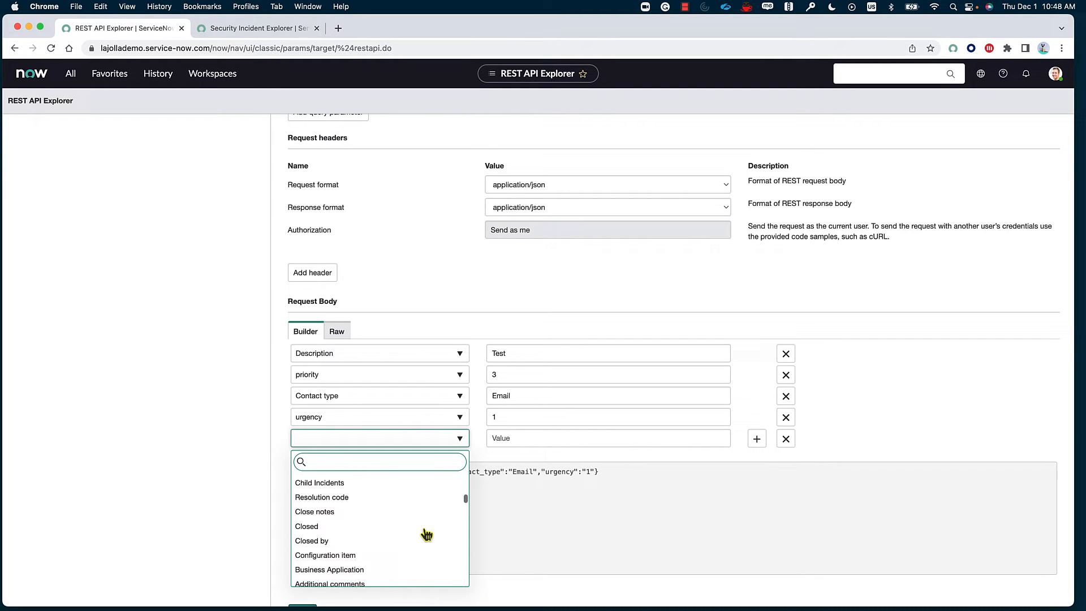
pyautogui.scroll(-3)
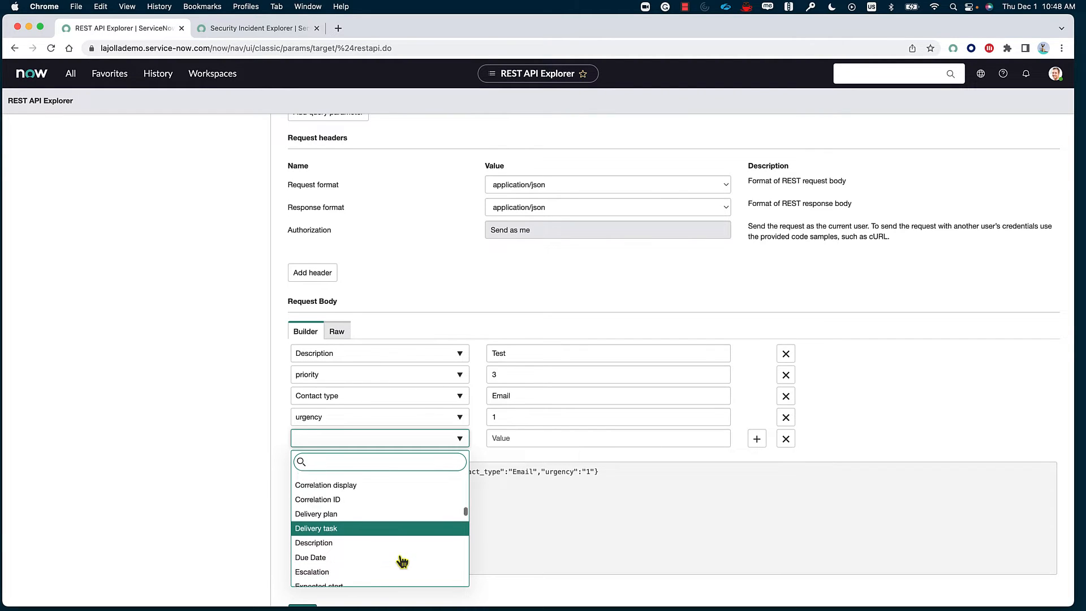
pyautogui.scroll(-3)
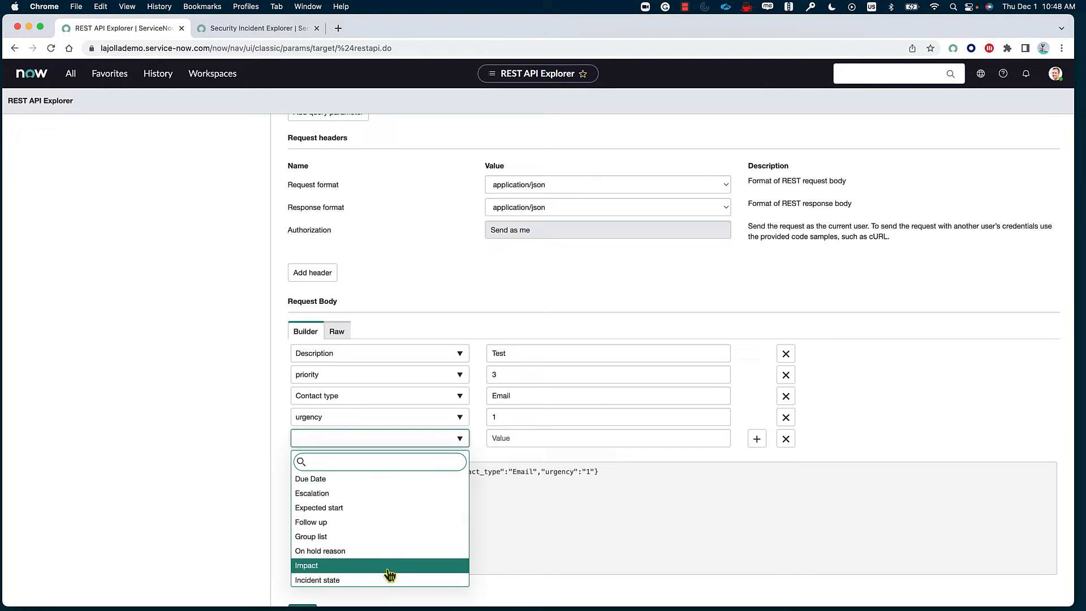
pyautogui.click(306, 564)
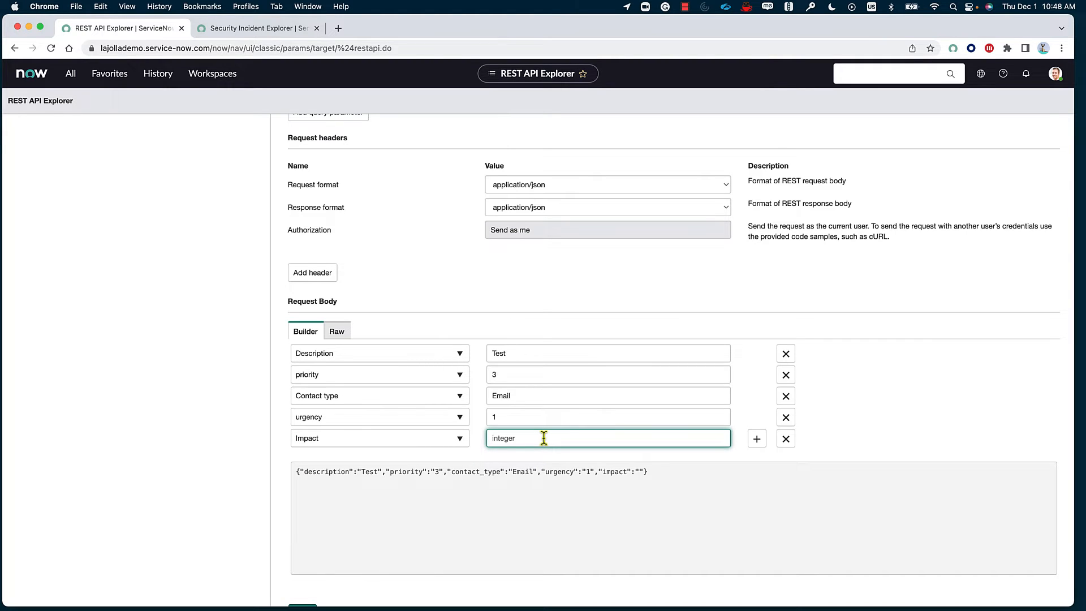
pyautogui.write('2')
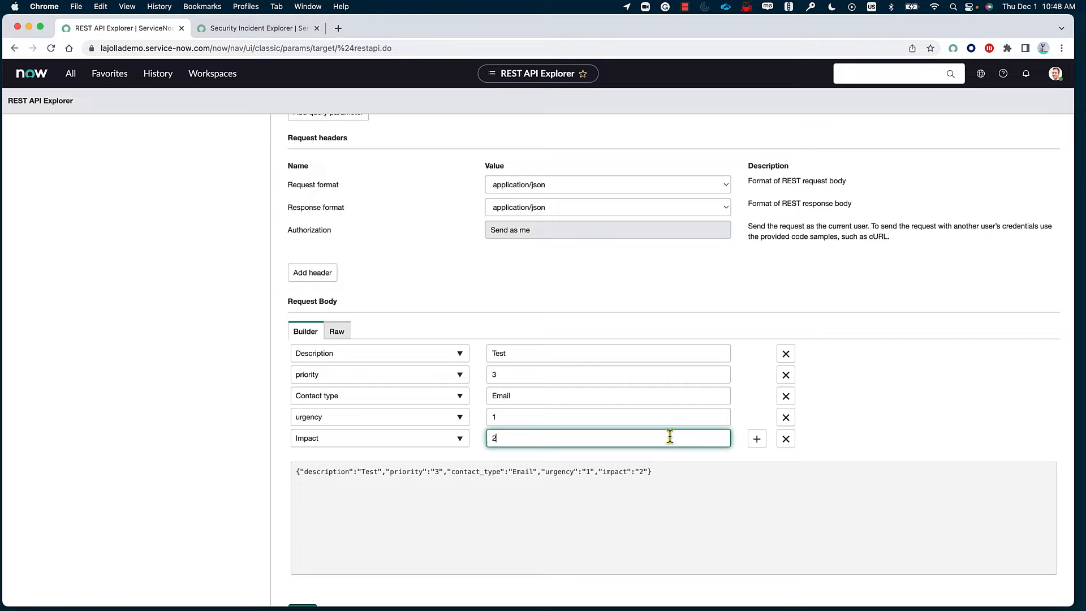
pyautogui.scroll(-3)
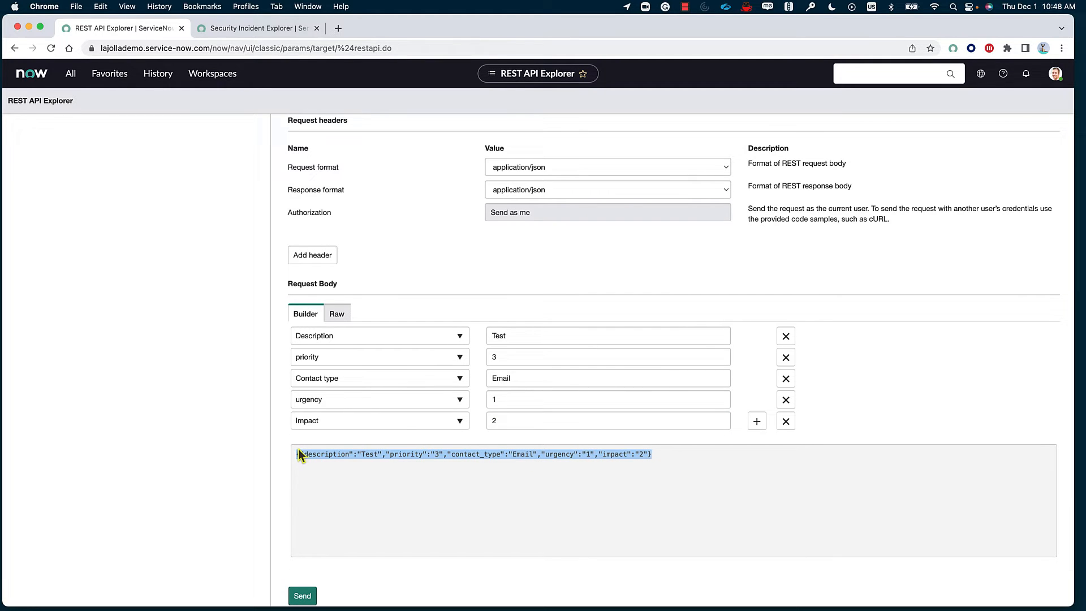
pyautogui.moveTo(353, 530)
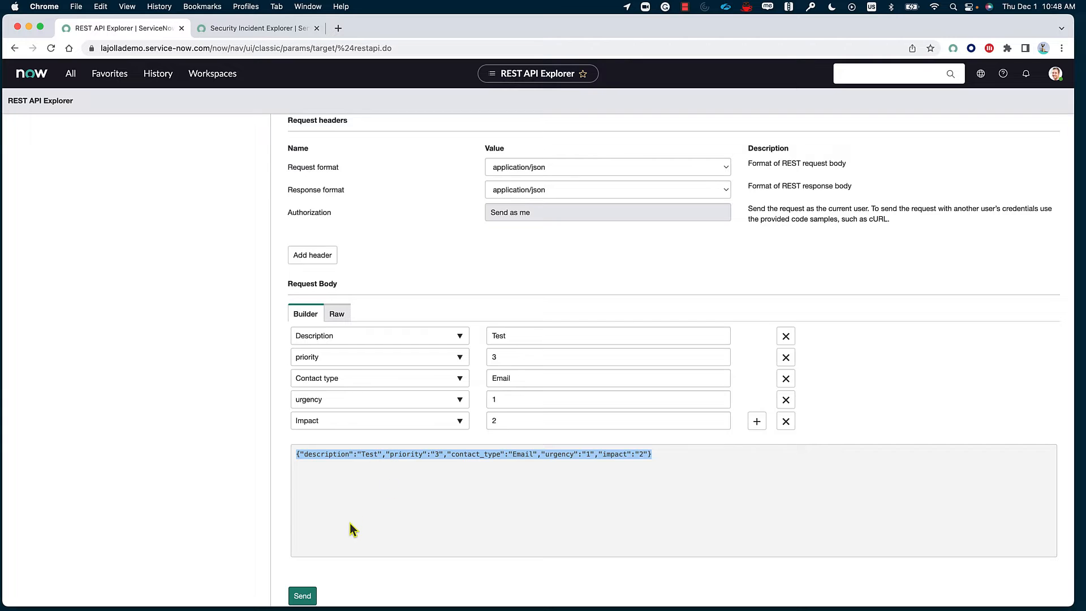
pyautogui.scroll(-3)
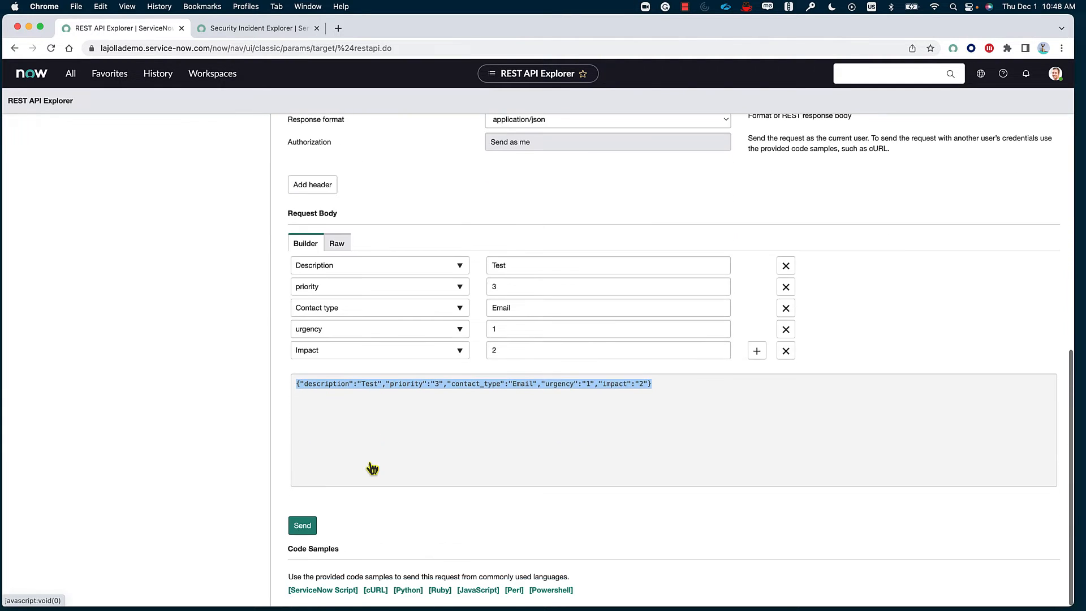
pyautogui.scroll(3)
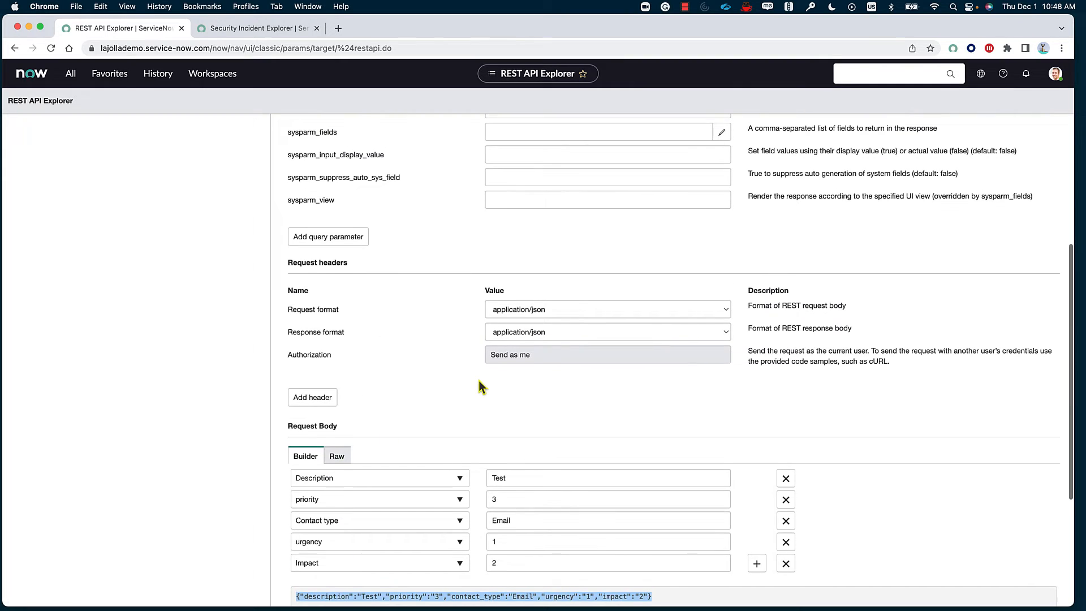
pyautogui.scroll(3)
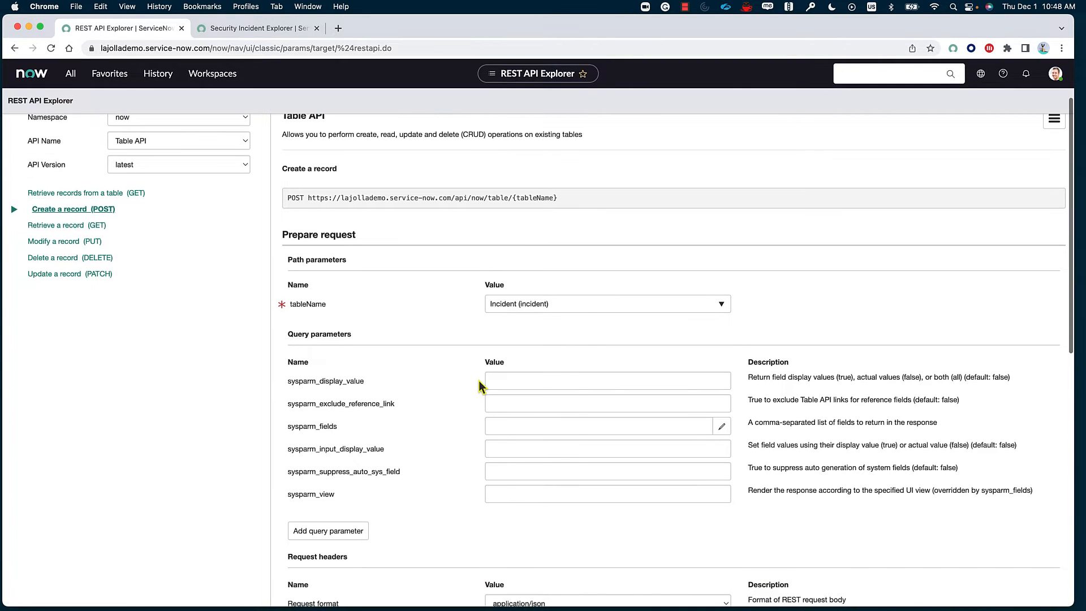
pyautogui.scroll(-3)
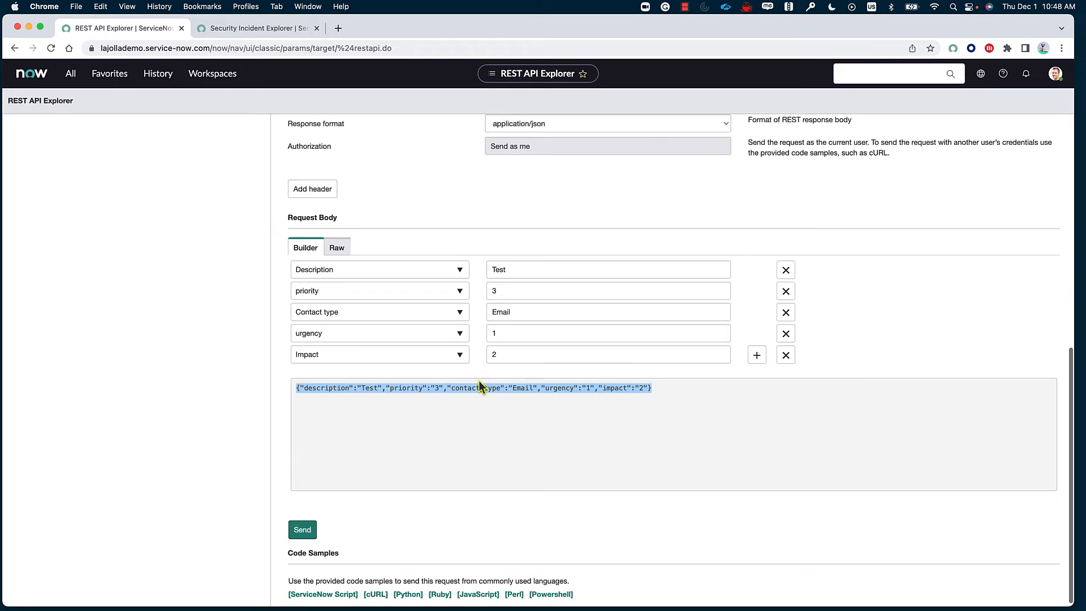
# Send the POST and confirm the data-modification prompt, returning 201 Created
pyautogui.click(302, 529)
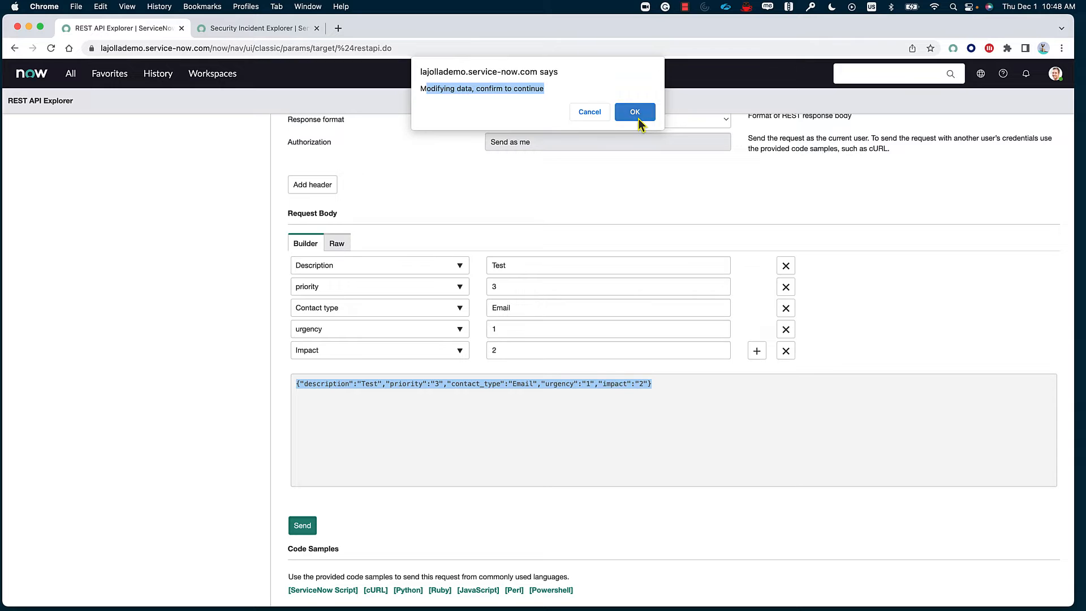
pyautogui.click(633, 111)
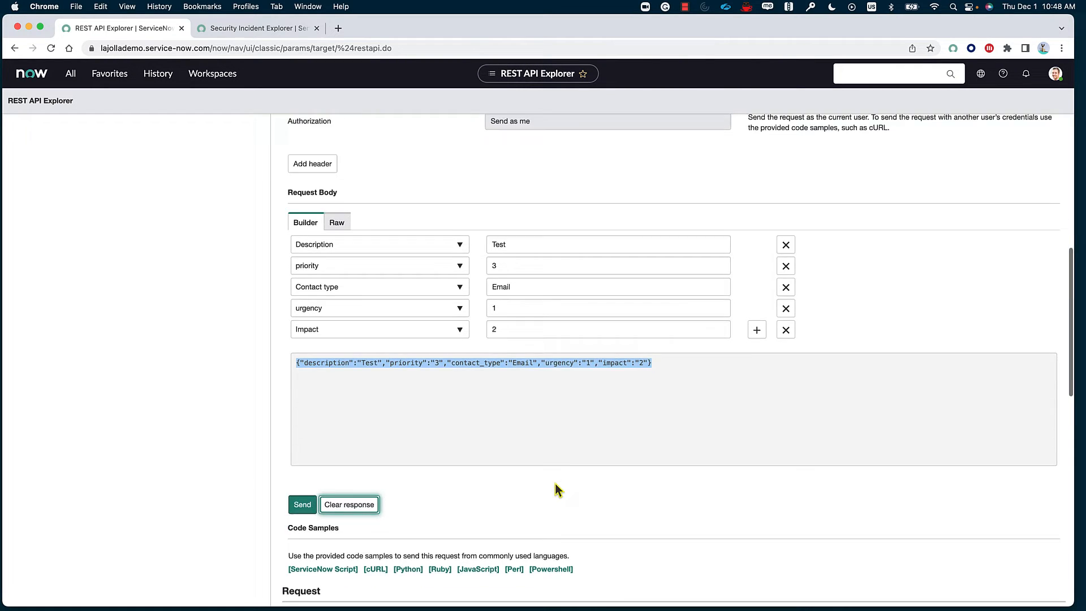
pyautogui.click(302, 503)
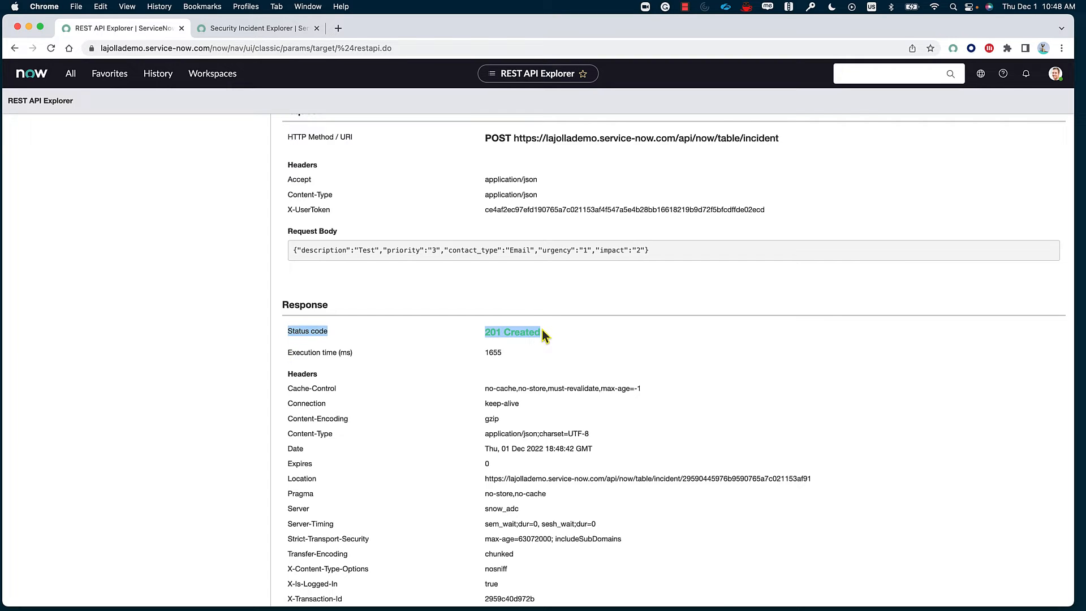
pyautogui.moveTo(558, 345)
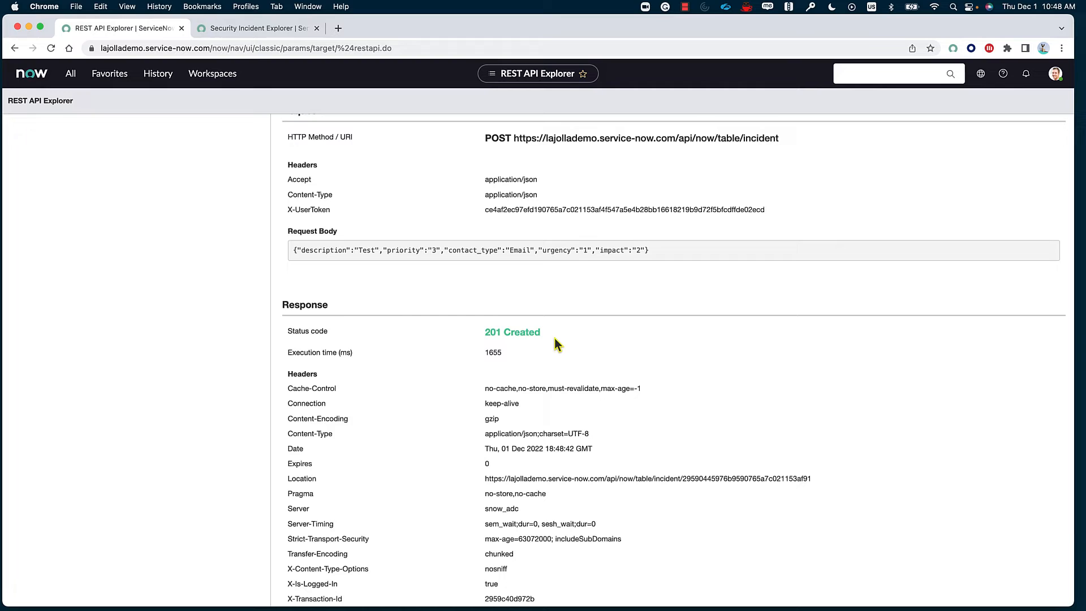
pyautogui.scroll(3)
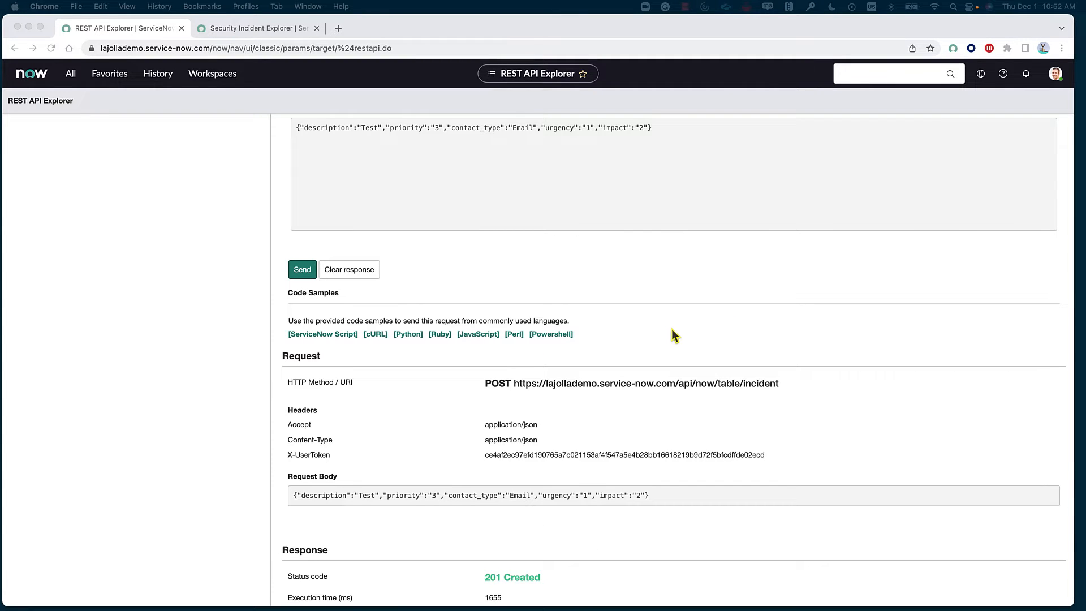
pyautogui.scroll(3)
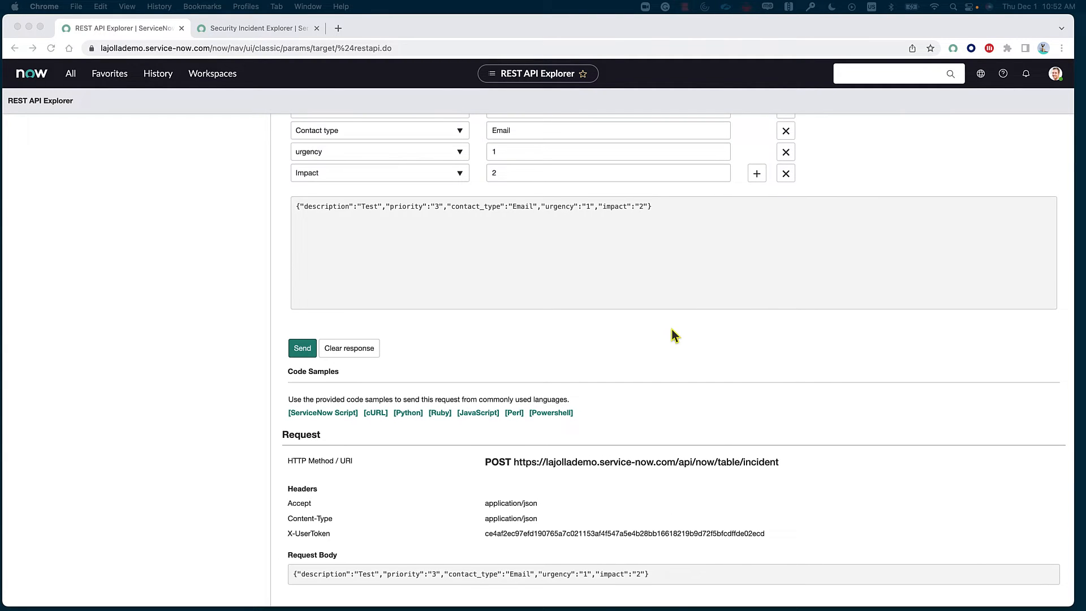
pyautogui.moveTo(407, 428)
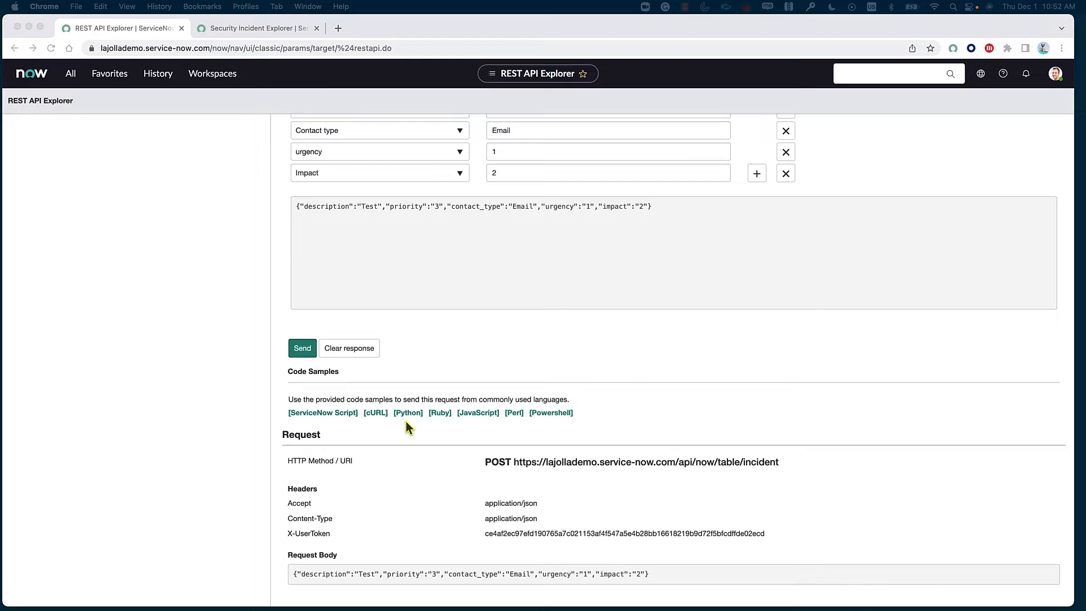
pyautogui.moveTo(352, 428)
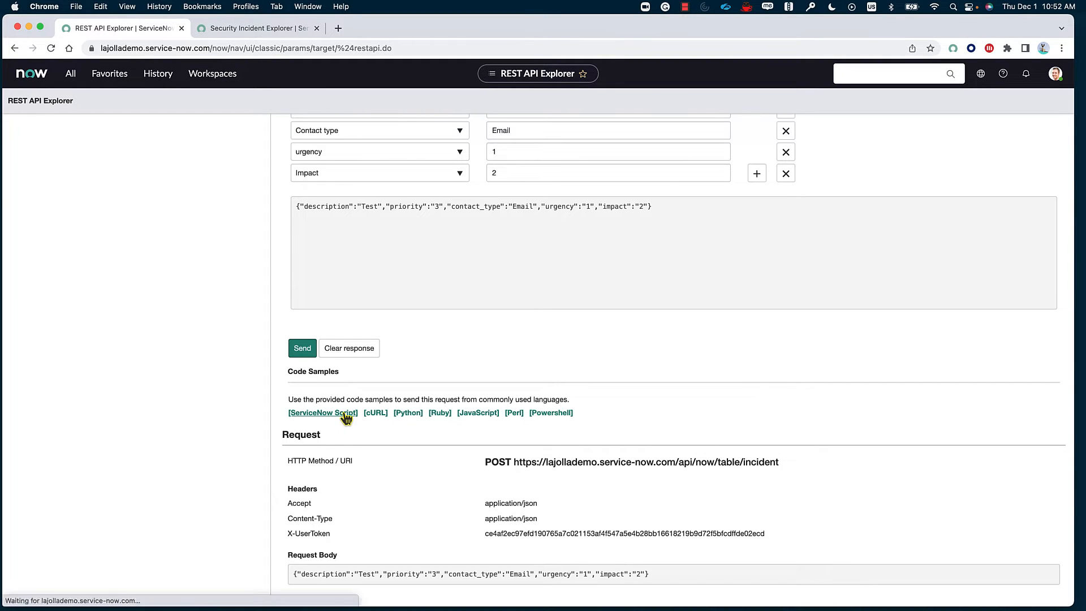
pyautogui.click(322, 412)
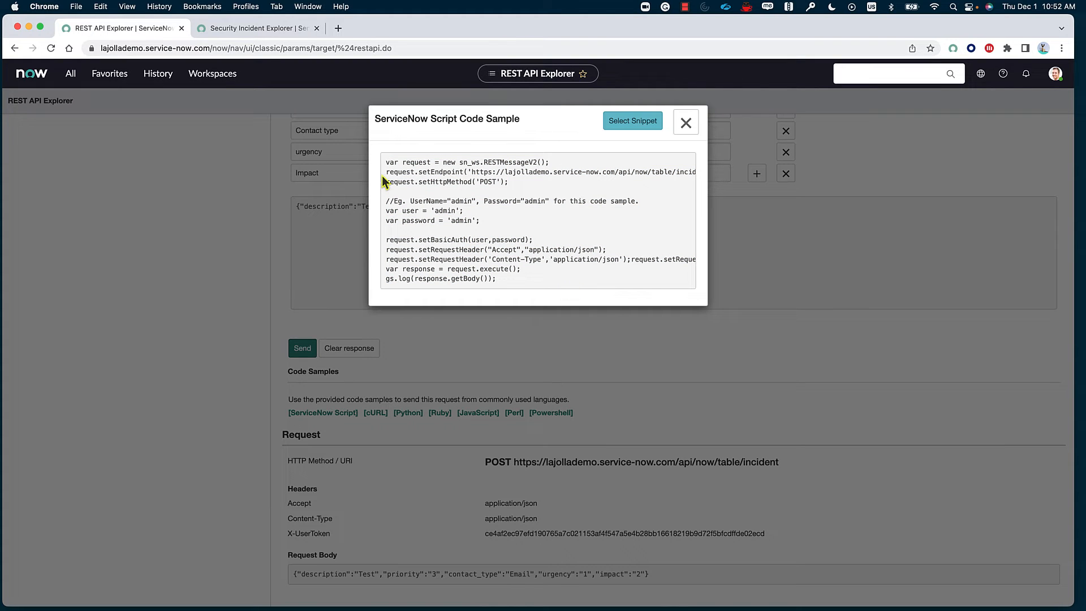
pyautogui.moveTo(385, 162); pyautogui.dragTo(495, 279)
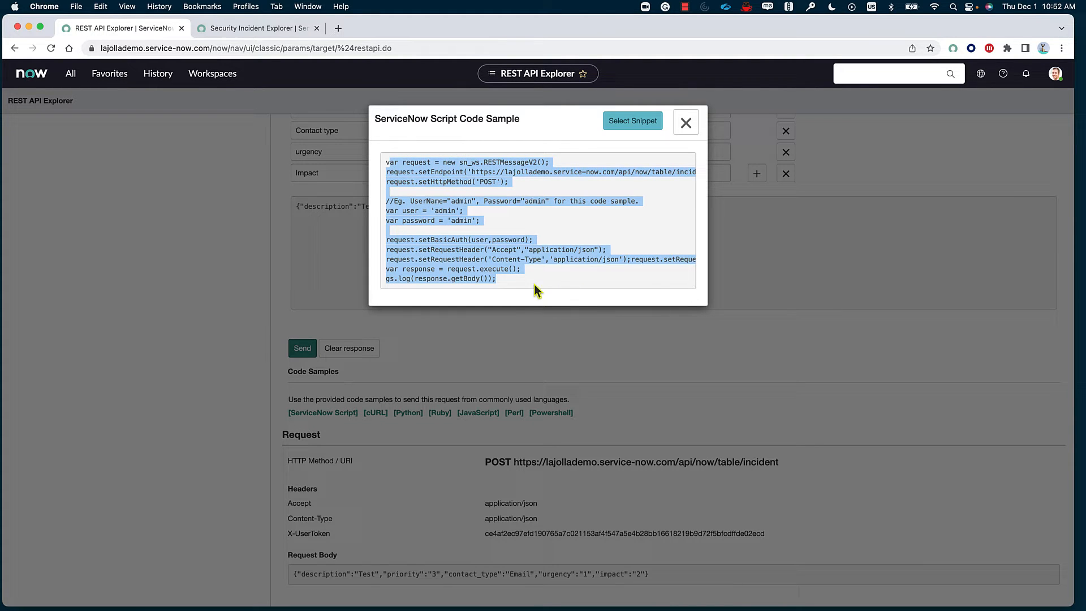
pyautogui.click(533, 286)
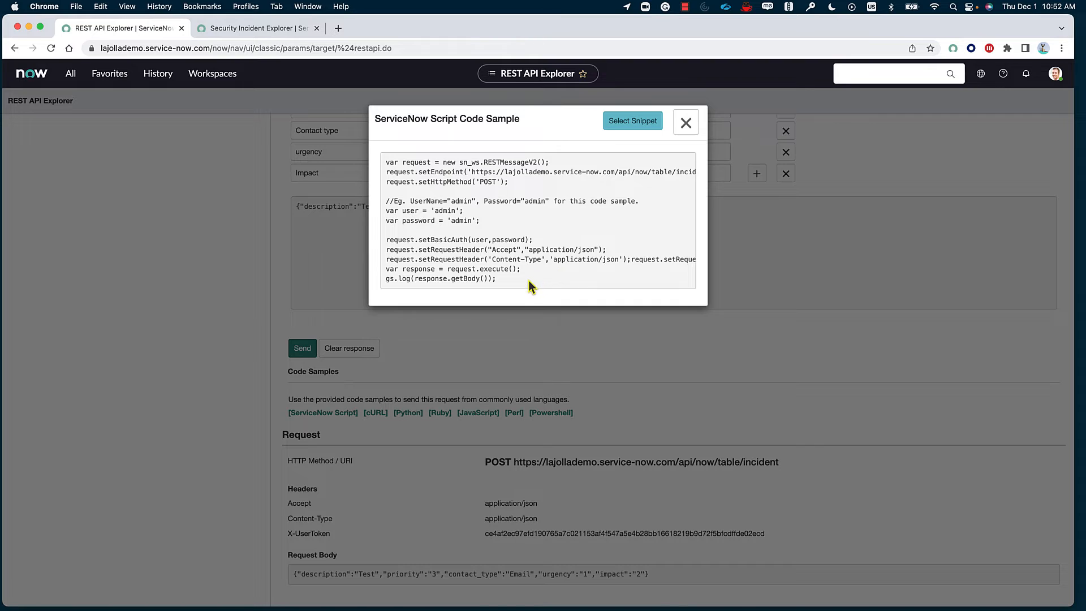
pyautogui.click(631, 120)
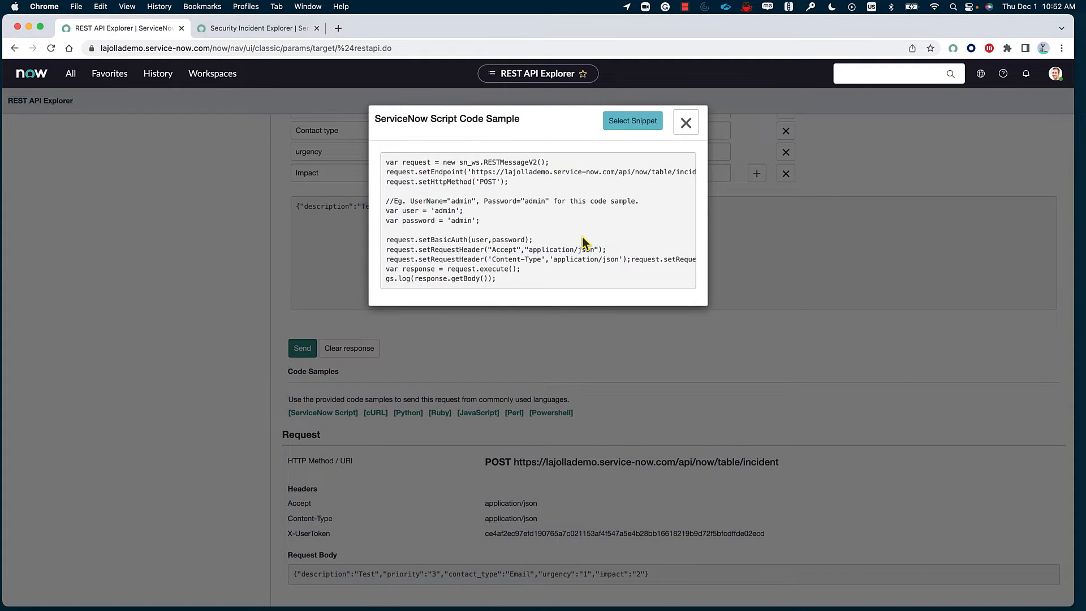
pyautogui.click(631, 120)
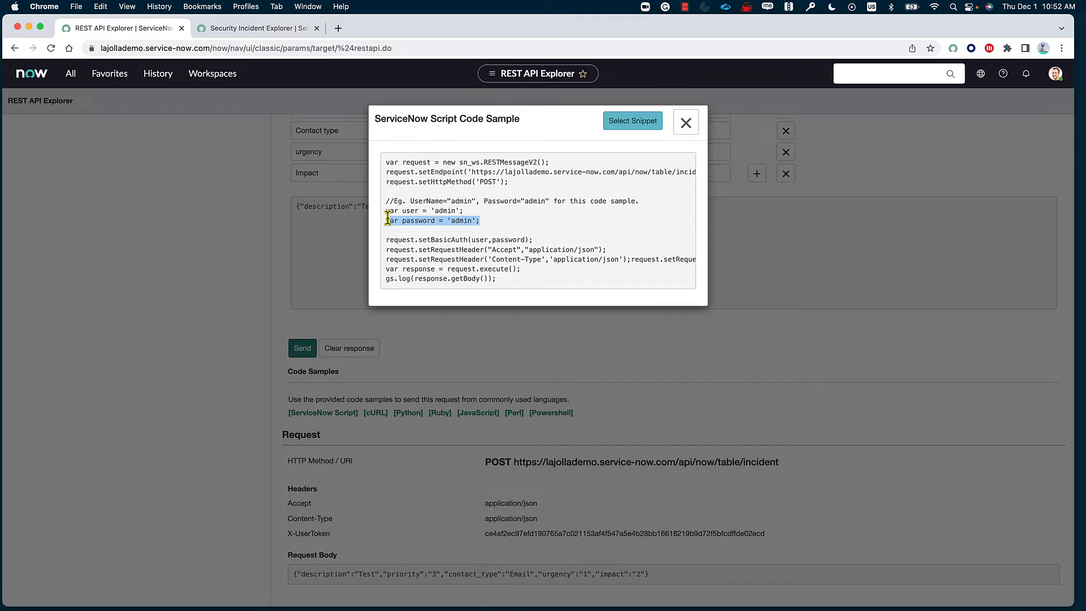
pyautogui.click(443, 210)
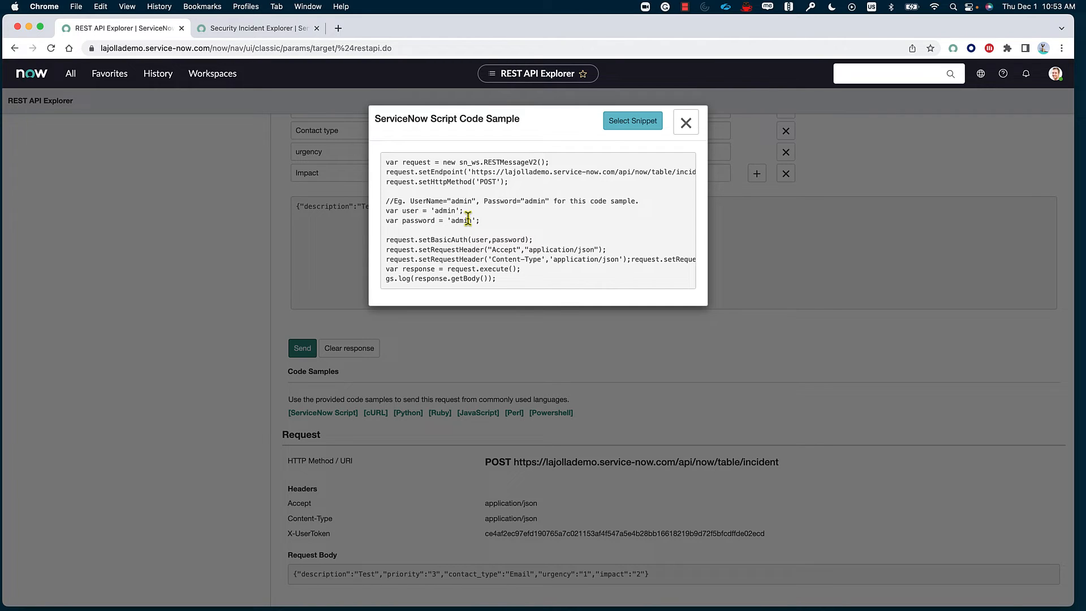
pyautogui.moveTo(686, 122)
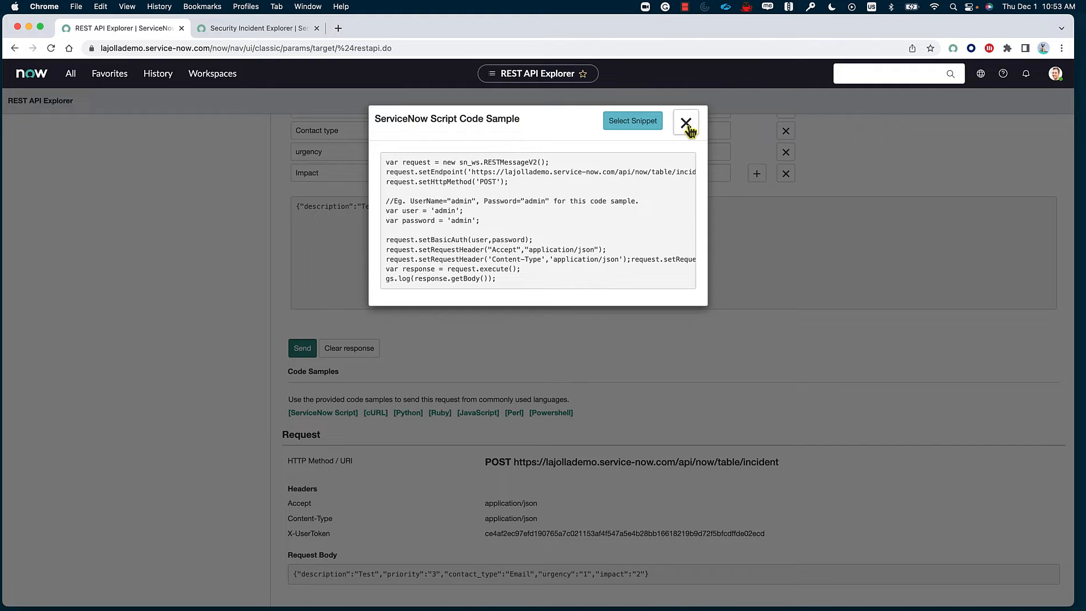
pyautogui.click(685, 123)
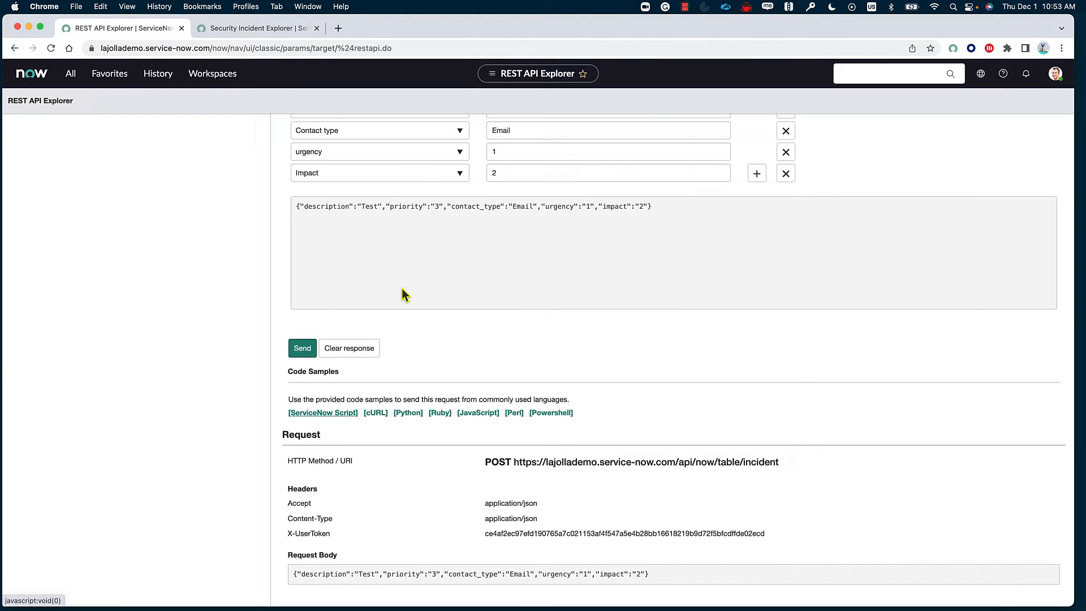
# Filter the All menu for 'user', open Organization > Users, and start a new user record
pyautogui.click(70, 73)
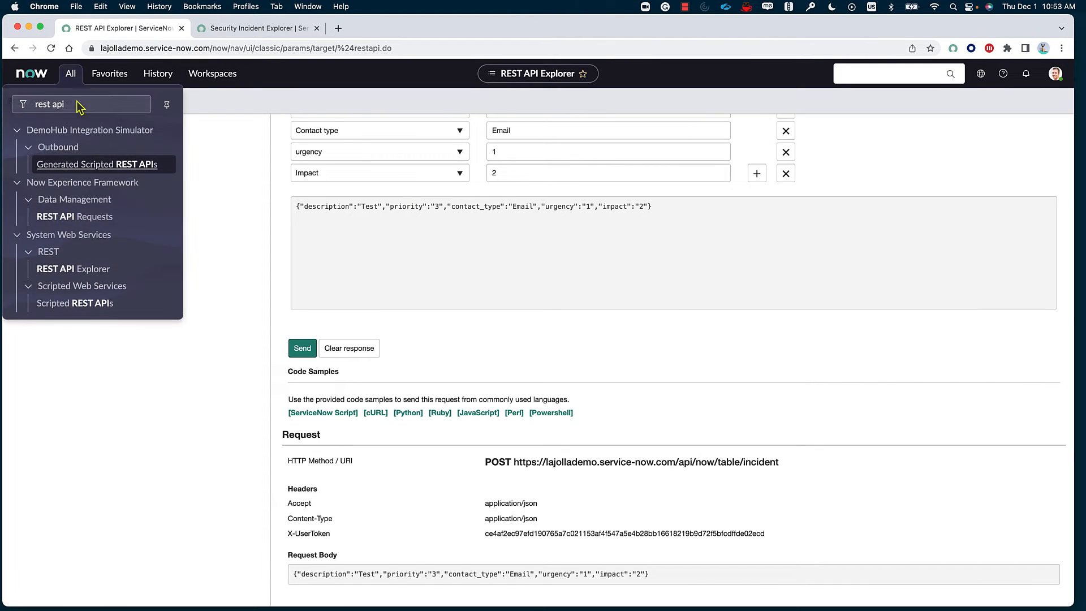
pyautogui.click(77, 104)
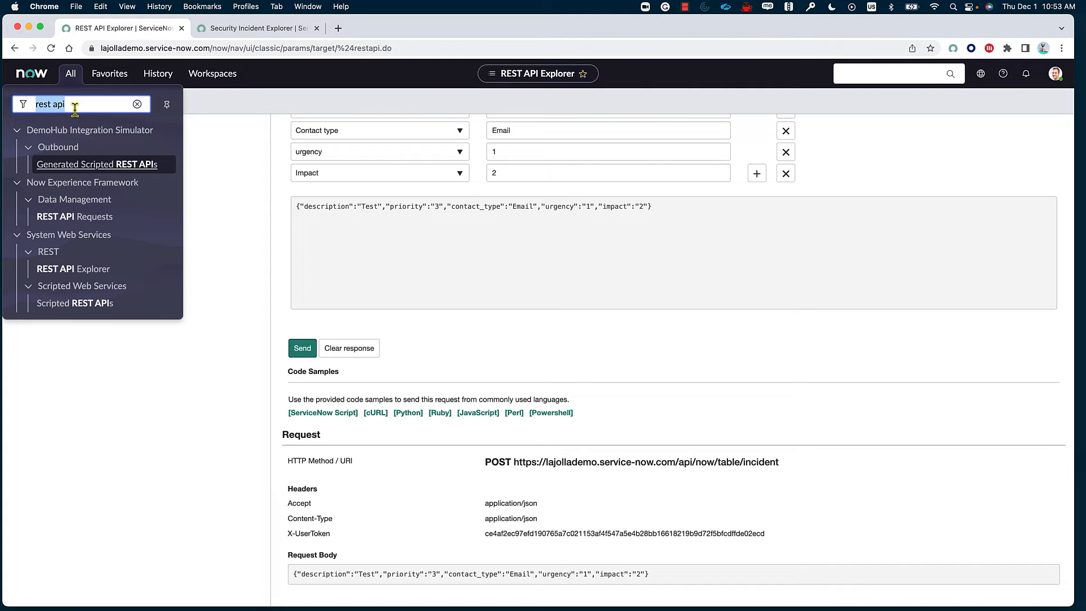
pyautogui.write('user')
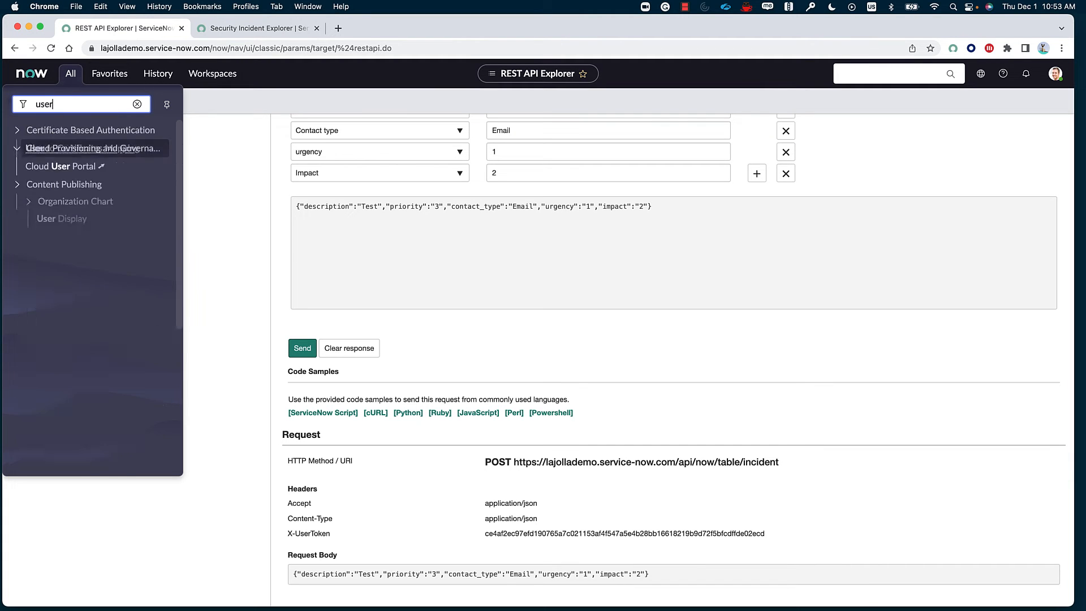
pyautogui.scroll(-3)
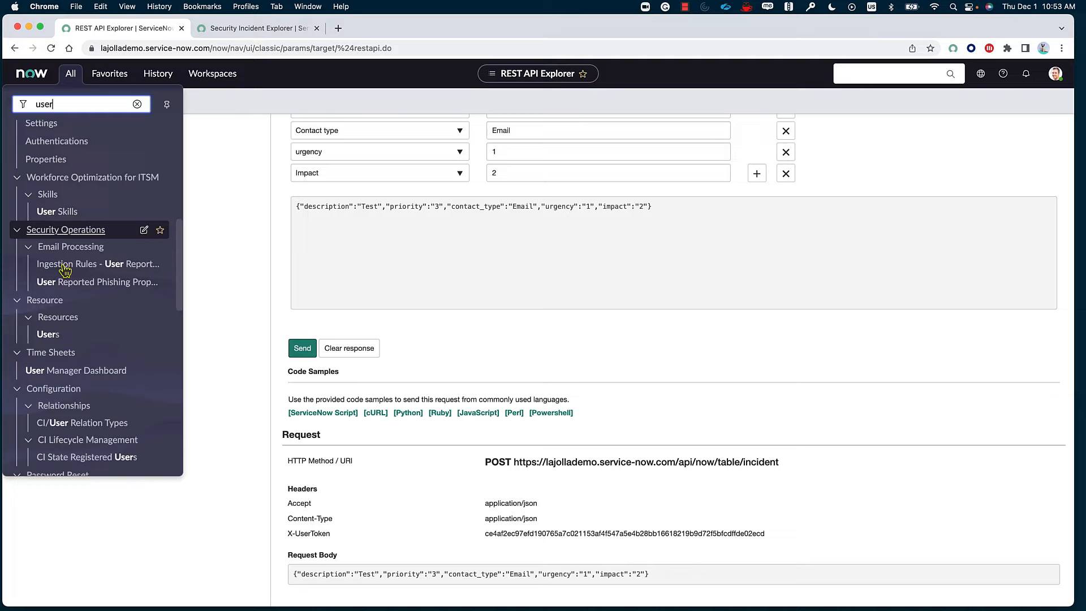
pyautogui.scroll(-3)
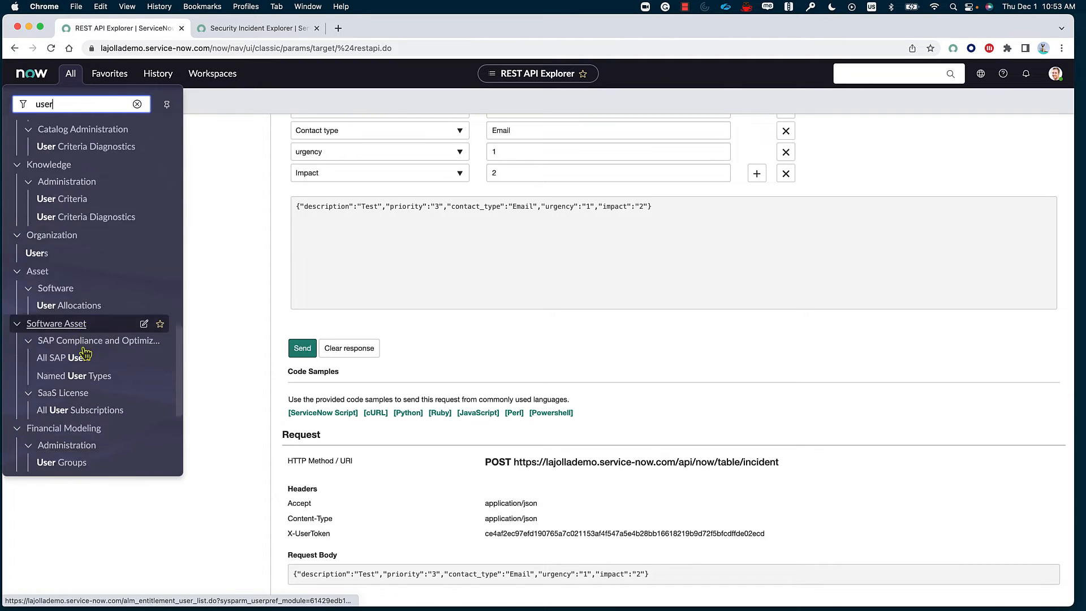
pyautogui.scroll(-3)
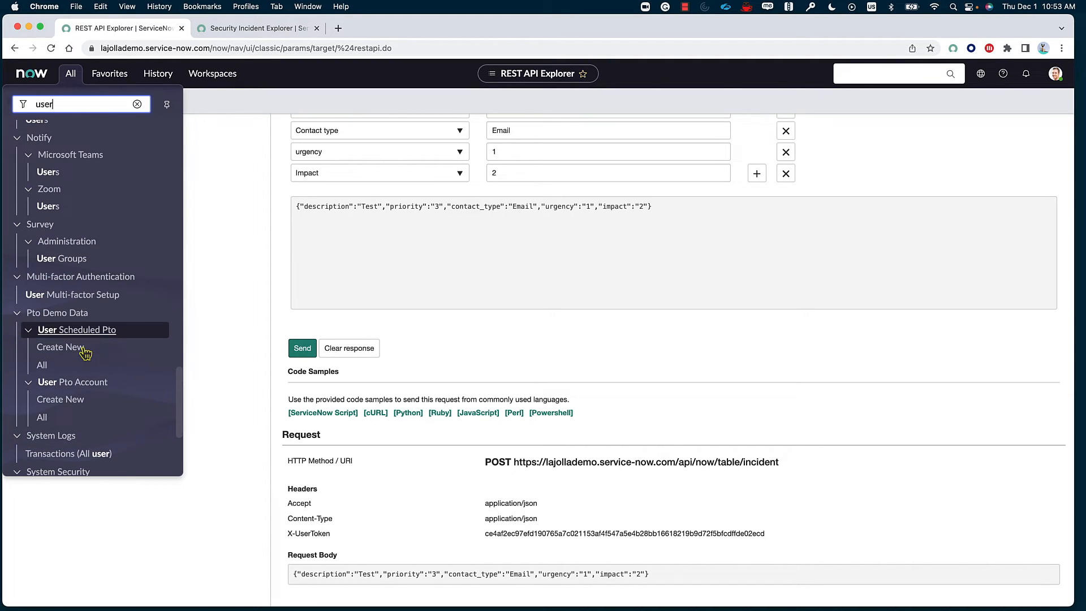
pyautogui.scroll(-3)
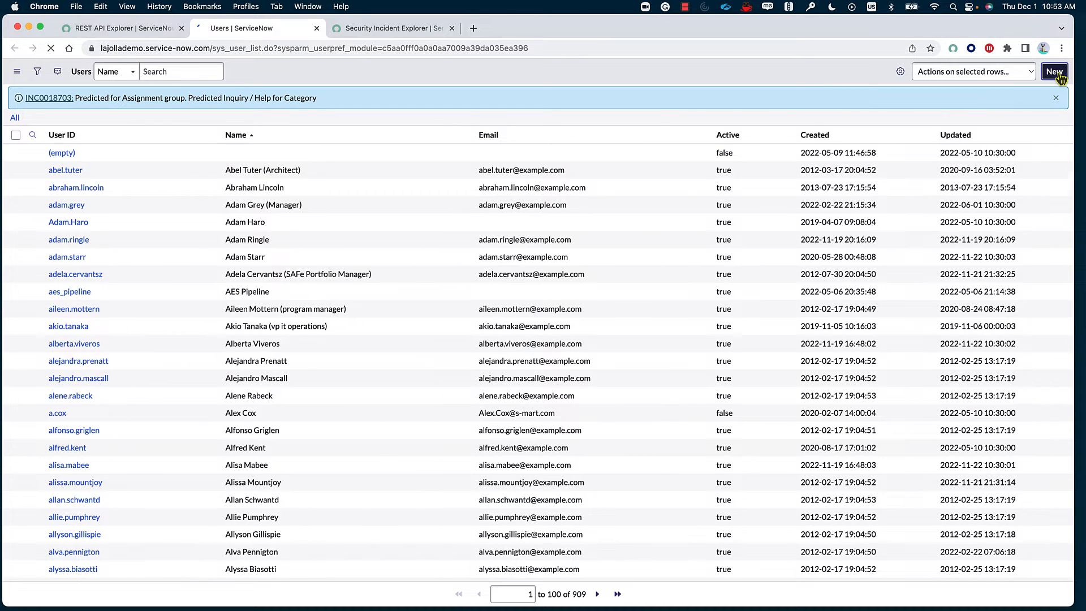
pyautogui.click(31, 135)
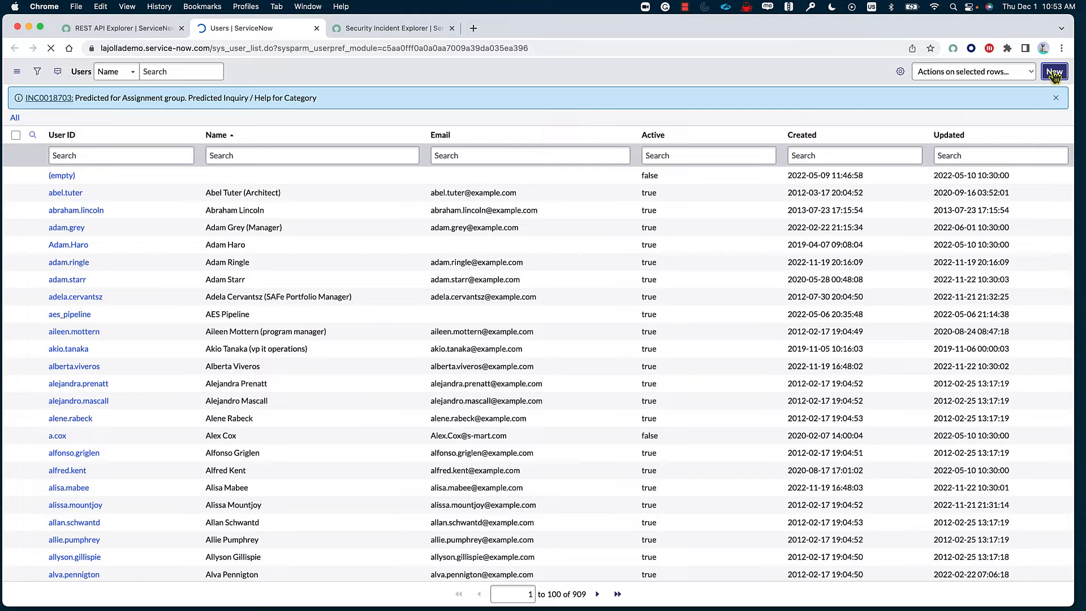
pyautogui.moveTo(1042, 227)
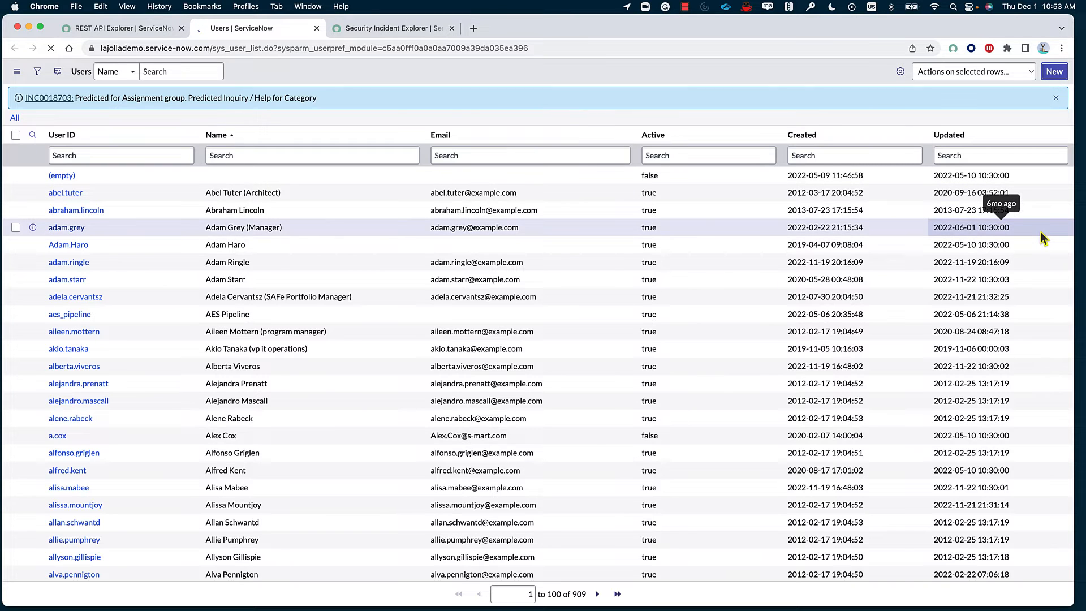
pyautogui.click(1053, 71)
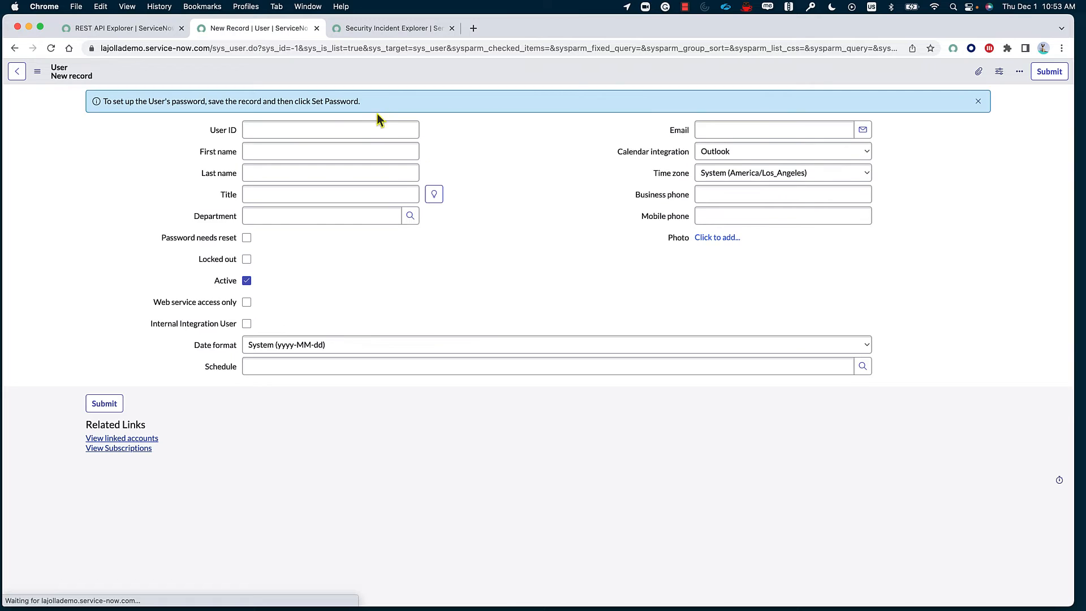
# Submit user ID ExampleIntegrationUser with Web service access only enabled
pyautogui.click(329, 129)
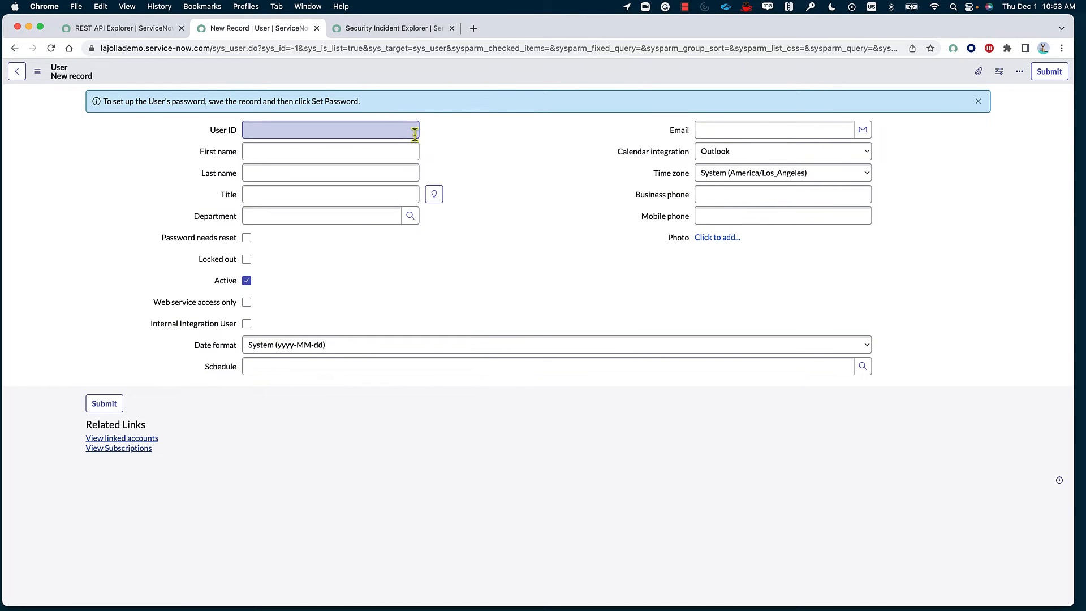
pyautogui.click(329, 129)
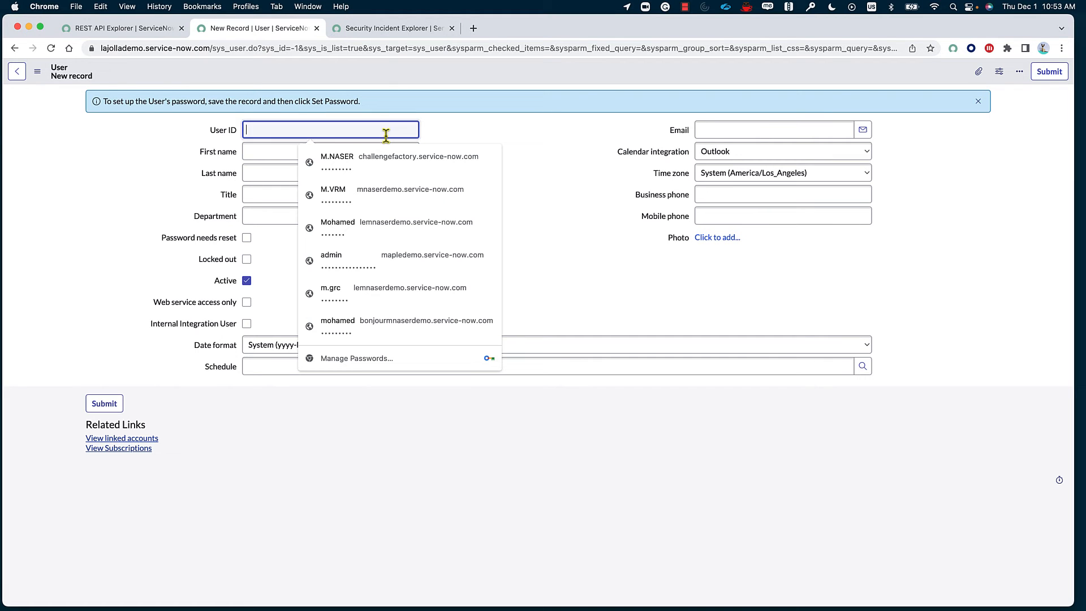
pyautogui.write('ExampleIntegrationUs')
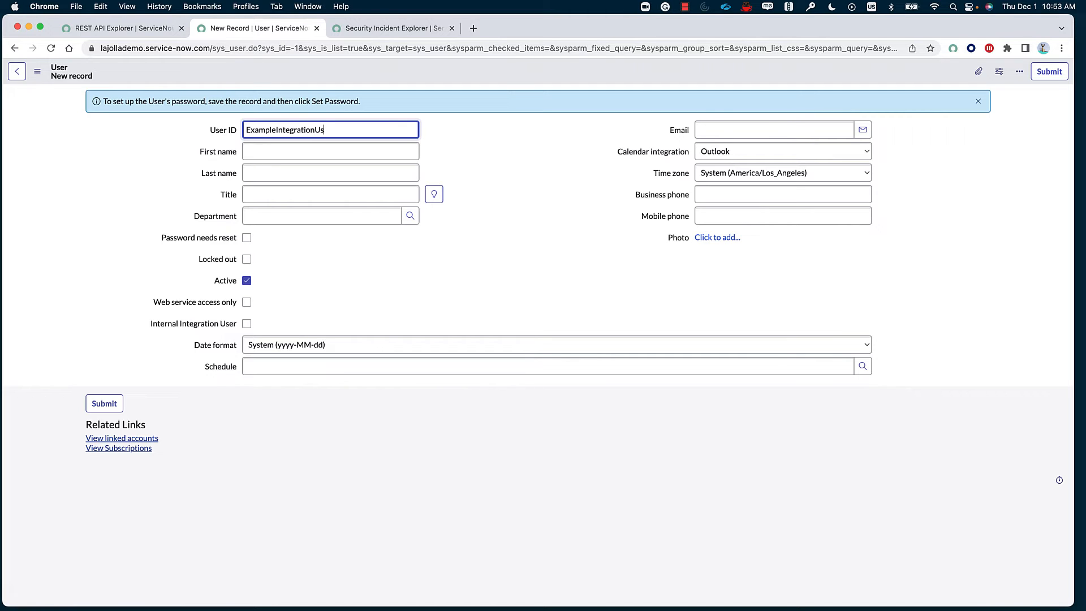
pyautogui.write('ER==')
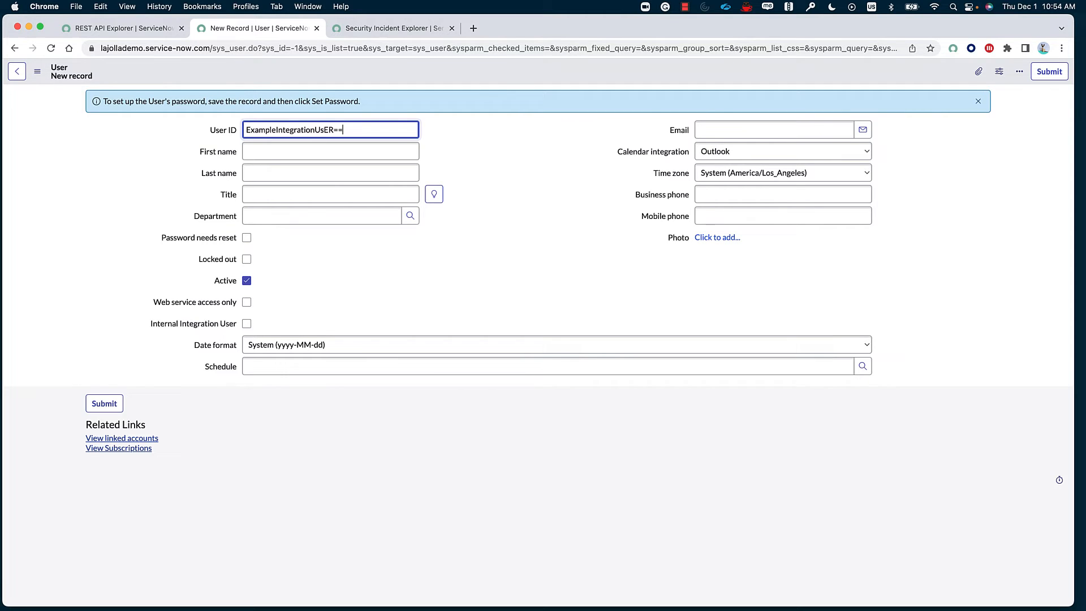
pyautogui.click(330, 172)
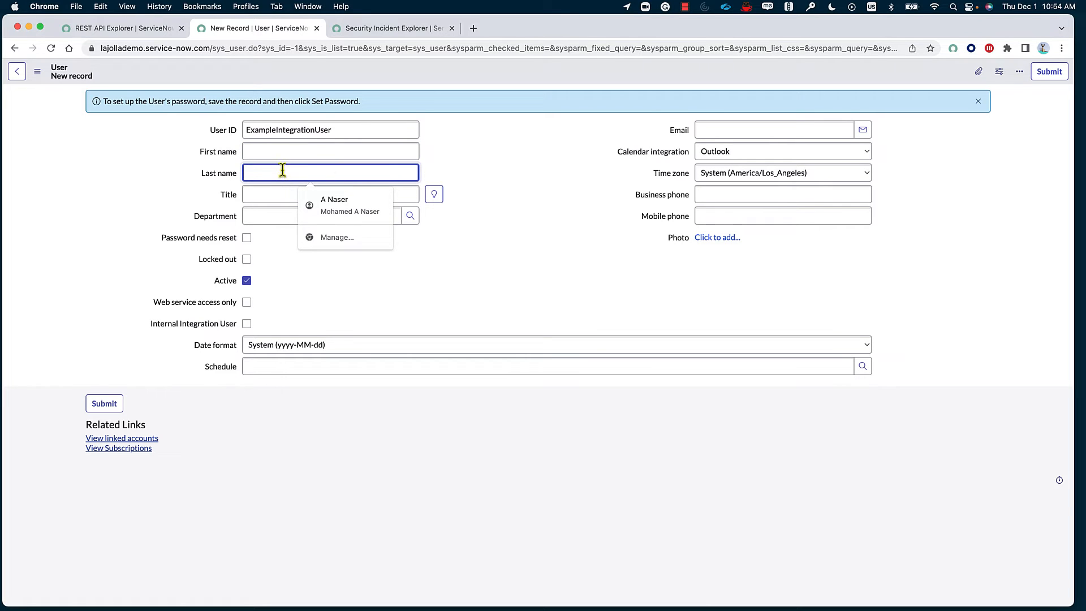
pyautogui.click(331, 194)
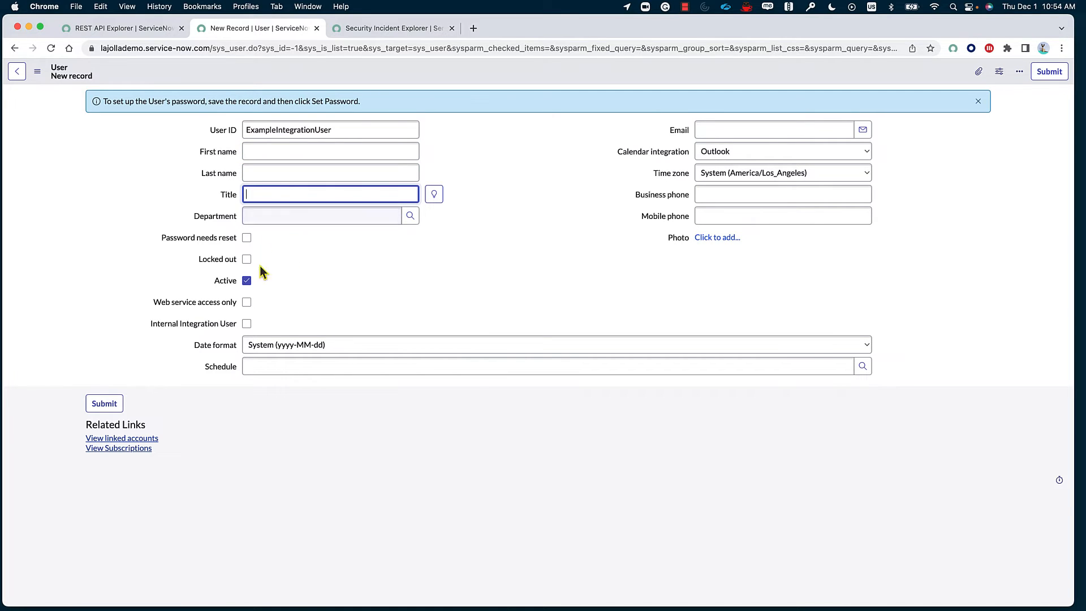
pyautogui.moveTo(194, 302)
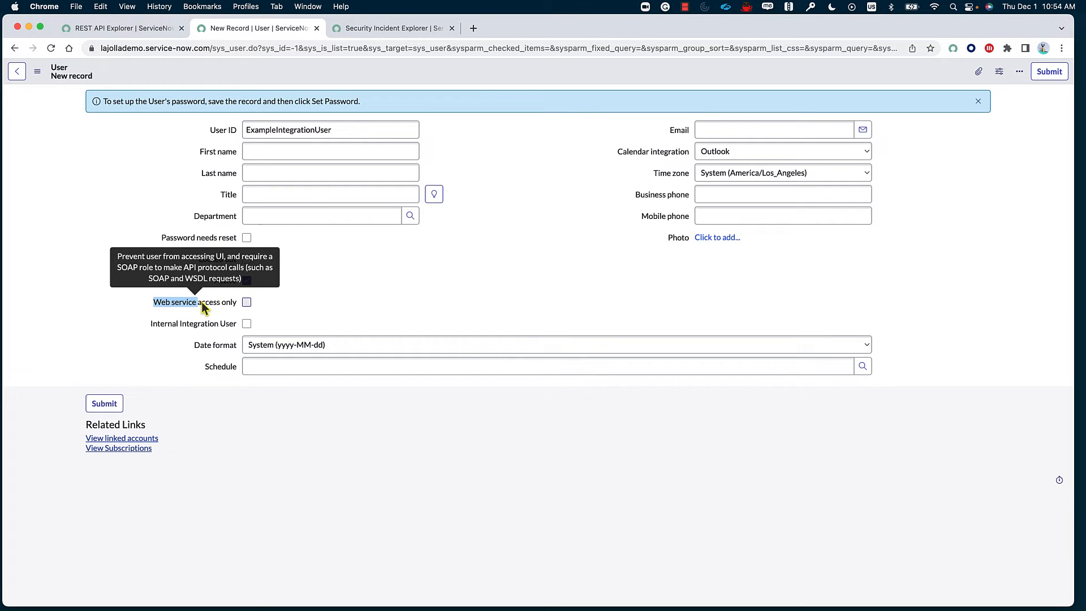
pyautogui.click(247, 301)
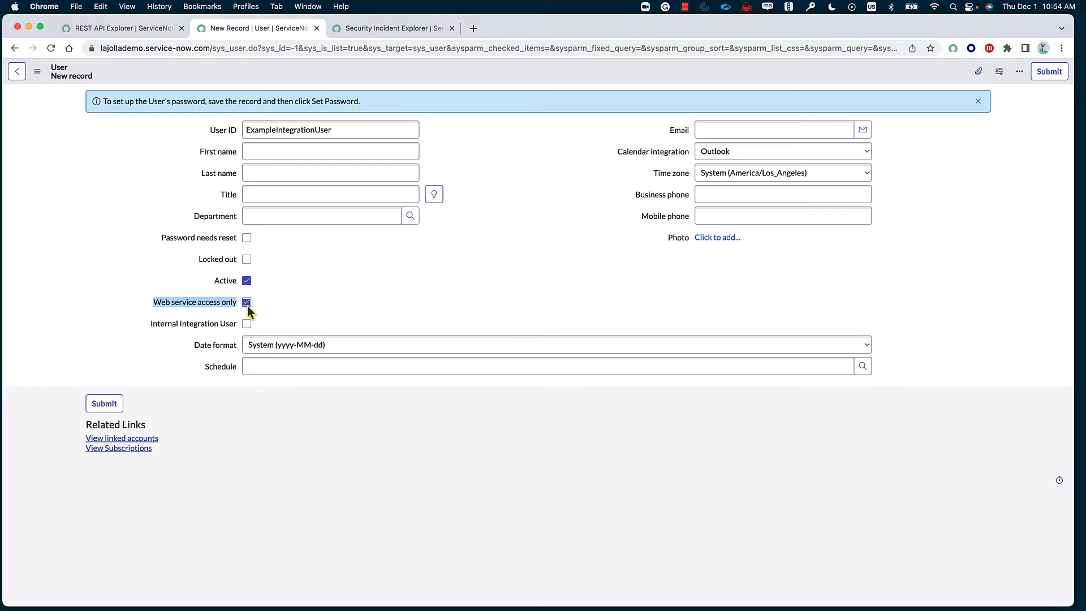
pyautogui.moveTo(484, 75)
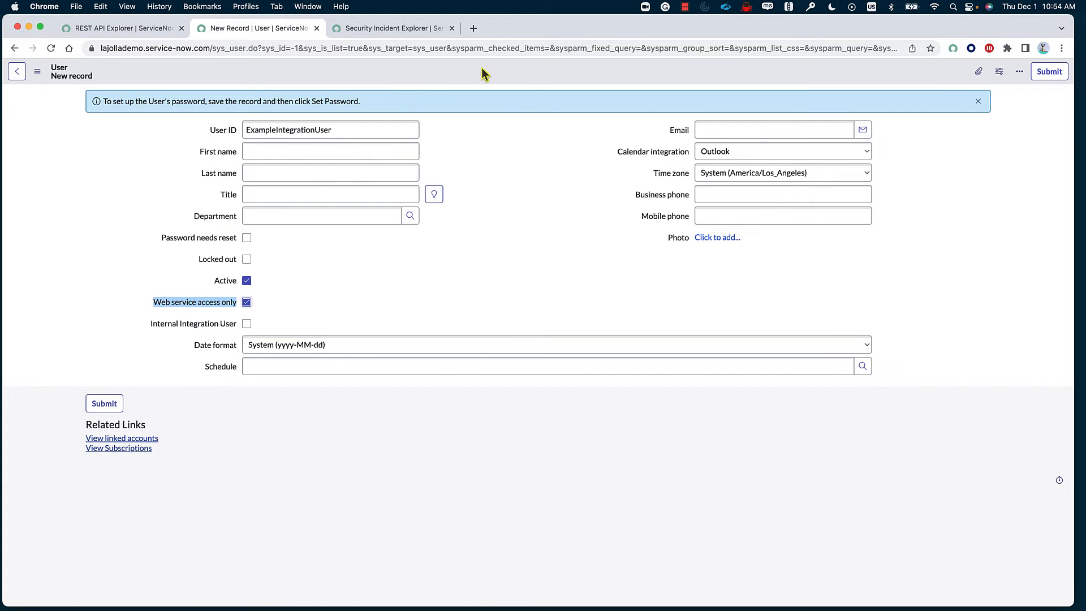
pyautogui.click(105, 404)
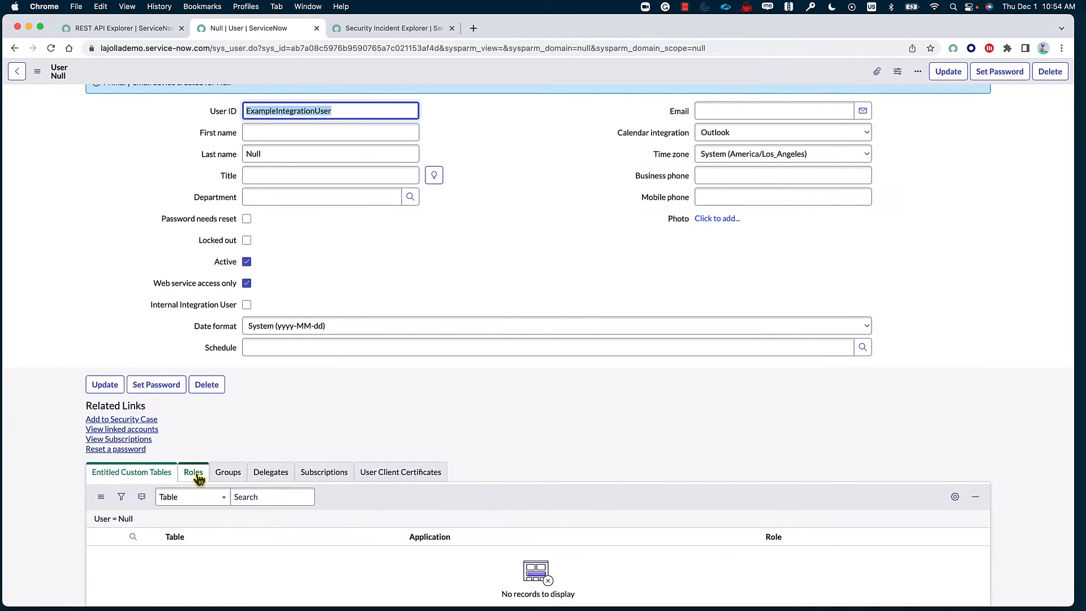
# Add the itil role to ExampleIntegrationUser's Roles list and save it
pyautogui.click(194, 471)
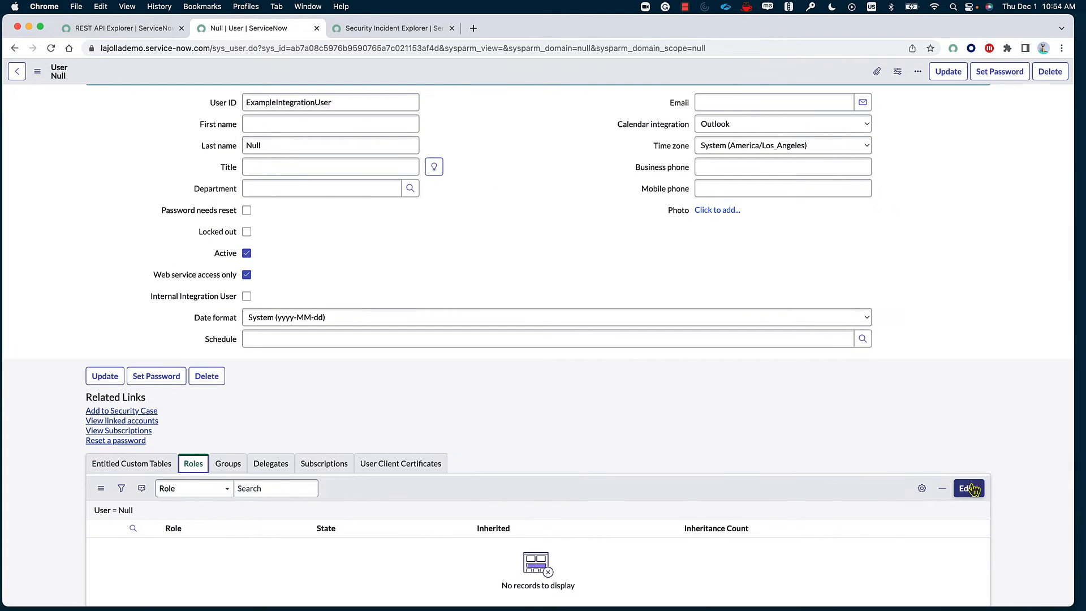
pyautogui.click(967, 488)
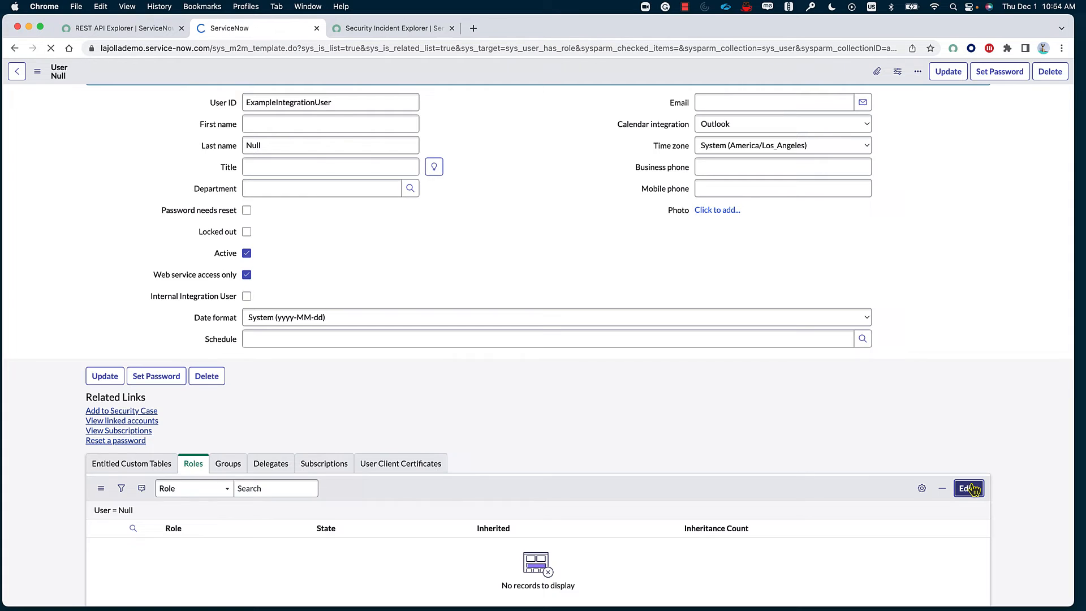
pyautogui.click(968, 488)
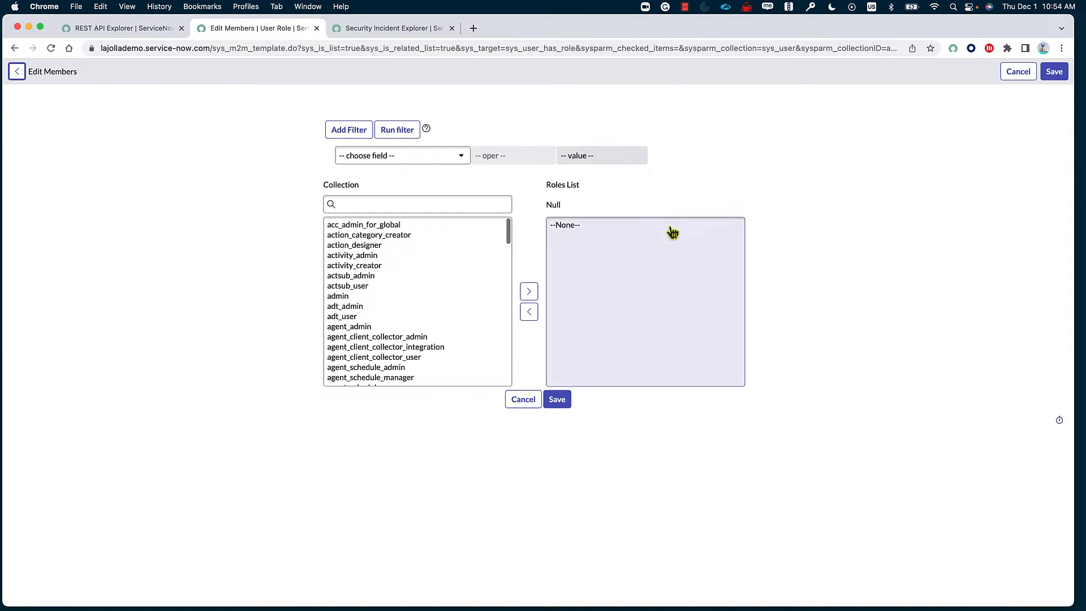
pyautogui.write('i')
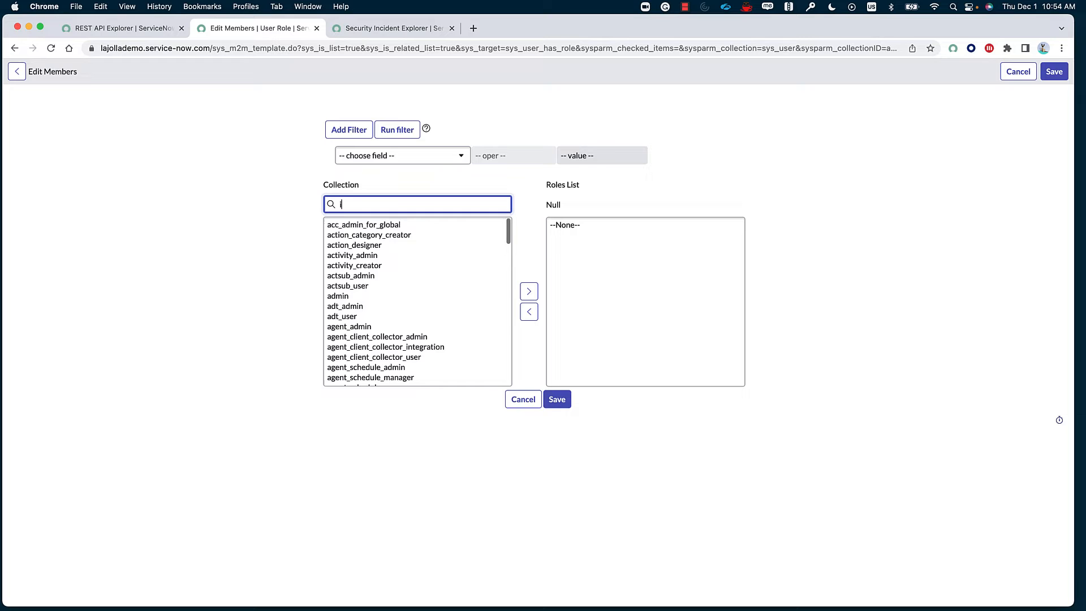
pyautogui.write('itil')
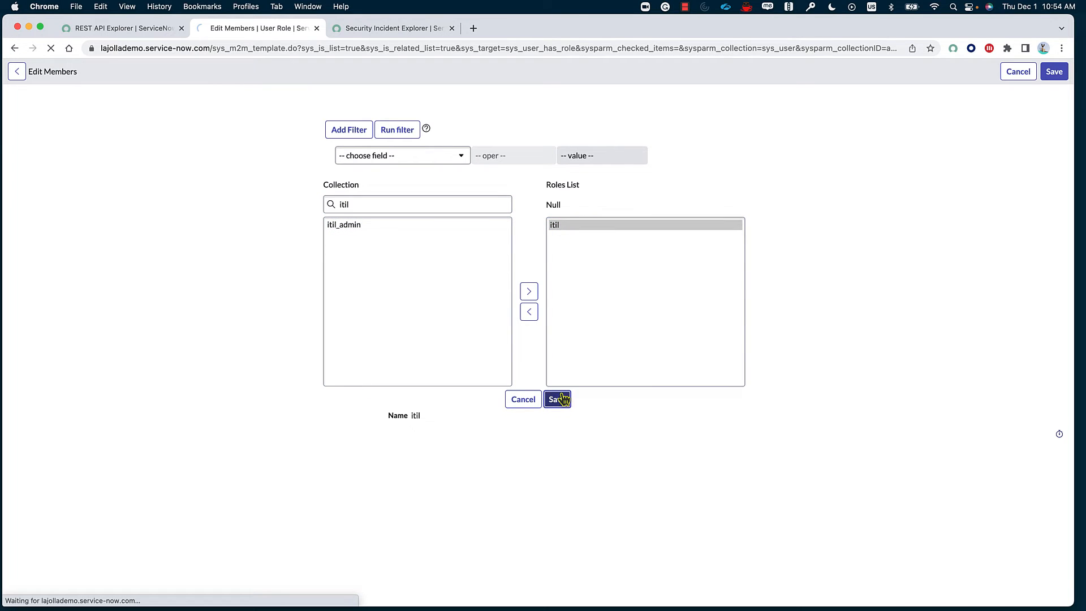
pyautogui.click(556, 398)
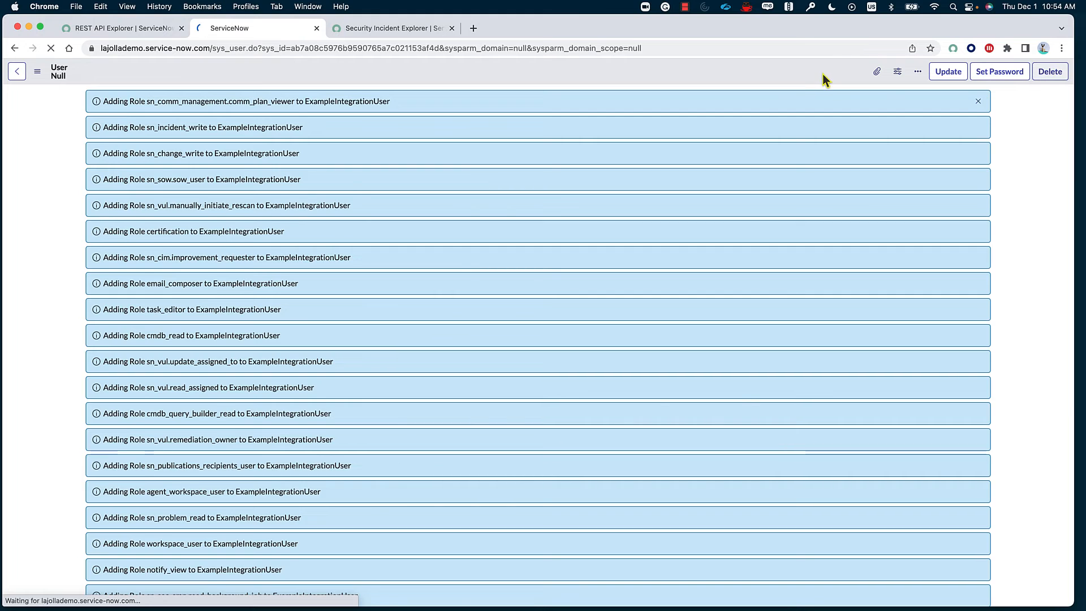
# Generate, copy and save a password for ExampleIntegrationUser, then return to REST API Explorer
pyautogui.click(947, 71)
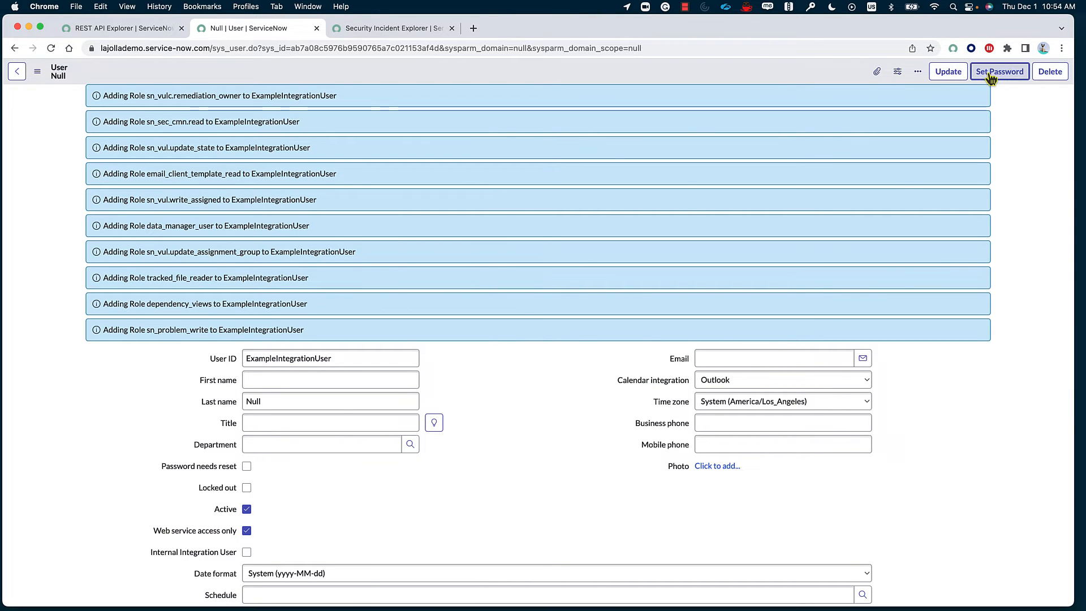
pyautogui.click(999, 71)
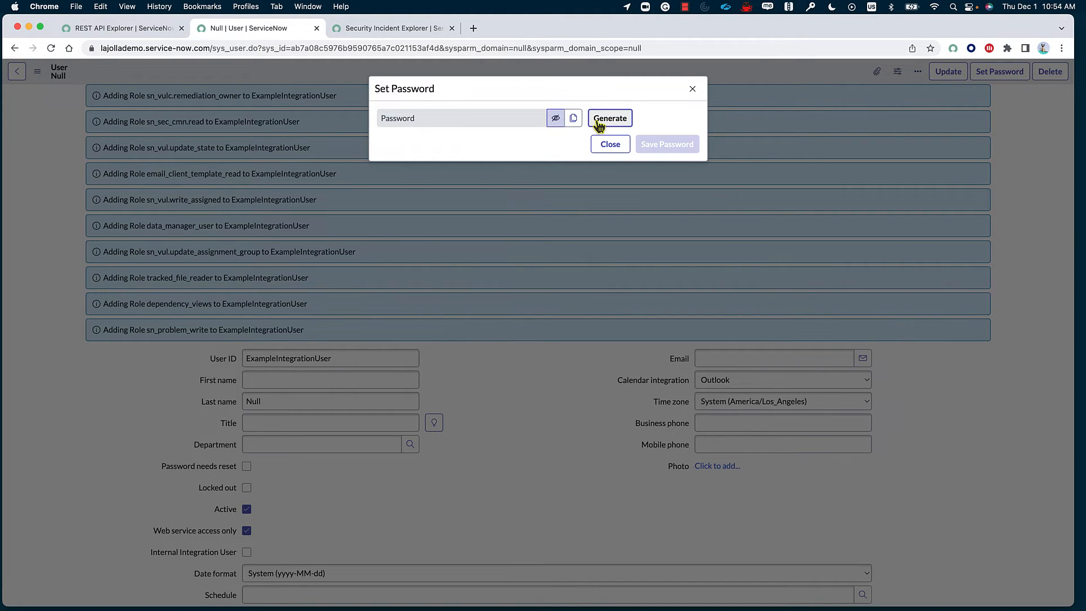
pyautogui.click(608, 117)
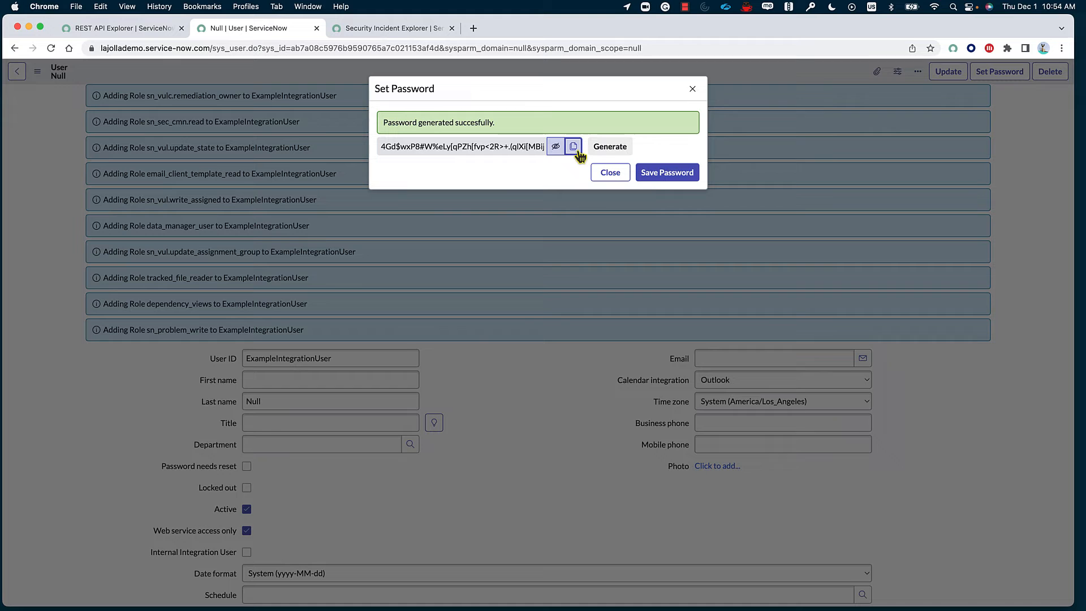
pyautogui.click(573, 146)
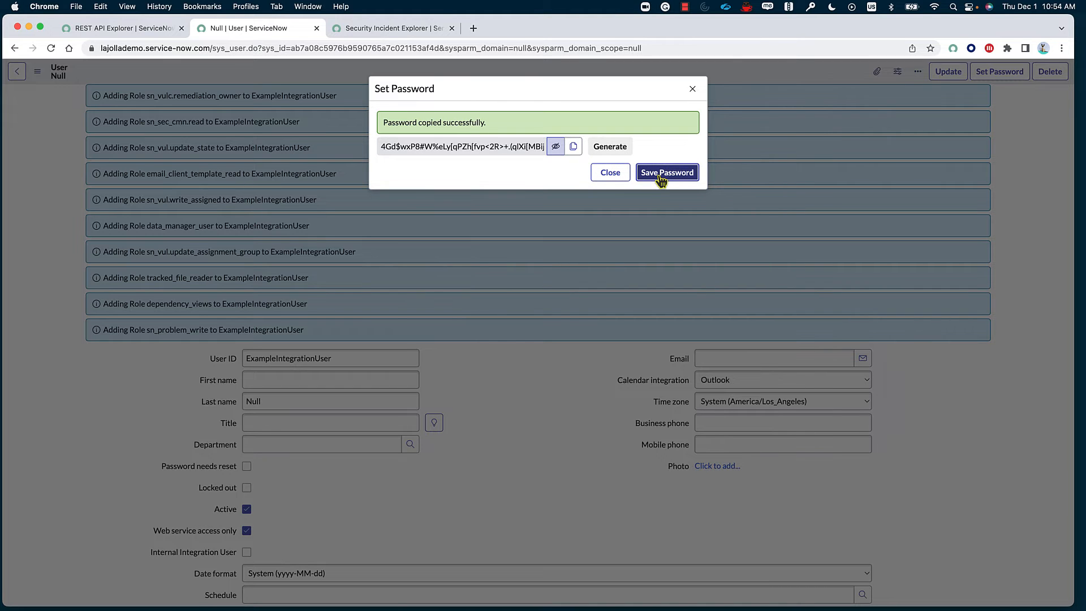
pyautogui.click(666, 172)
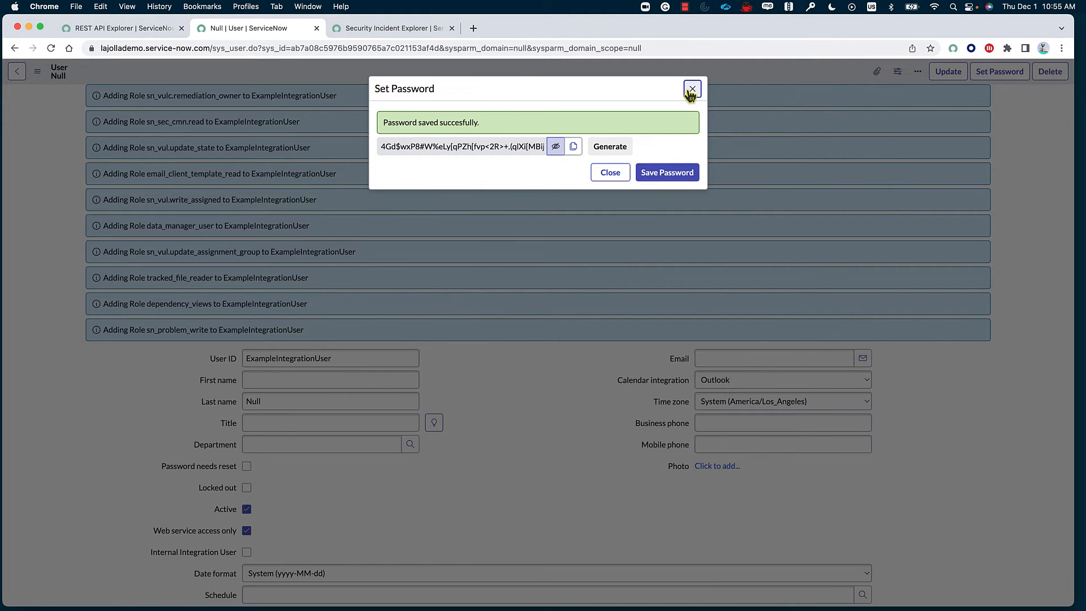
pyautogui.click(691, 88)
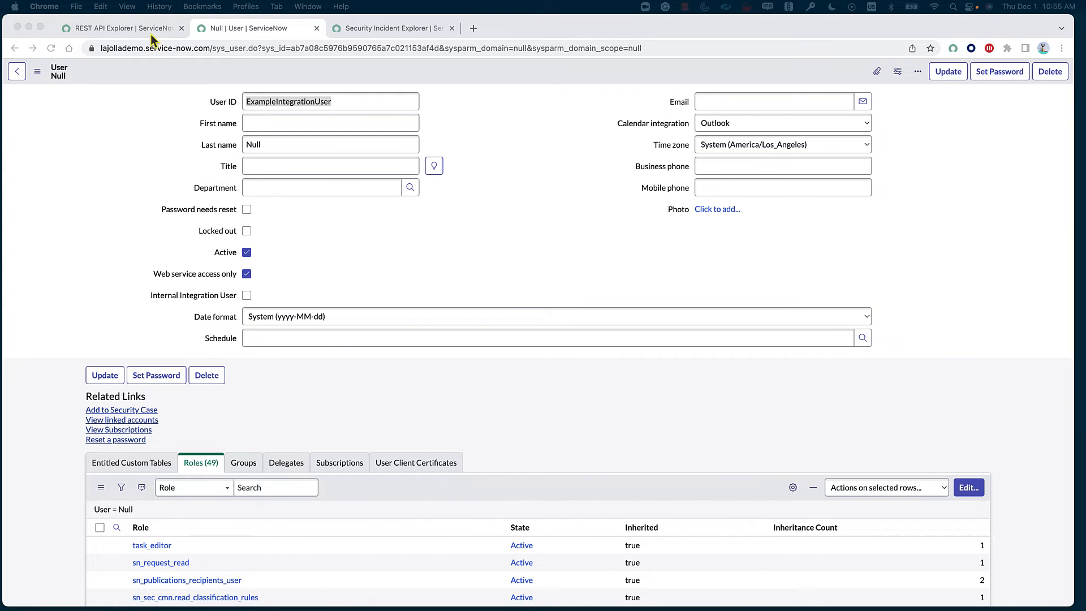
pyautogui.click(121, 27)
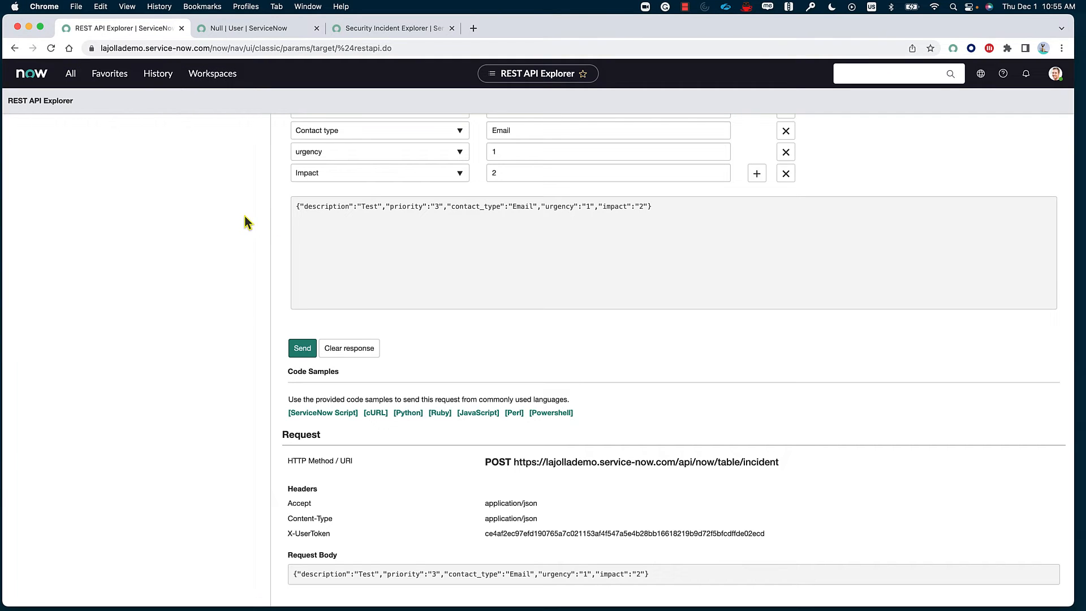
pyautogui.moveTo(322, 413)
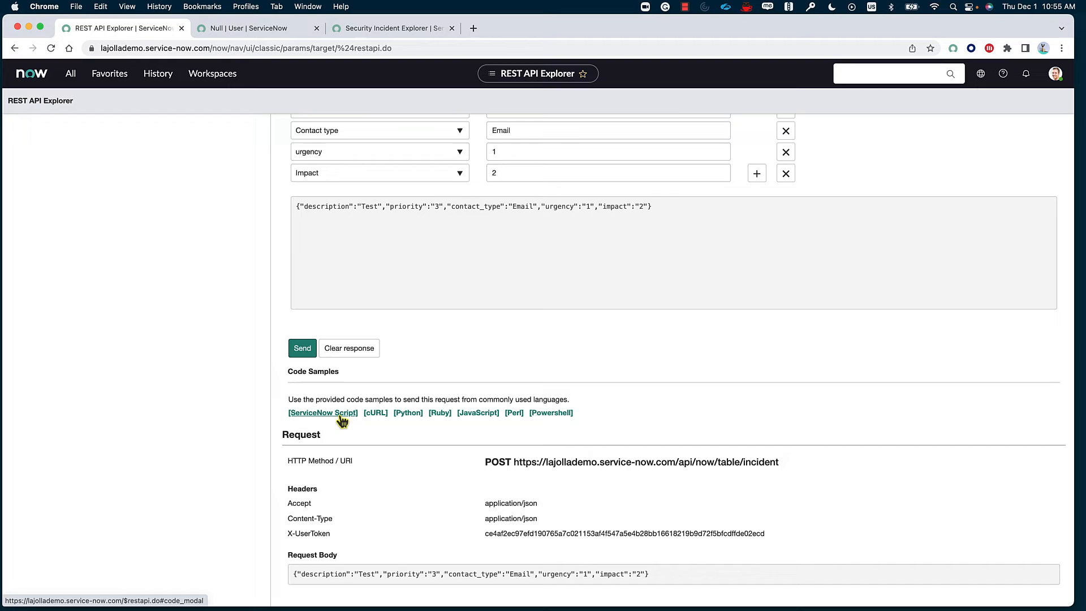
# Copy the [ServiceNow Script] code sample snippet for the incident POST request
pyautogui.click(322, 413)
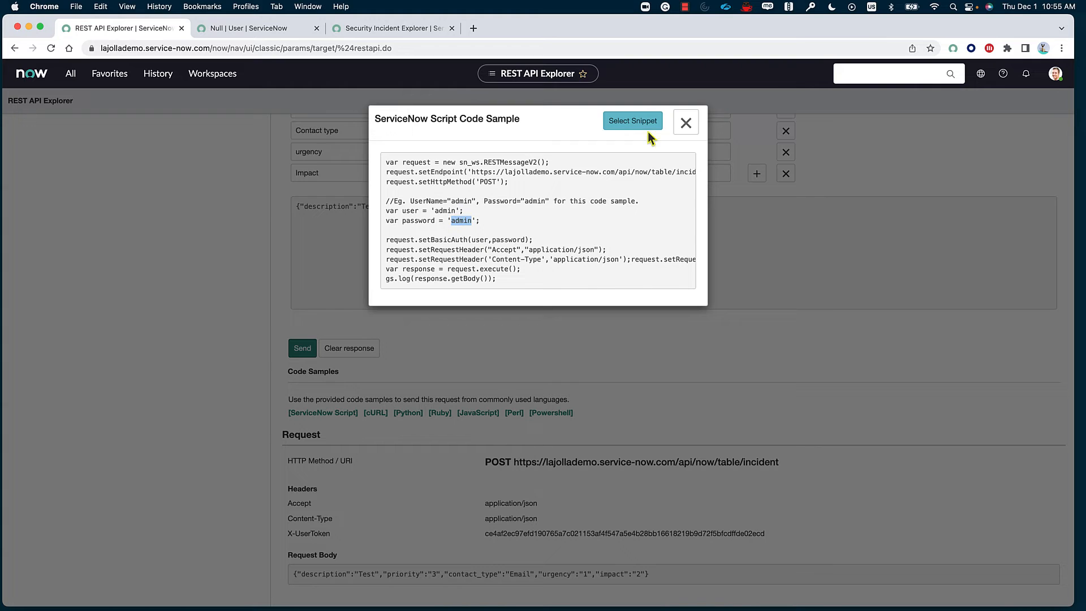
pyautogui.click(684, 122)
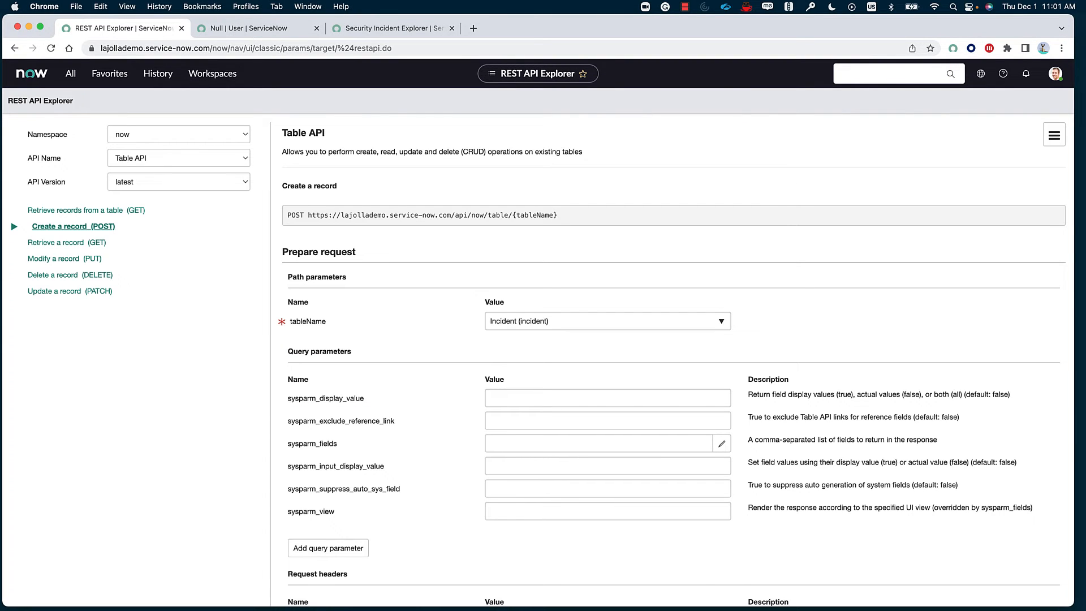
pyautogui.moveTo(742, 108)
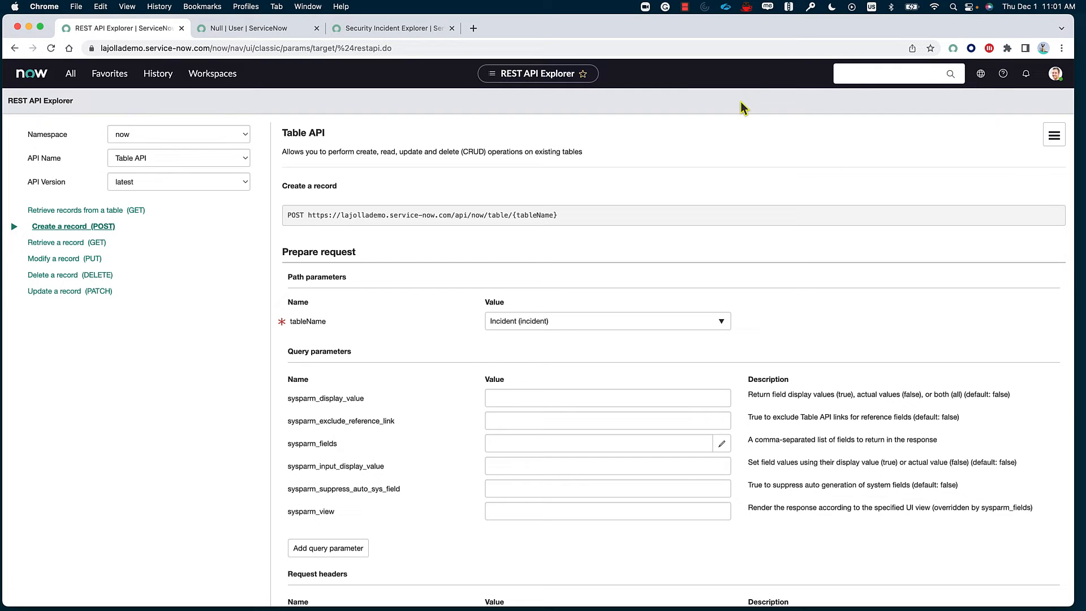
pyautogui.click(70, 74)
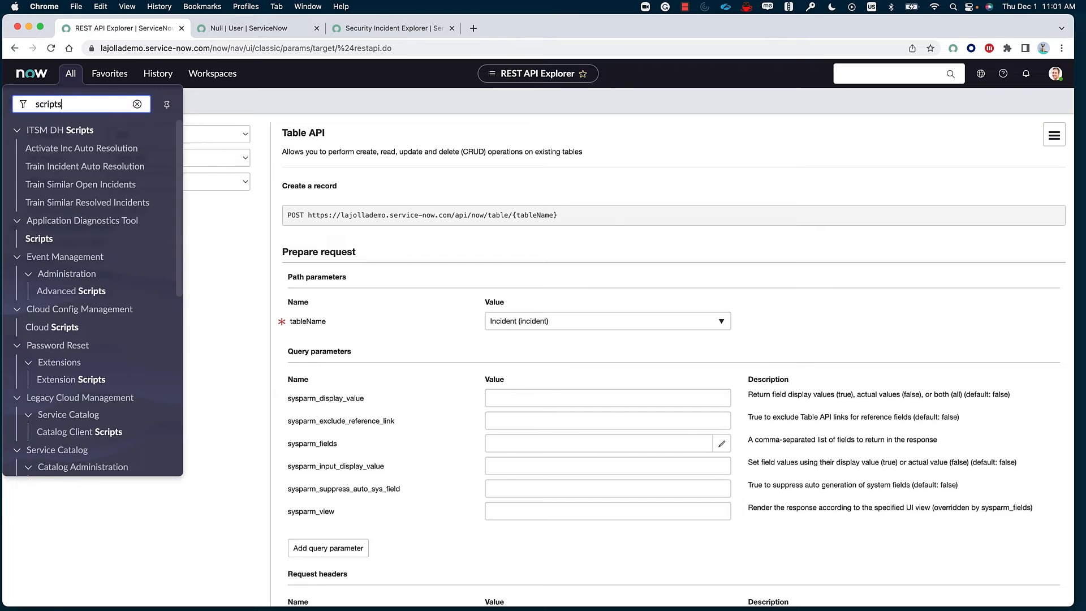
# Filter the navigator for 'scripts -' and open System Definition > Scripts - Background
pyautogui.write('-')
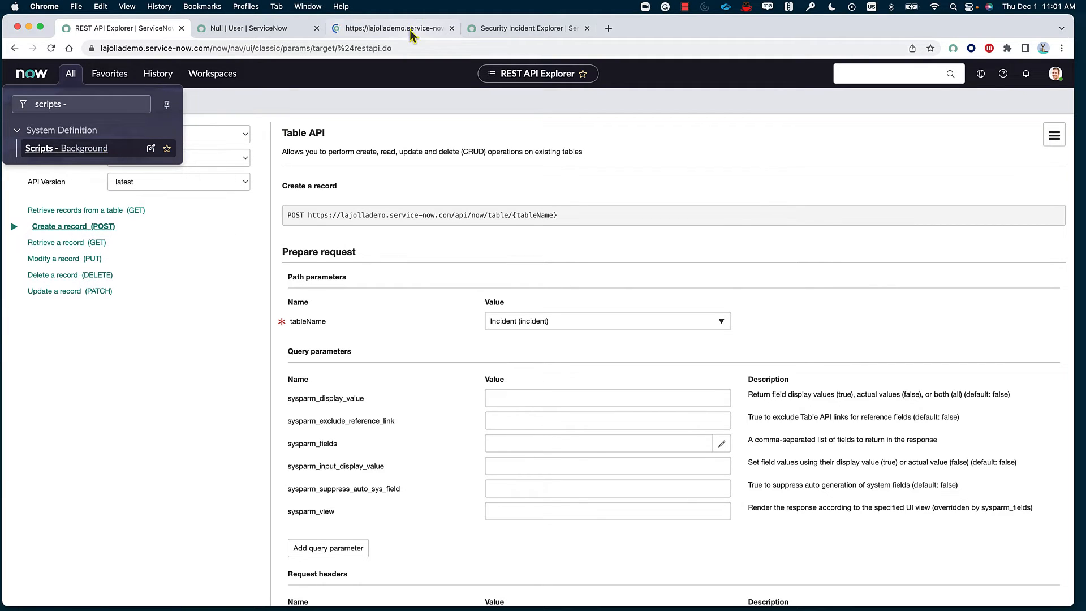
pyautogui.click(66, 148)
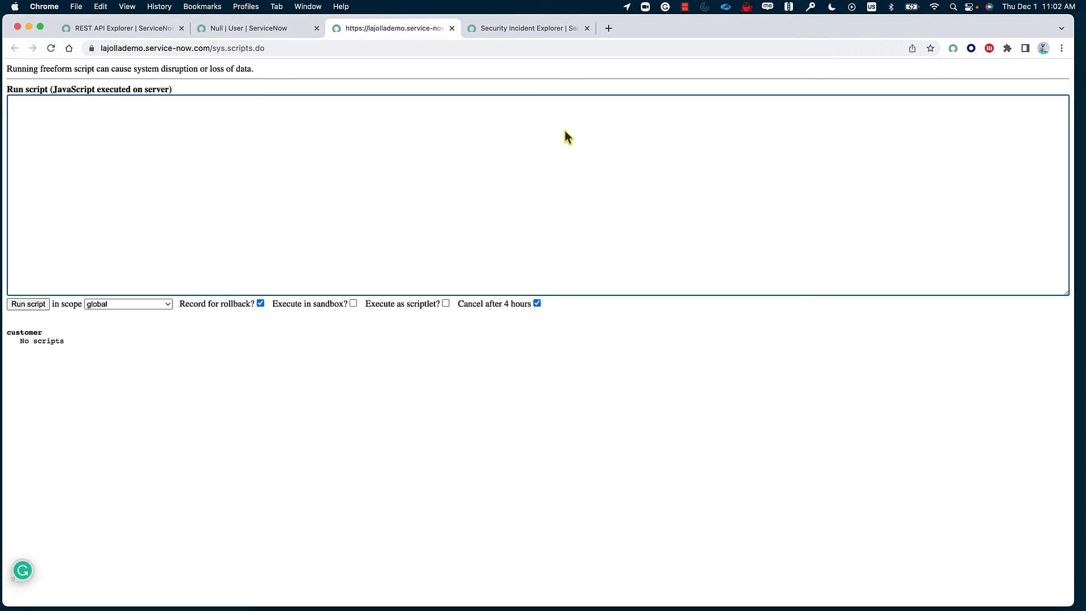
# Paste the REST POST snippet, set ExampleIntegrationUser's credentials, run it, and return to the REST API Explorer
pyautogui.write('var request = new sn_ws.RESTMessageV2();')
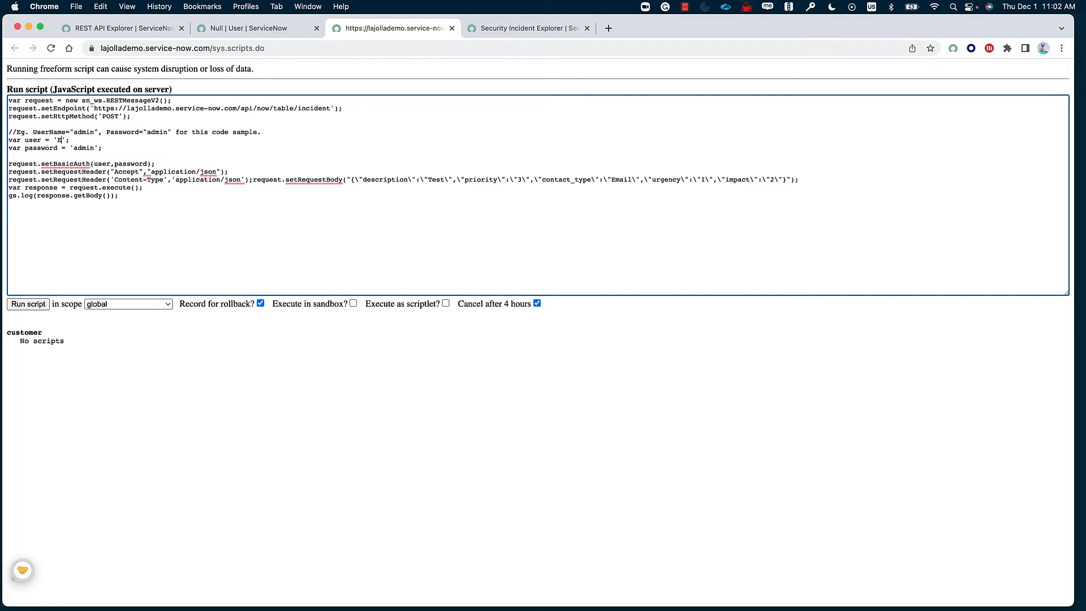
pyautogui.write('Exam')
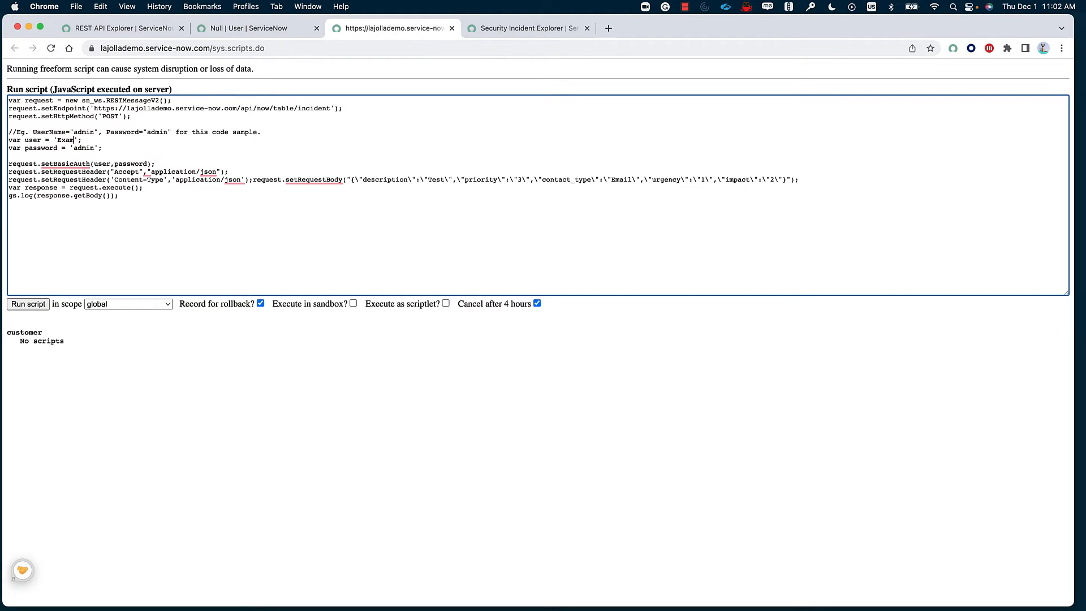
pyautogui.click(254, 28)
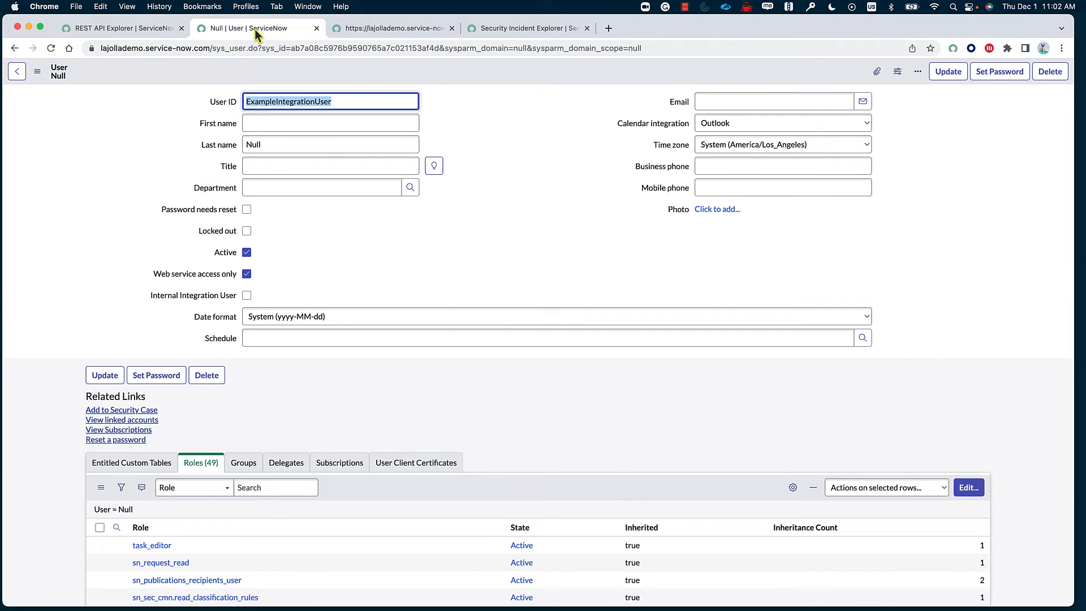
pyautogui.moveTo(296, 39)
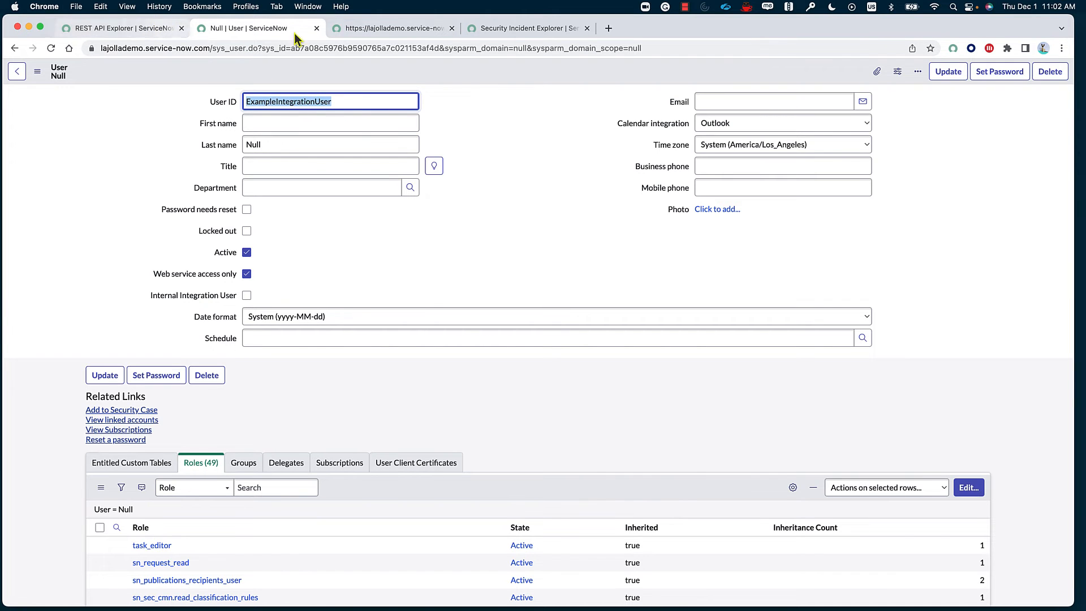
pyautogui.click(392, 28)
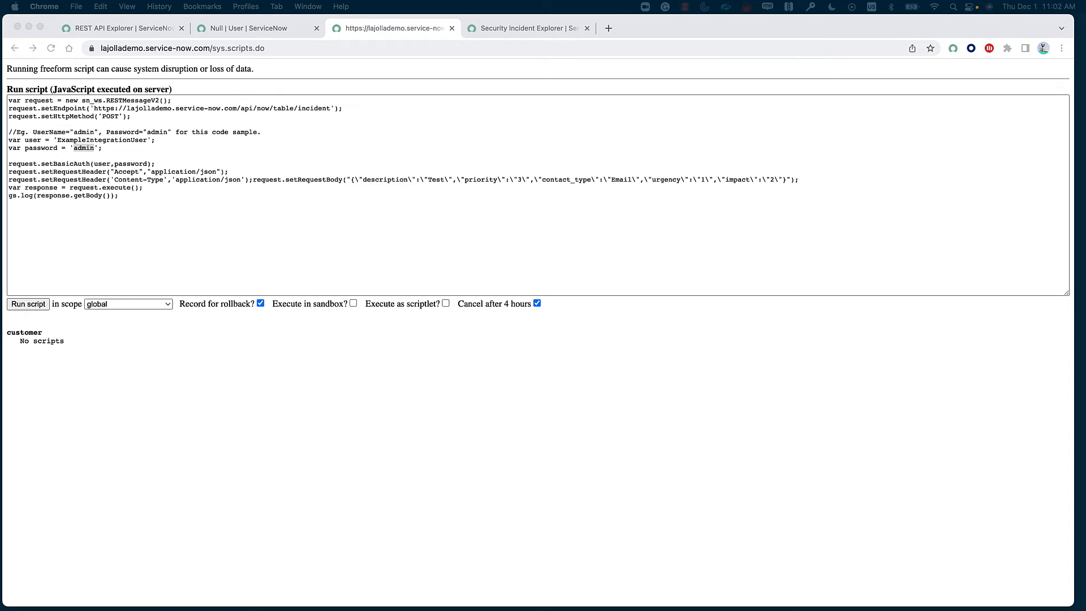
pyautogui.doubleClick(83, 149)
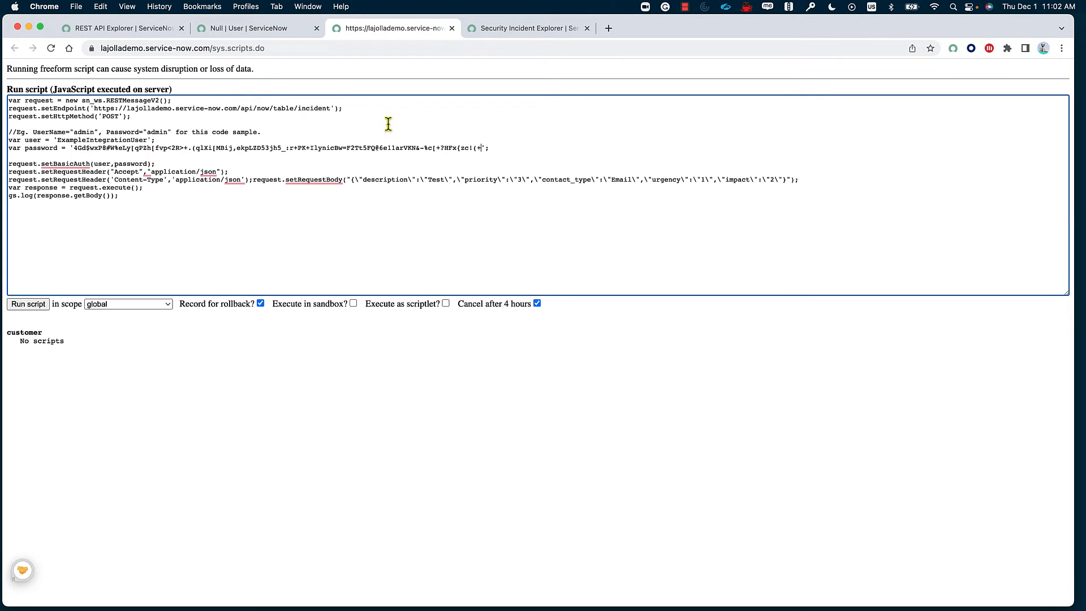
pyautogui.click(27, 303)
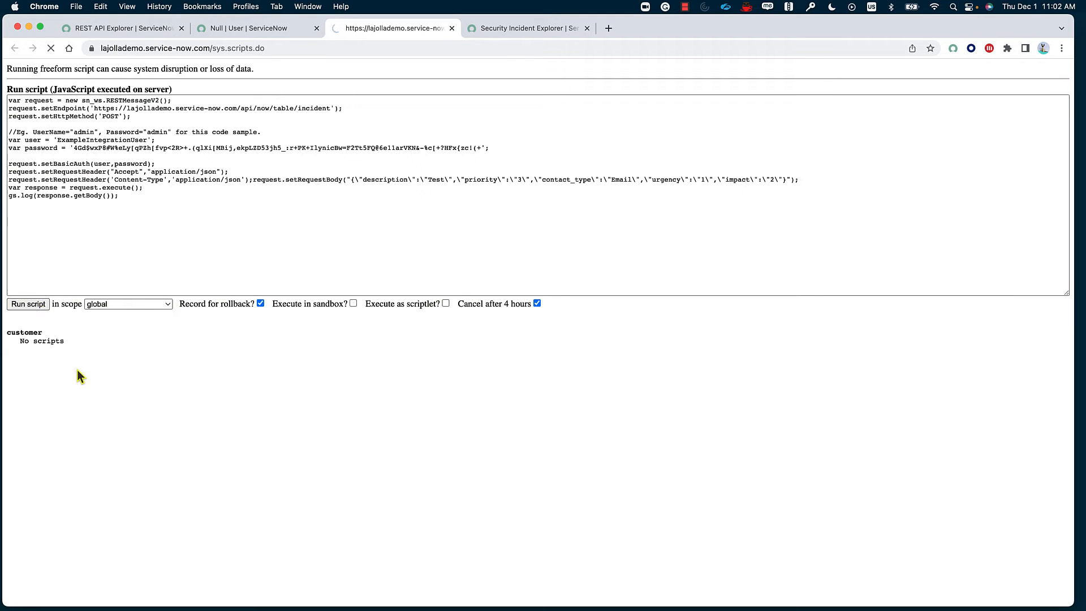
pyautogui.click(28, 303)
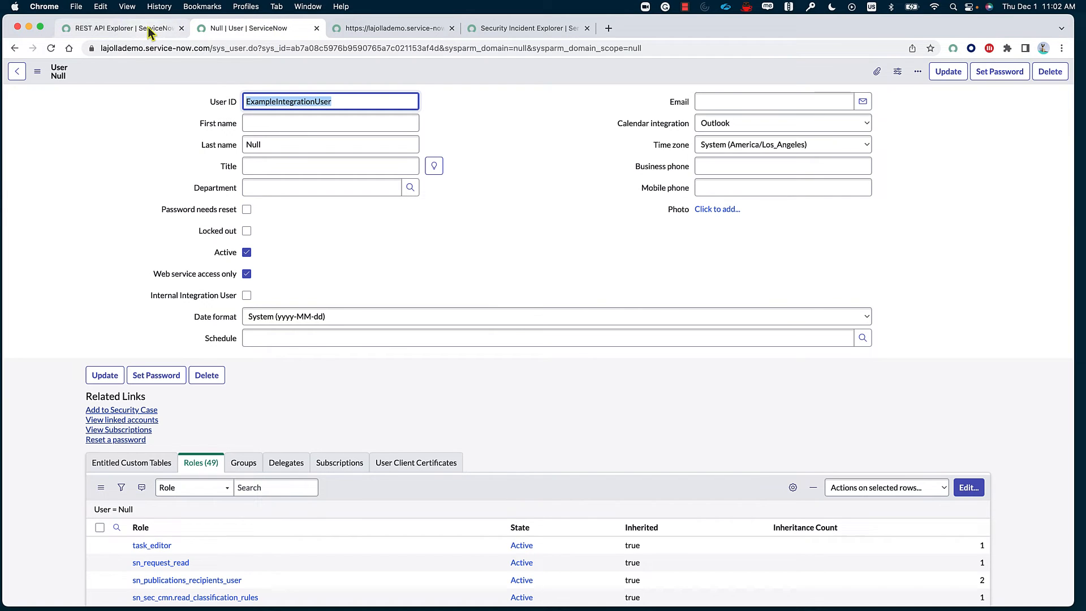
pyautogui.click(527, 29)
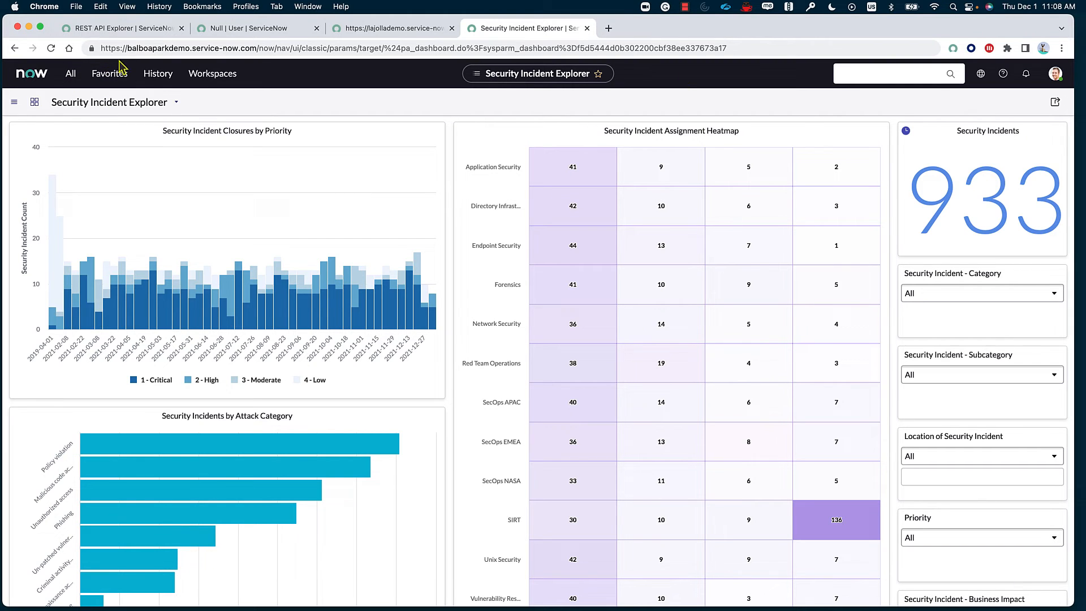
# Filter the navigator for 'busine', open System Definition > Business Rules, and start a new rule
pyautogui.click(70, 74)
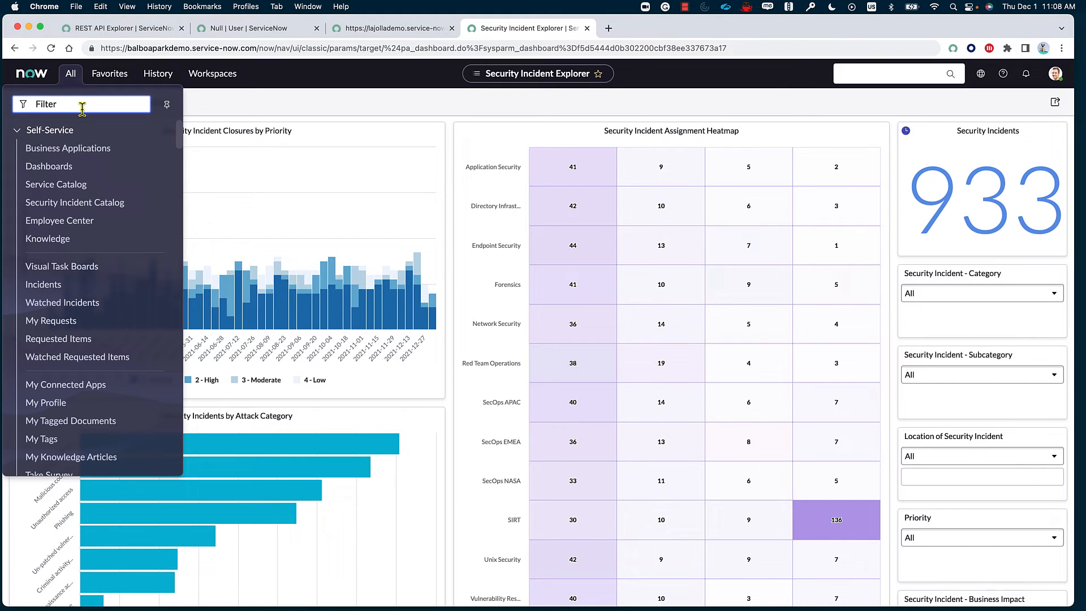
pyautogui.write('busines')
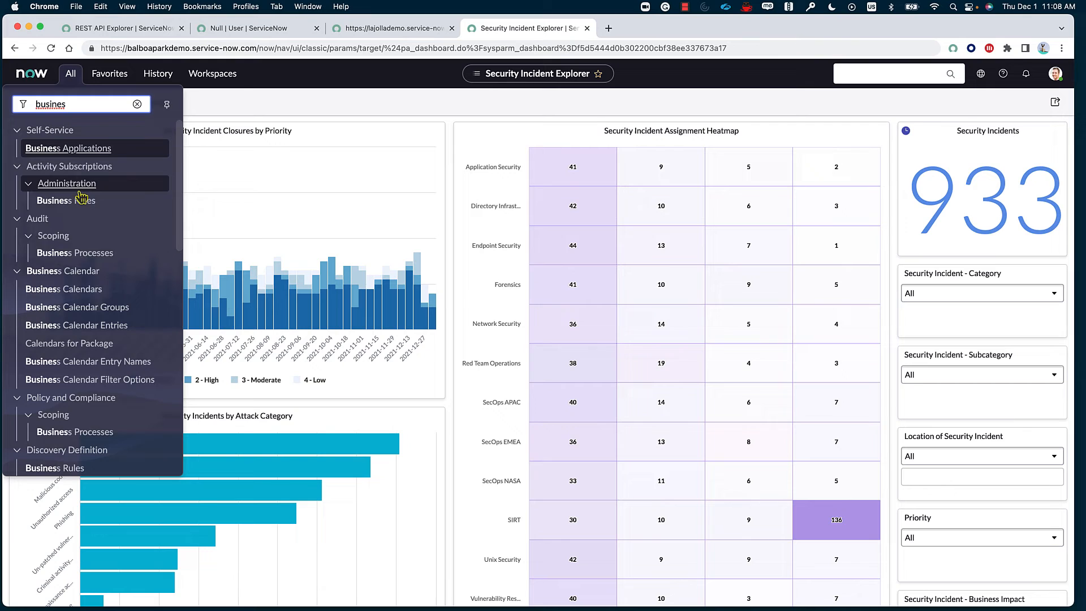
pyautogui.moveTo(66, 200)
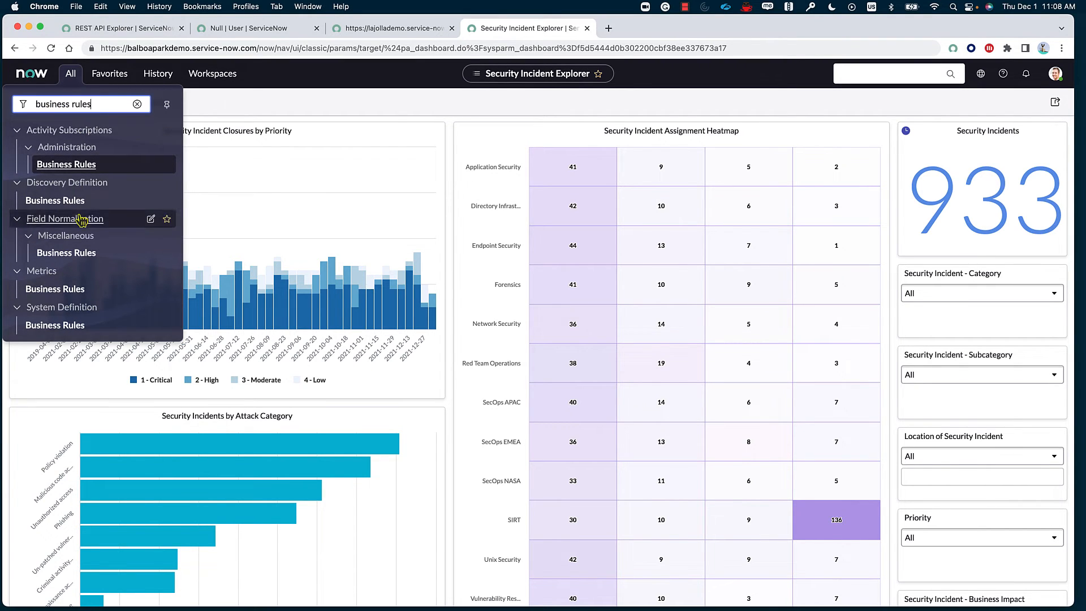
pyautogui.click(65, 252)
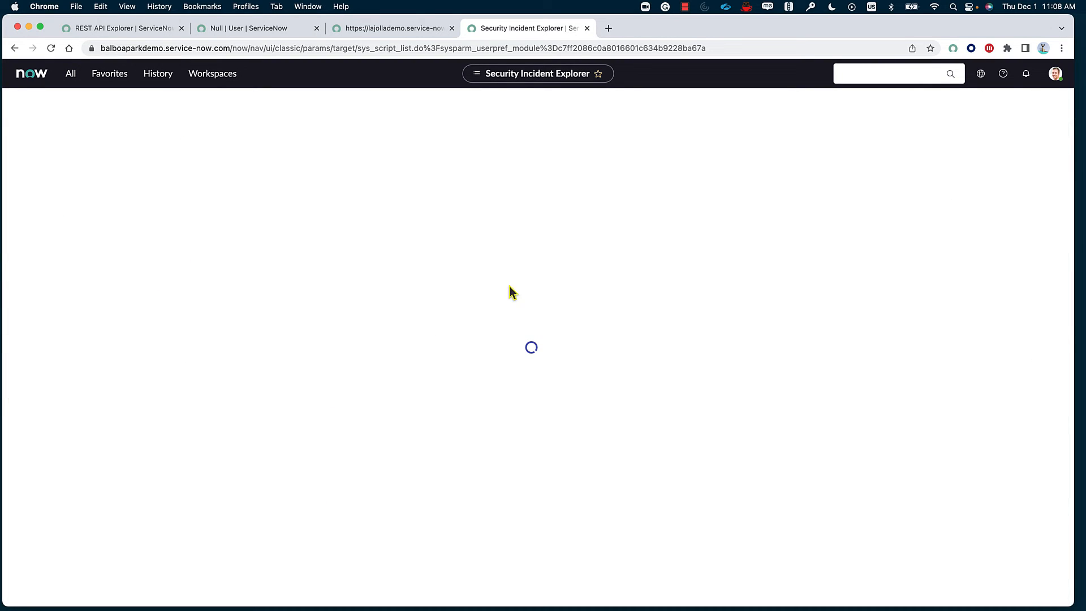
pyautogui.moveTo(825, 345)
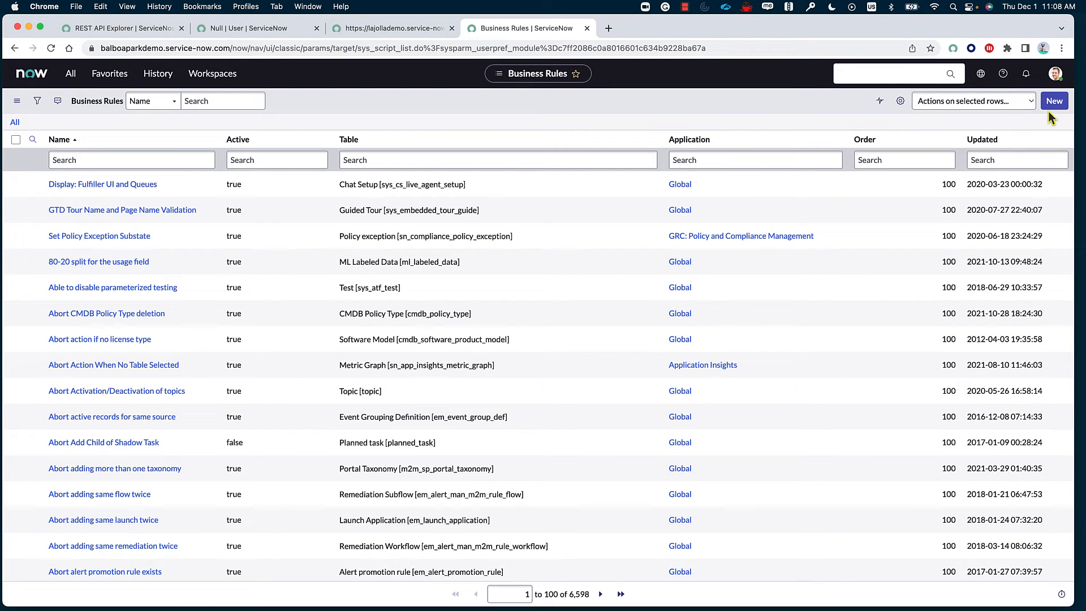
pyautogui.click(1053, 101)
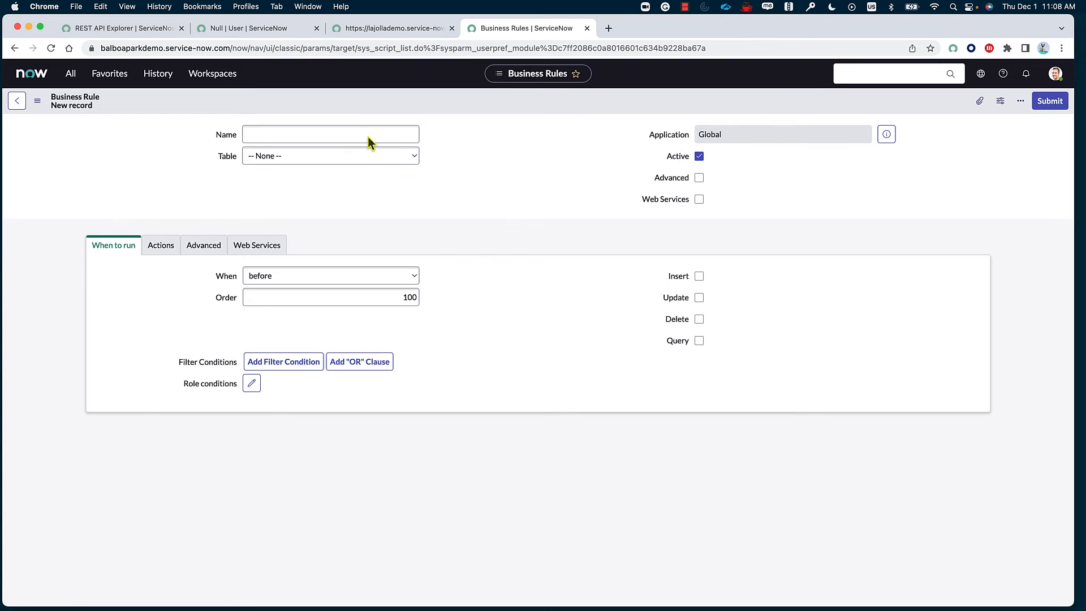
# Name the business rule 'Create Incident from Another ServiceNow'
pyautogui.click(330, 133)
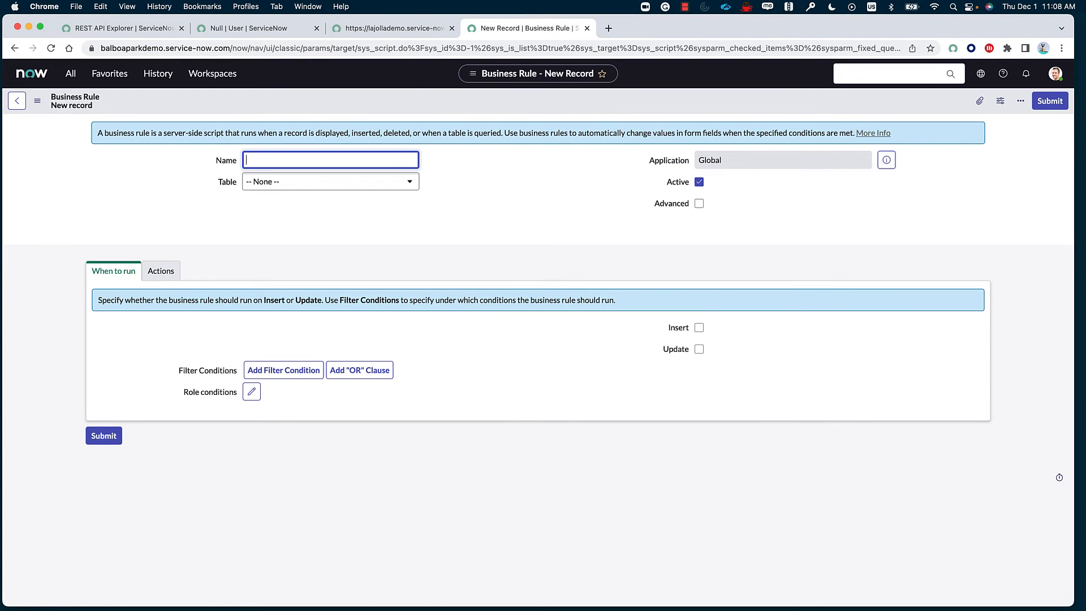
pyautogui.moveTo(448, 237)
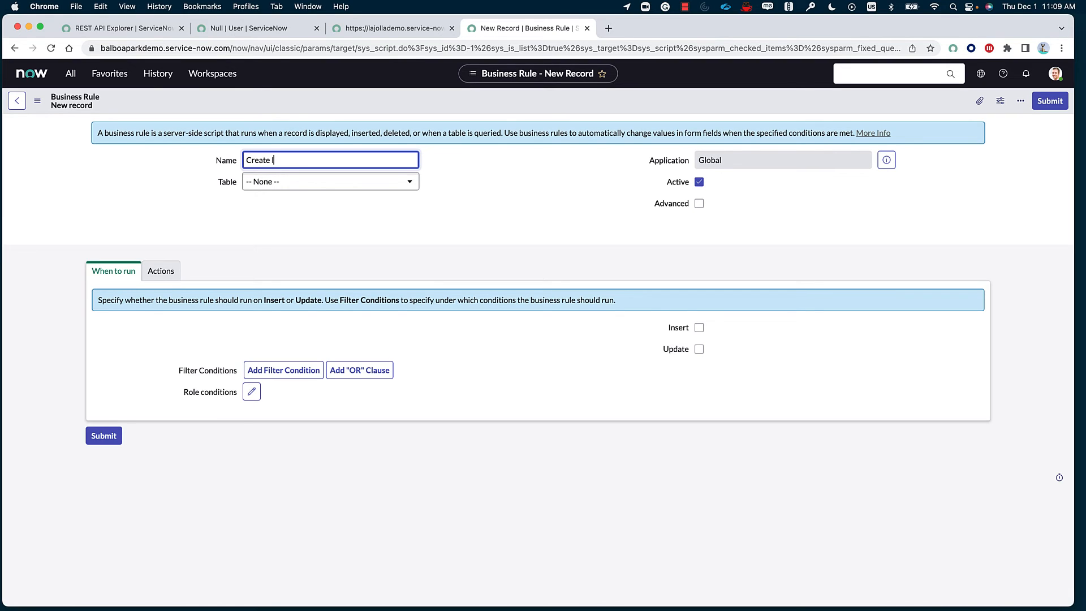
pyautogui.write('Incident from')
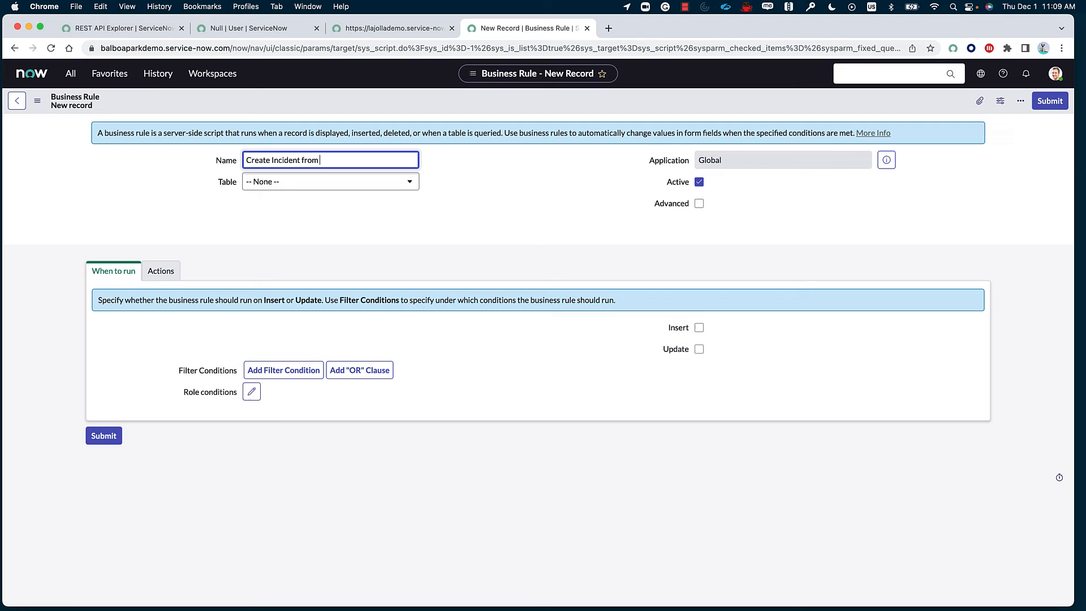
pyautogui.write('Another S')
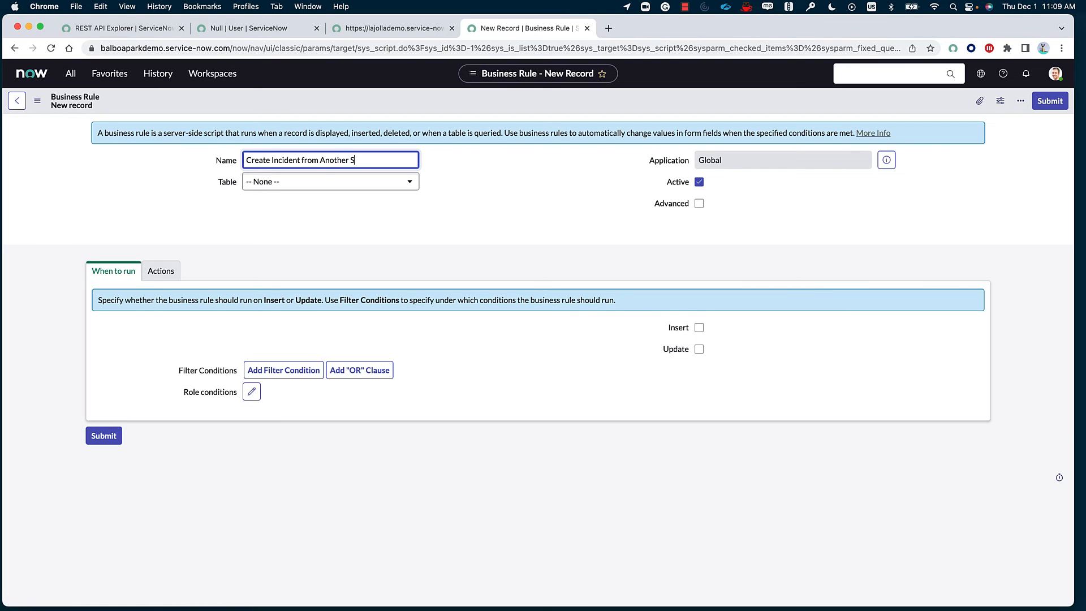
pyautogui.write('erviceNow')
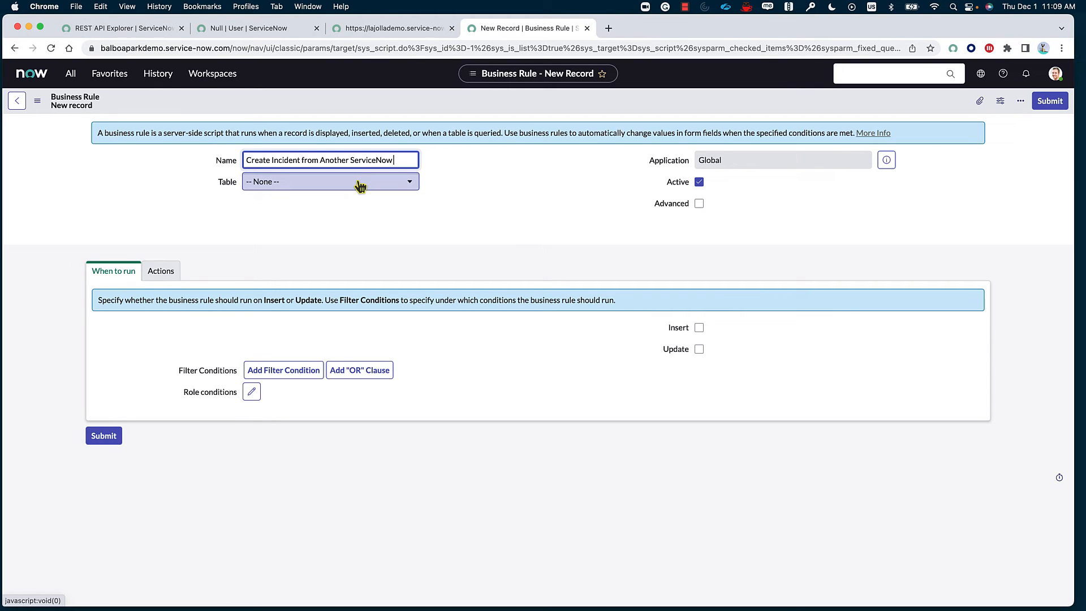
# Set the rule's table to Incident [incident]
pyautogui.click(330, 181)
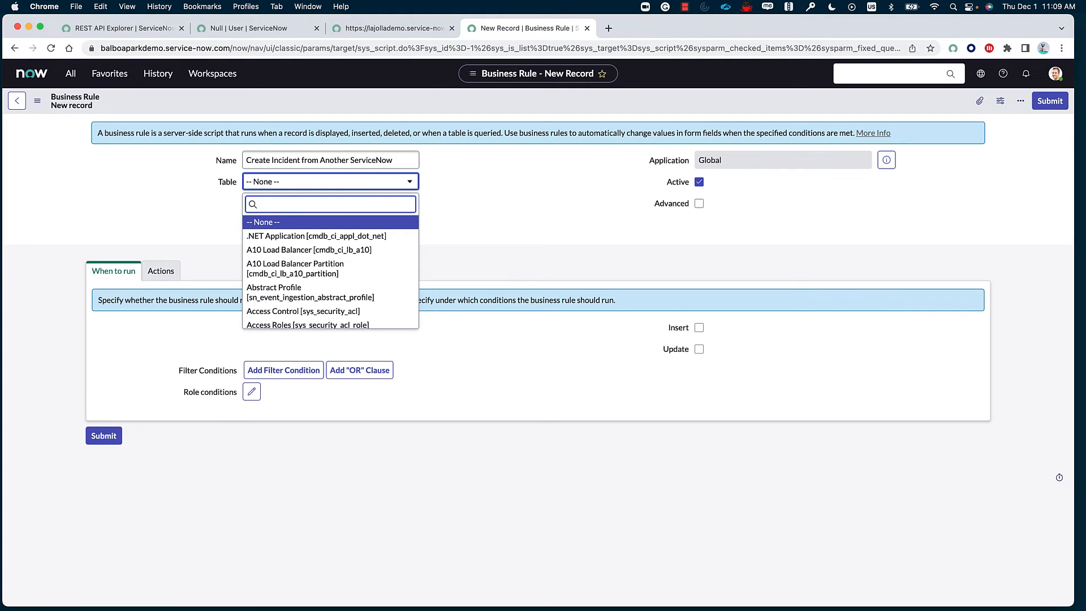
pyautogui.moveTo(339, 201)
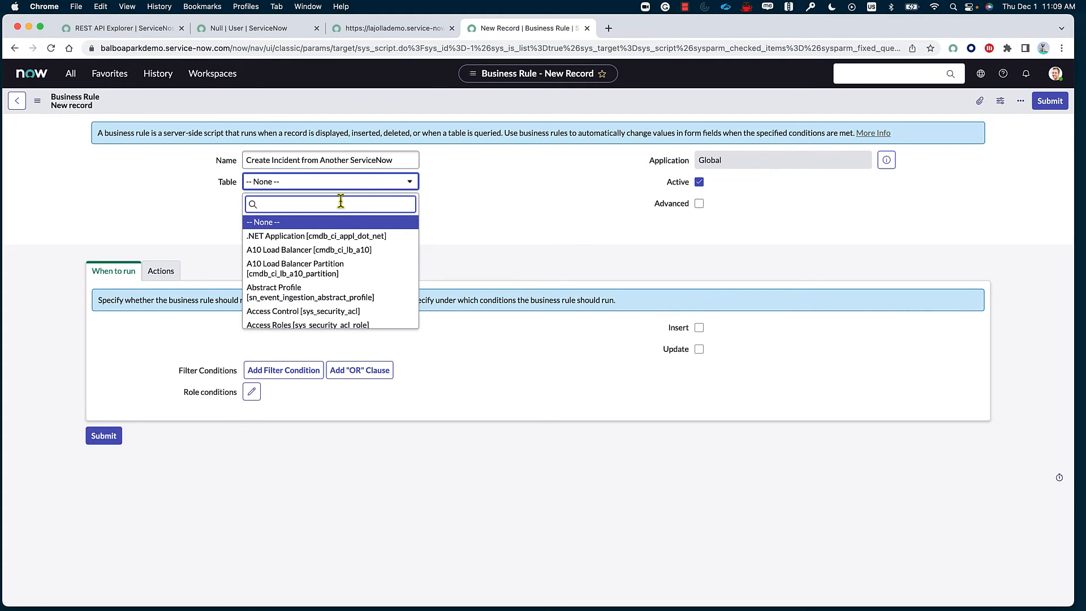
pyautogui.write('incid')
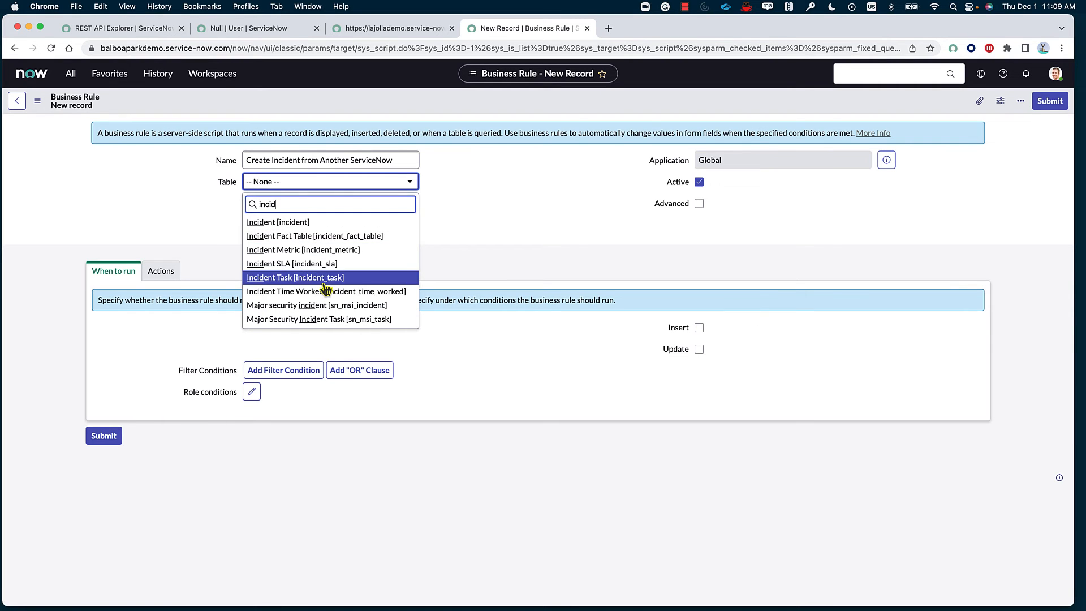
pyautogui.click(278, 221)
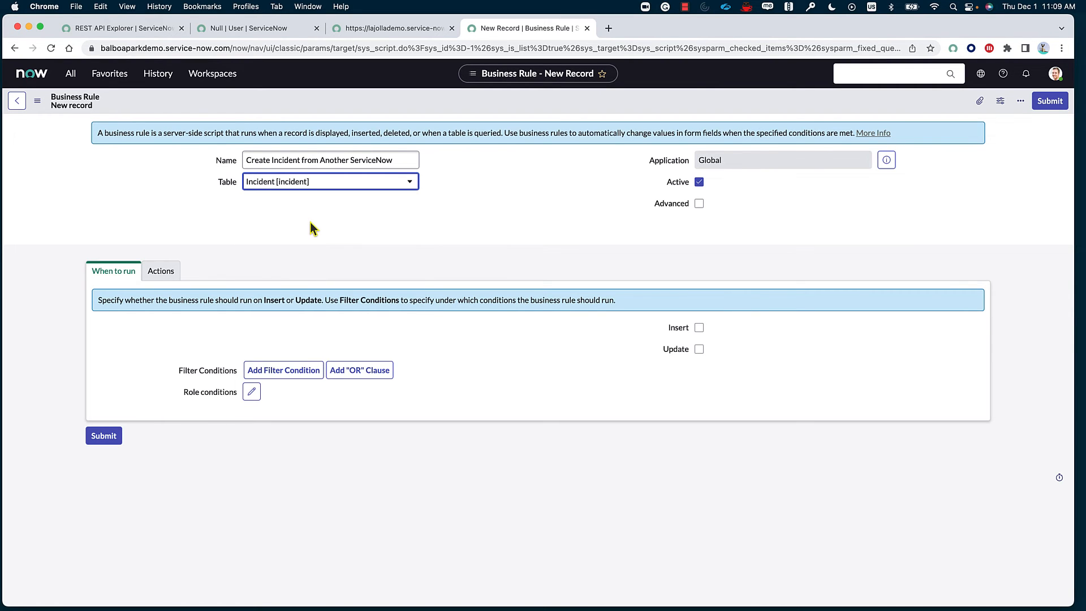
pyautogui.click(284, 370)
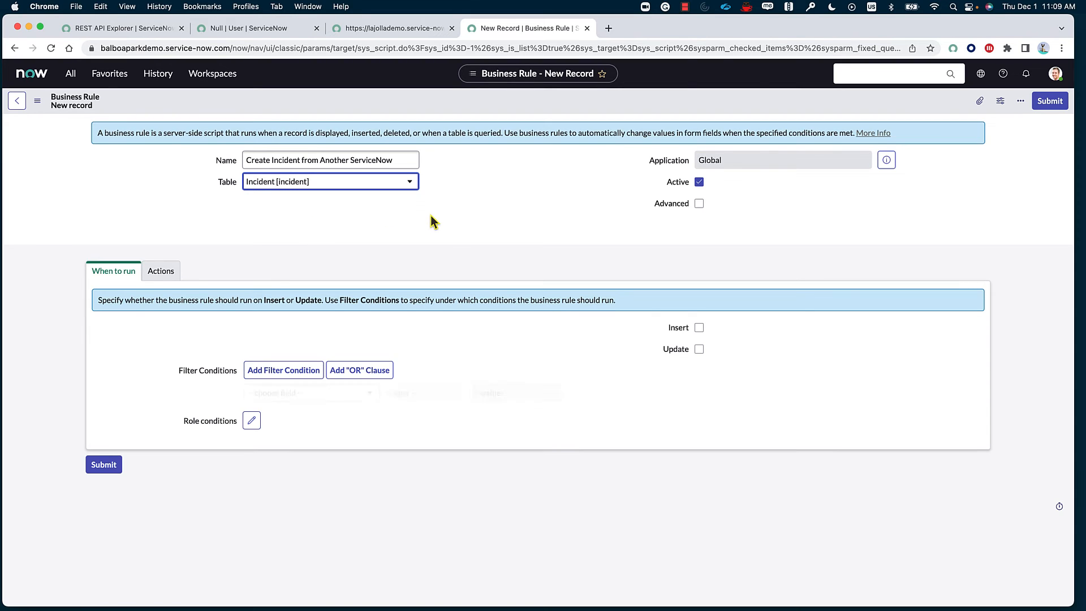
pyautogui.click(283, 370)
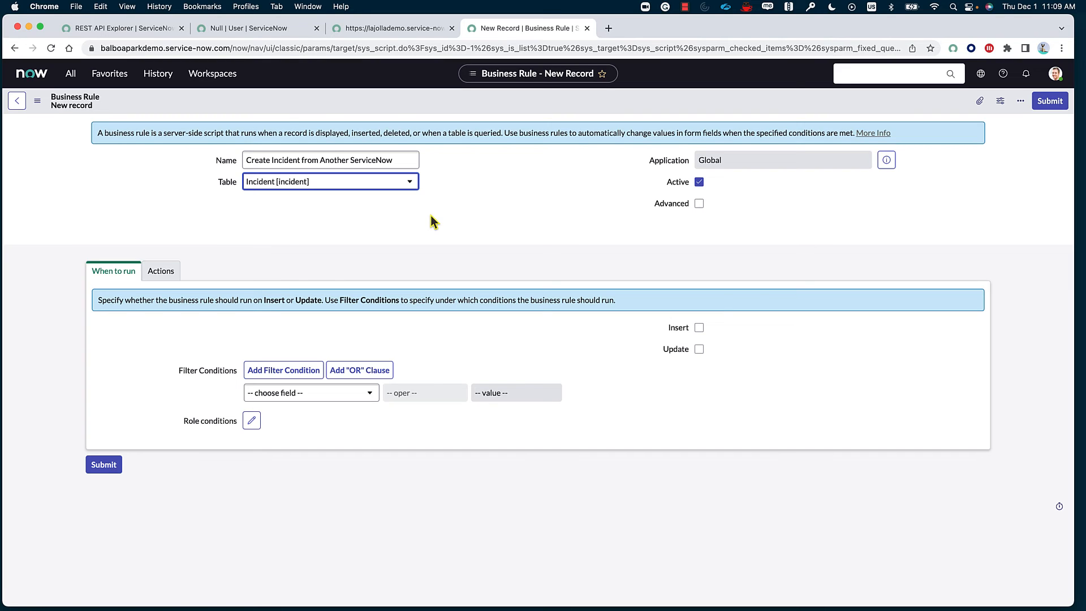
# Enable Advanced and set the rule to run after insert
pyautogui.click(699, 203)
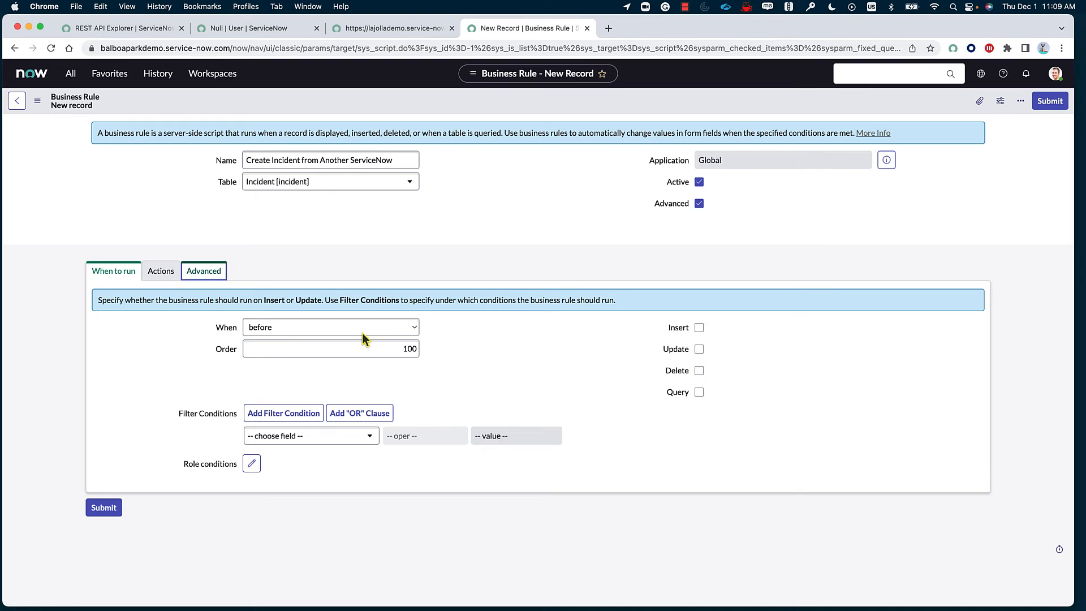
pyautogui.moveTo(397, 331)
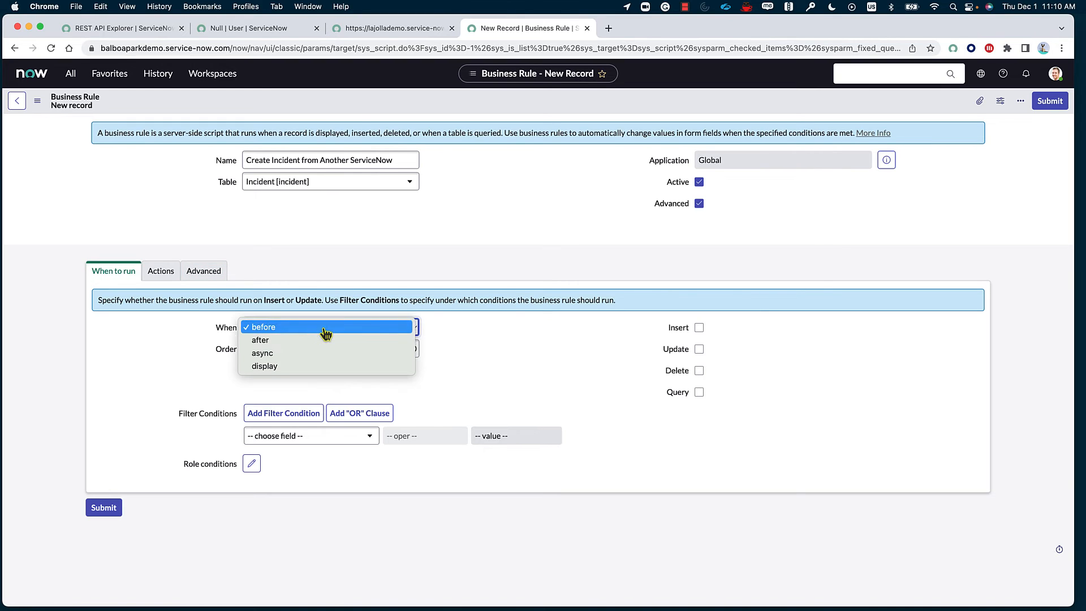
pyautogui.click(260, 340)
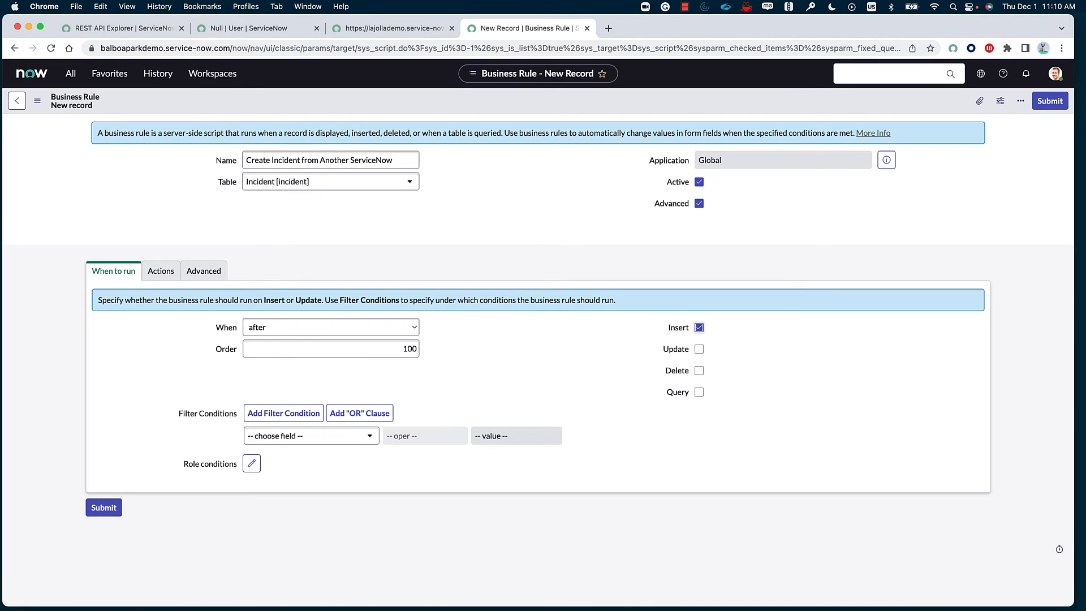
pyautogui.moveTo(401, 240)
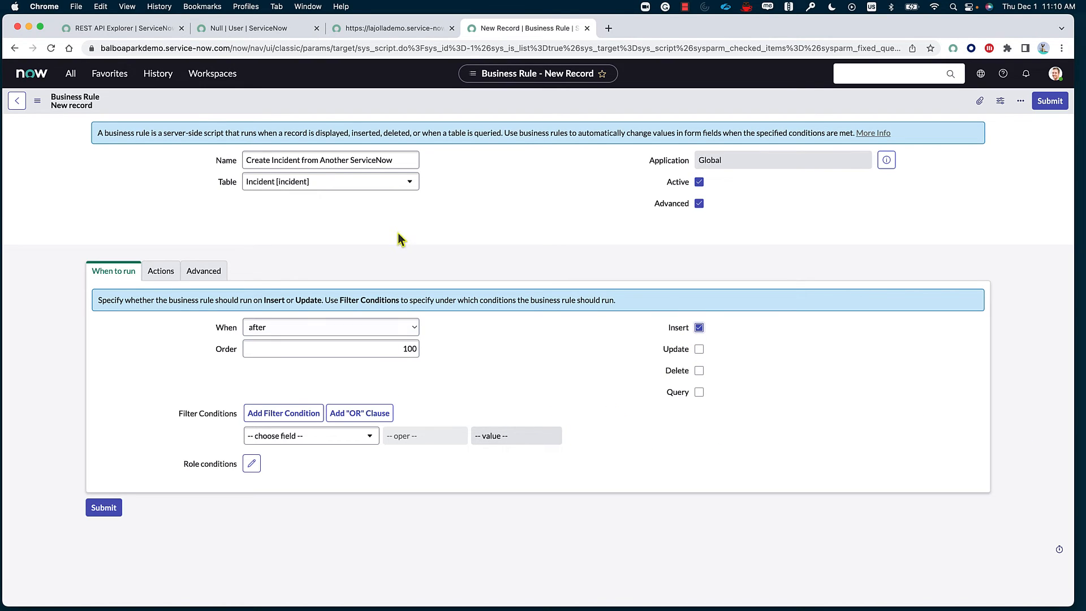
# Copy the ServiceNow Script sample for the incident POST request from REST API Explorer
pyautogui.click(204, 271)
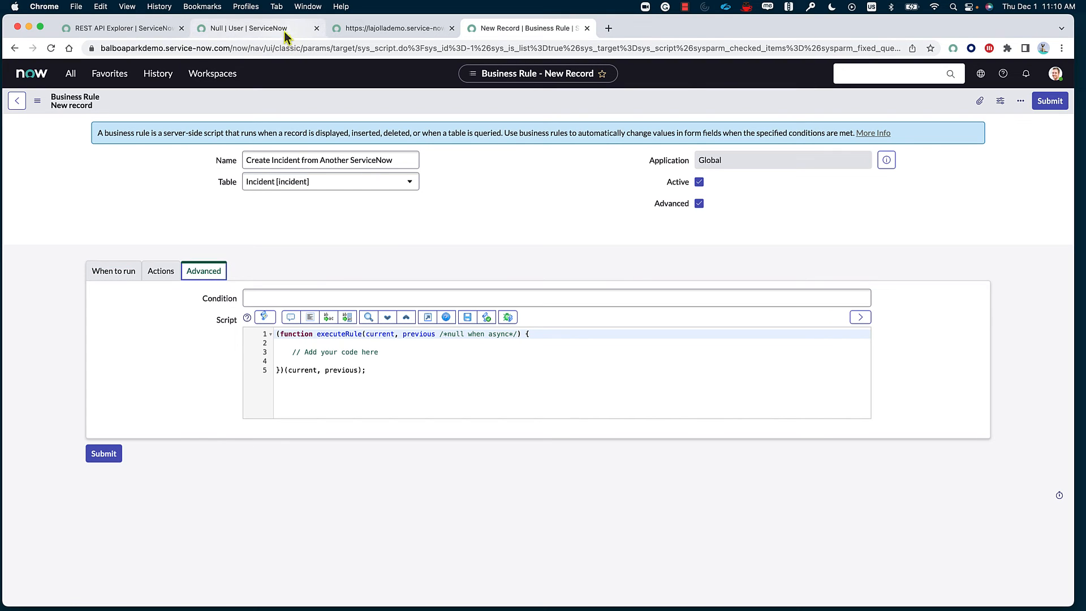
pyautogui.click(121, 27)
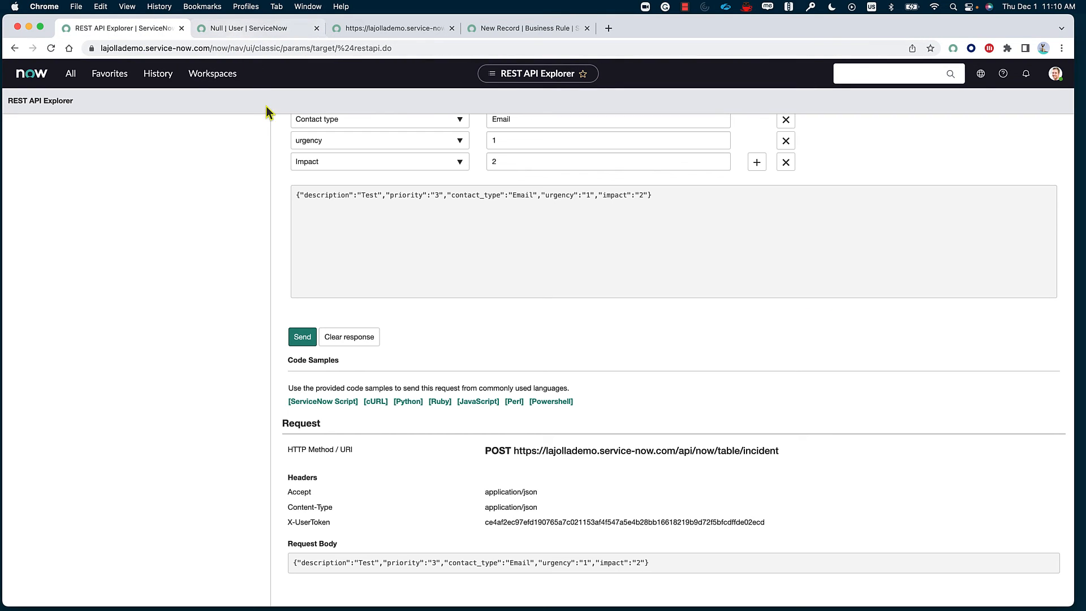
pyautogui.click(322, 400)
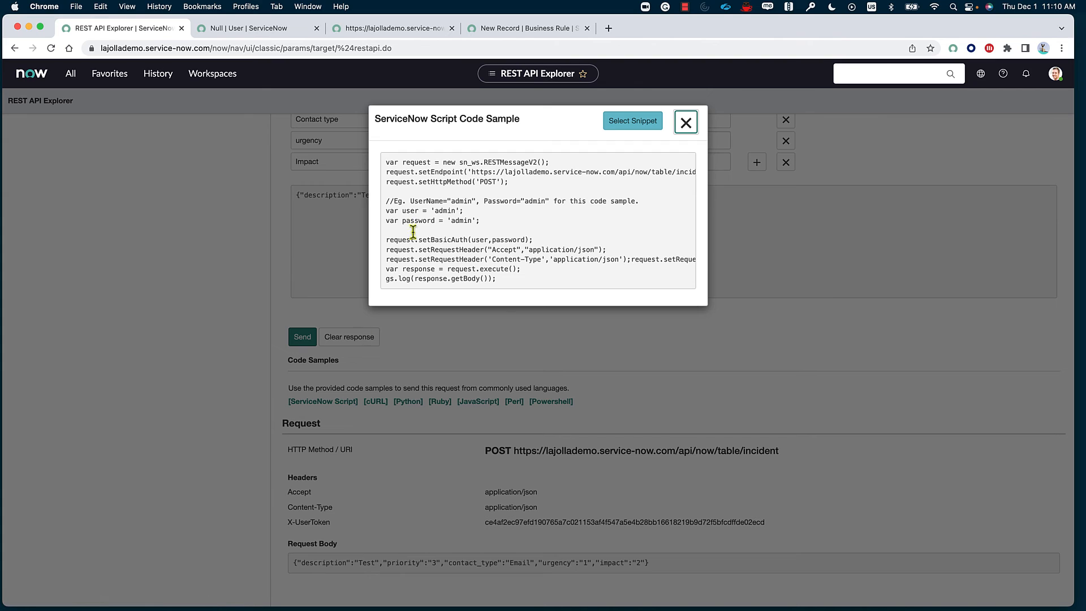
pyautogui.moveTo(386, 162)
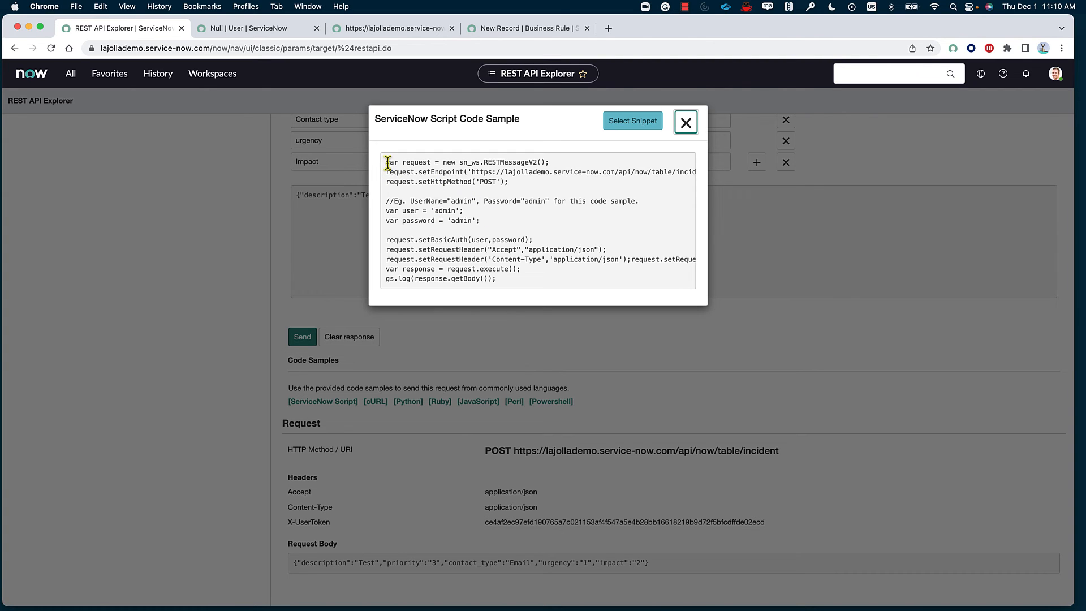
pyautogui.moveTo(544, 291)
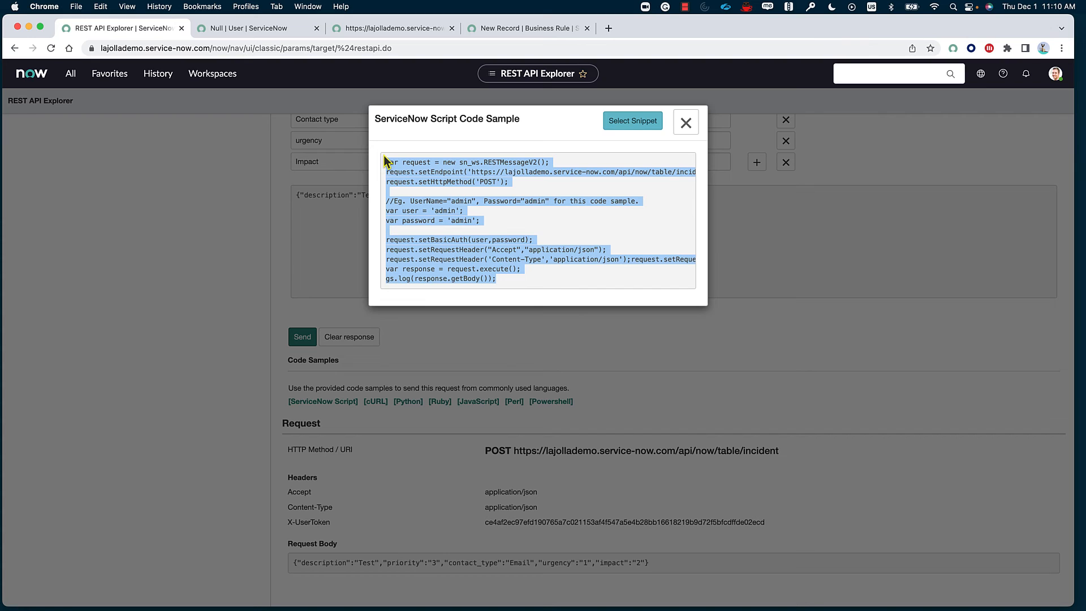
pyautogui.click(685, 122)
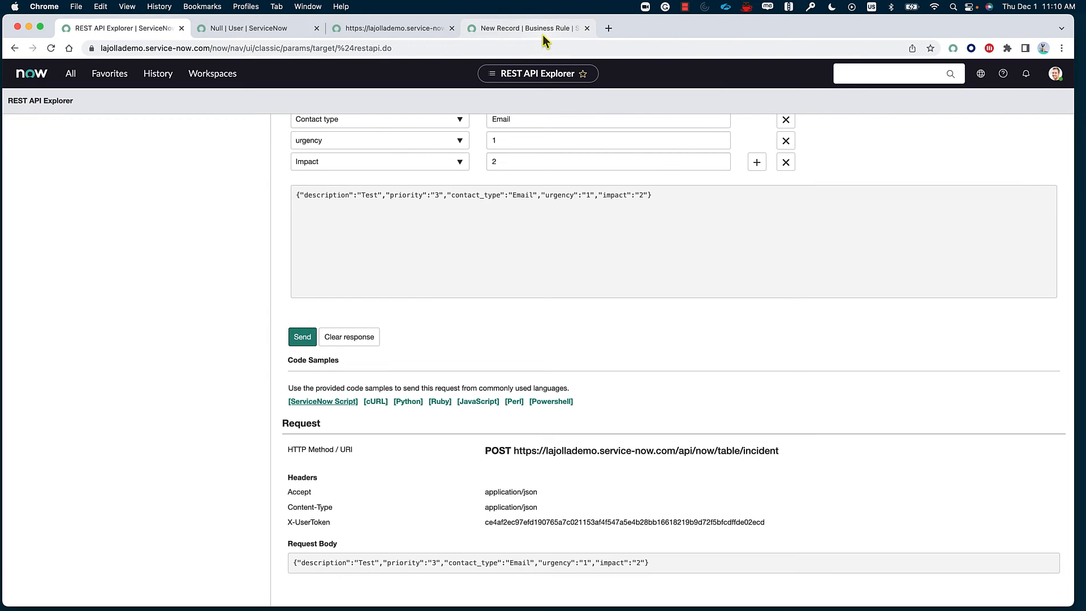
# Paste the RESTMessageV2 code into the rule's Script with user ExampleIntegrationUser
pyautogui.click(528, 28)
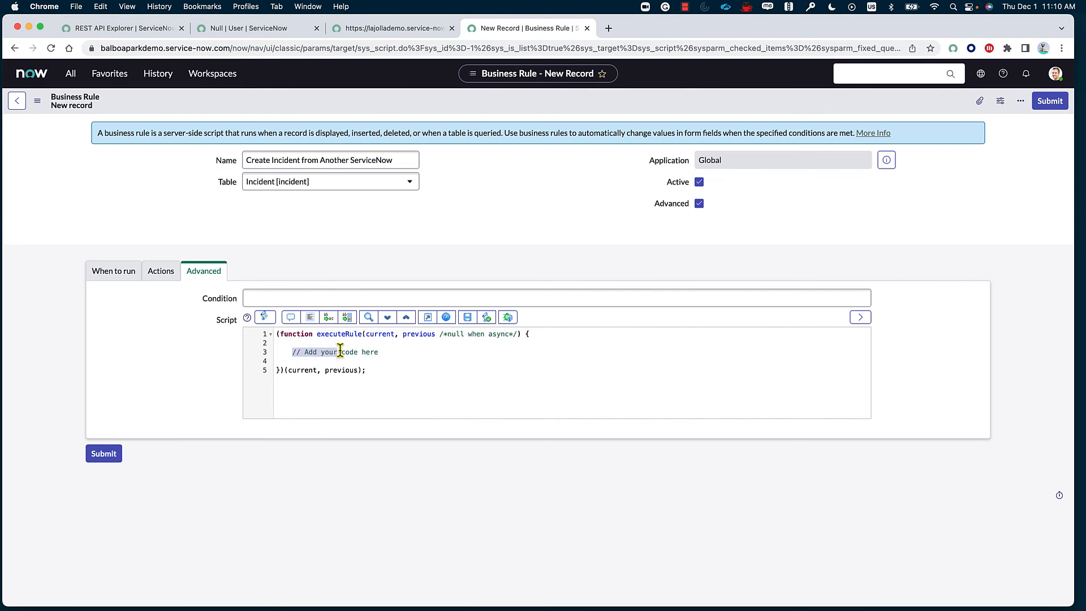
pyautogui.write('var request = new sn_ws.RESTMessageV2();')
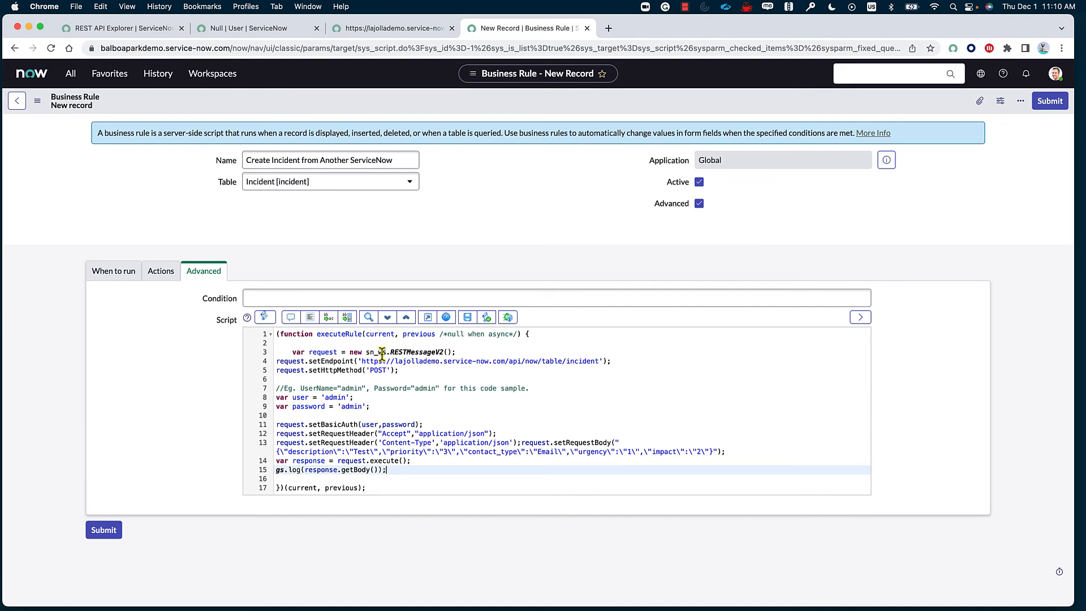
pyautogui.click(257, 29)
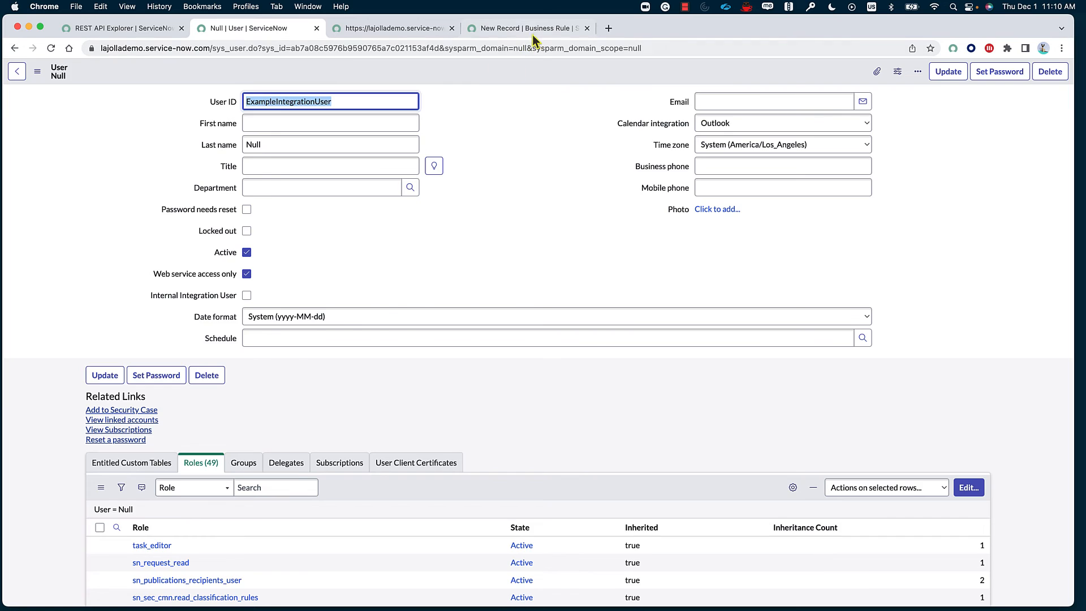
pyautogui.click(527, 28)
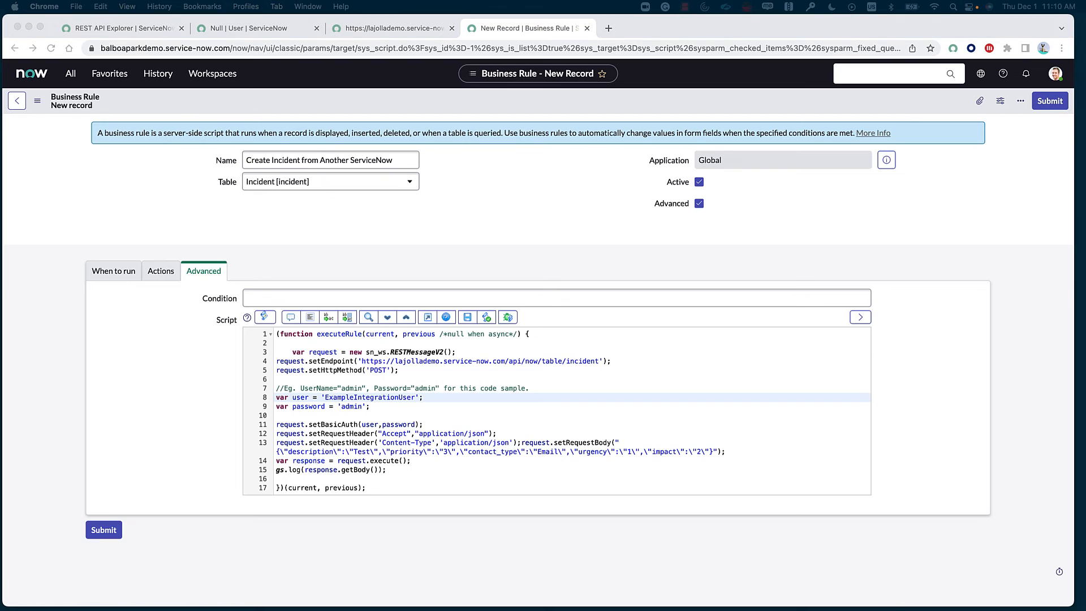
pyautogui.moveTo(666, 291)
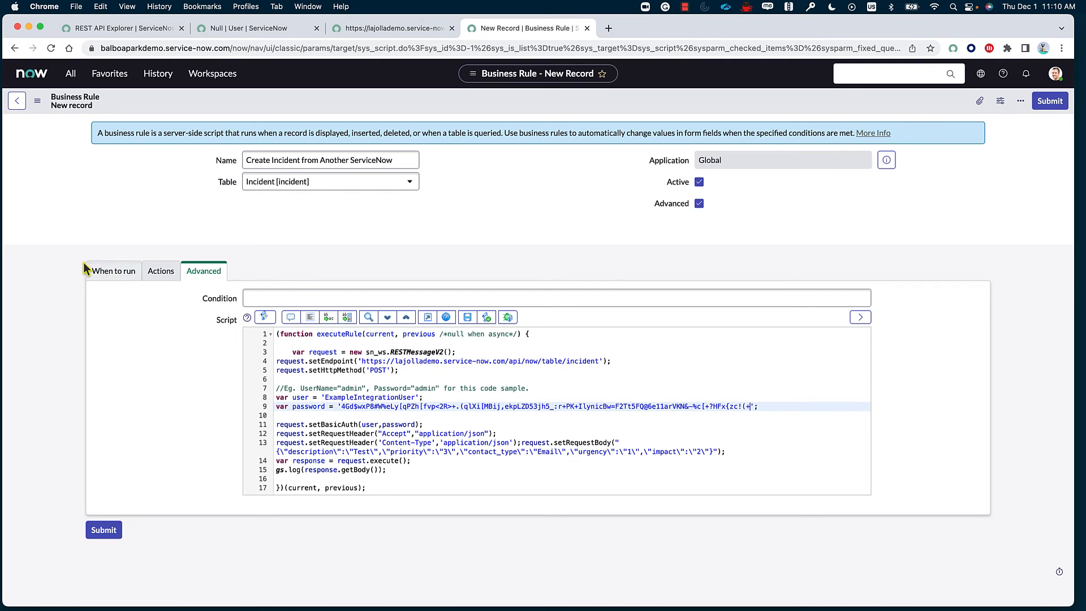
pyautogui.click(112, 270)
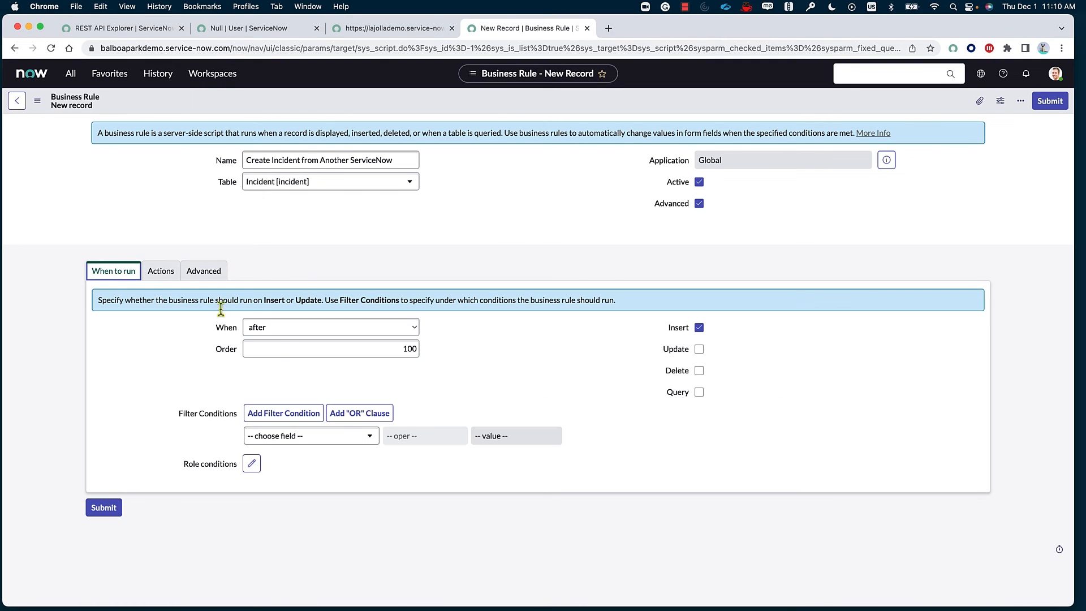
pyautogui.moveTo(284, 413)
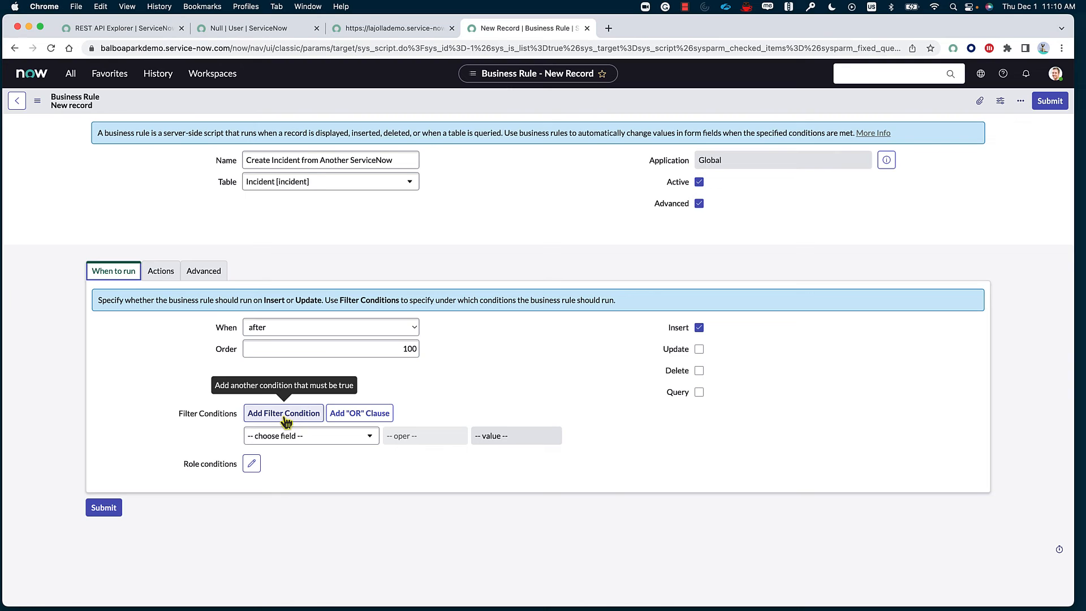
pyautogui.moveTo(283, 413)
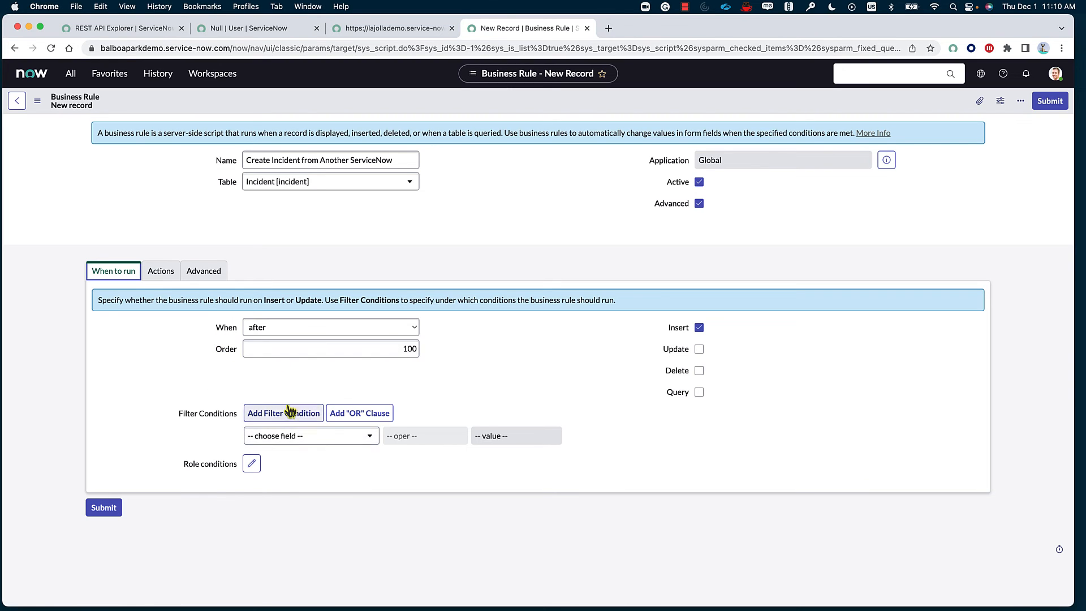
pyautogui.click(309, 436)
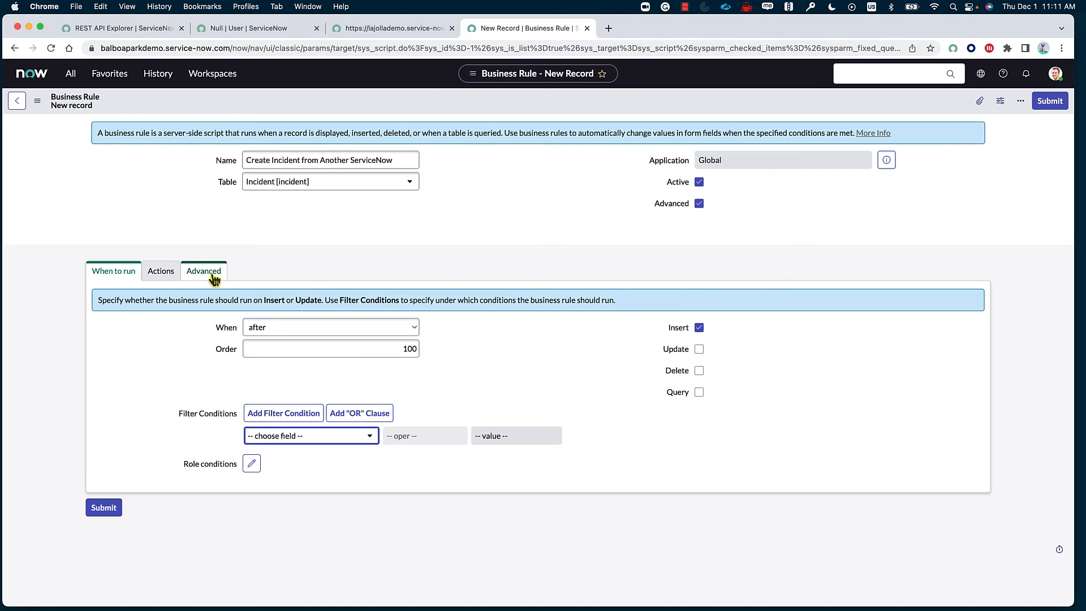
pyautogui.moveTo(206, 280)
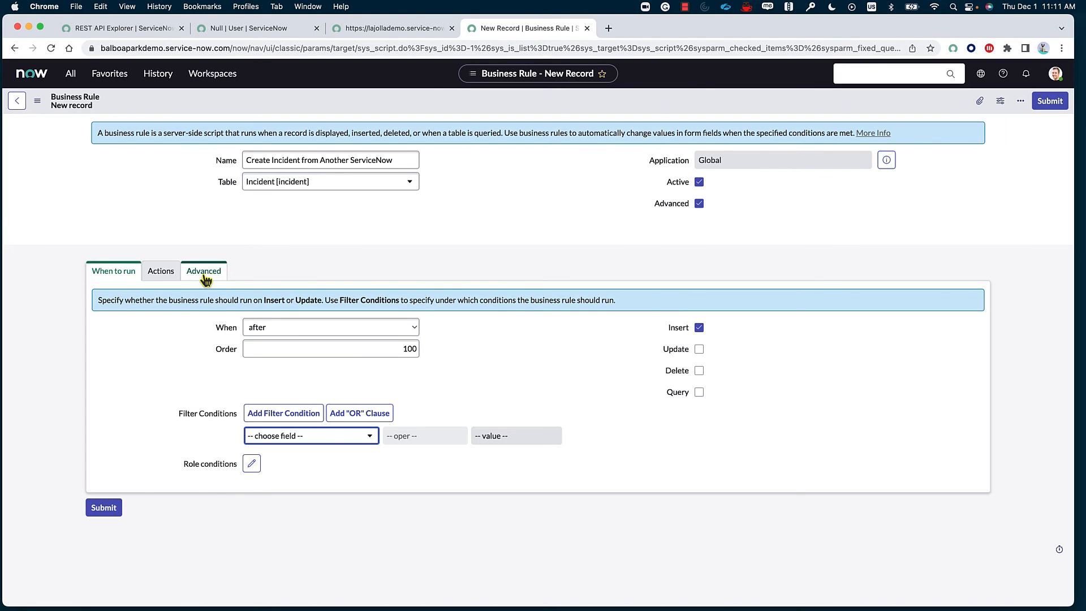
pyautogui.moveTo(210, 286)
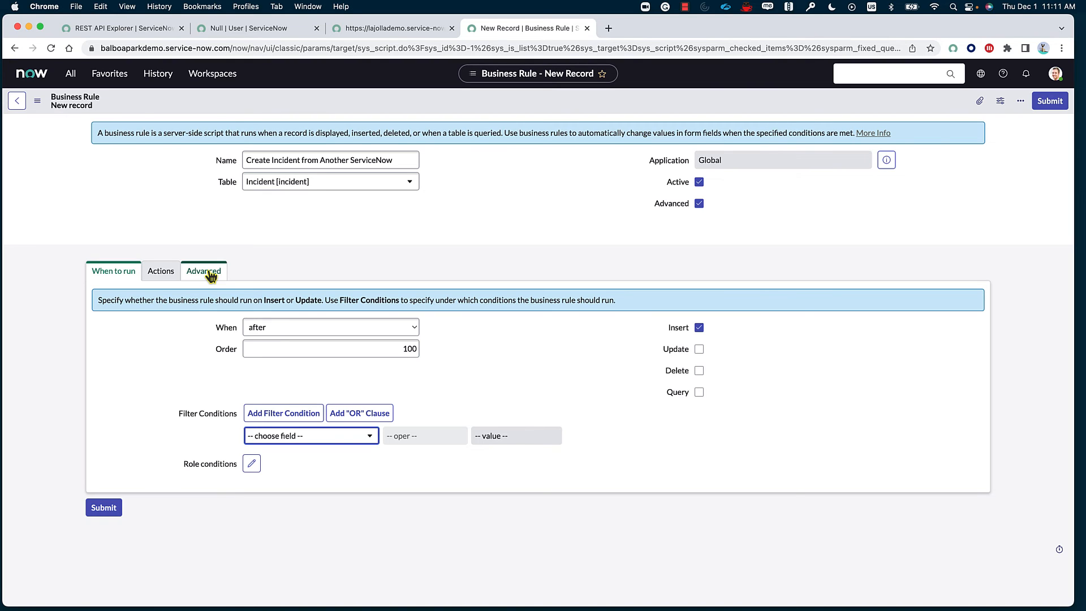
pyautogui.moveTo(598, 133)
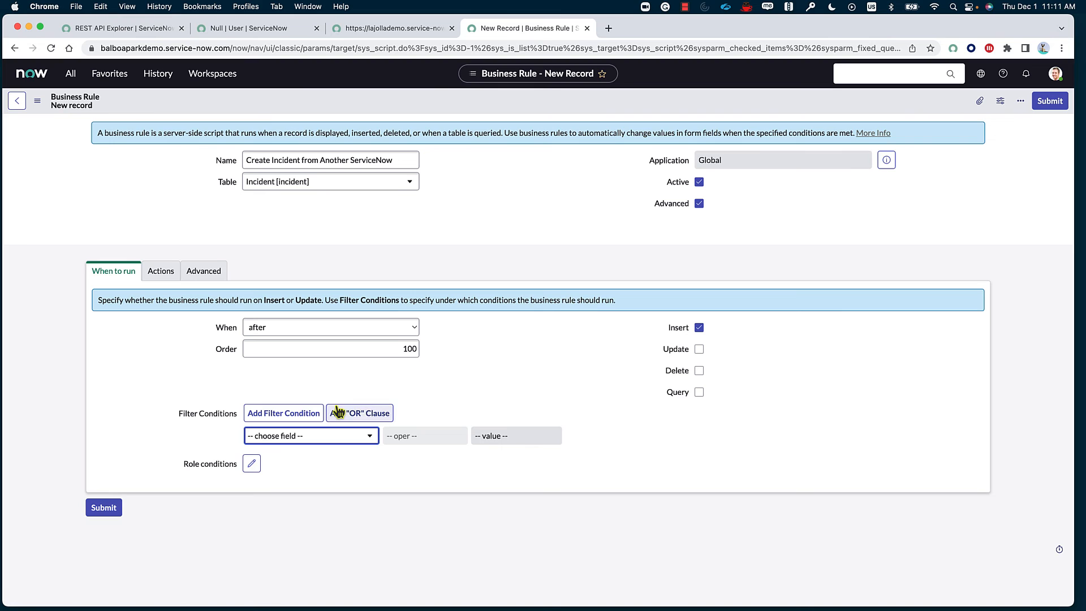
pyautogui.moveTo(292, 440)
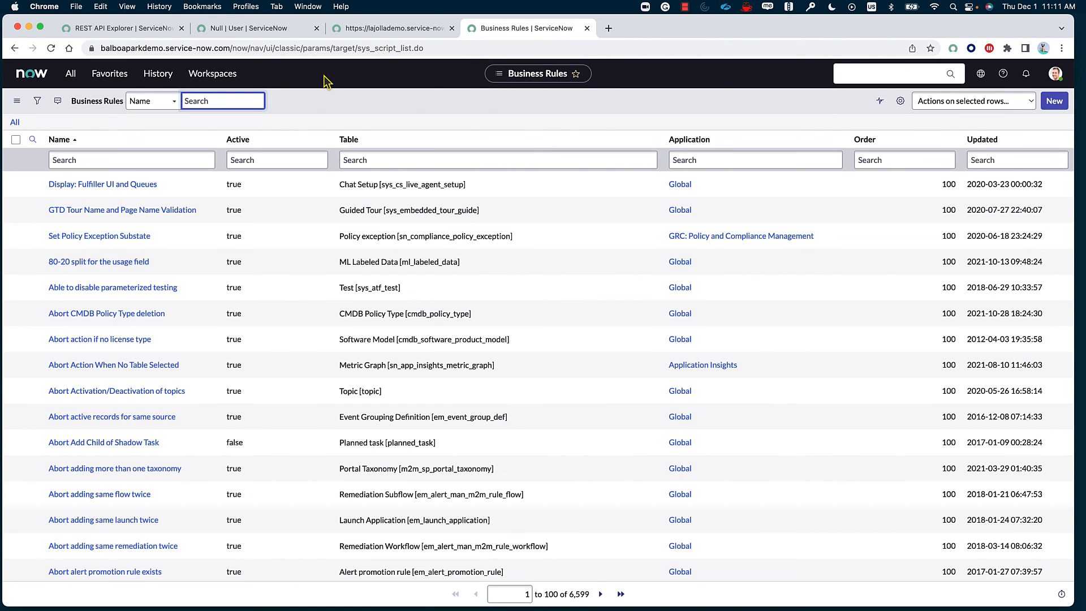
pyautogui.moveTo(459, 74)
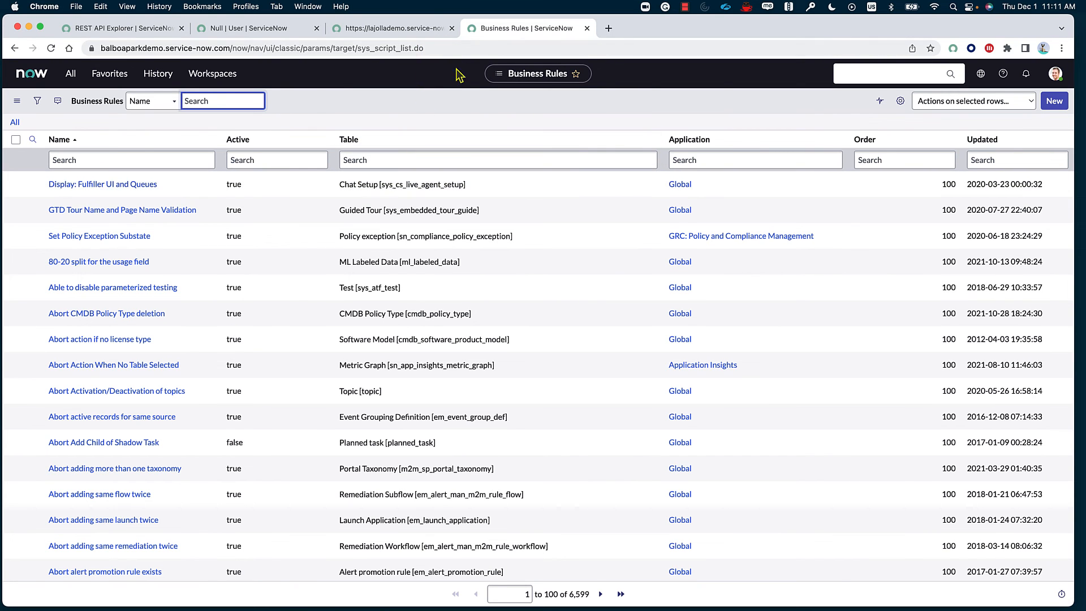
pyautogui.click(117, 29)
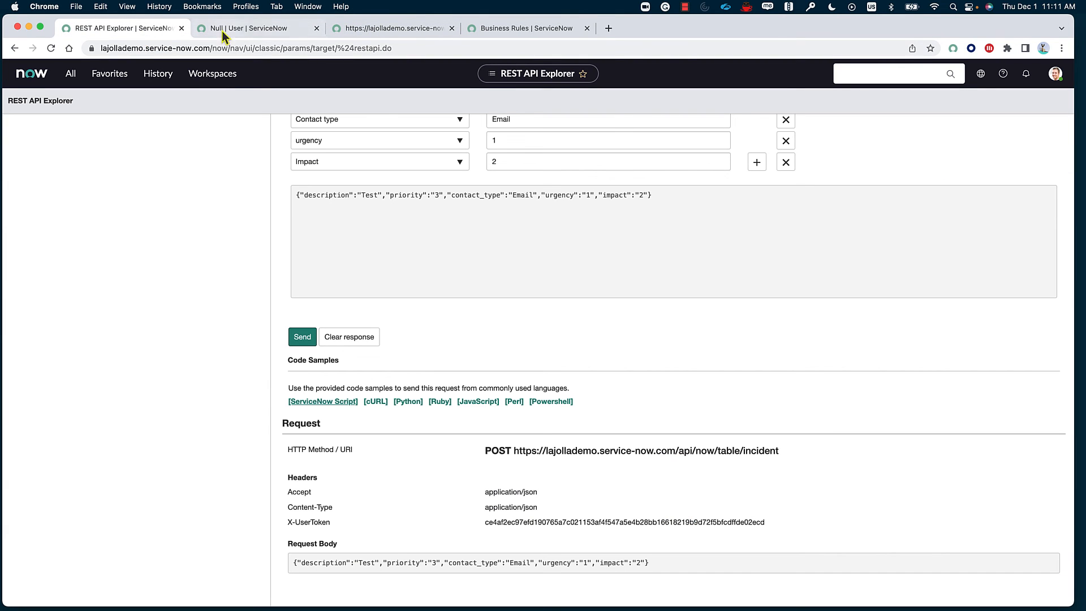
pyautogui.click(526, 28)
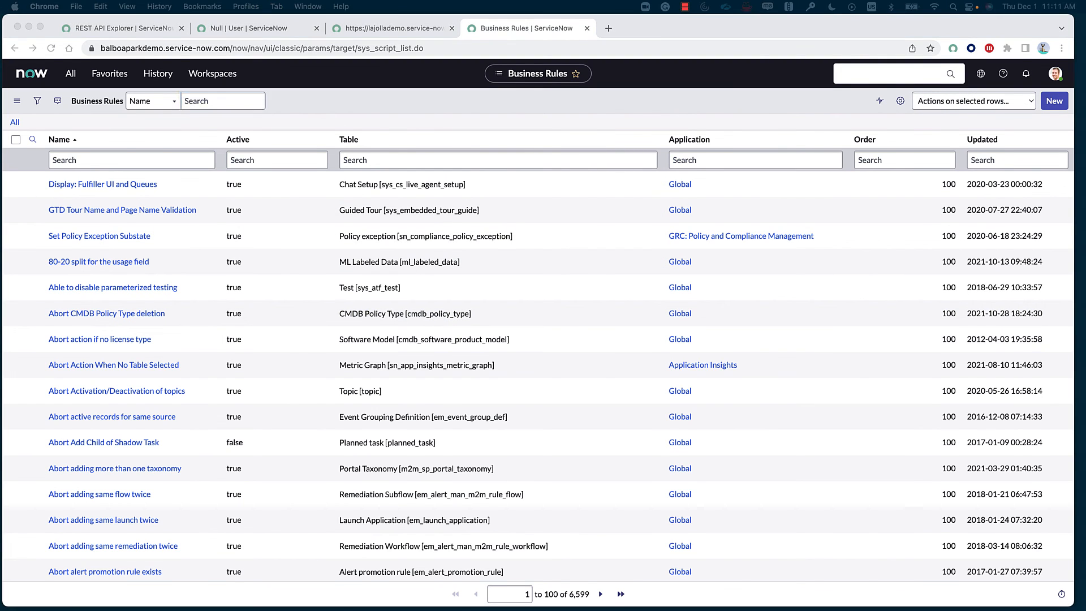
# Search the target instance's incidents by Number for INC0018703 and open that record
pyautogui.click(256, 28)
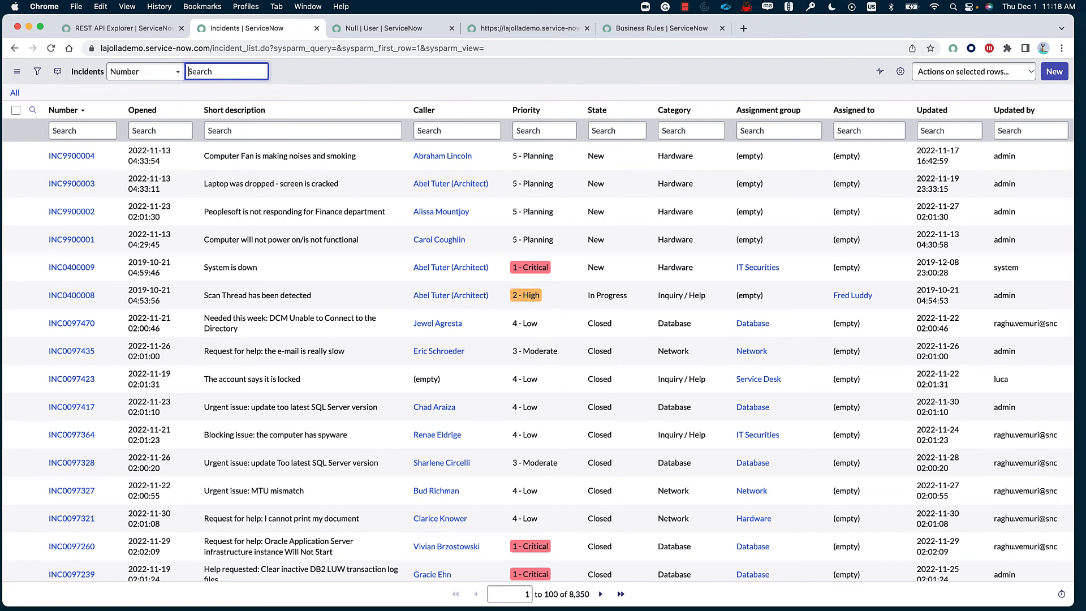
pyautogui.click(160, 130)
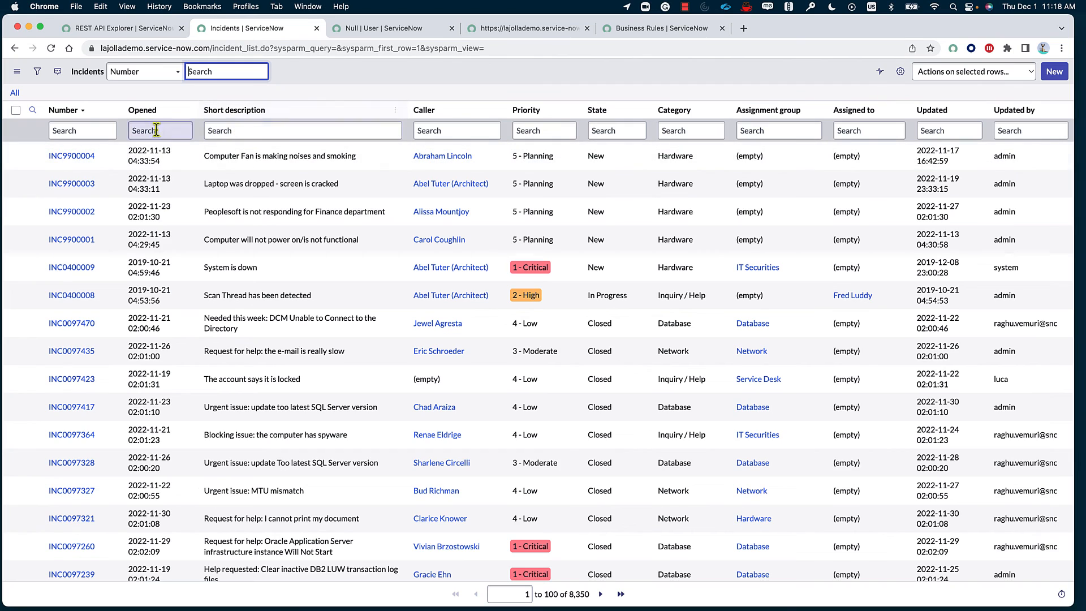
pyautogui.write('INC0018703')
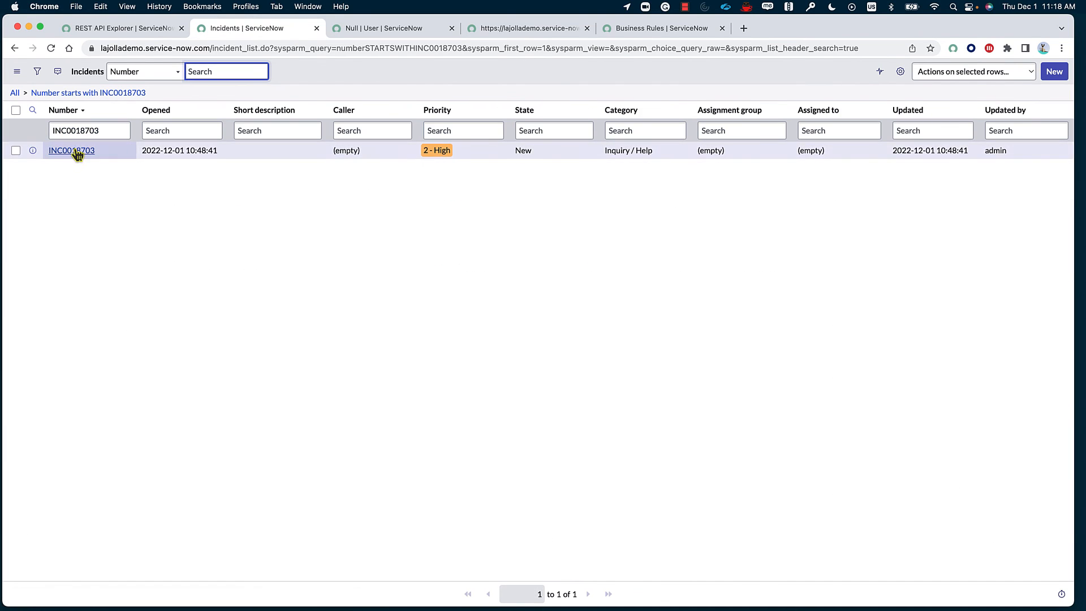
pyautogui.click(71, 151)
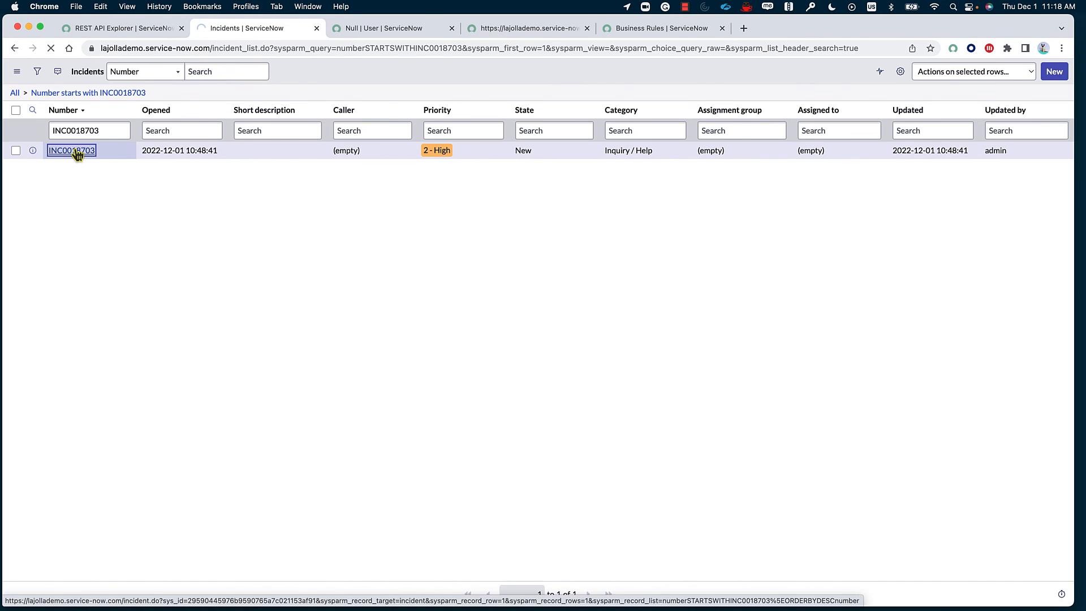
pyautogui.click(71, 150)
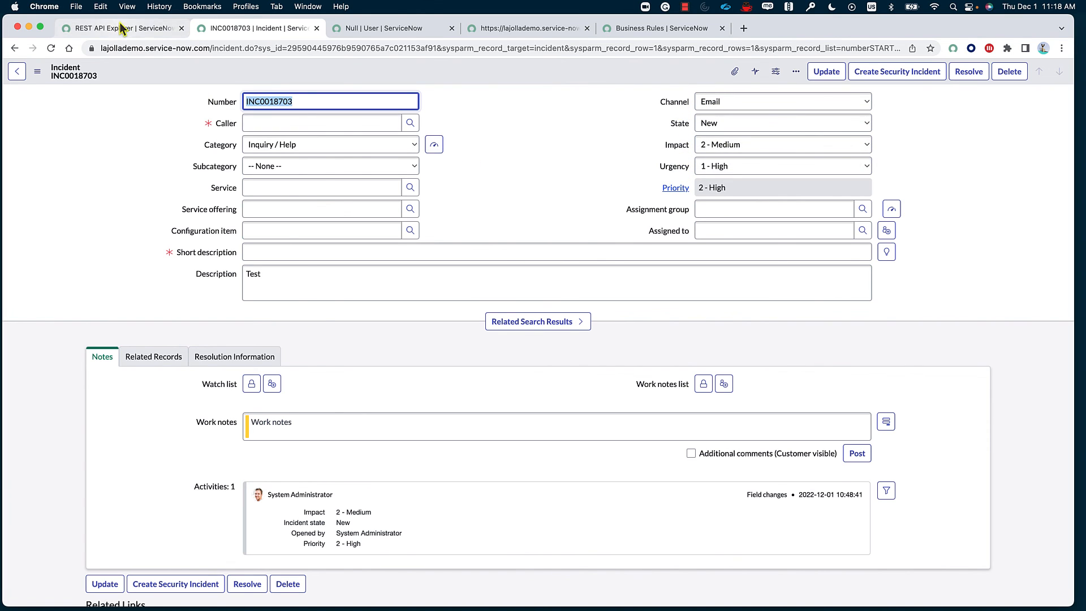
pyautogui.click(117, 28)
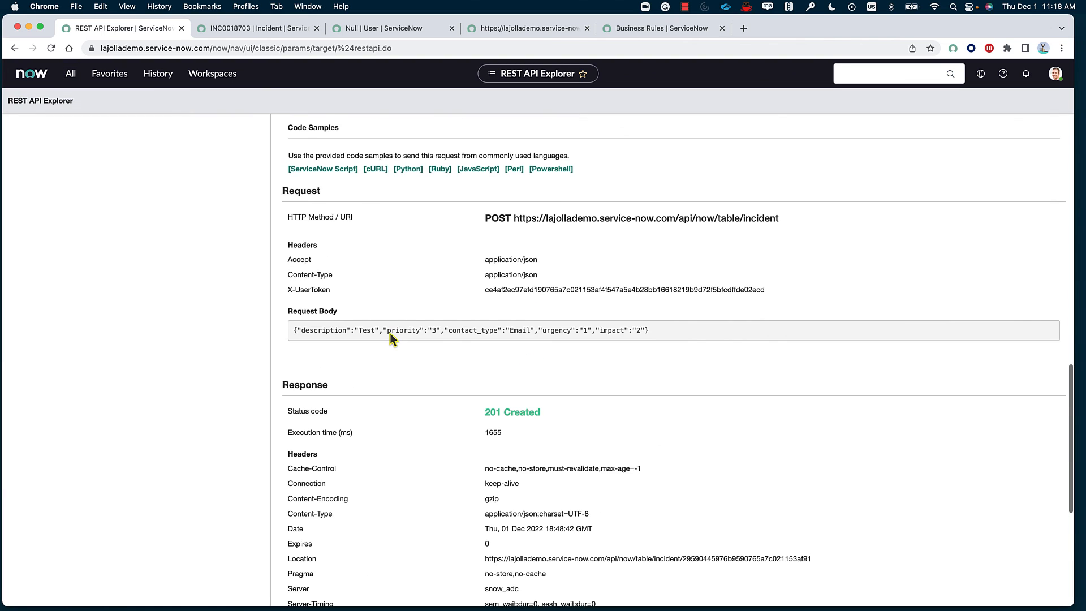
pyautogui.scroll(3)
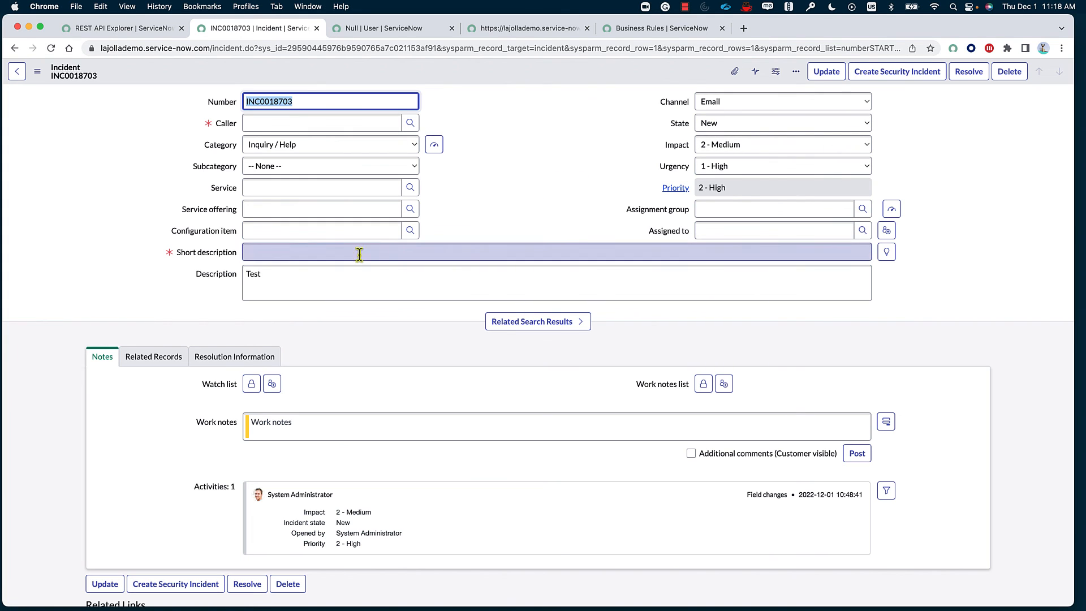
pyautogui.moveTo(358, 330)
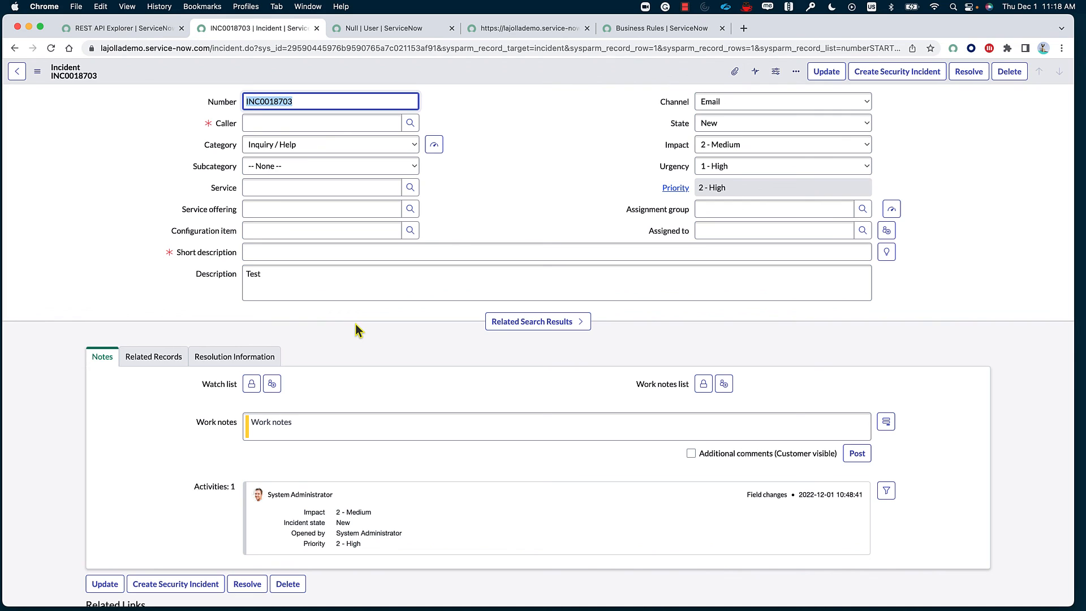
pyautogui.click(322, 123)
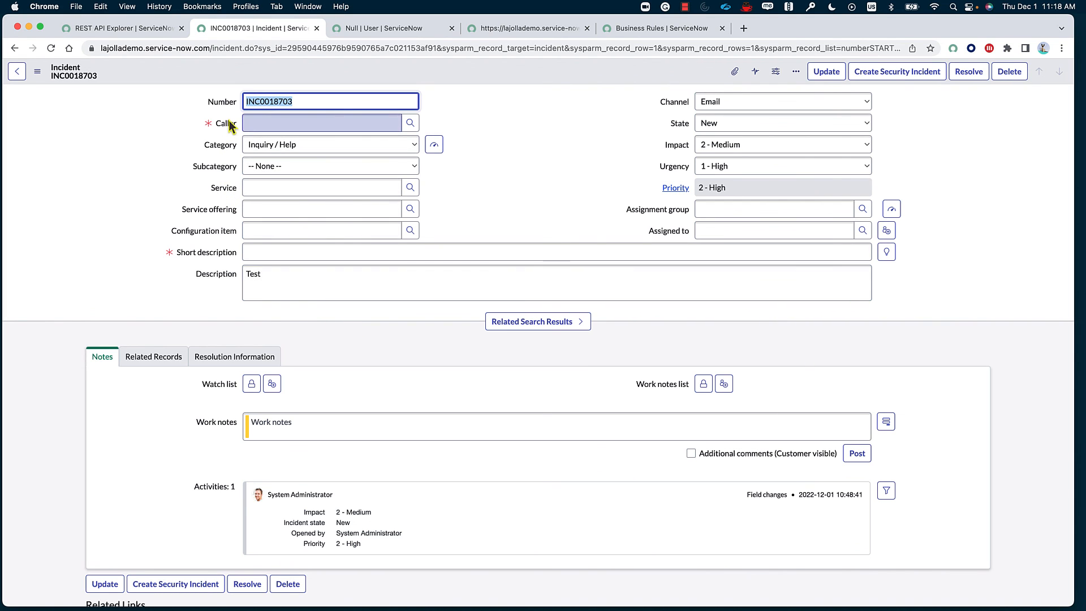
pyautogui.rightClick(672, 102)
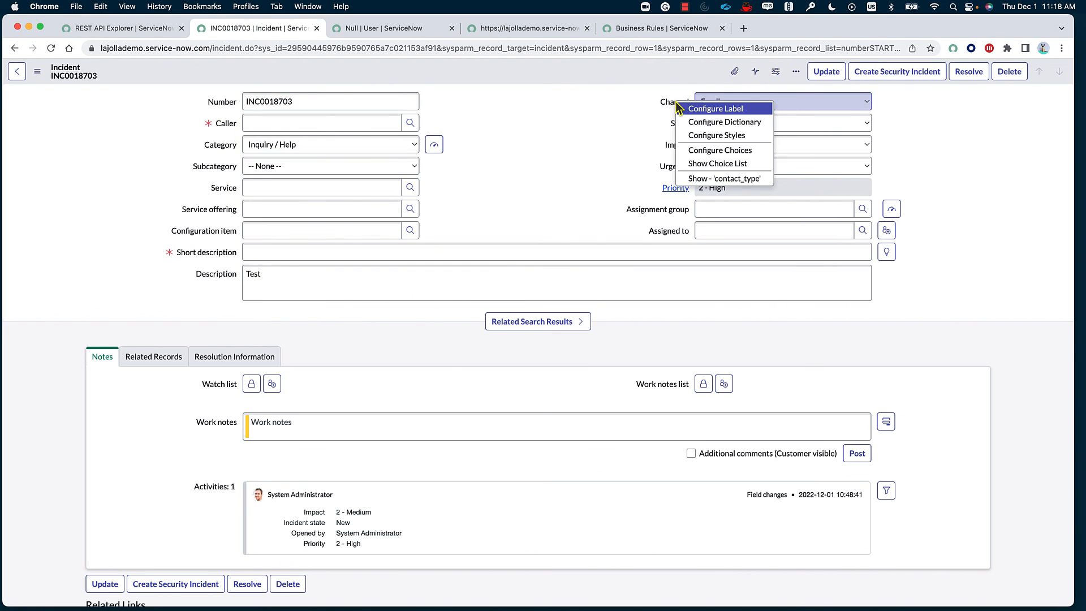
pyautogui.moveTo(704, 123)
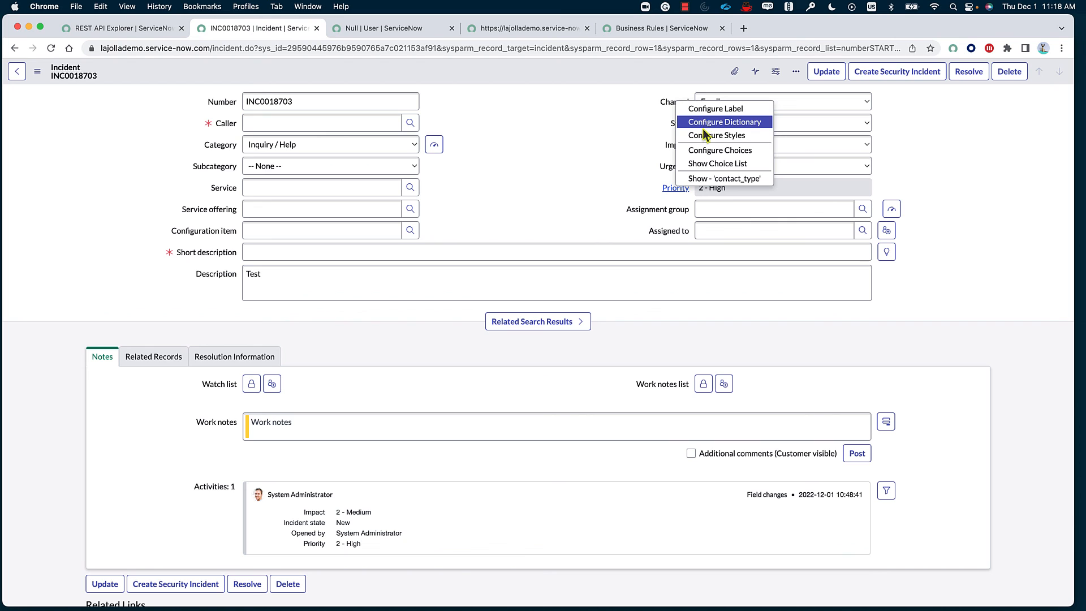
pyautogui.moveTo(714, 108)
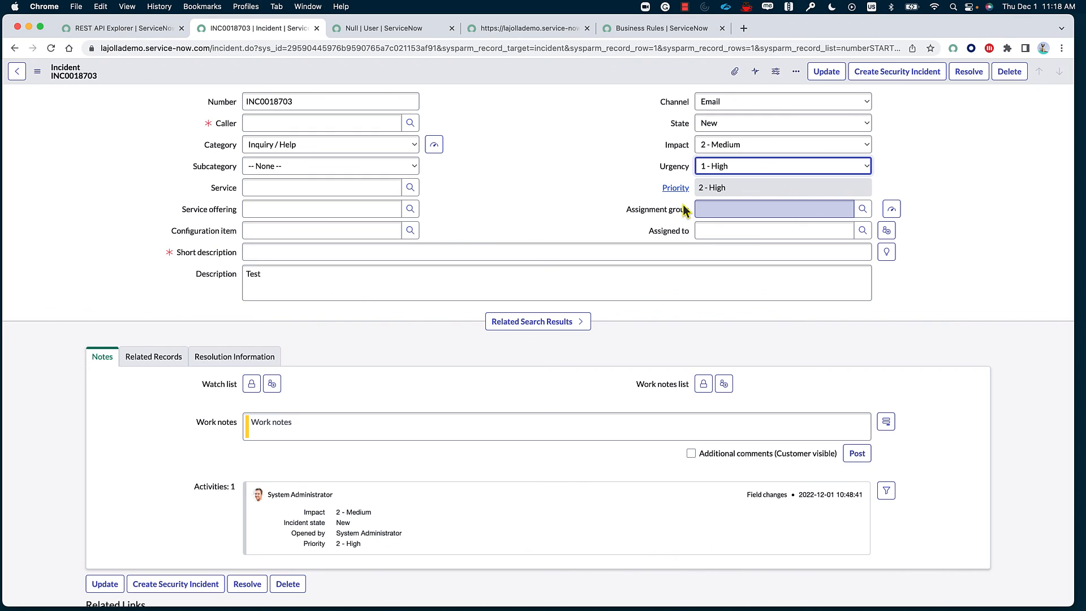
pyautogui.click(322, 230)
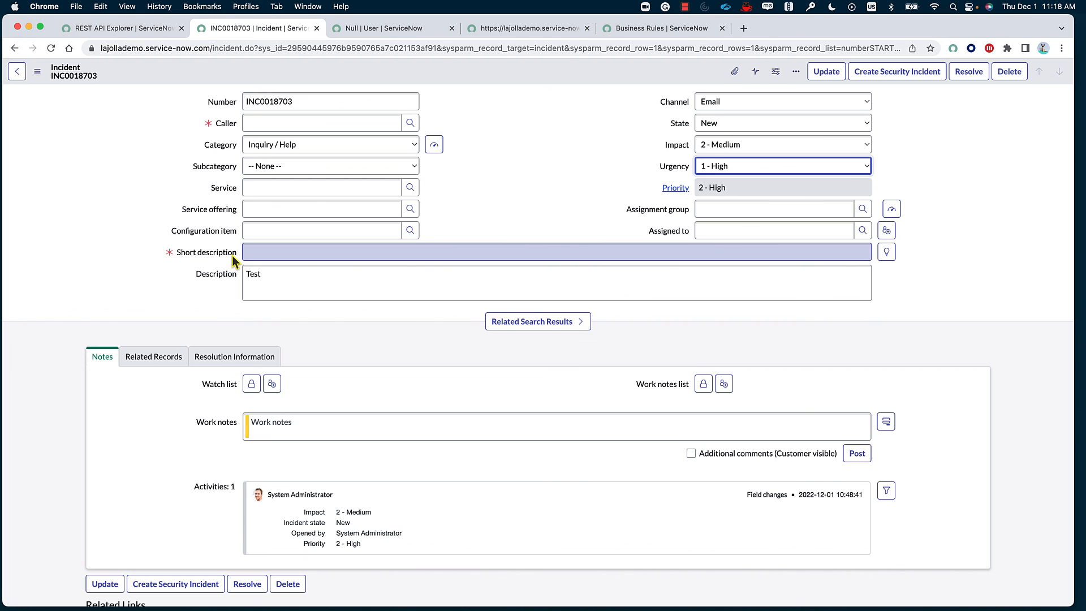
pyautogui.moveTo(948, 222)
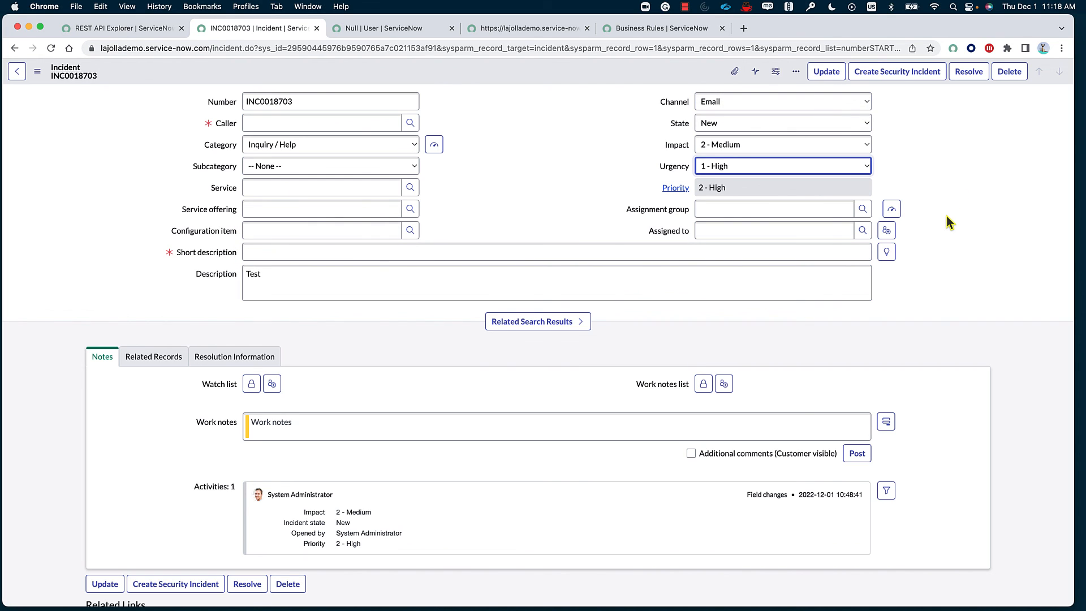